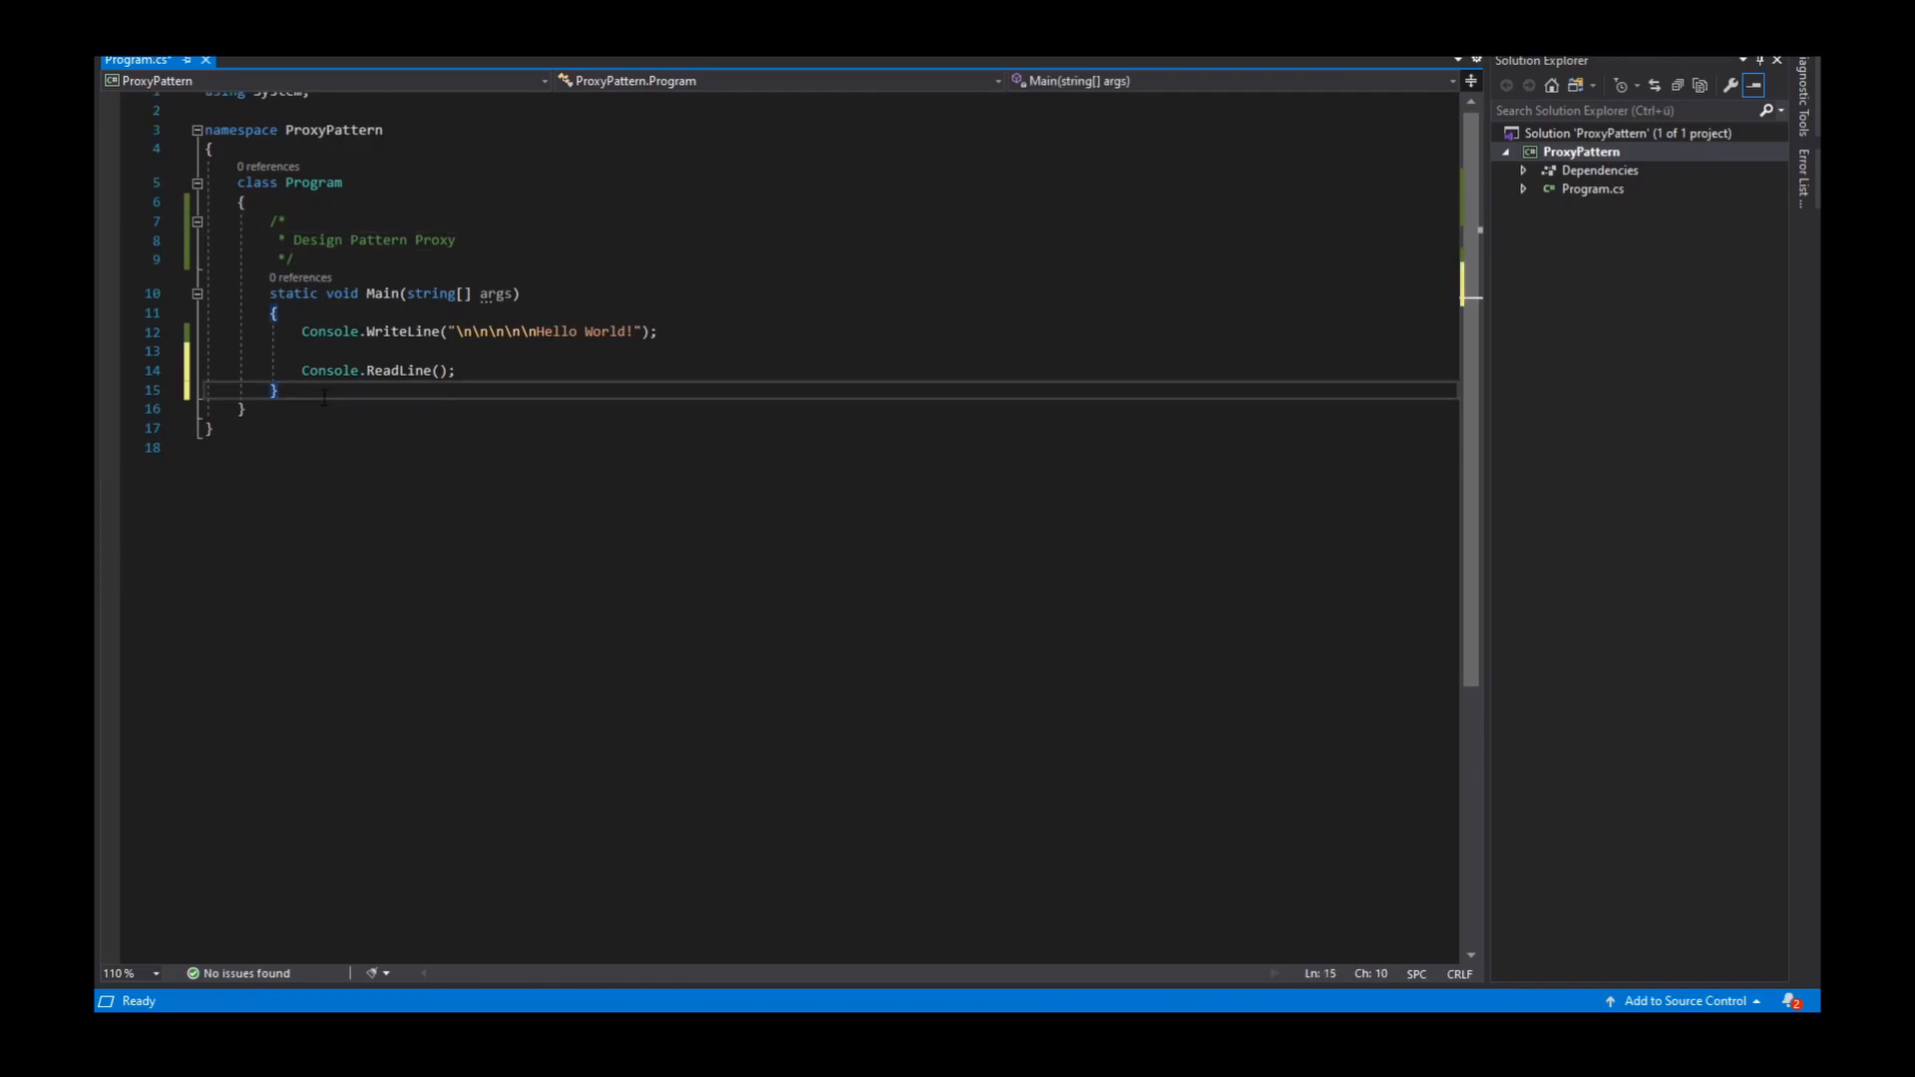
# Declare interface IService with a single member void Login(int age)
pyautogui.write('in')
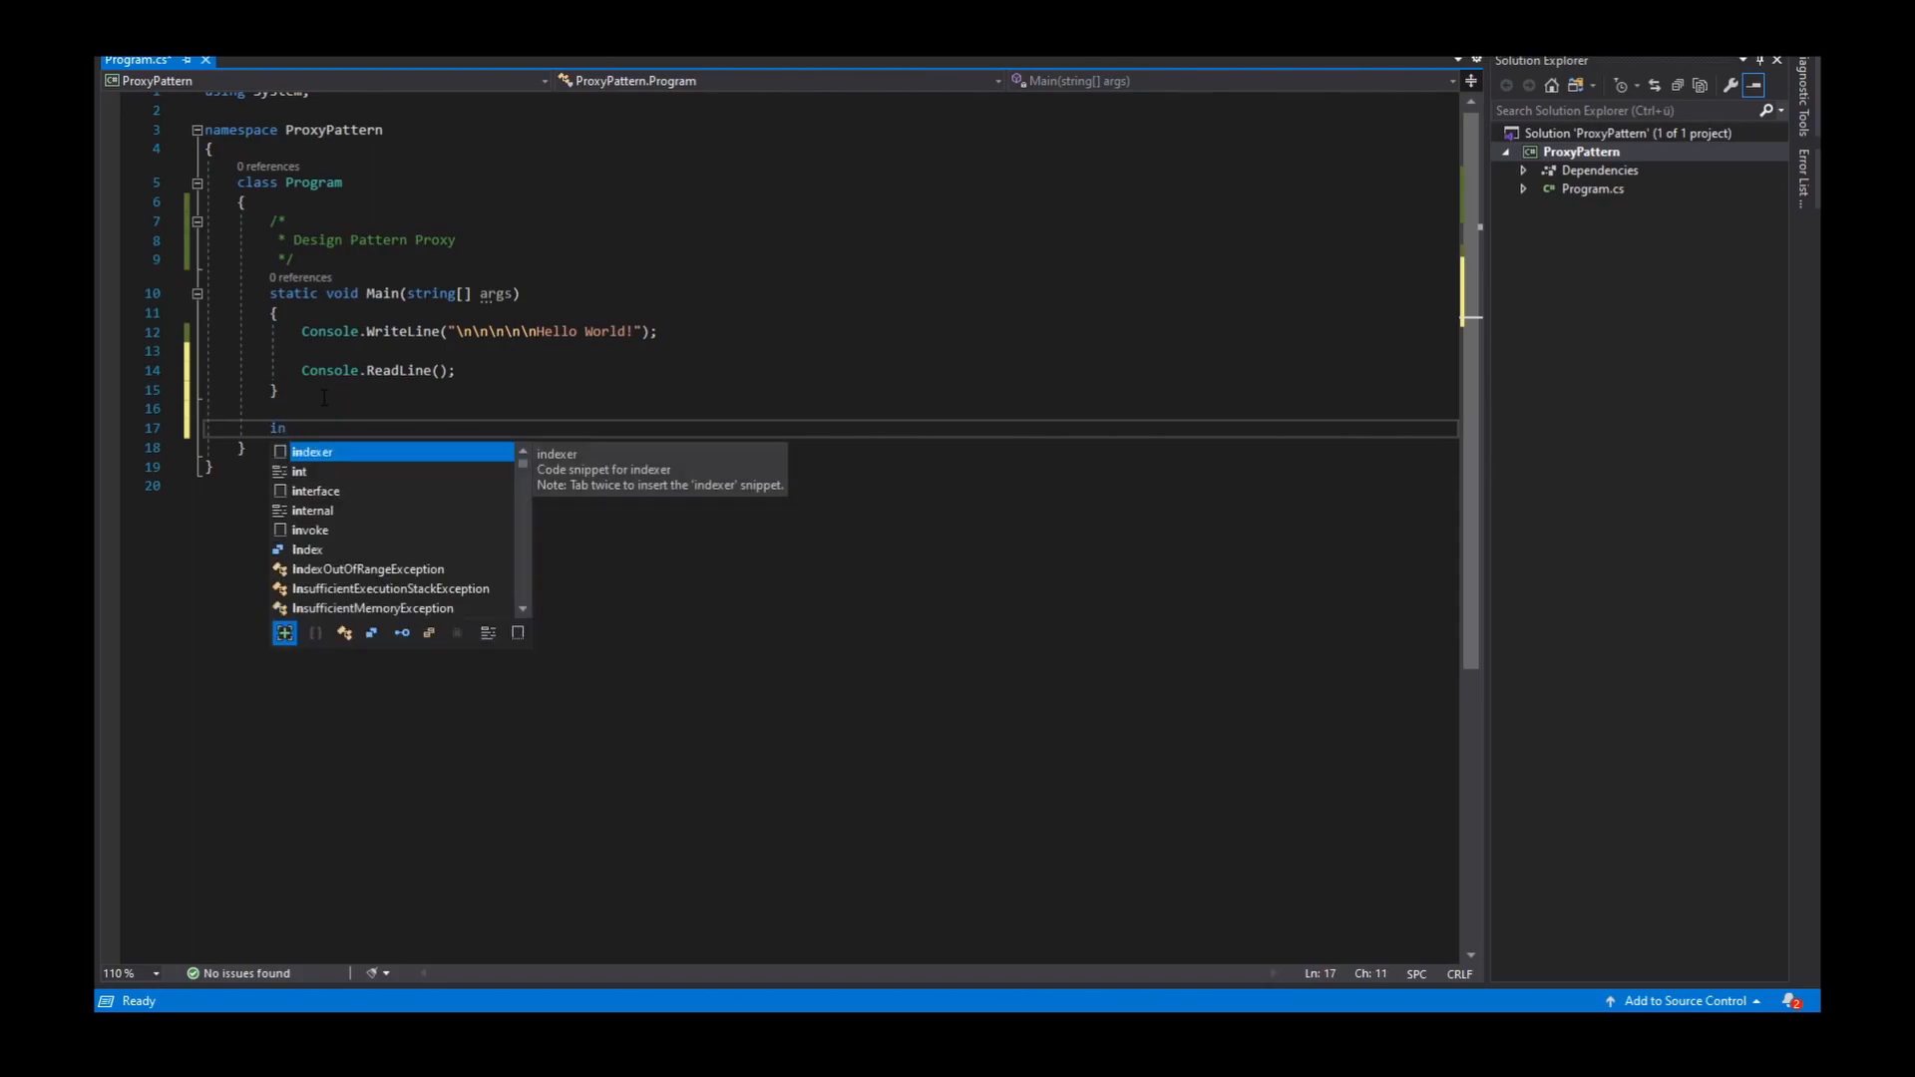
pyautogui.write('terface I')
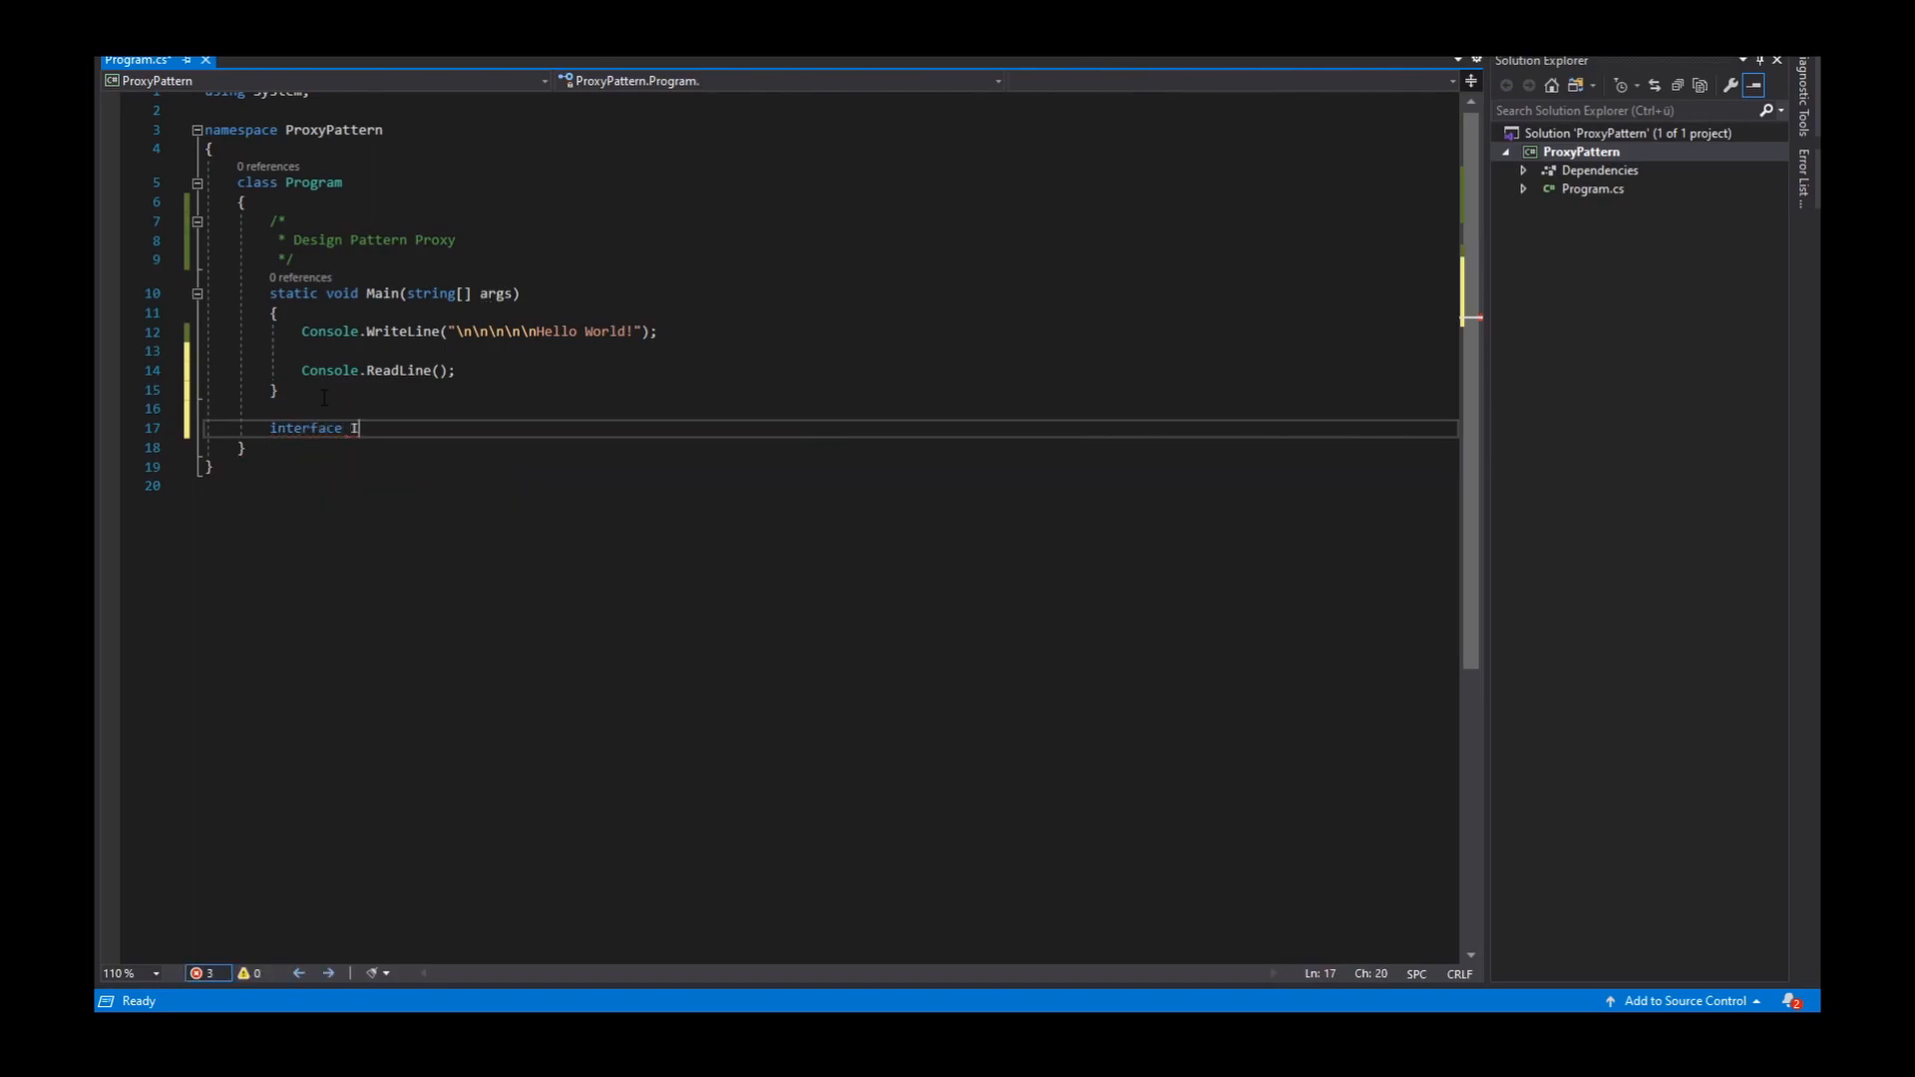
pyautogui.write('Ser')
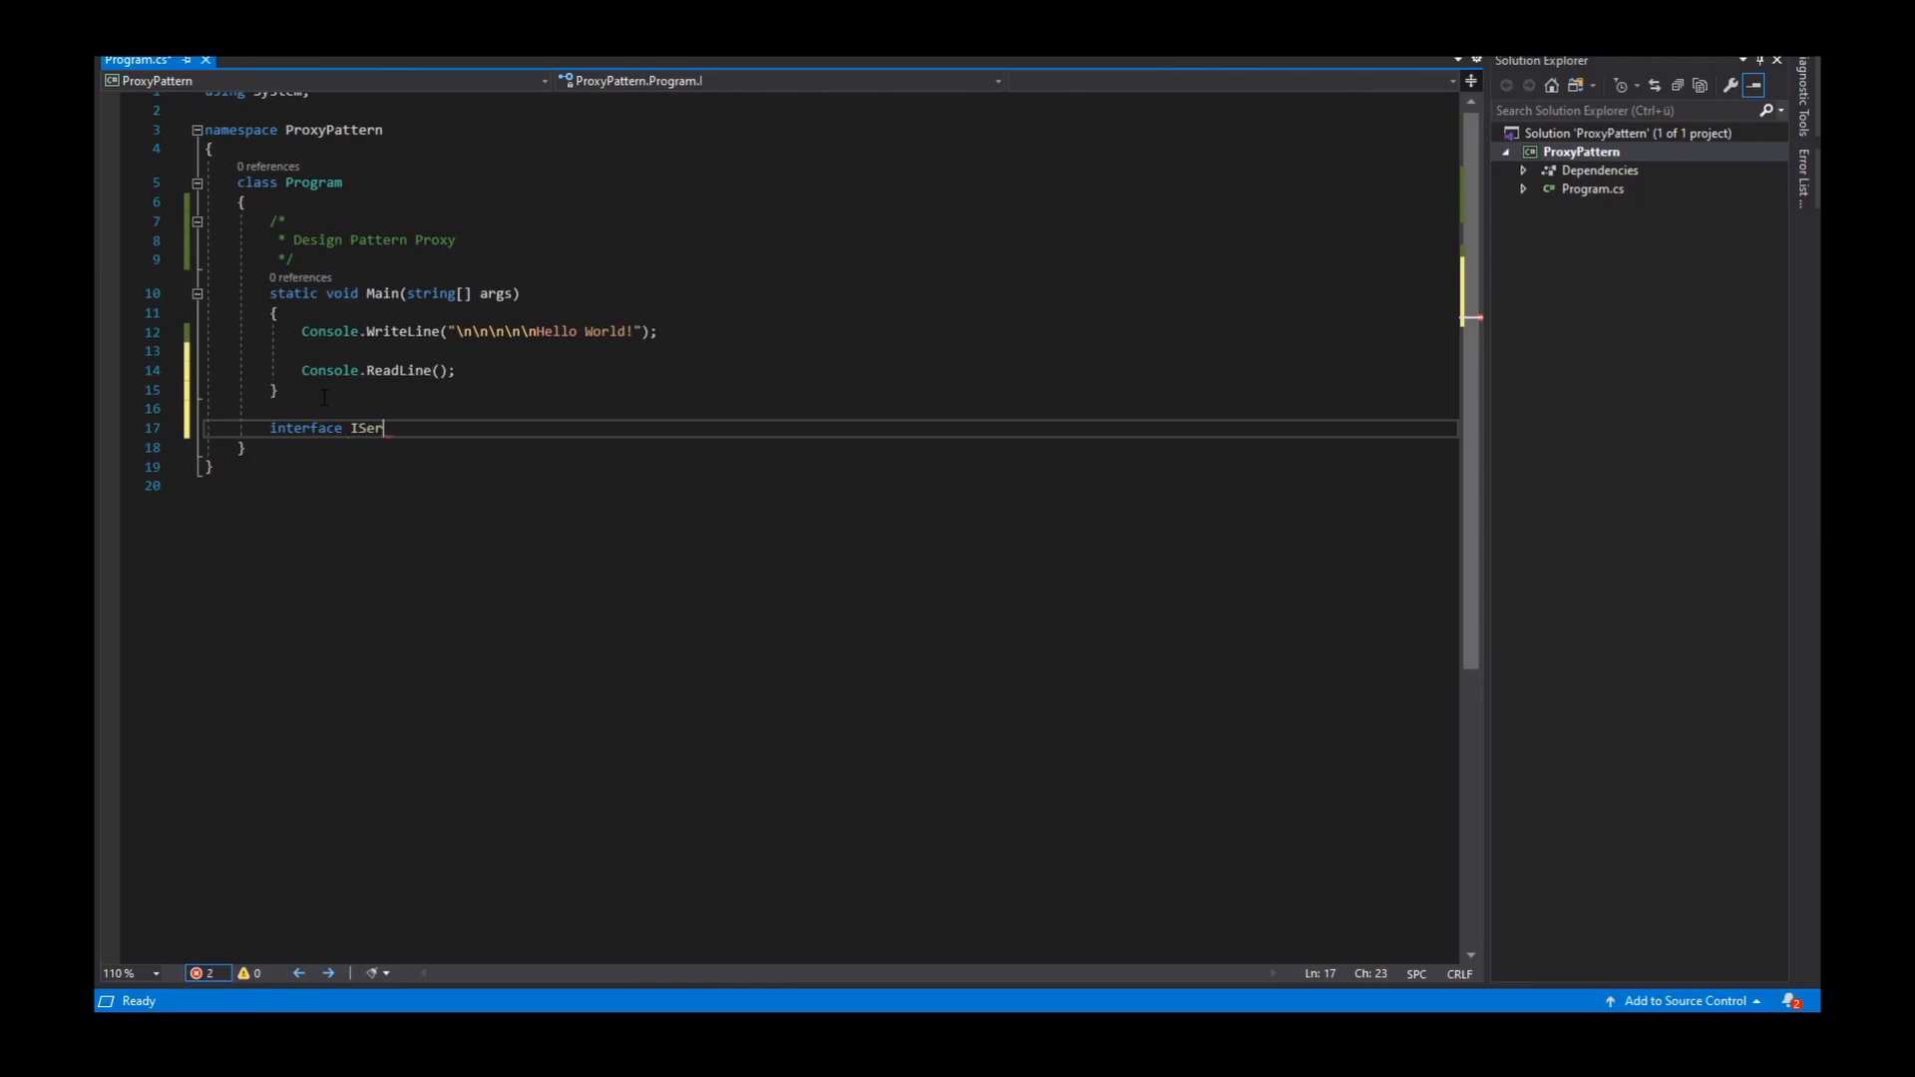
pyautogui.write('vice')
pyautogui.write('{')
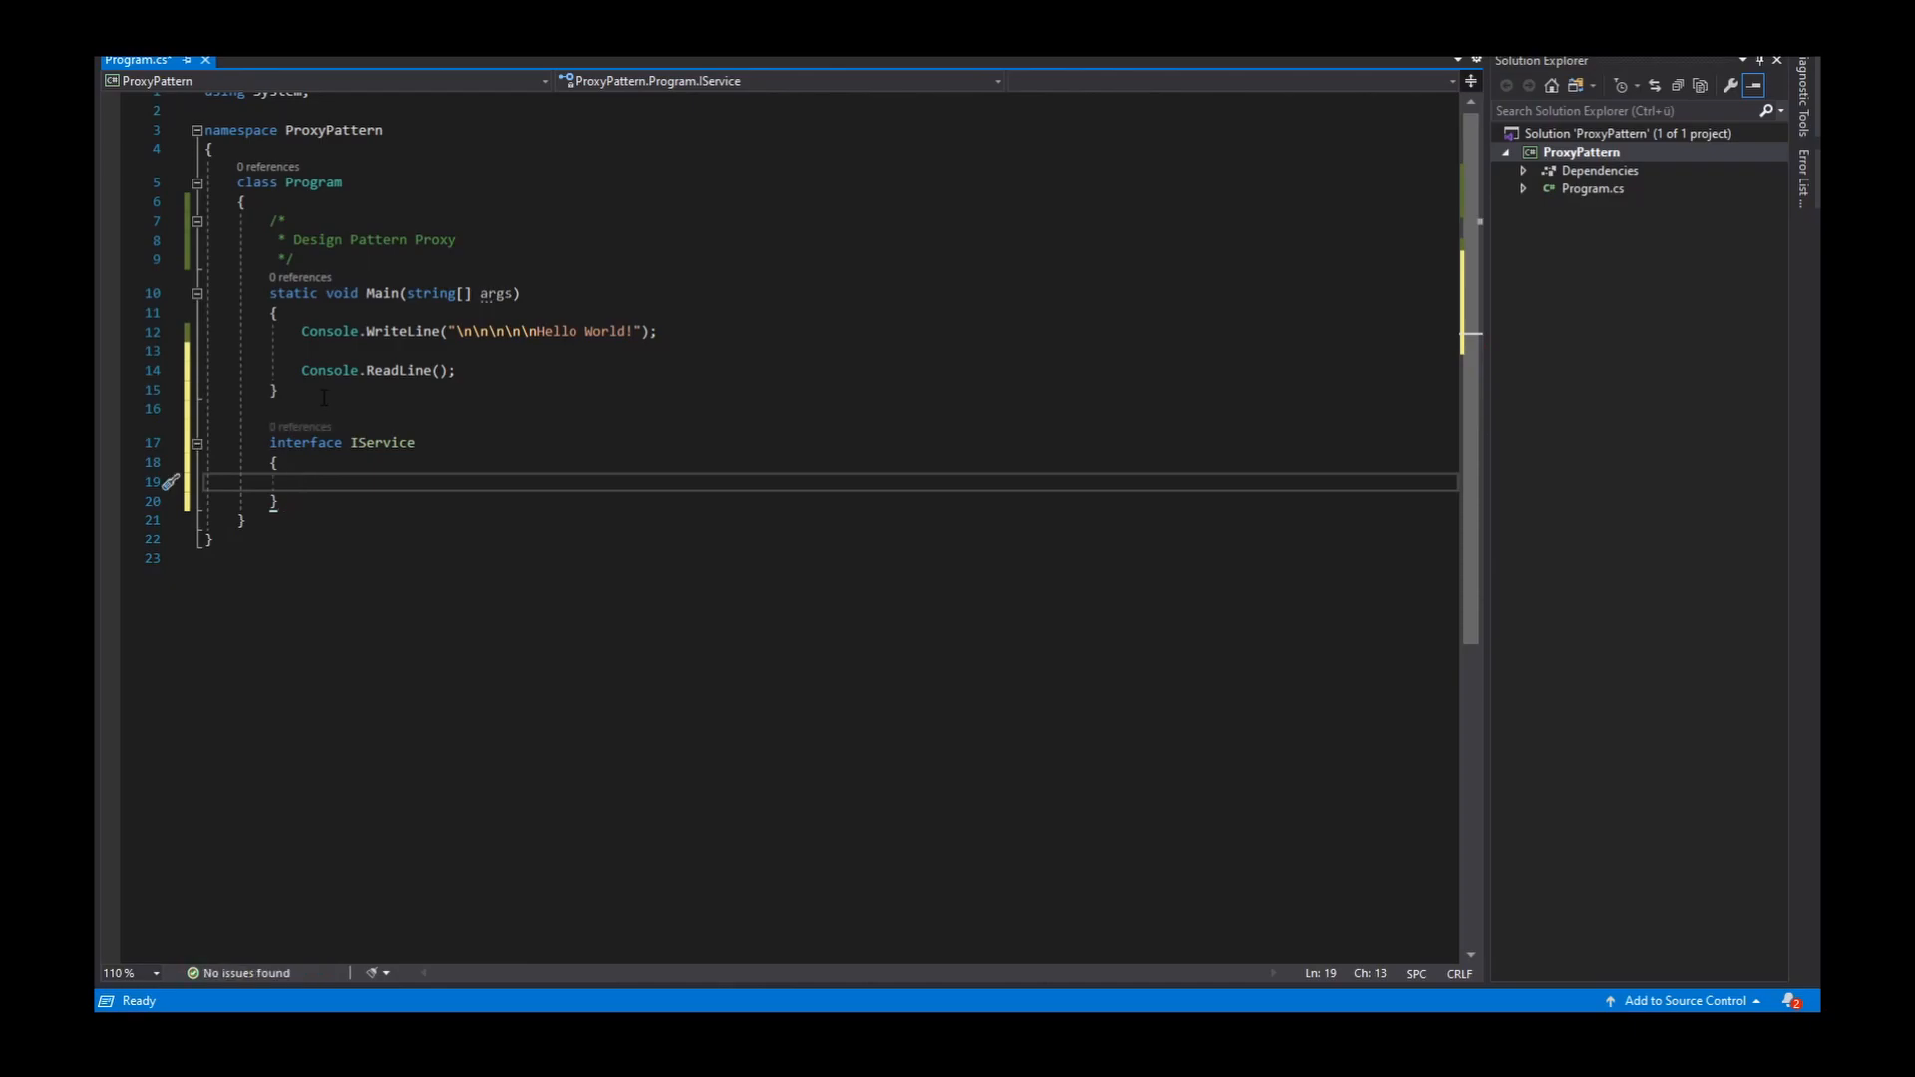
pyautogui.write('co')
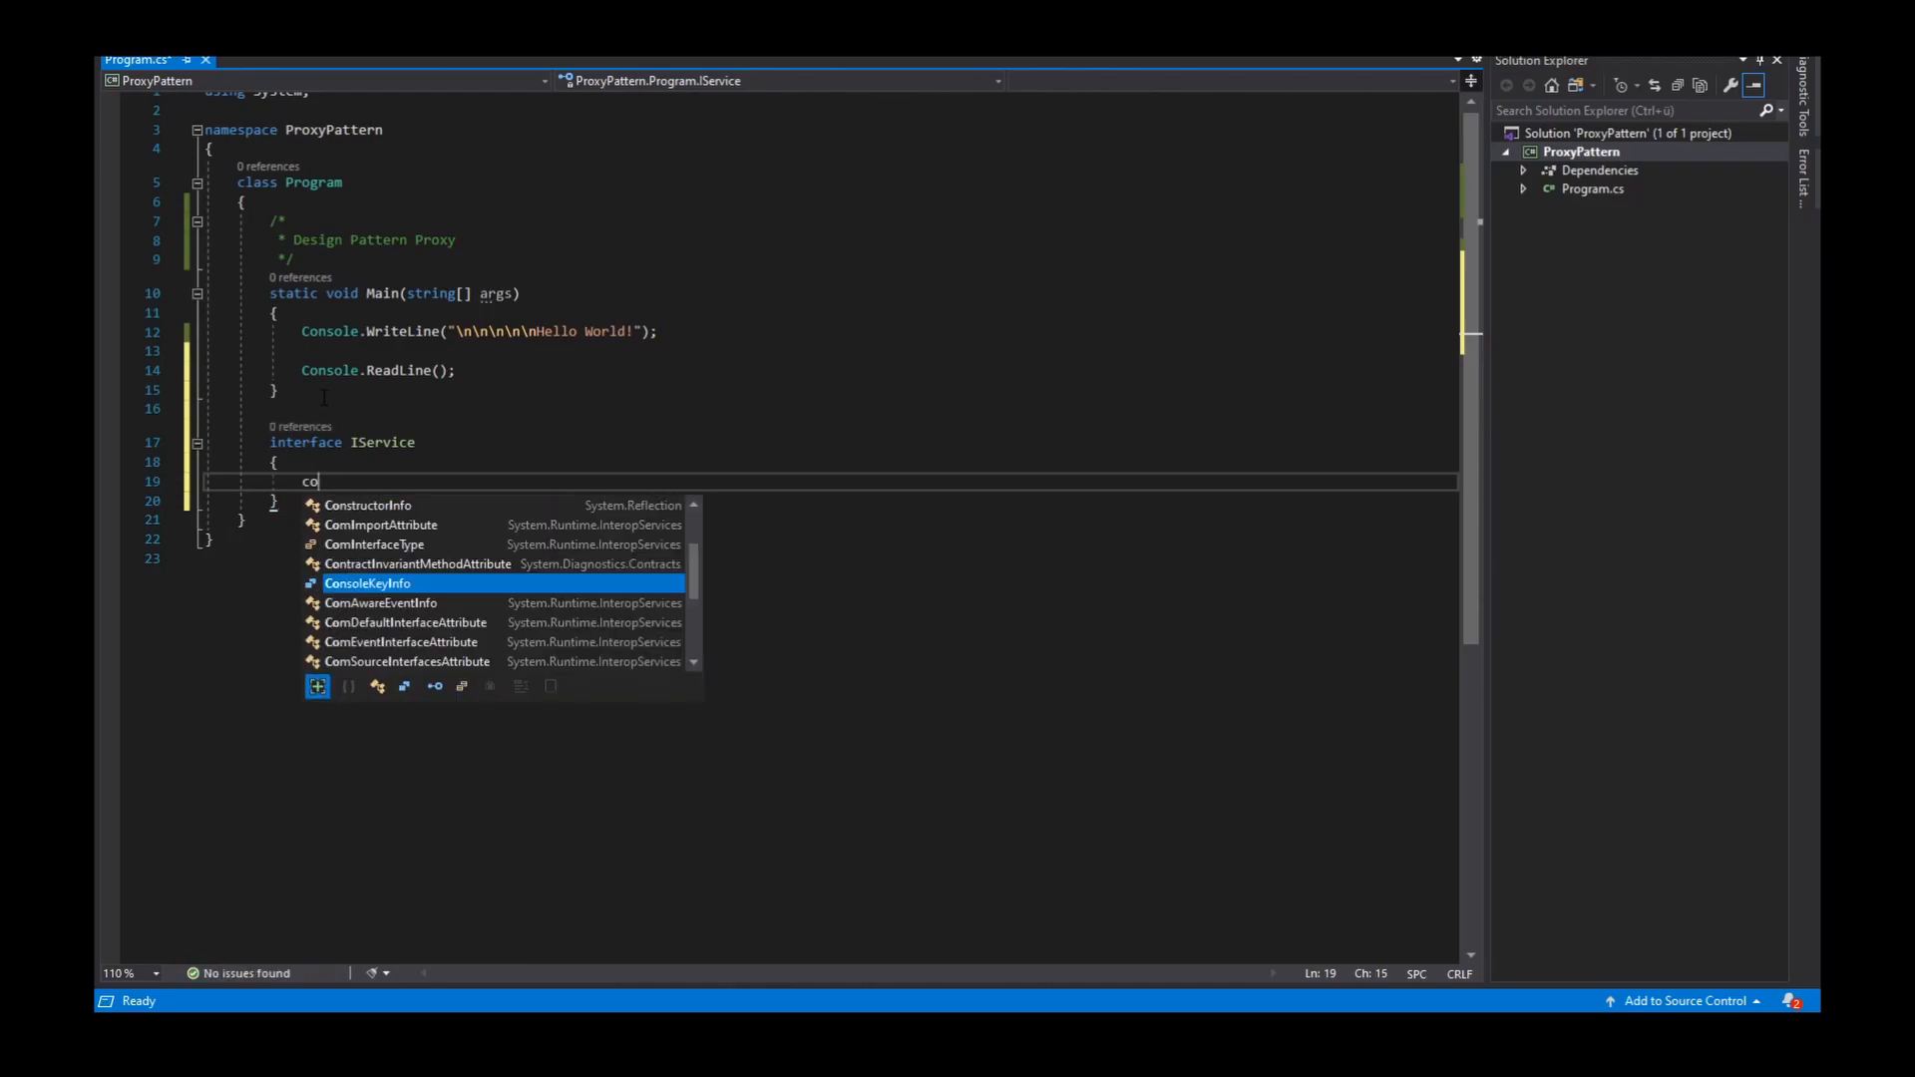
pyautogui.write('void')
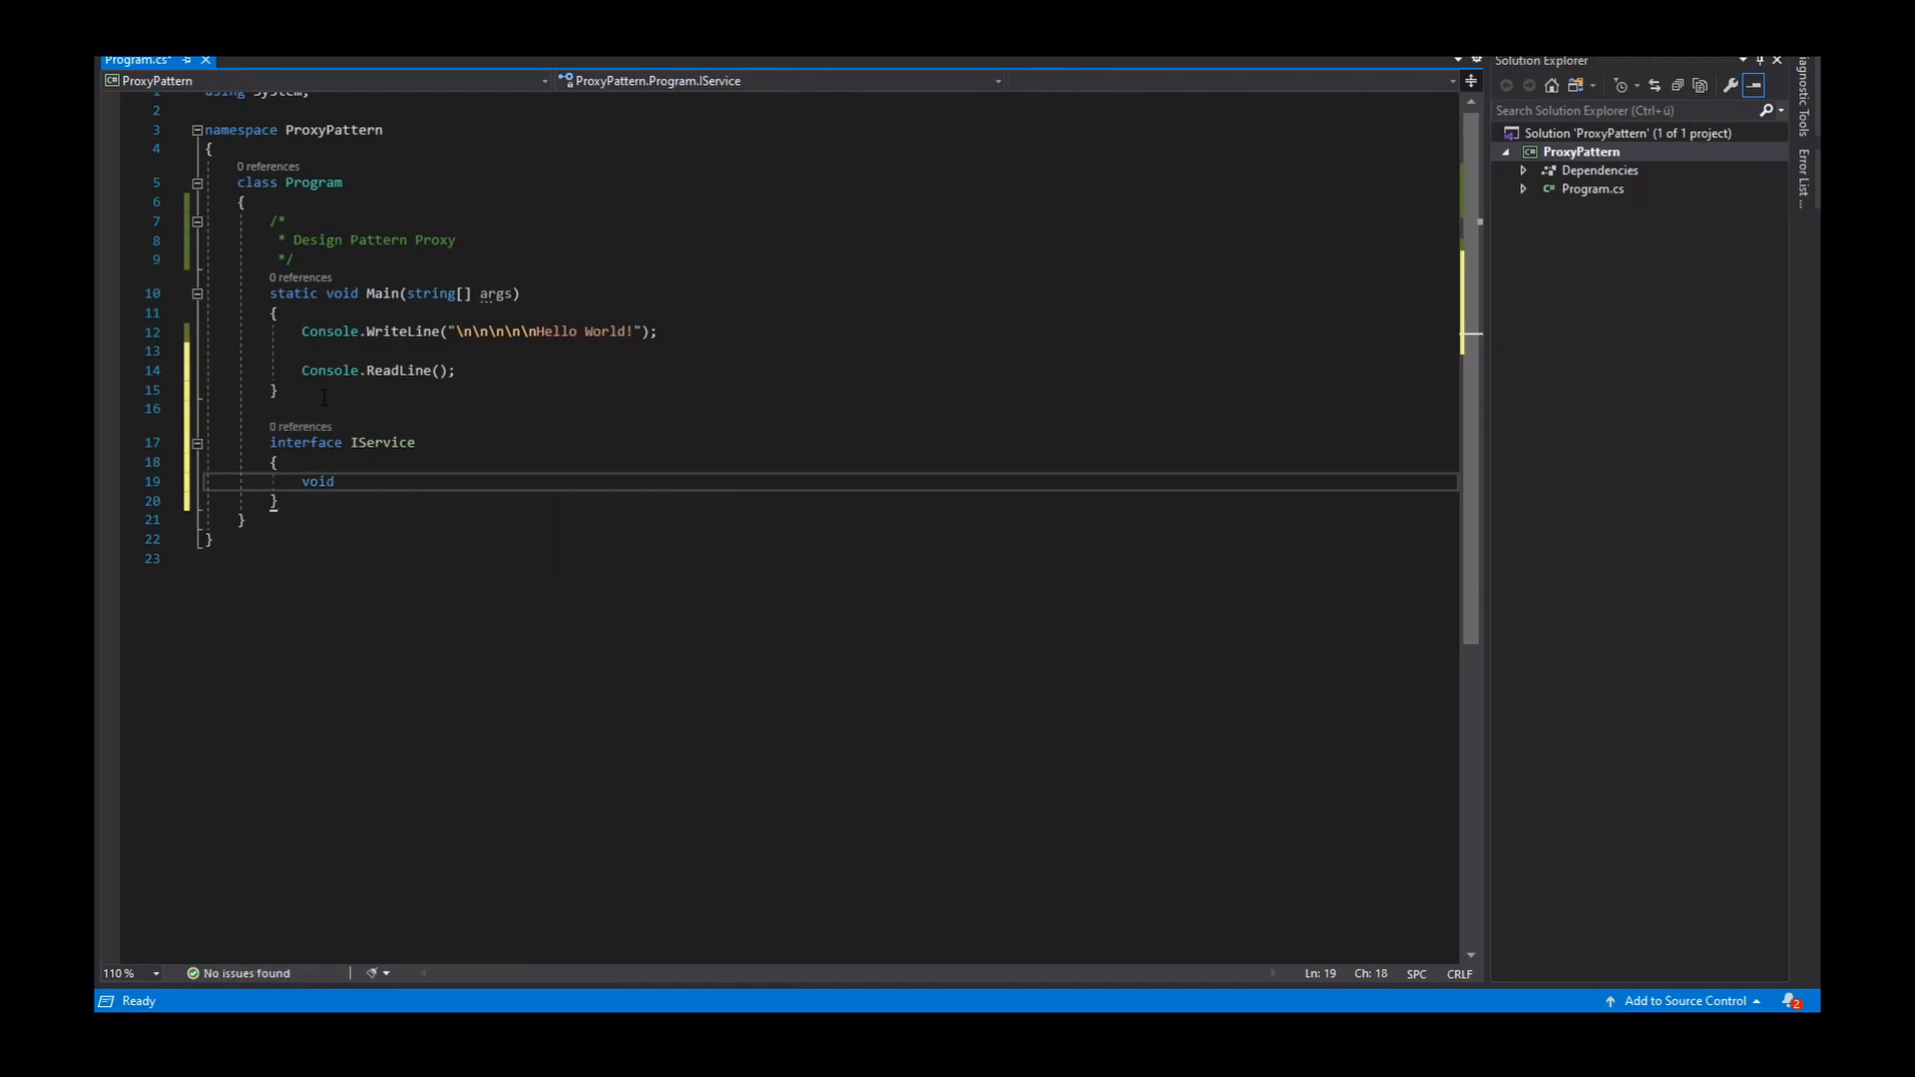
pyautogui.write('Login(int')
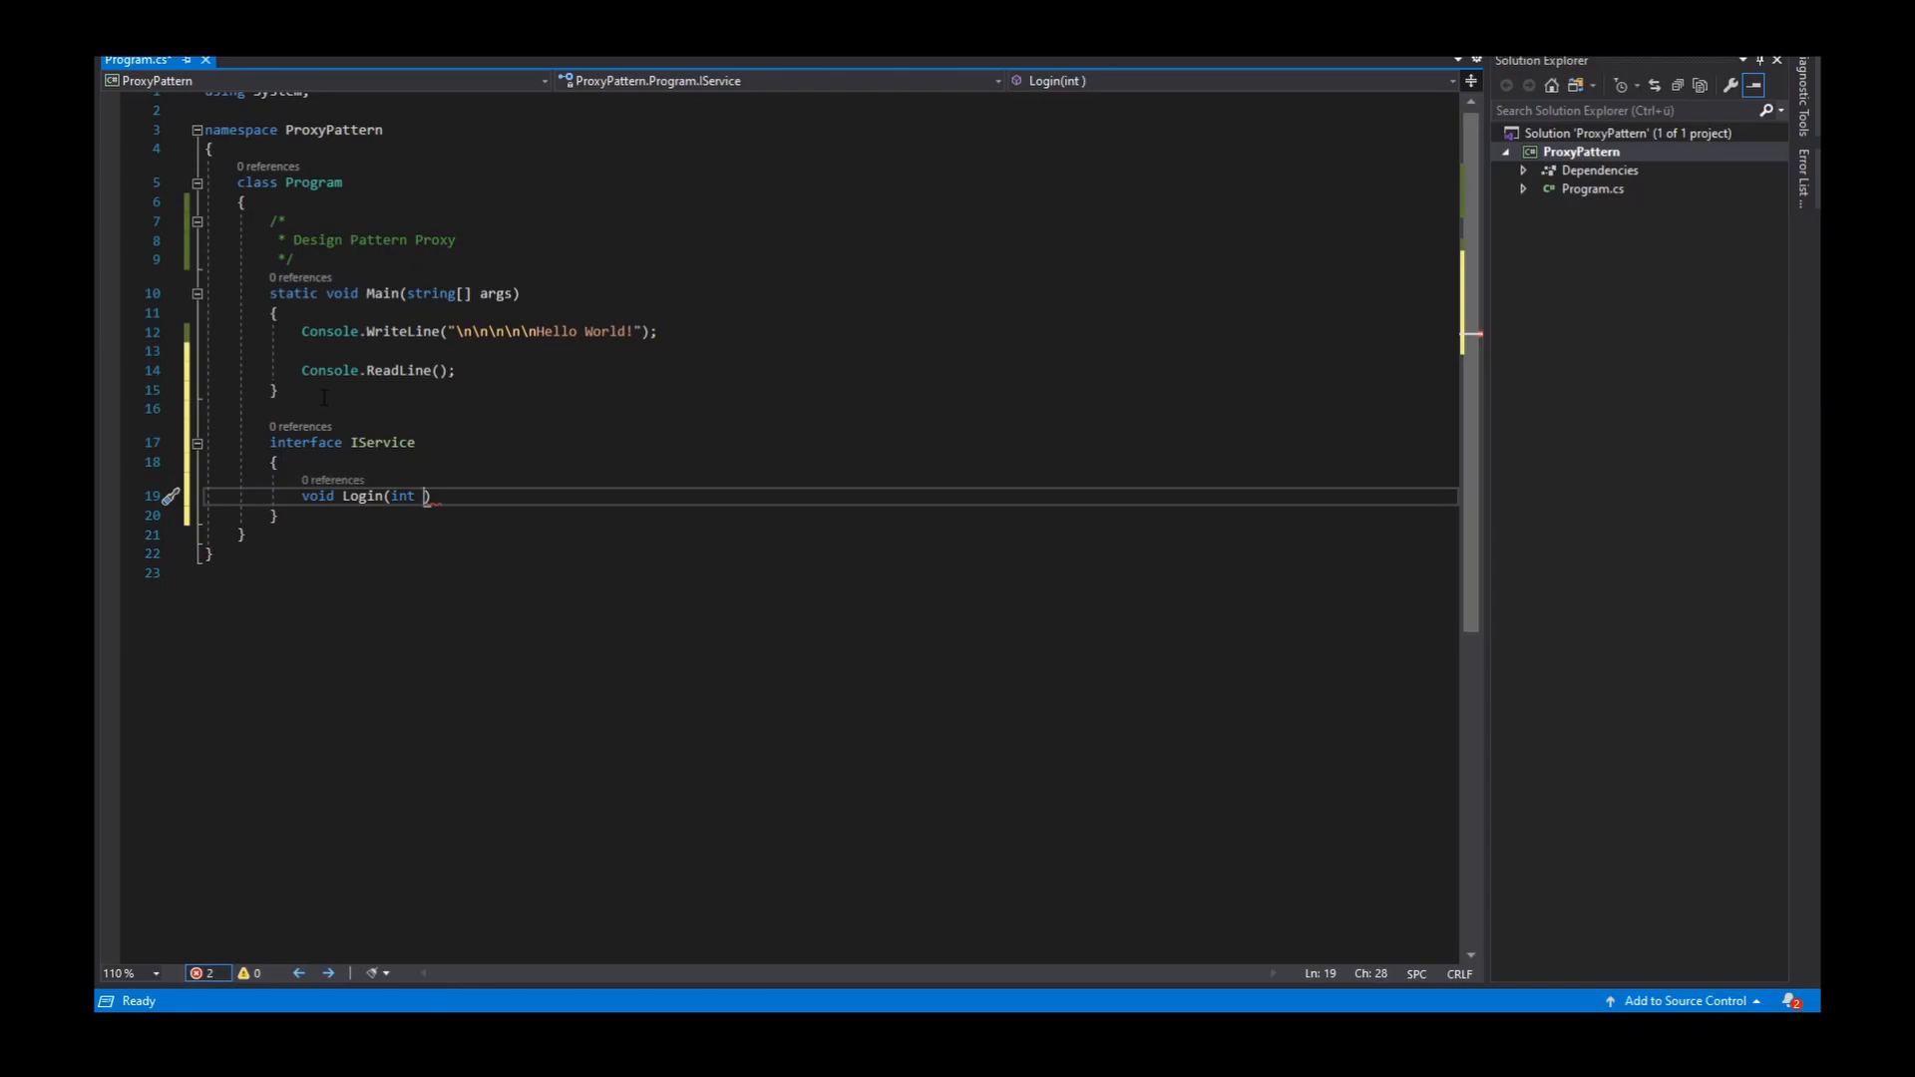
pyautogui.write('age);')
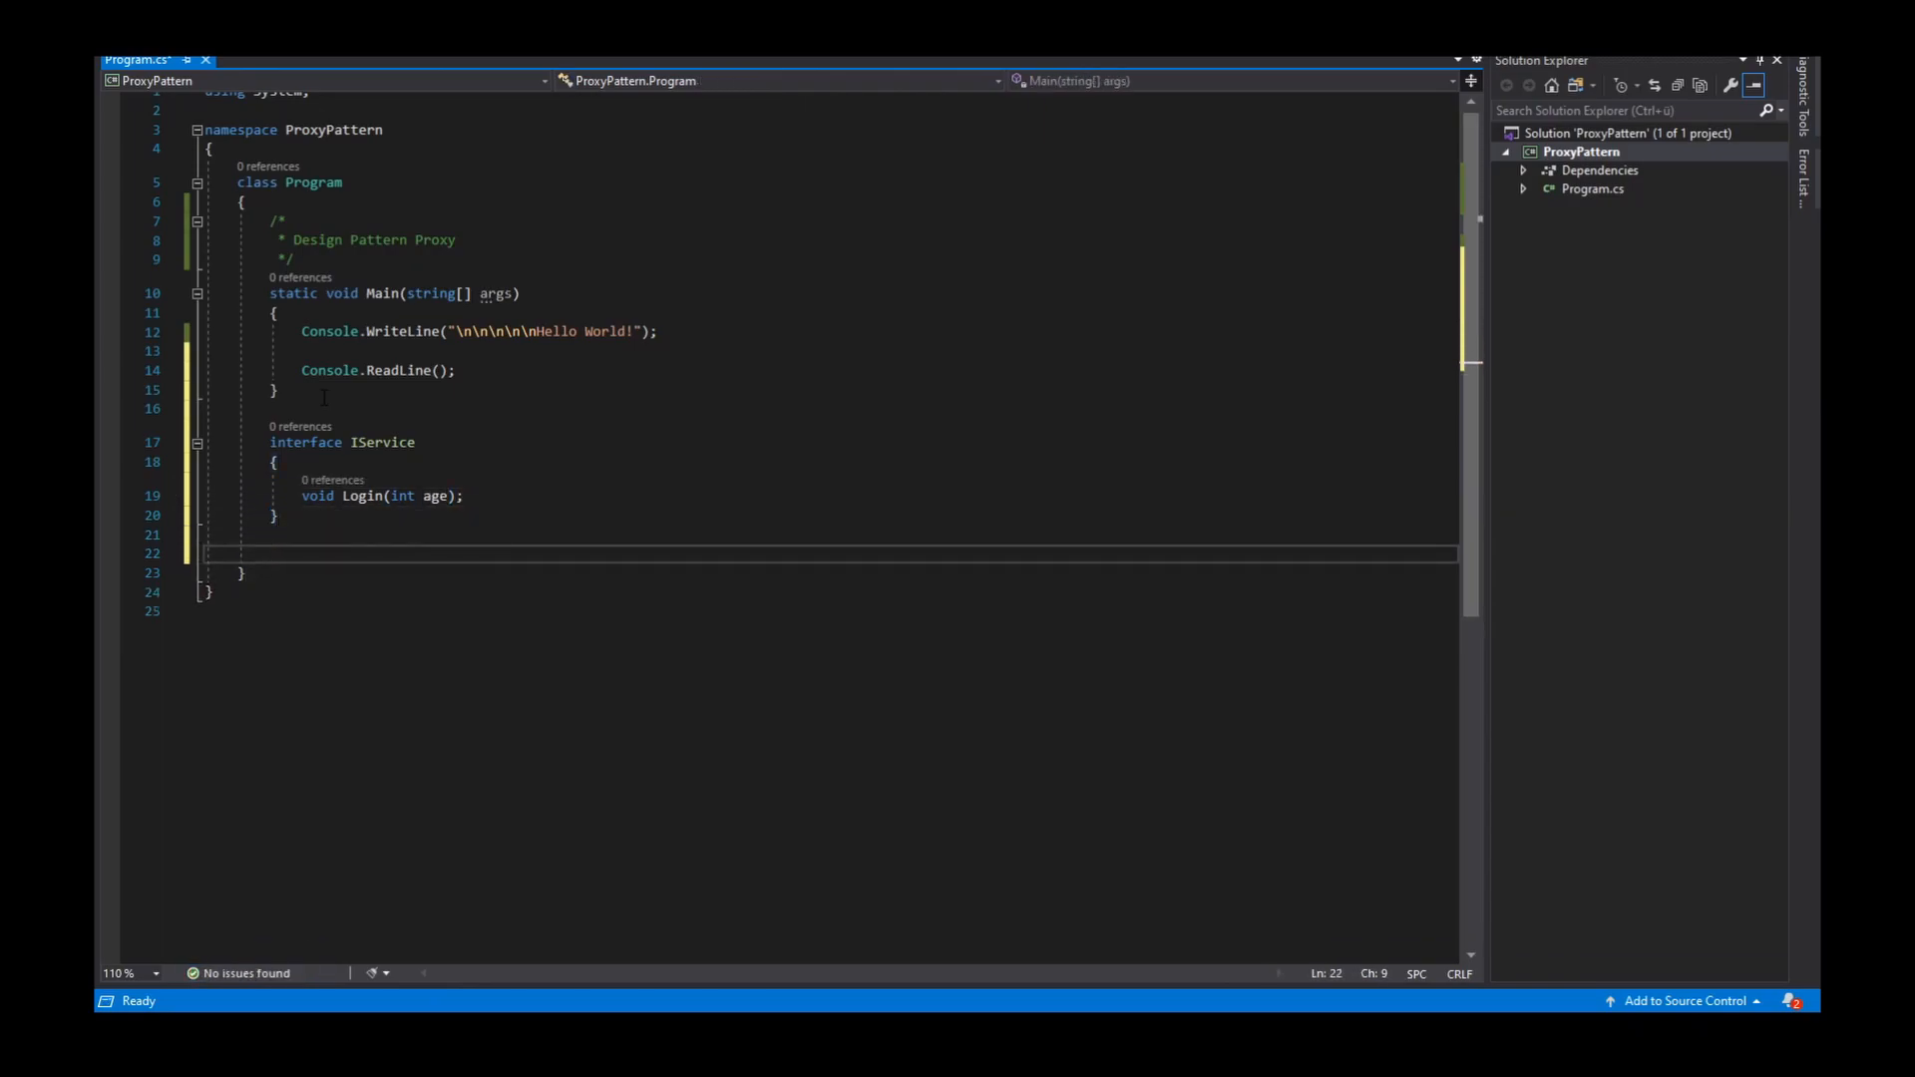
# Declare class ConcreteService : IService and generate its Login(int age) stub via Implement interface
pyautogui.write('class Con')
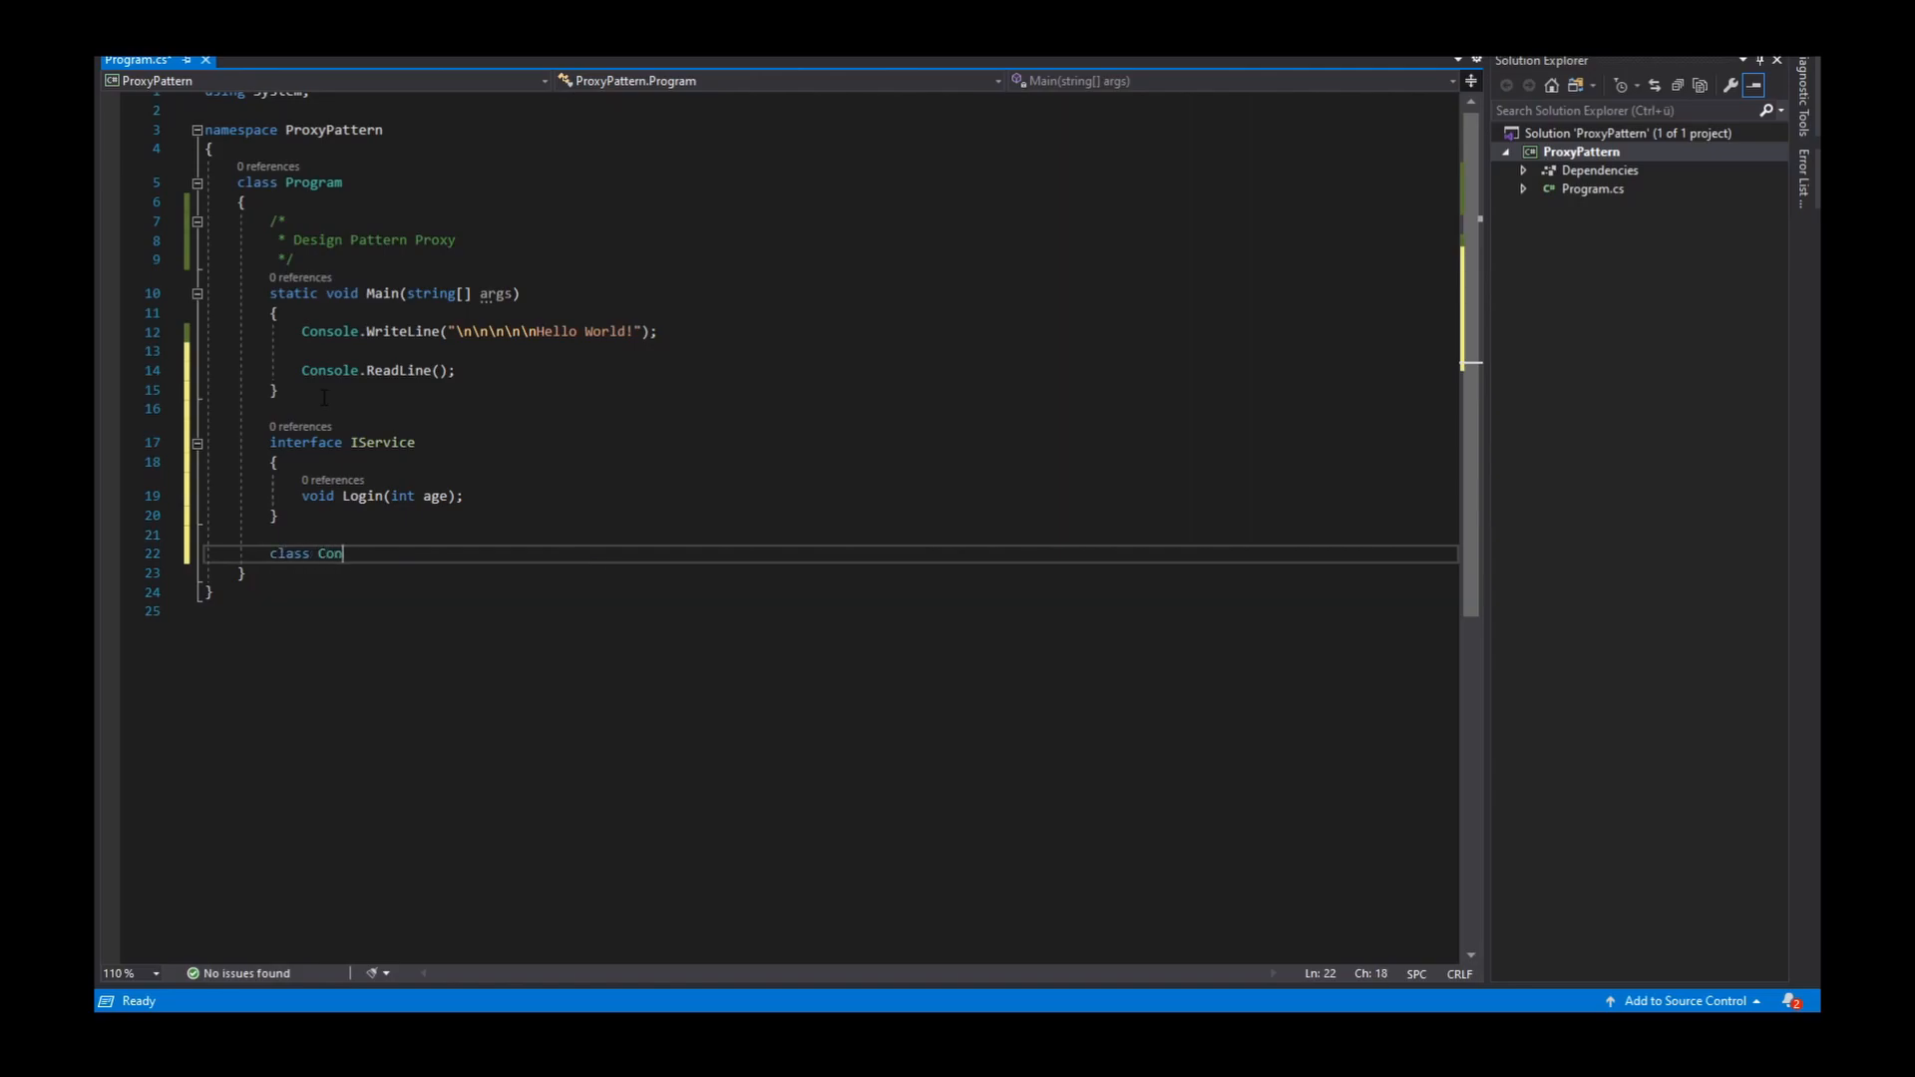
pyautogui.write('creteSer')
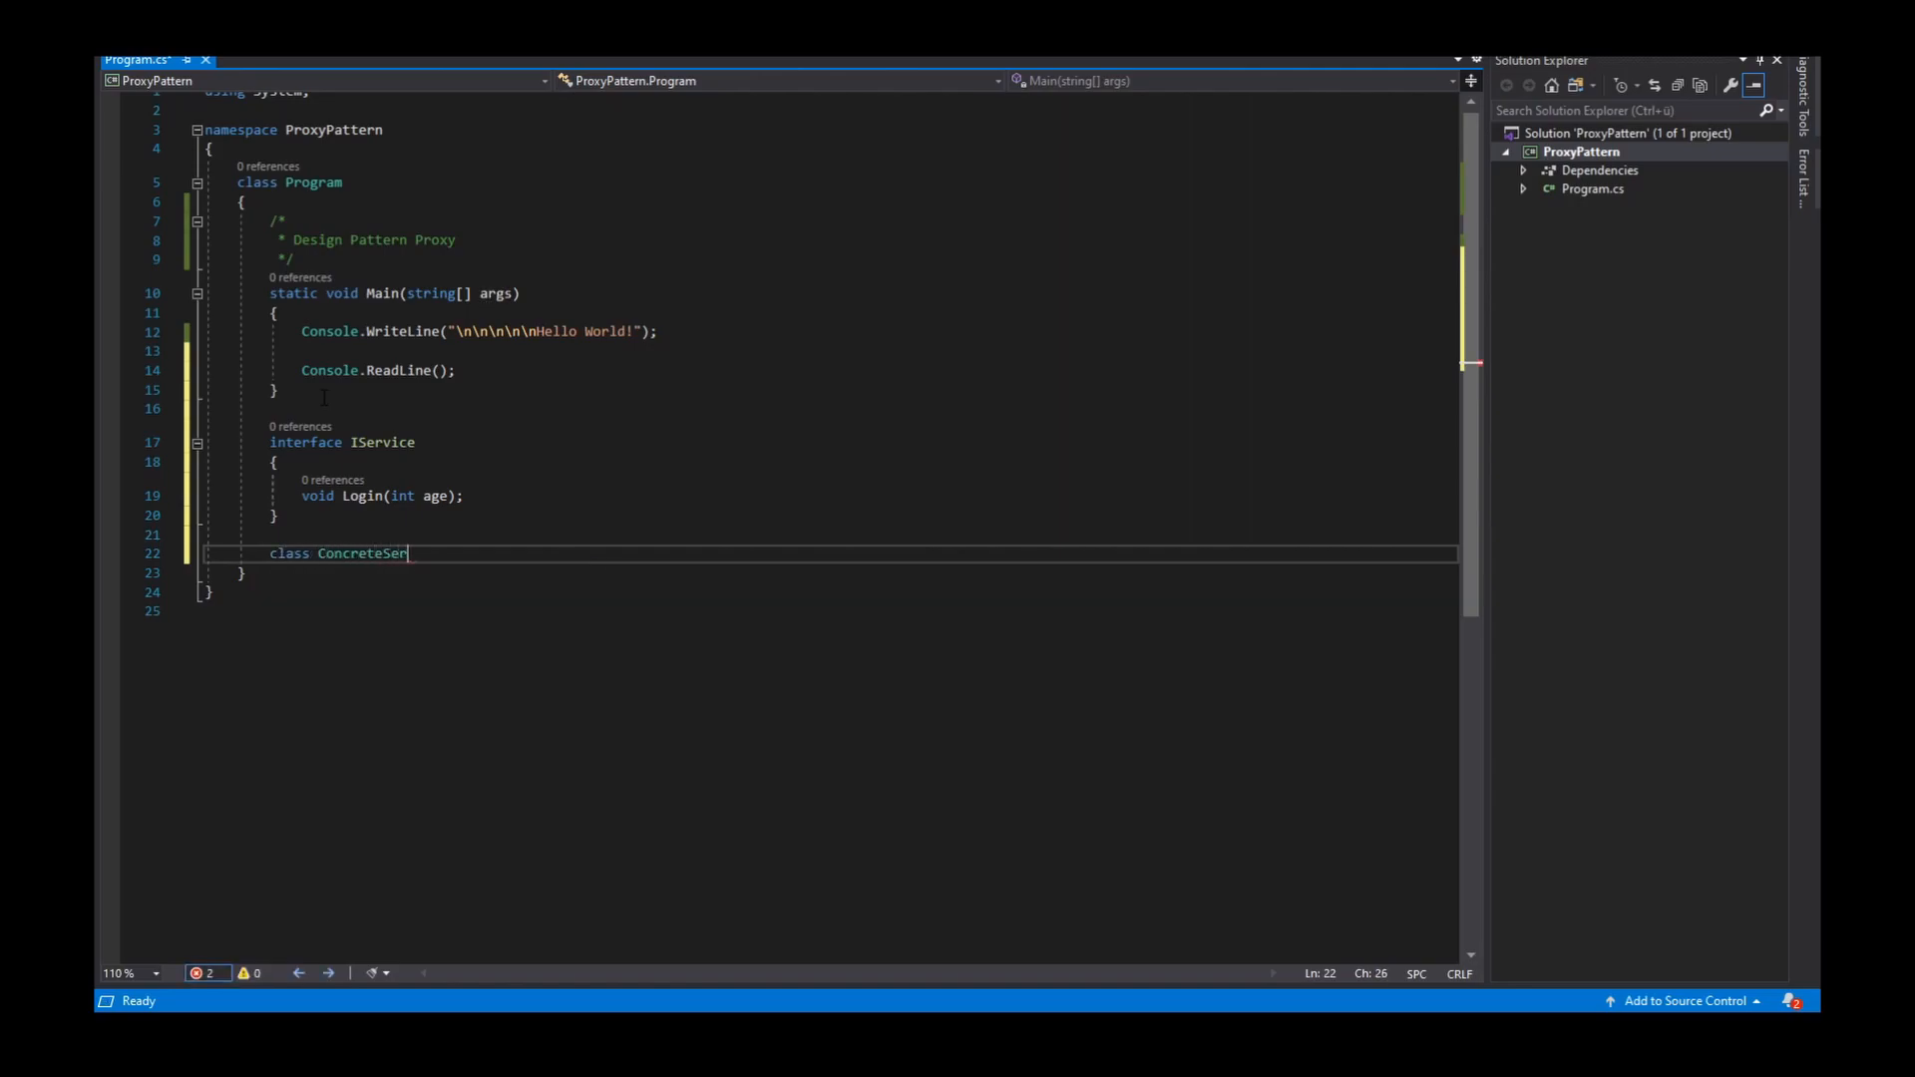
pyautogui.write('vice')
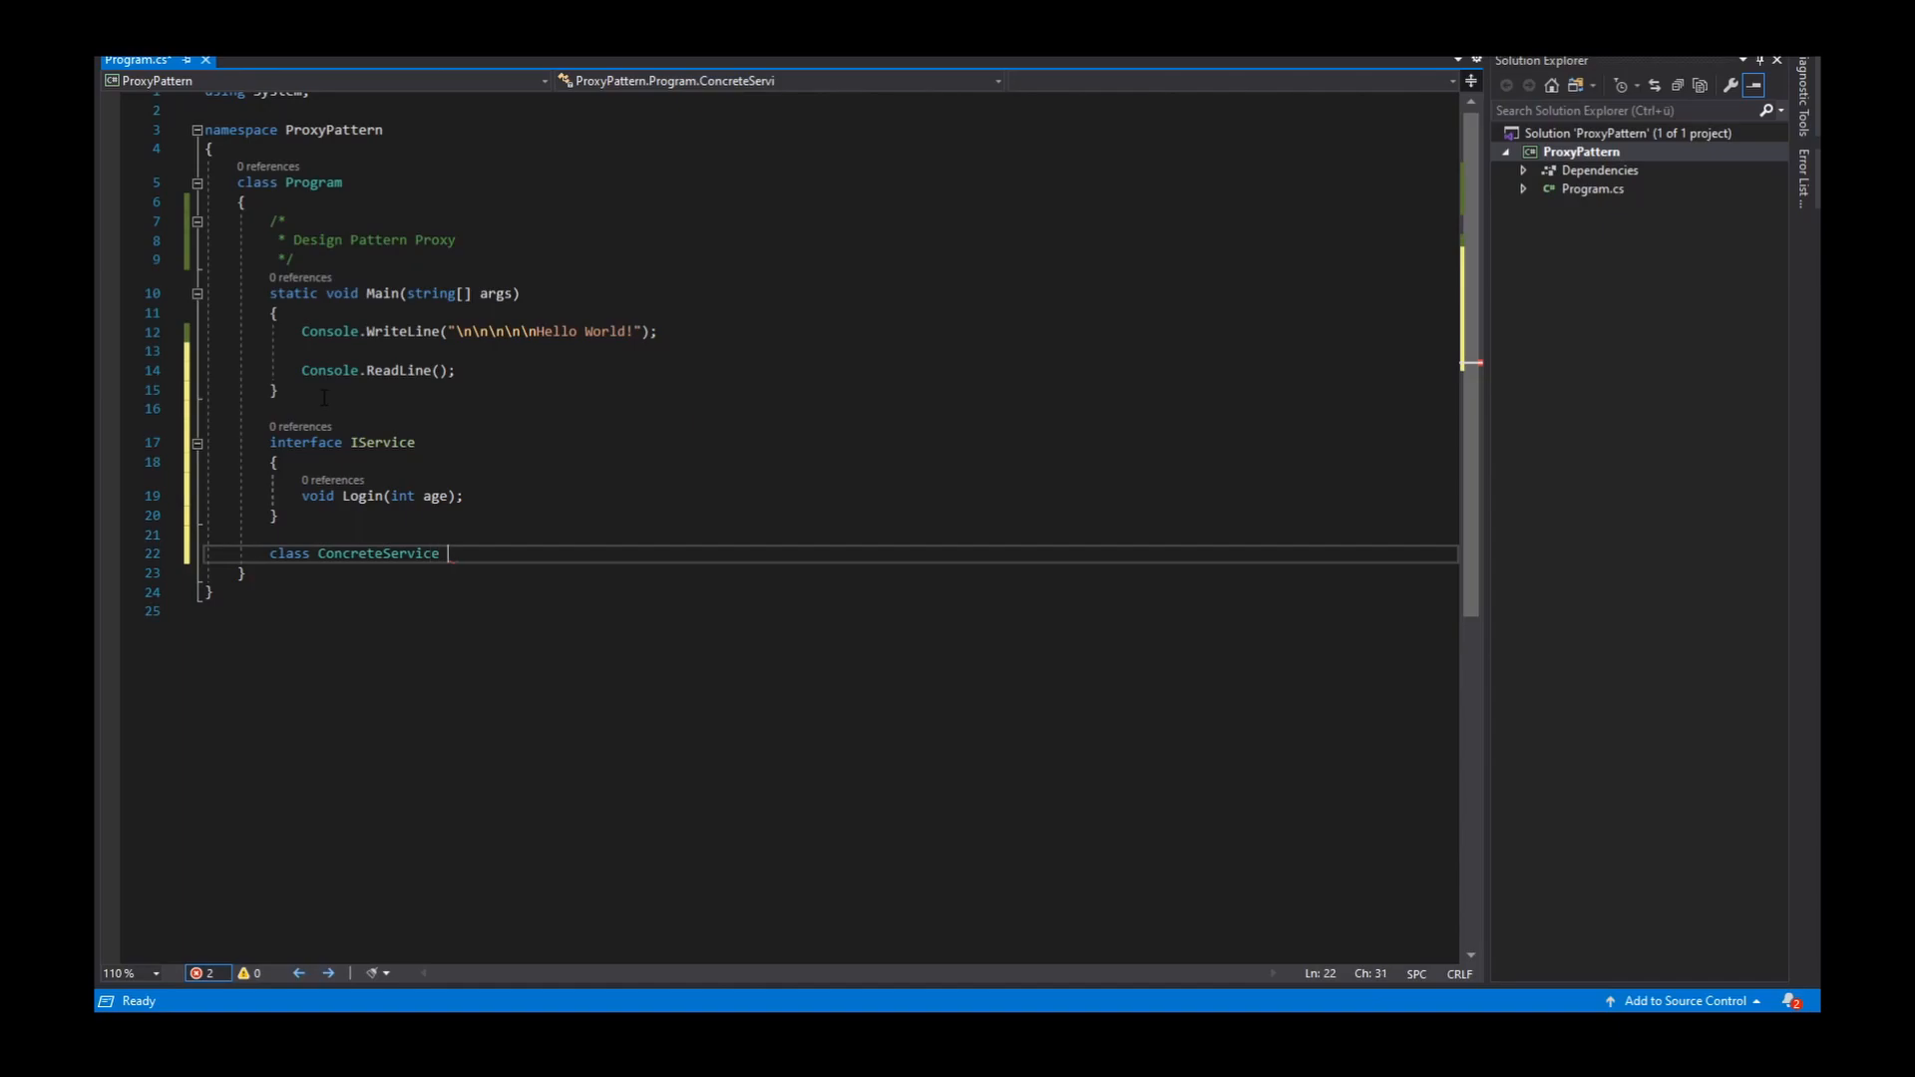
pyautogui.write(': IService')
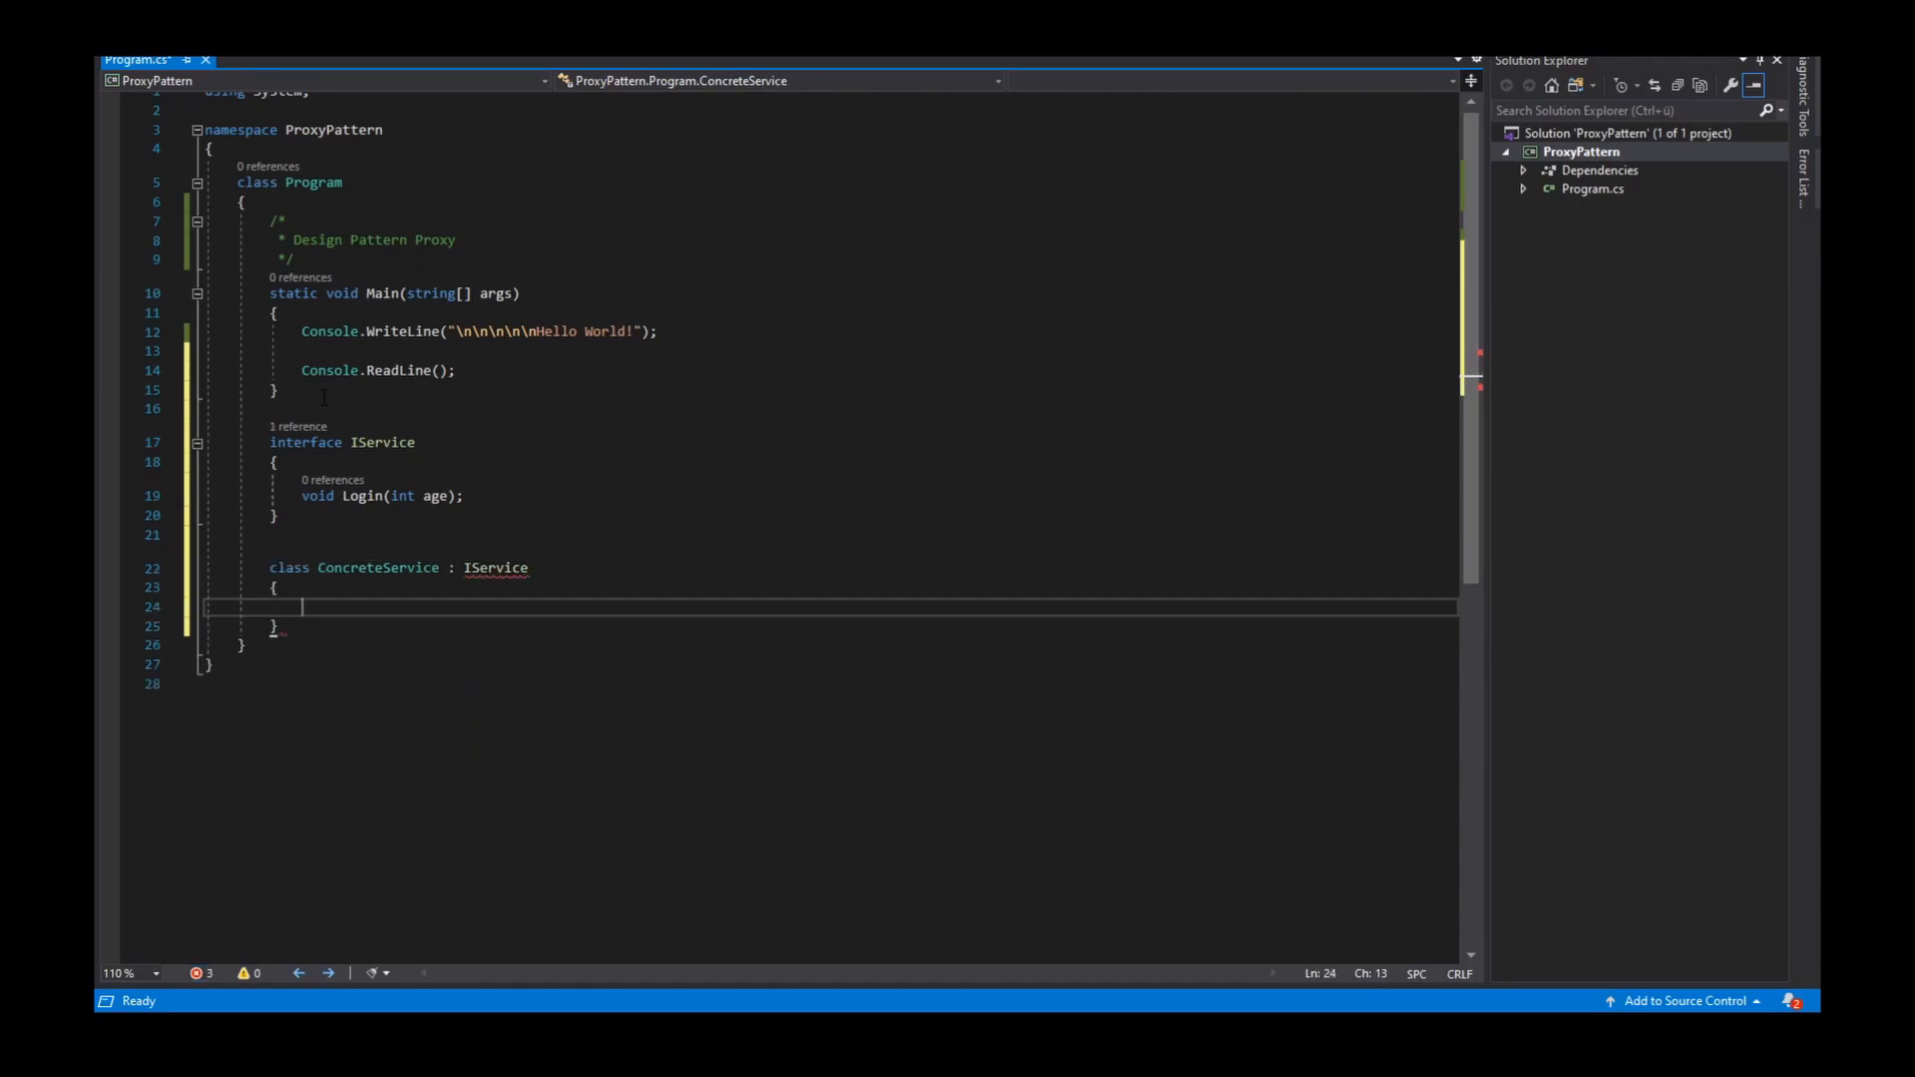
pyautogui.click(172, 607)
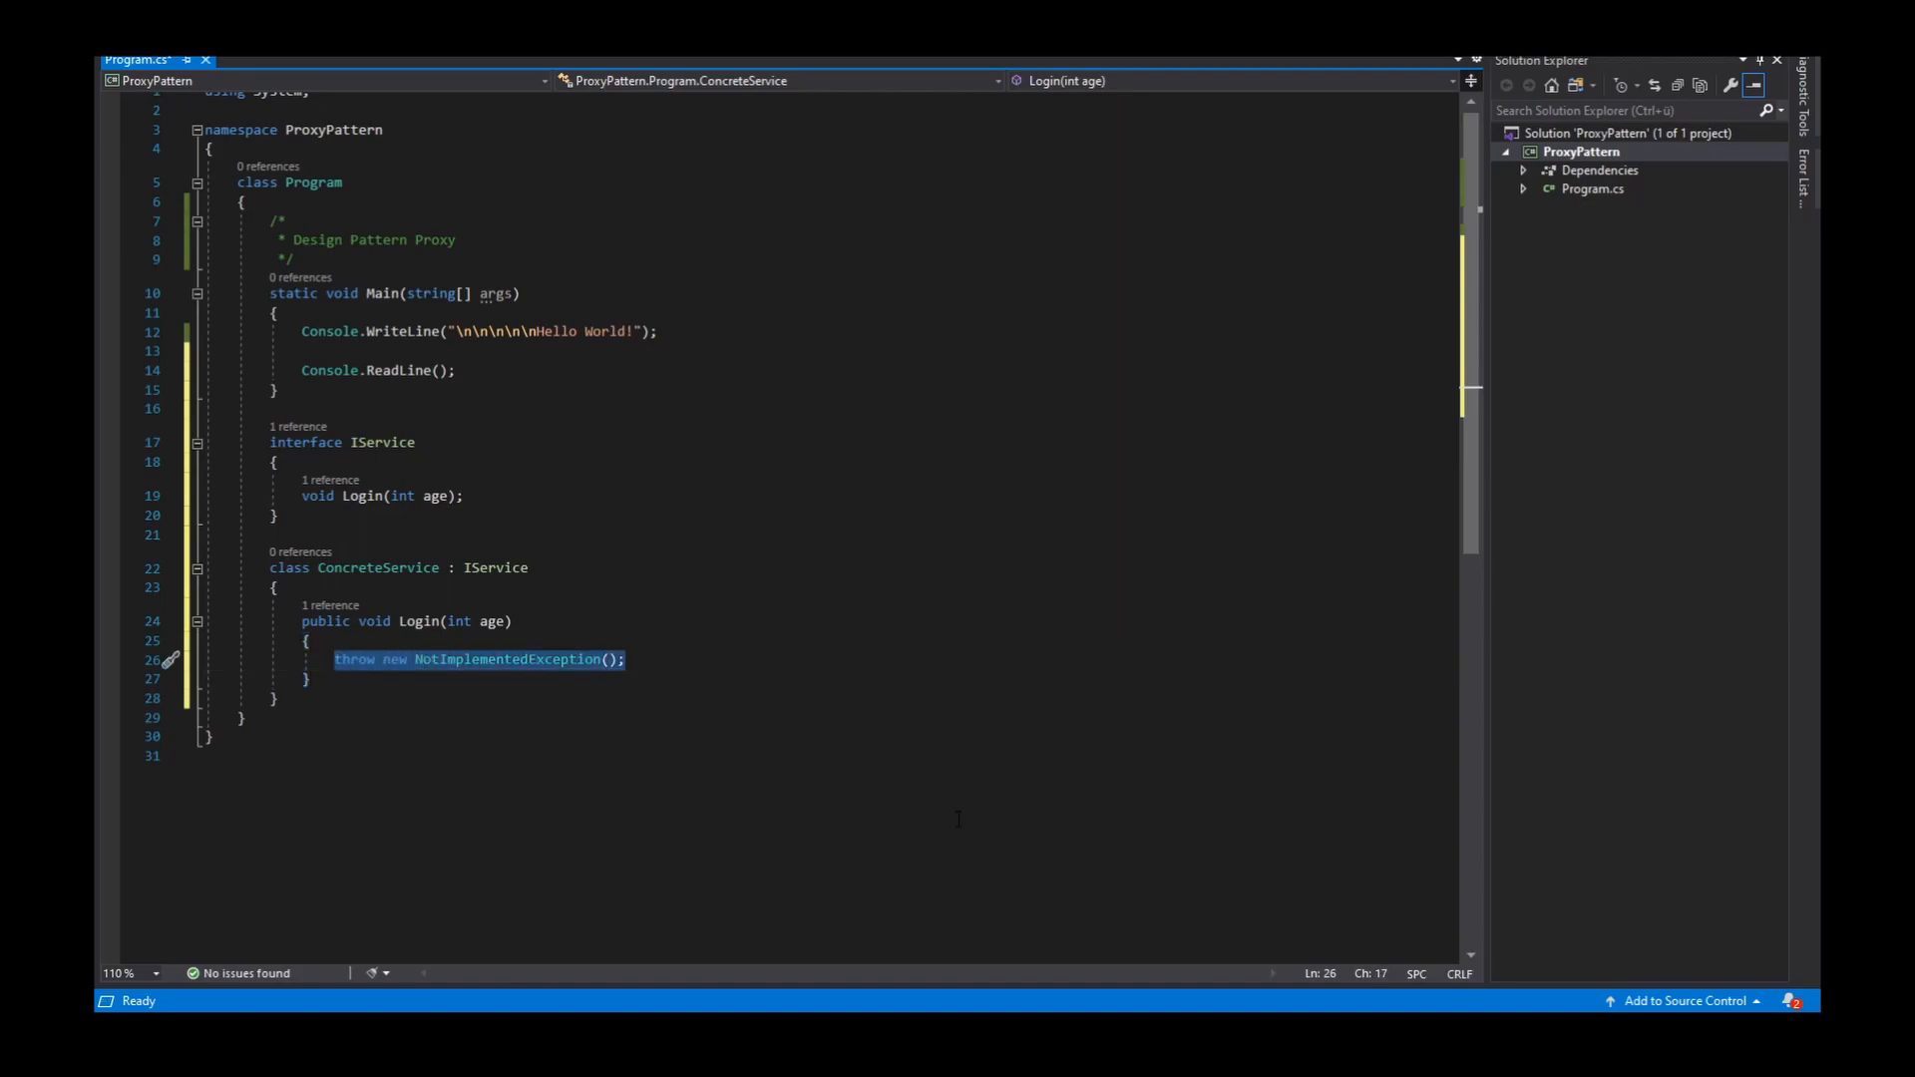
# Write Console.WriteLine($"You are logged in. Your age is {age}") as the Login body
pyautogui.write('Co')
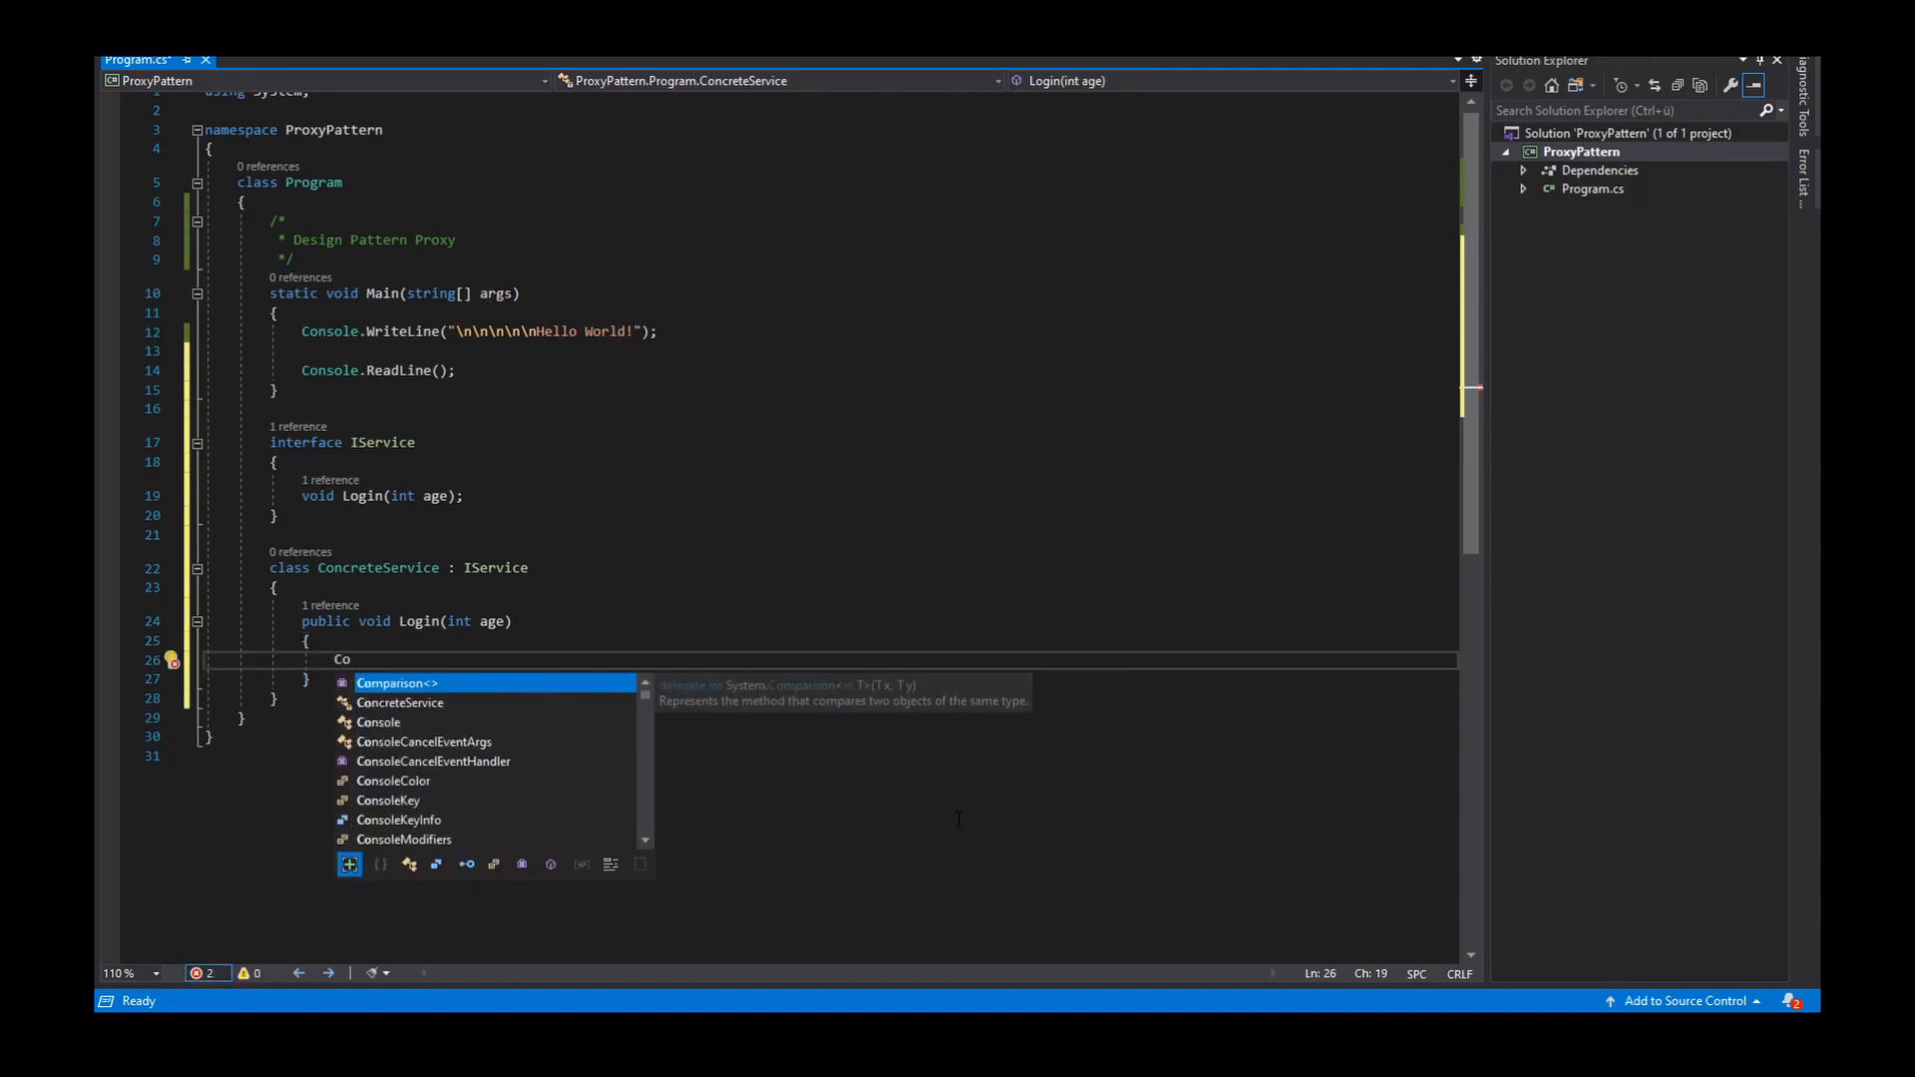
pyautogui.write('nsole')
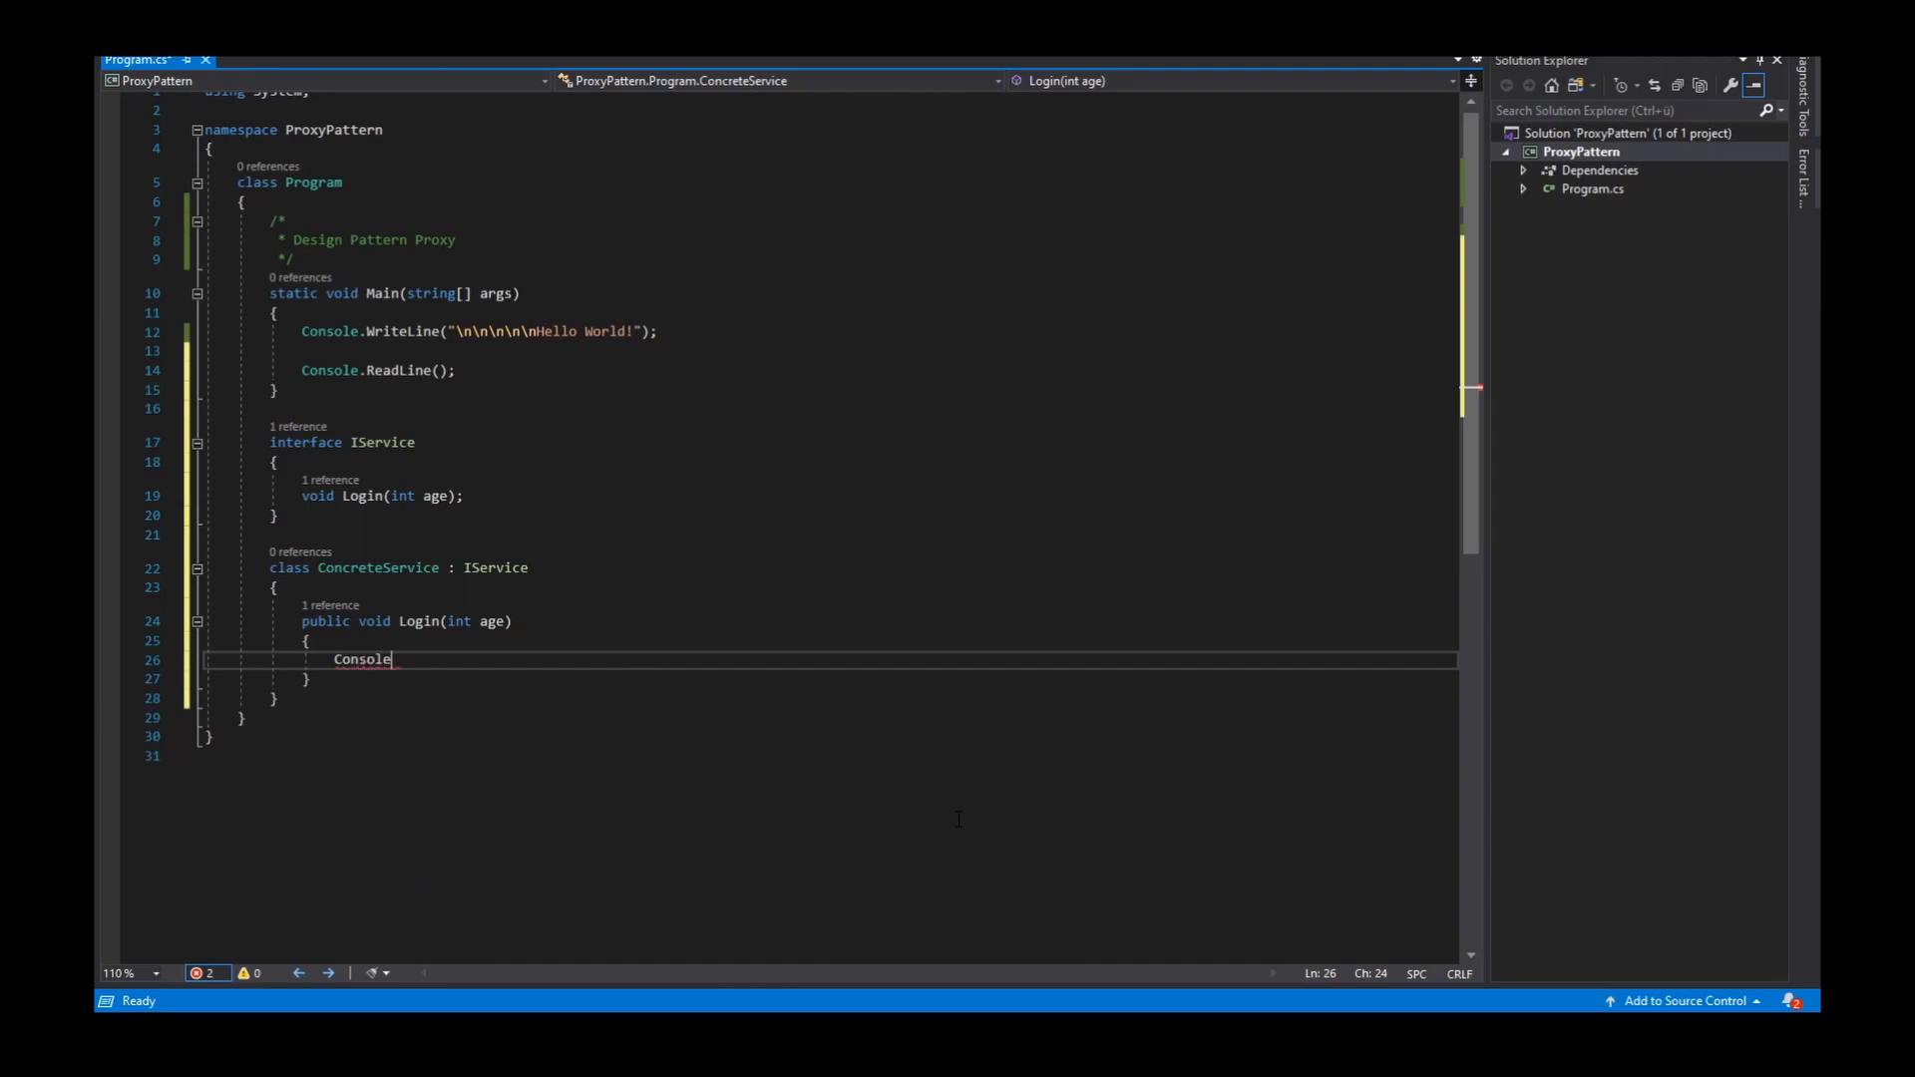
pyautogui.write('.WriteLine(')
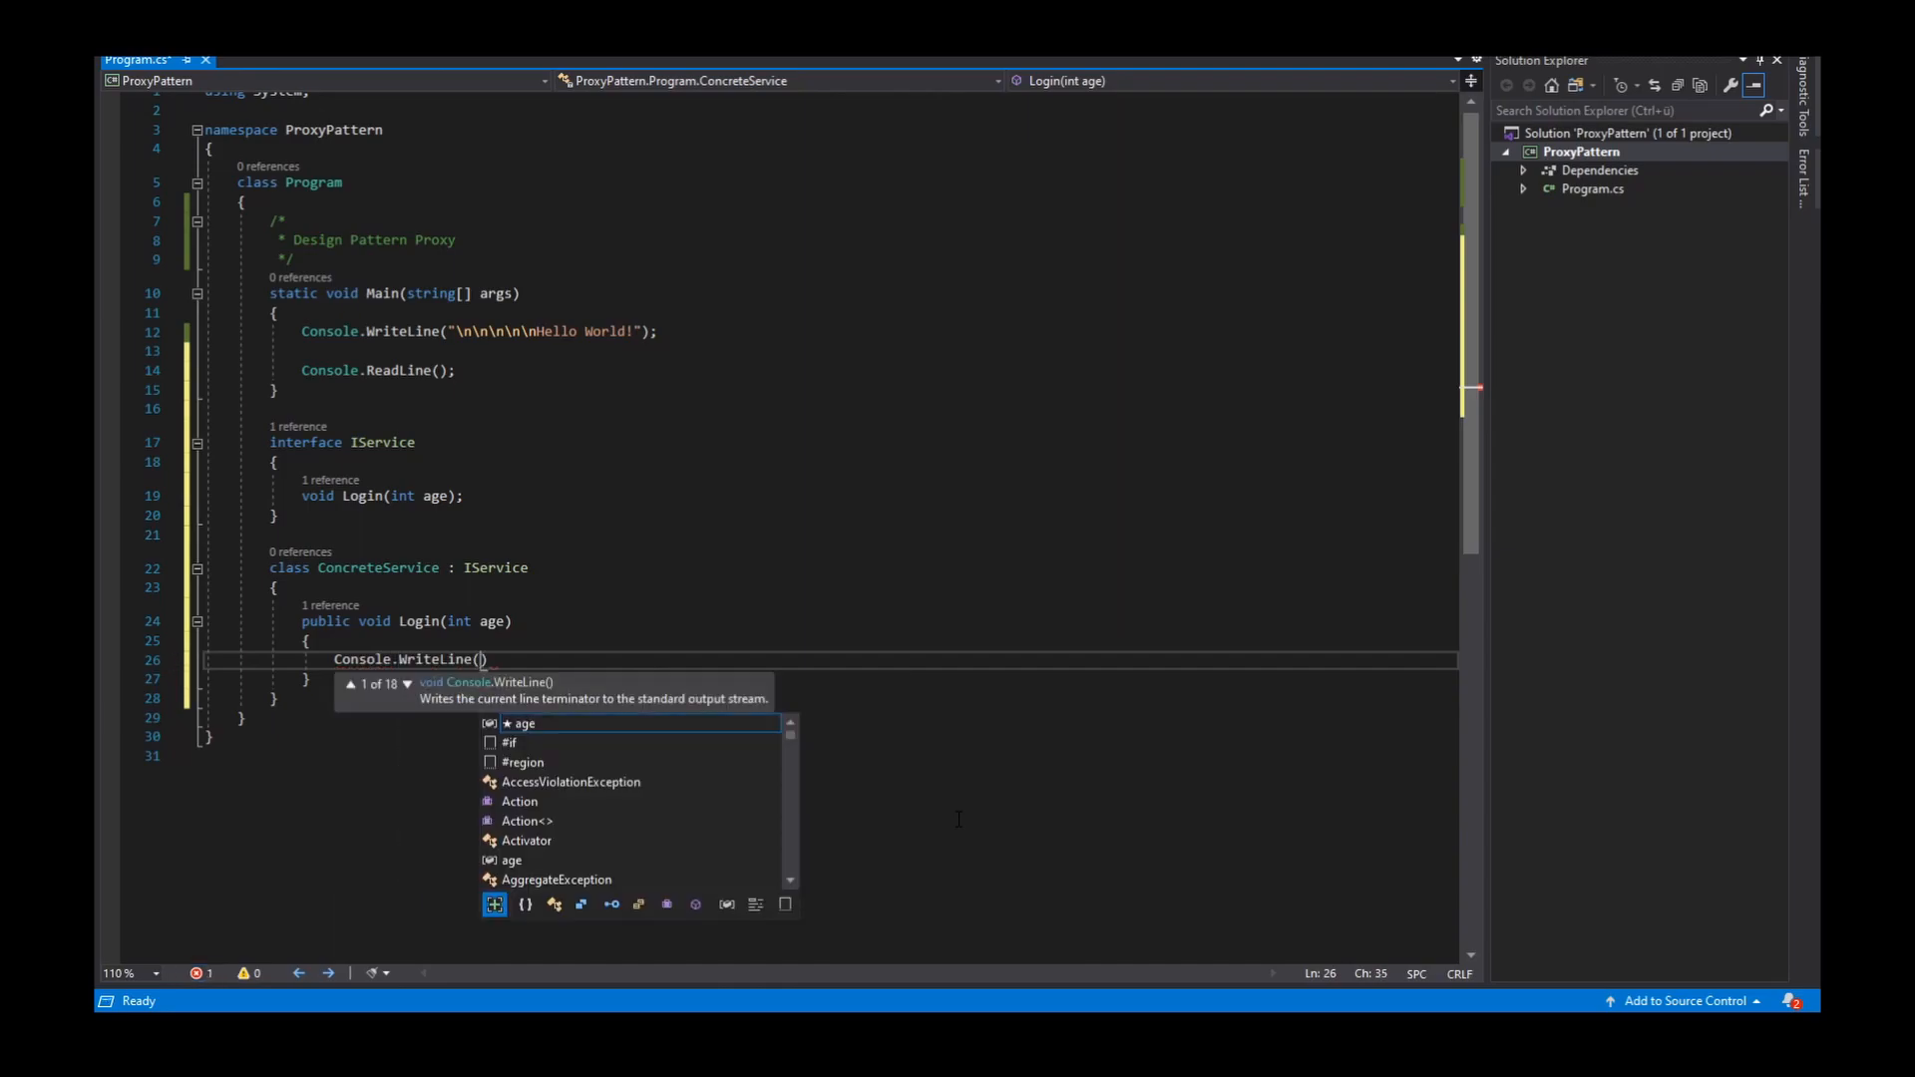
pyautogui.write('$">o')
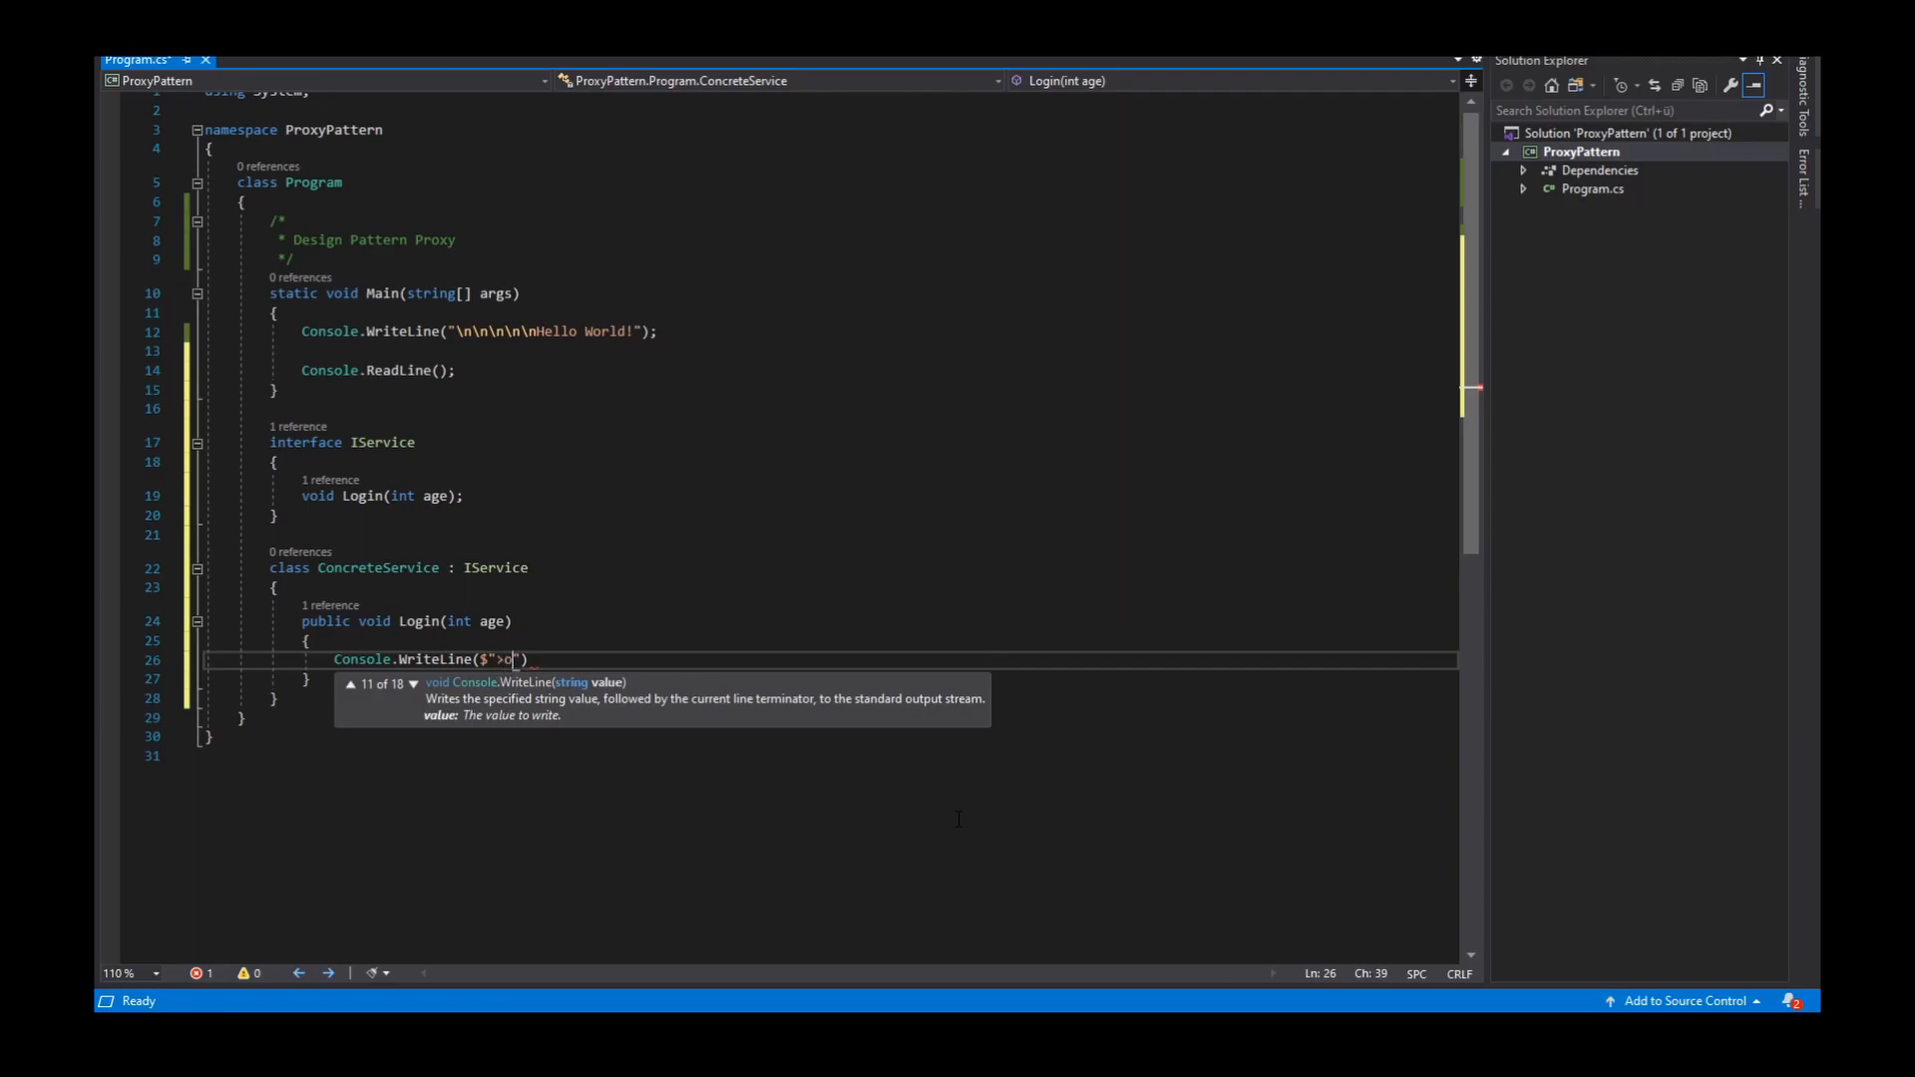
pyautogui.write('You are logged in')
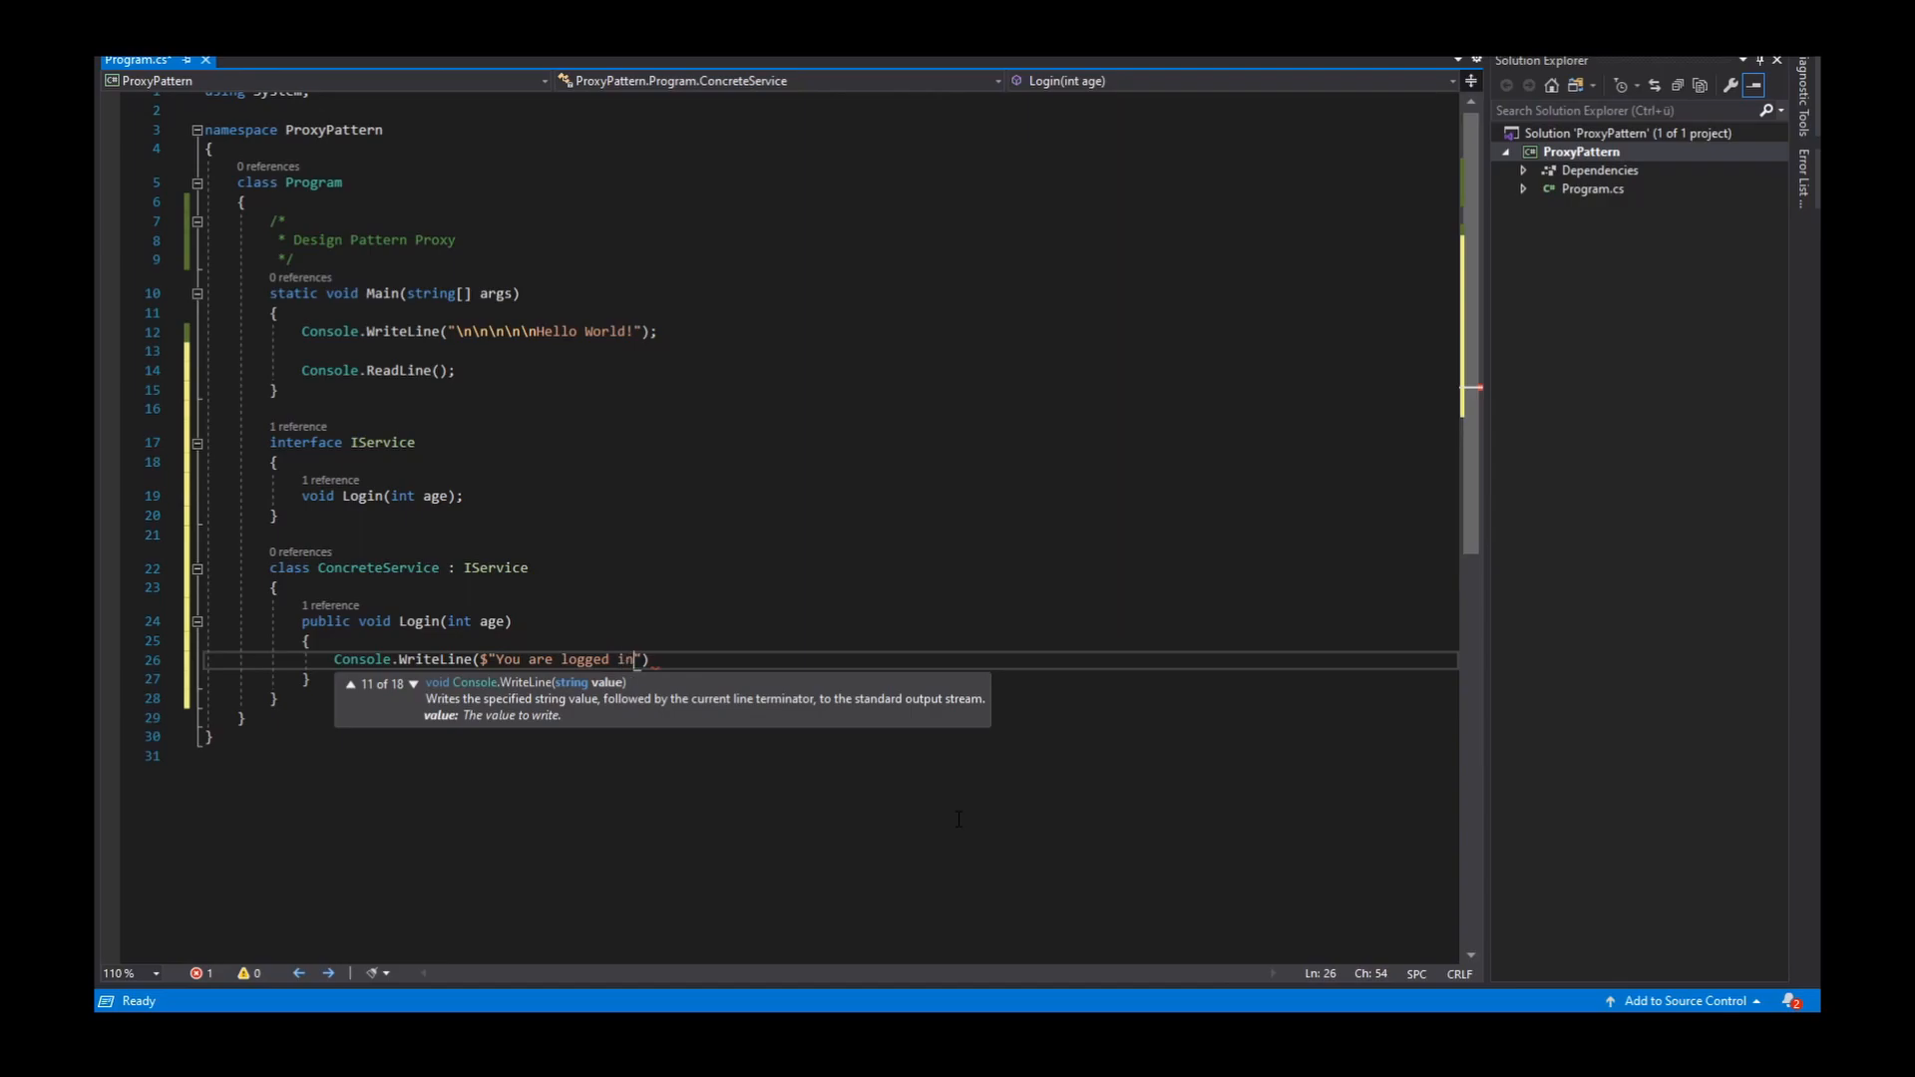
pyautogui.write('. Your')
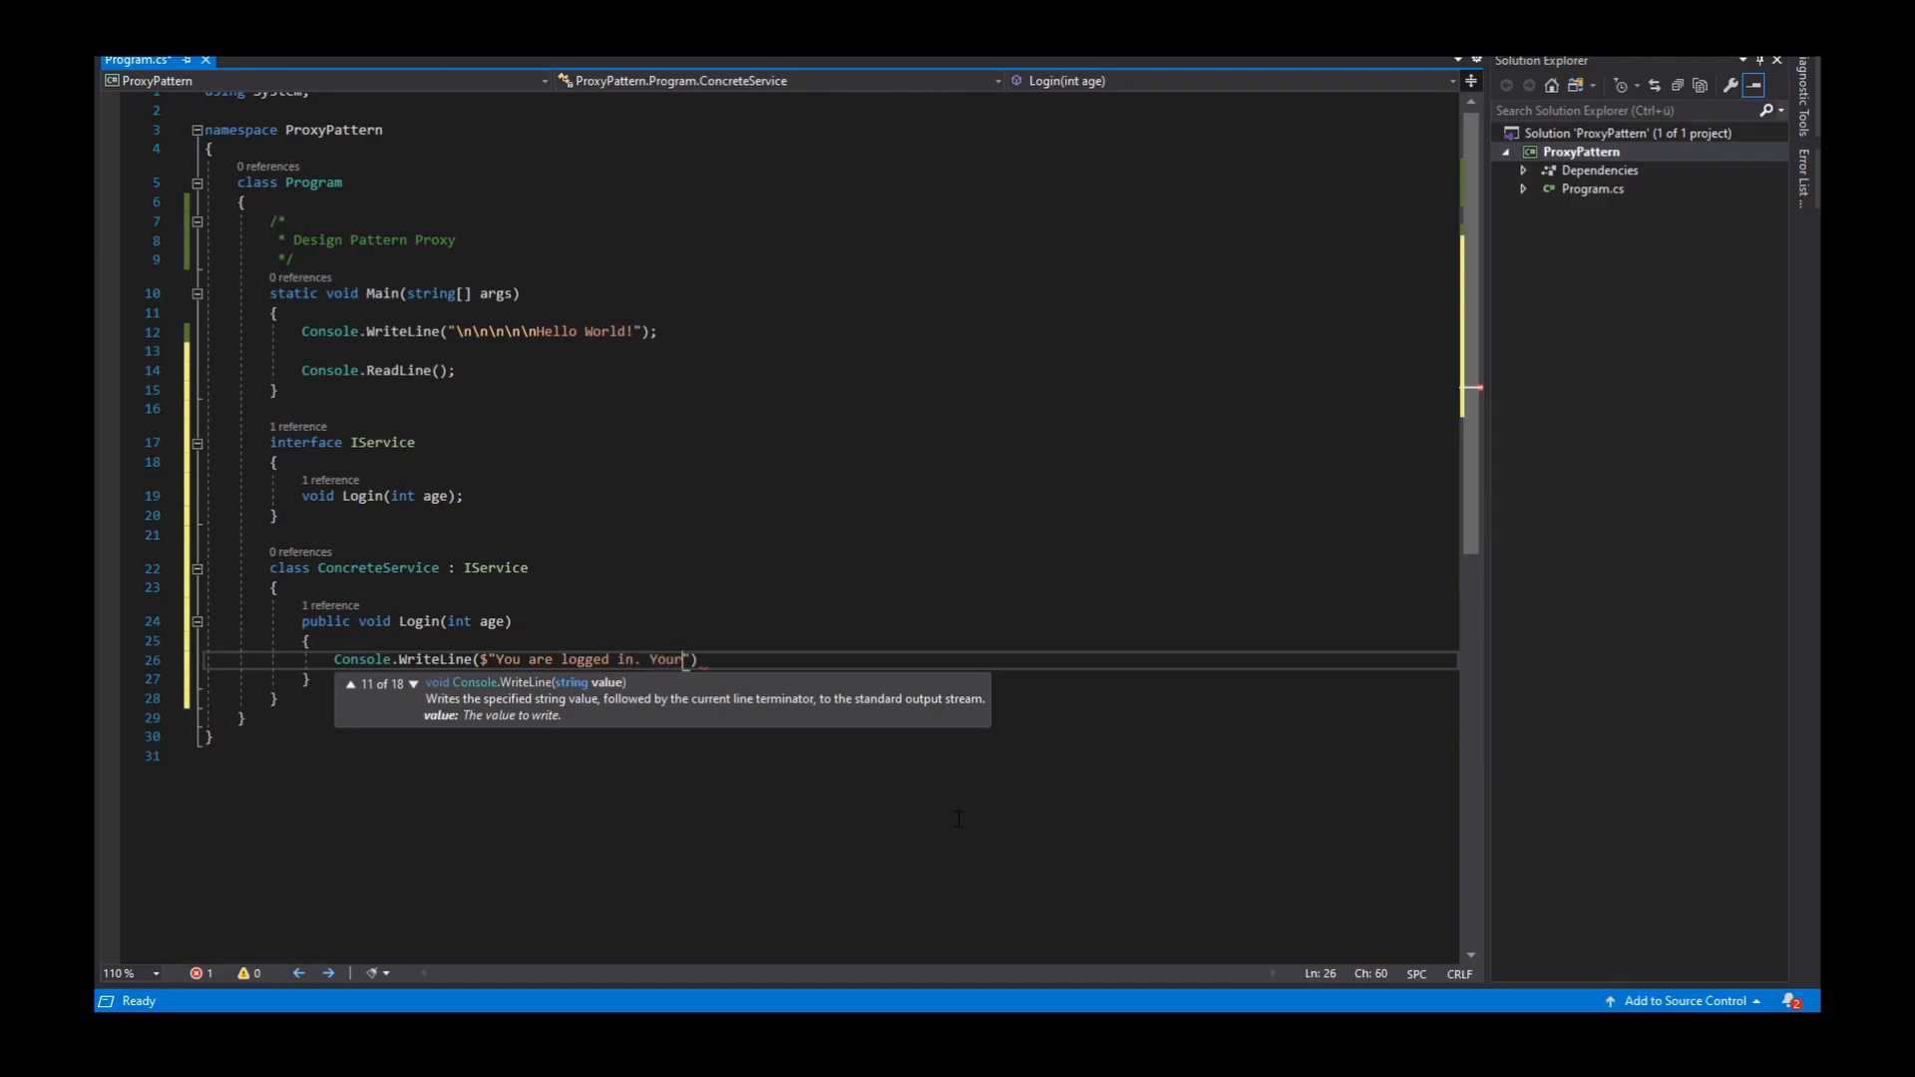
pyautogui.write('age is')
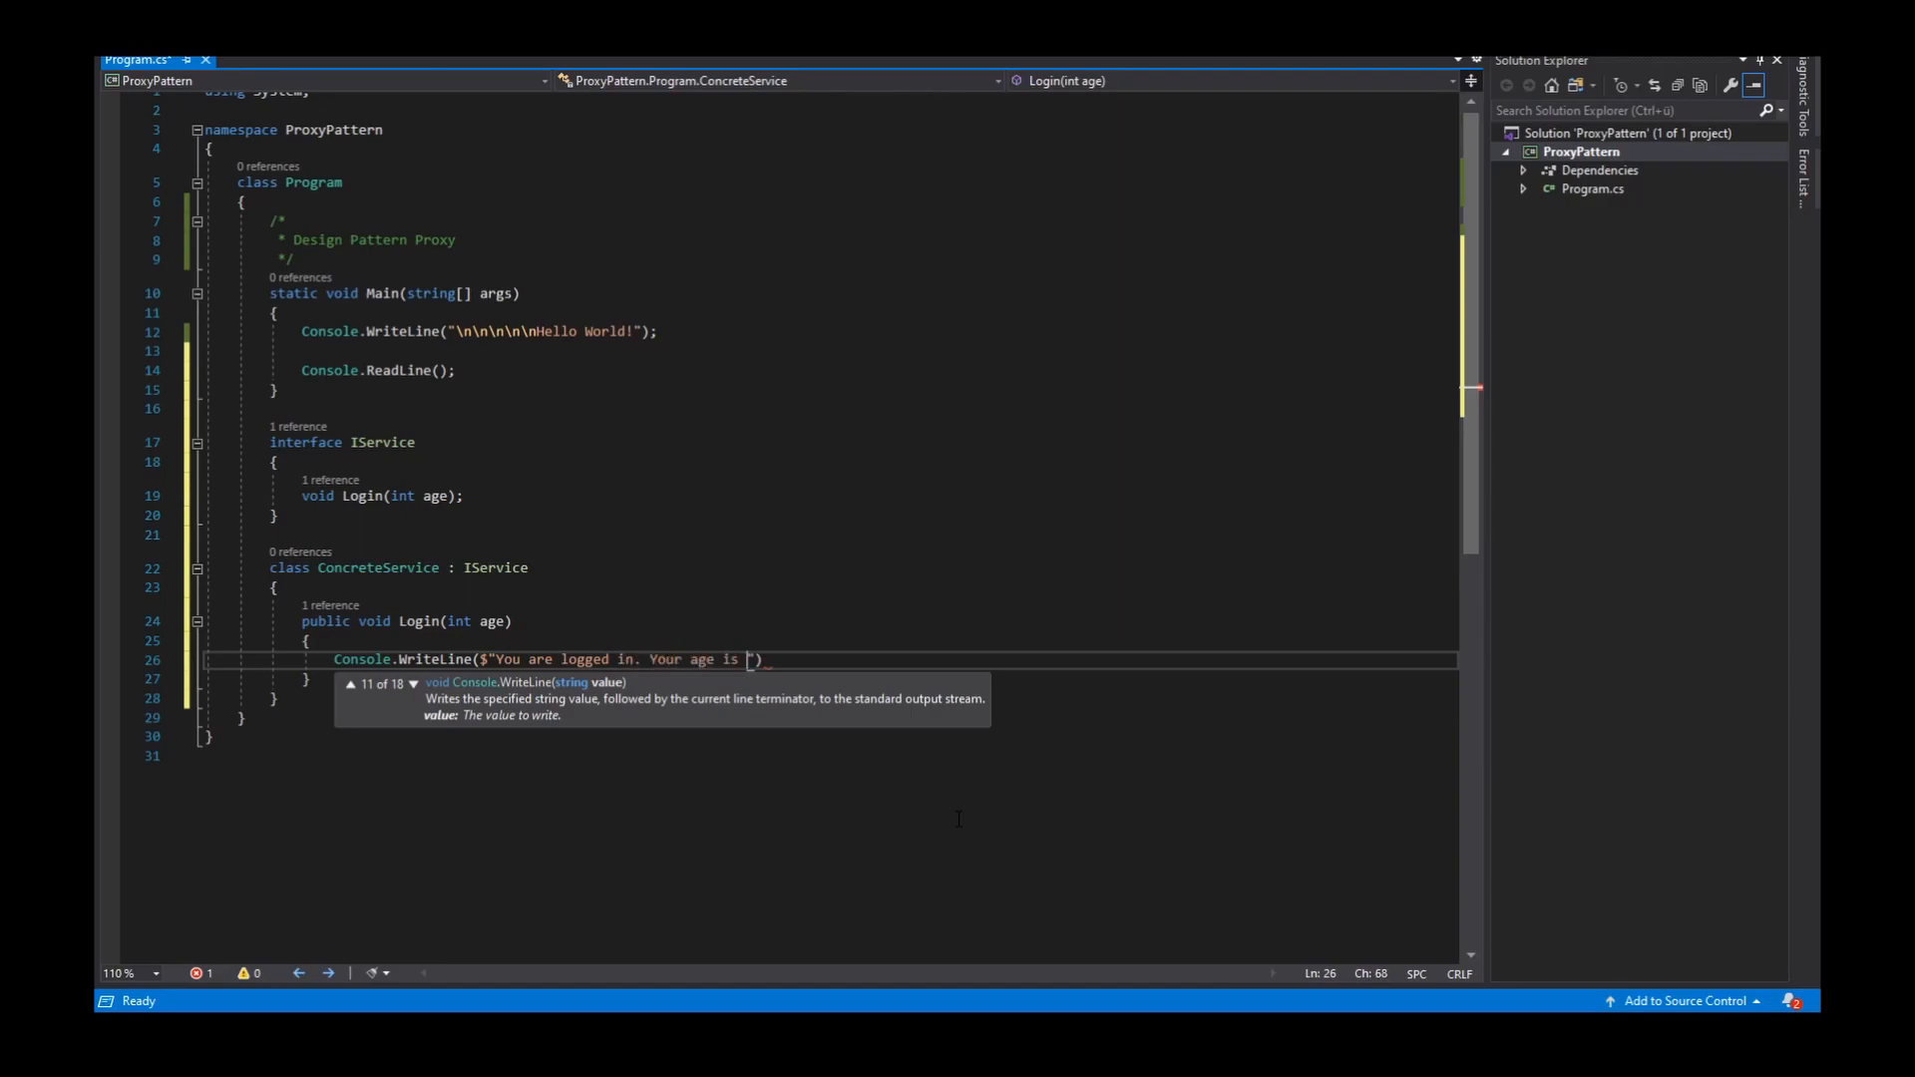
pyautogui.write('{age')
pyautogui.write('class')
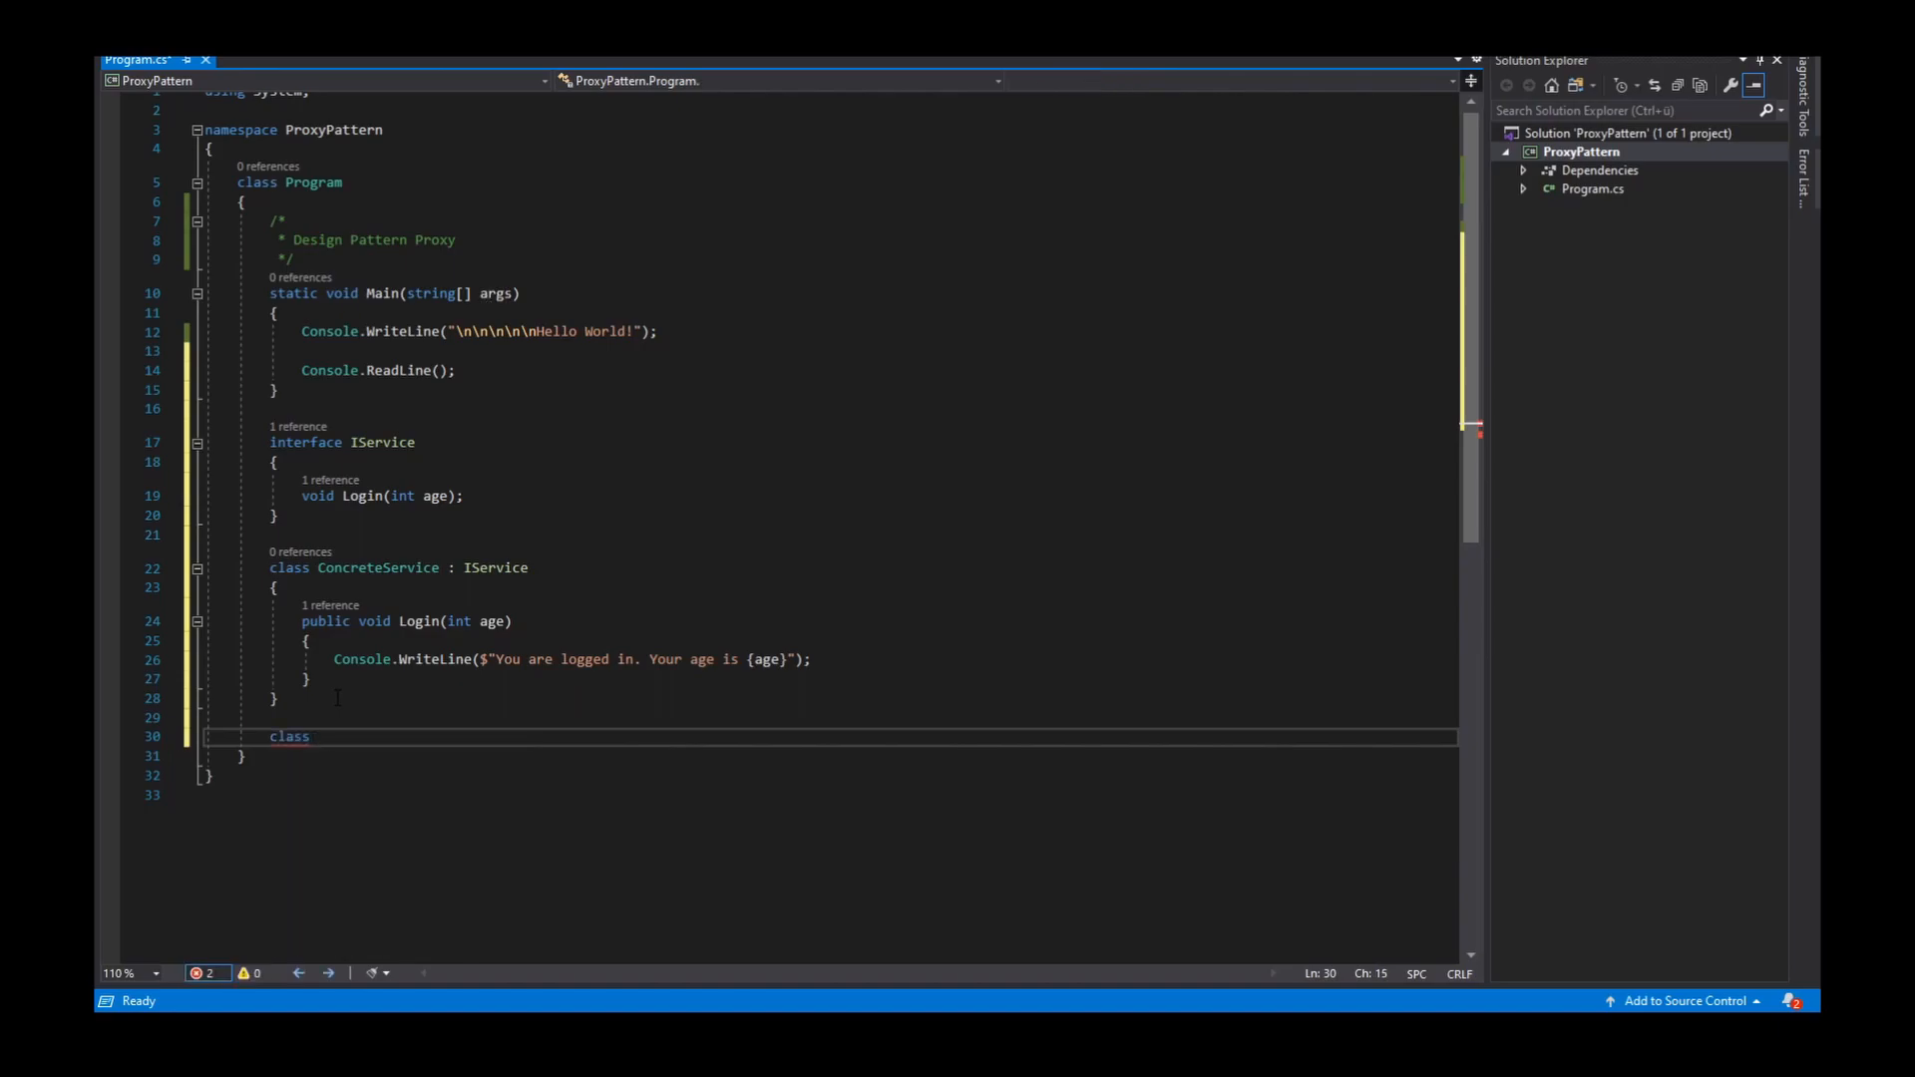
# Declare class Proxy : IService and generate its Login(int age) stub via Implement interface
pyautogui.write('Proxy')
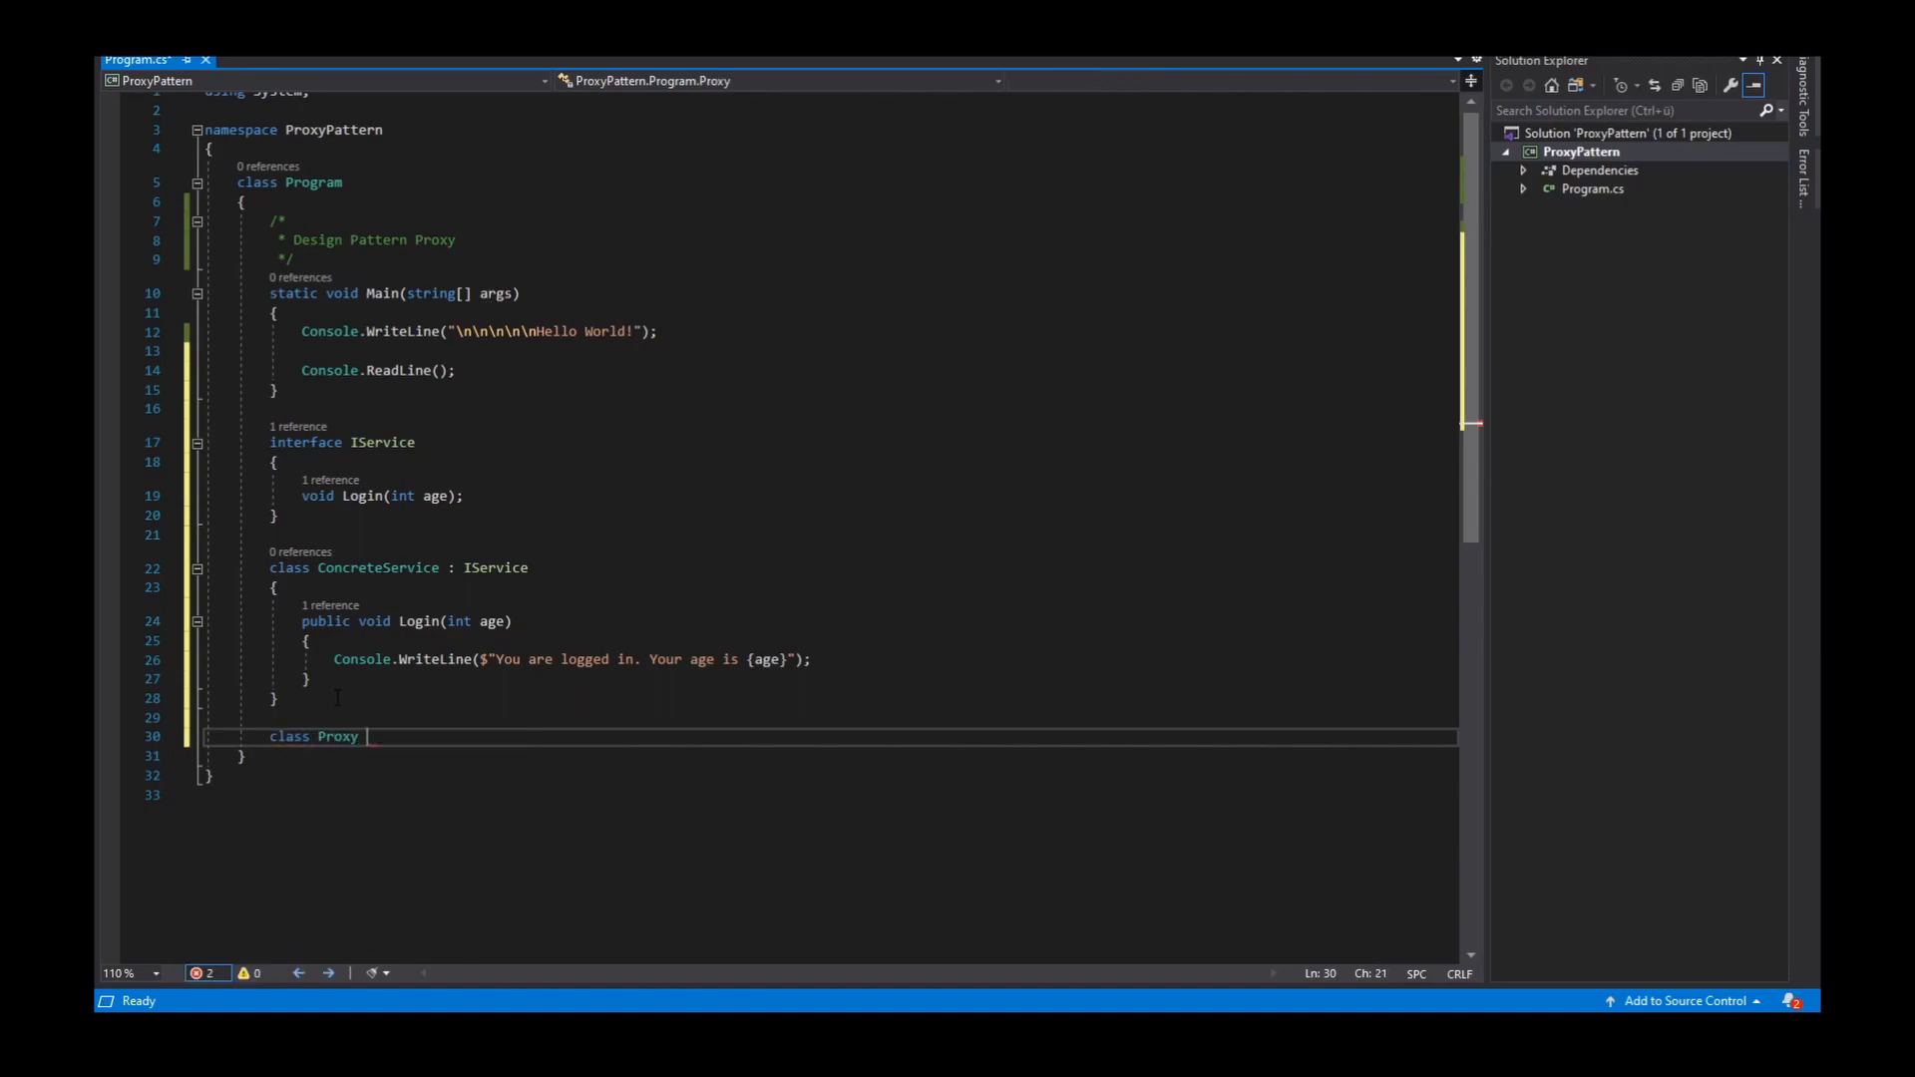
pyautogui.write(':')
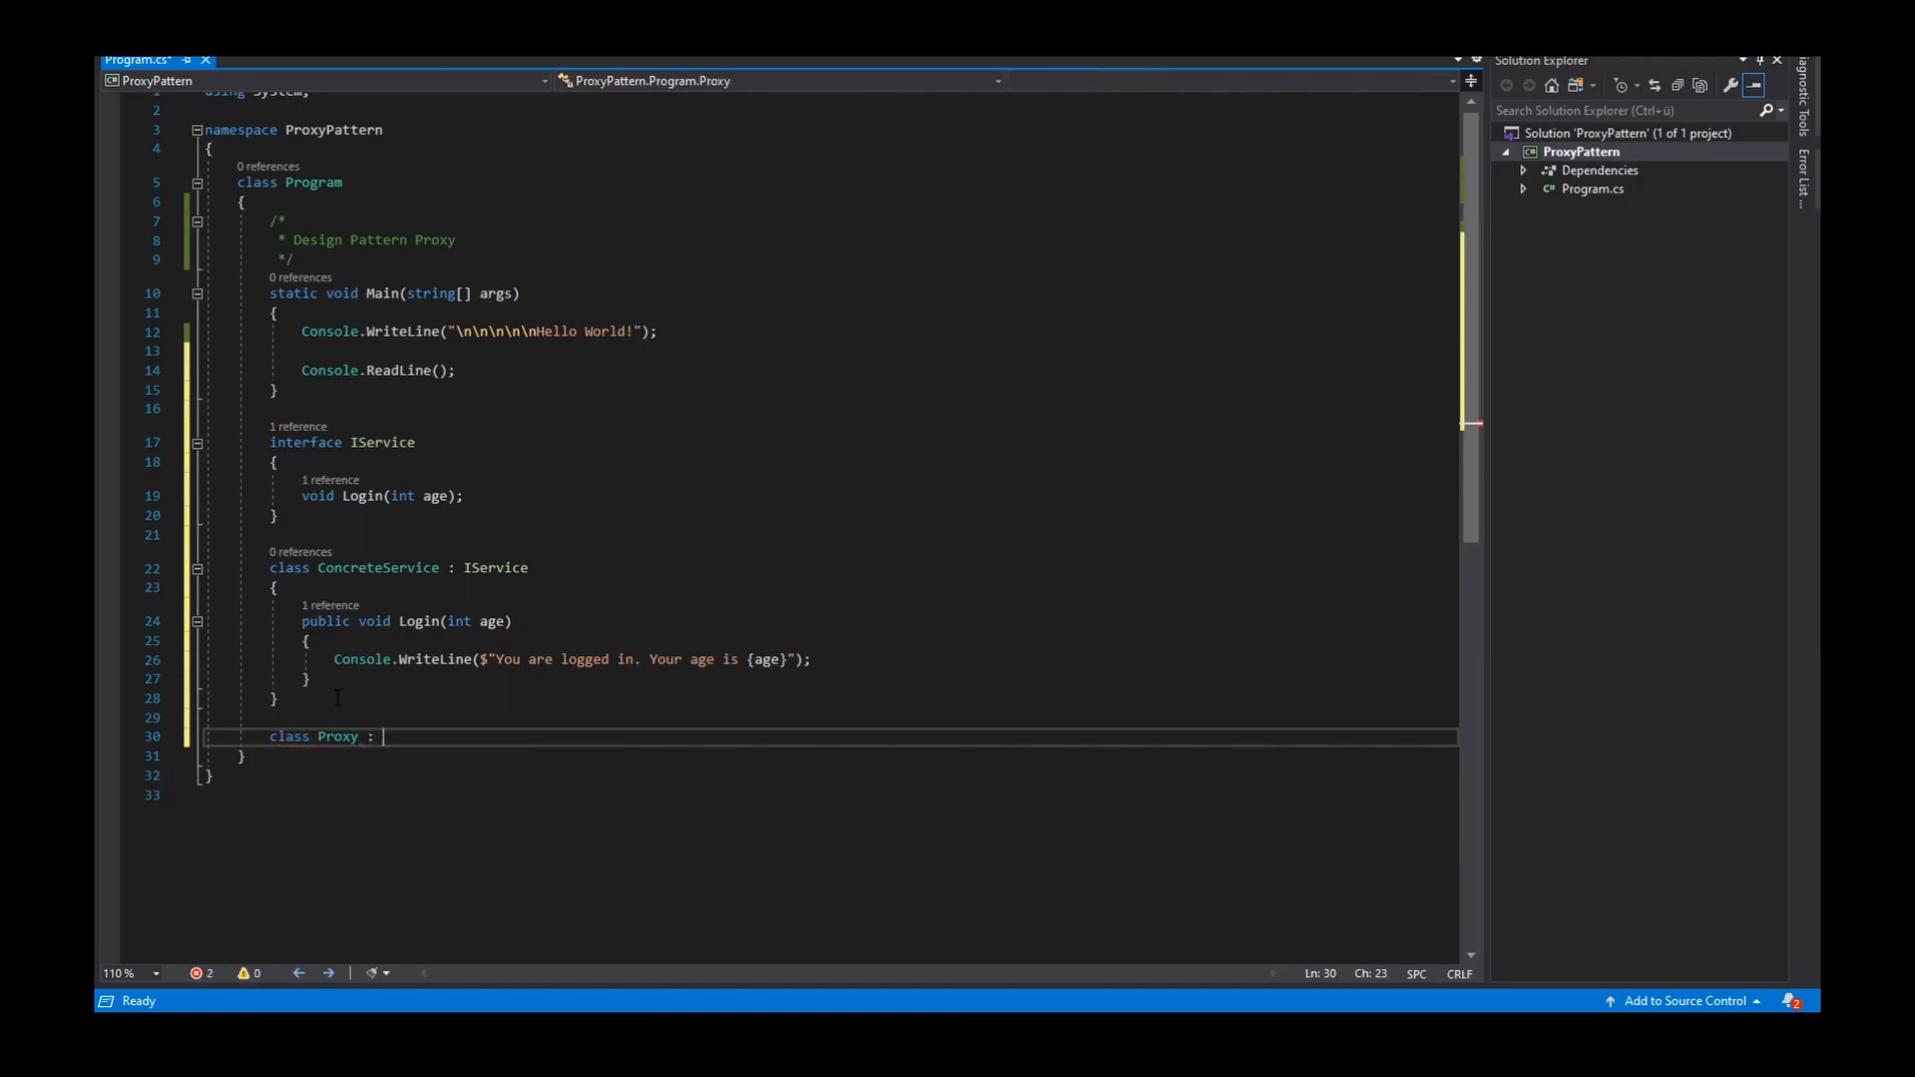
pyautogui.write('IService')
pyautogui.write('{')
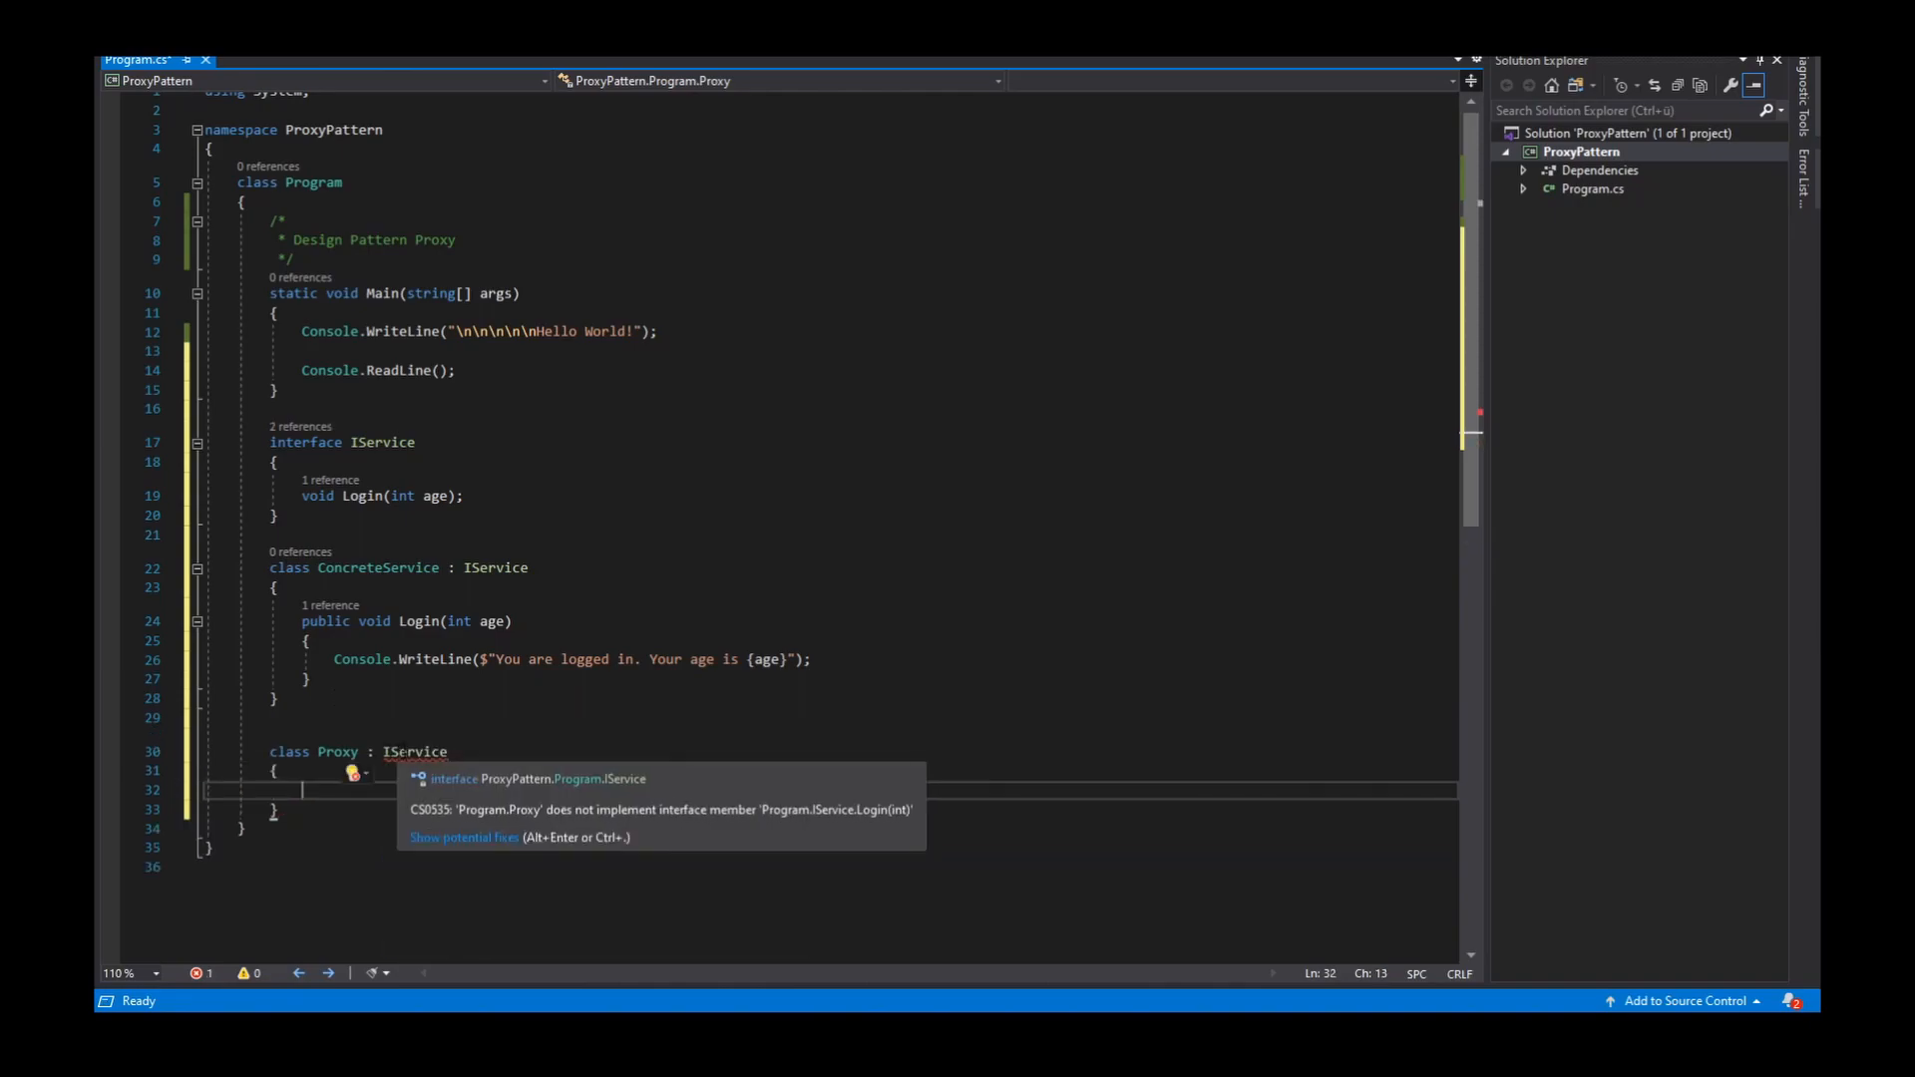
pyautogui.click(465, 836)
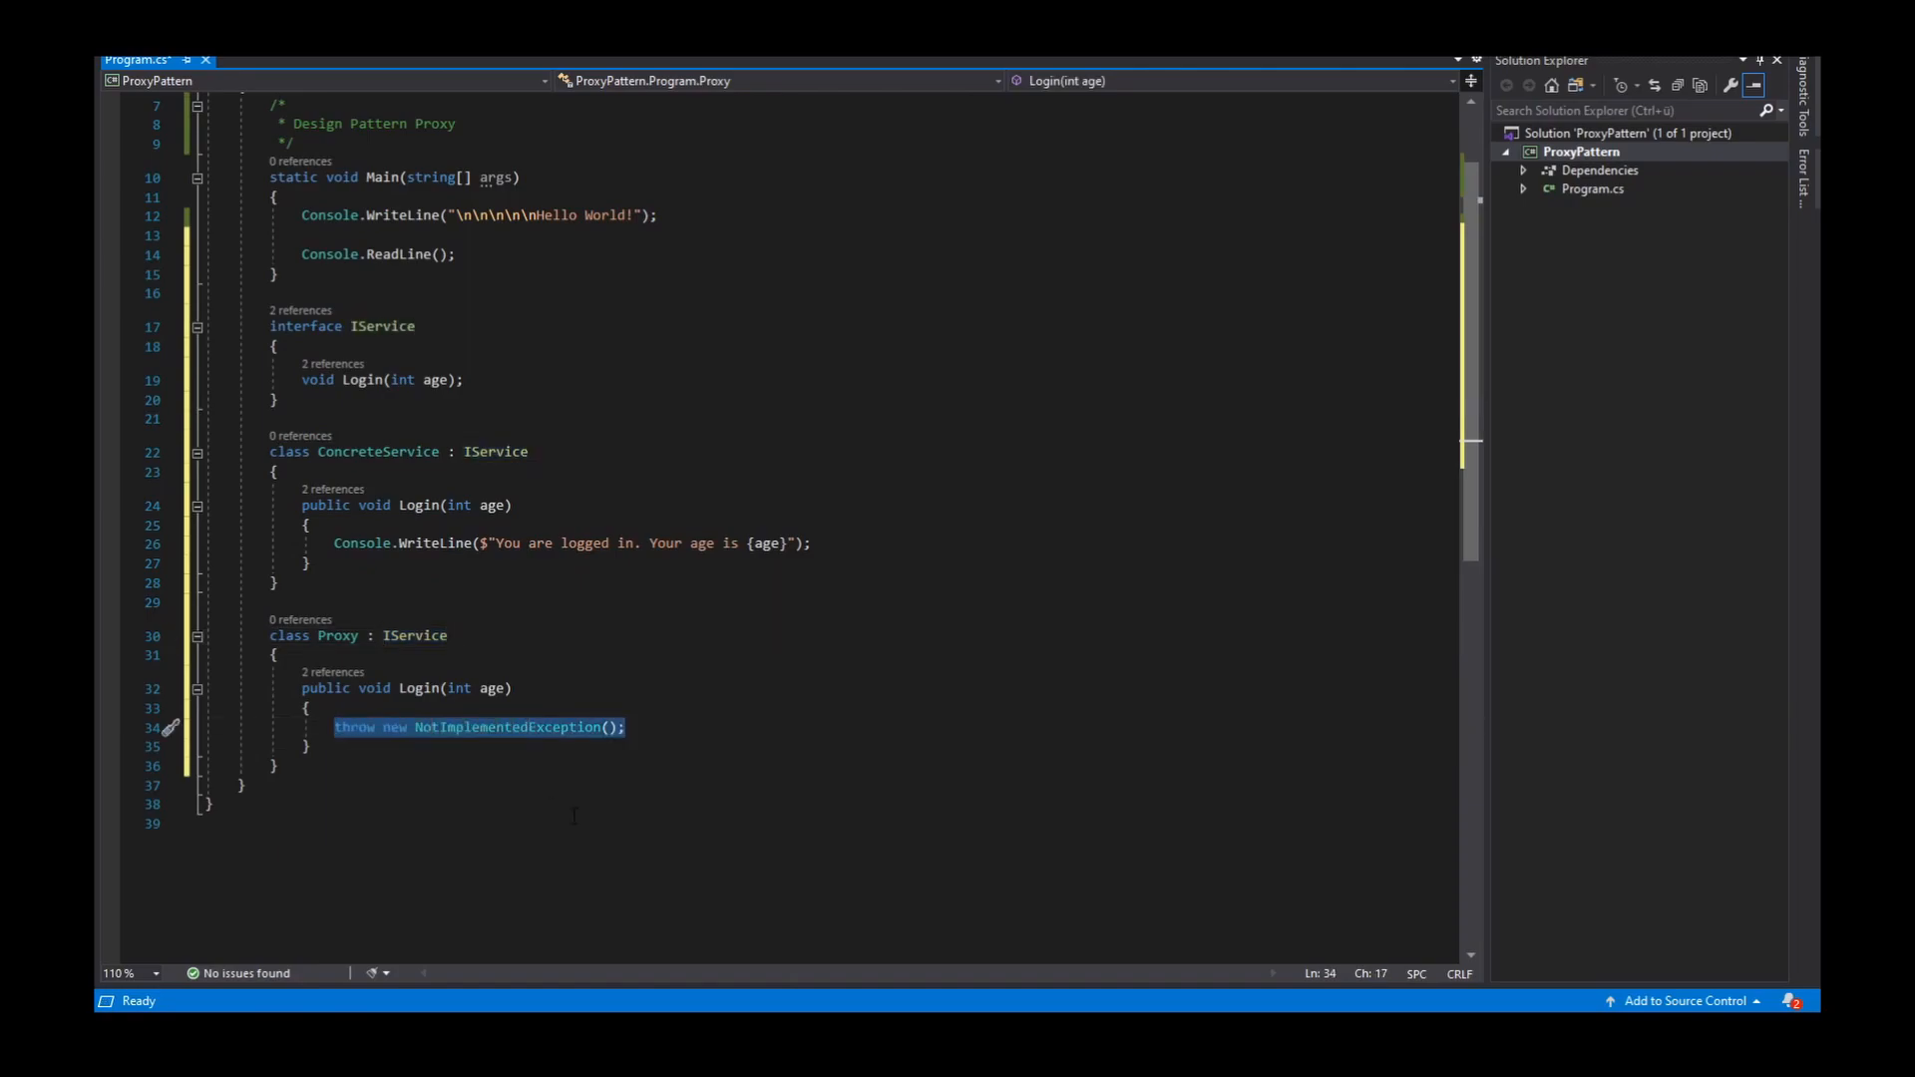
# Write if (age < 18) { Console.WriteLine($"You are to young."); } in Proxy.Login
pyautogui.write('I')
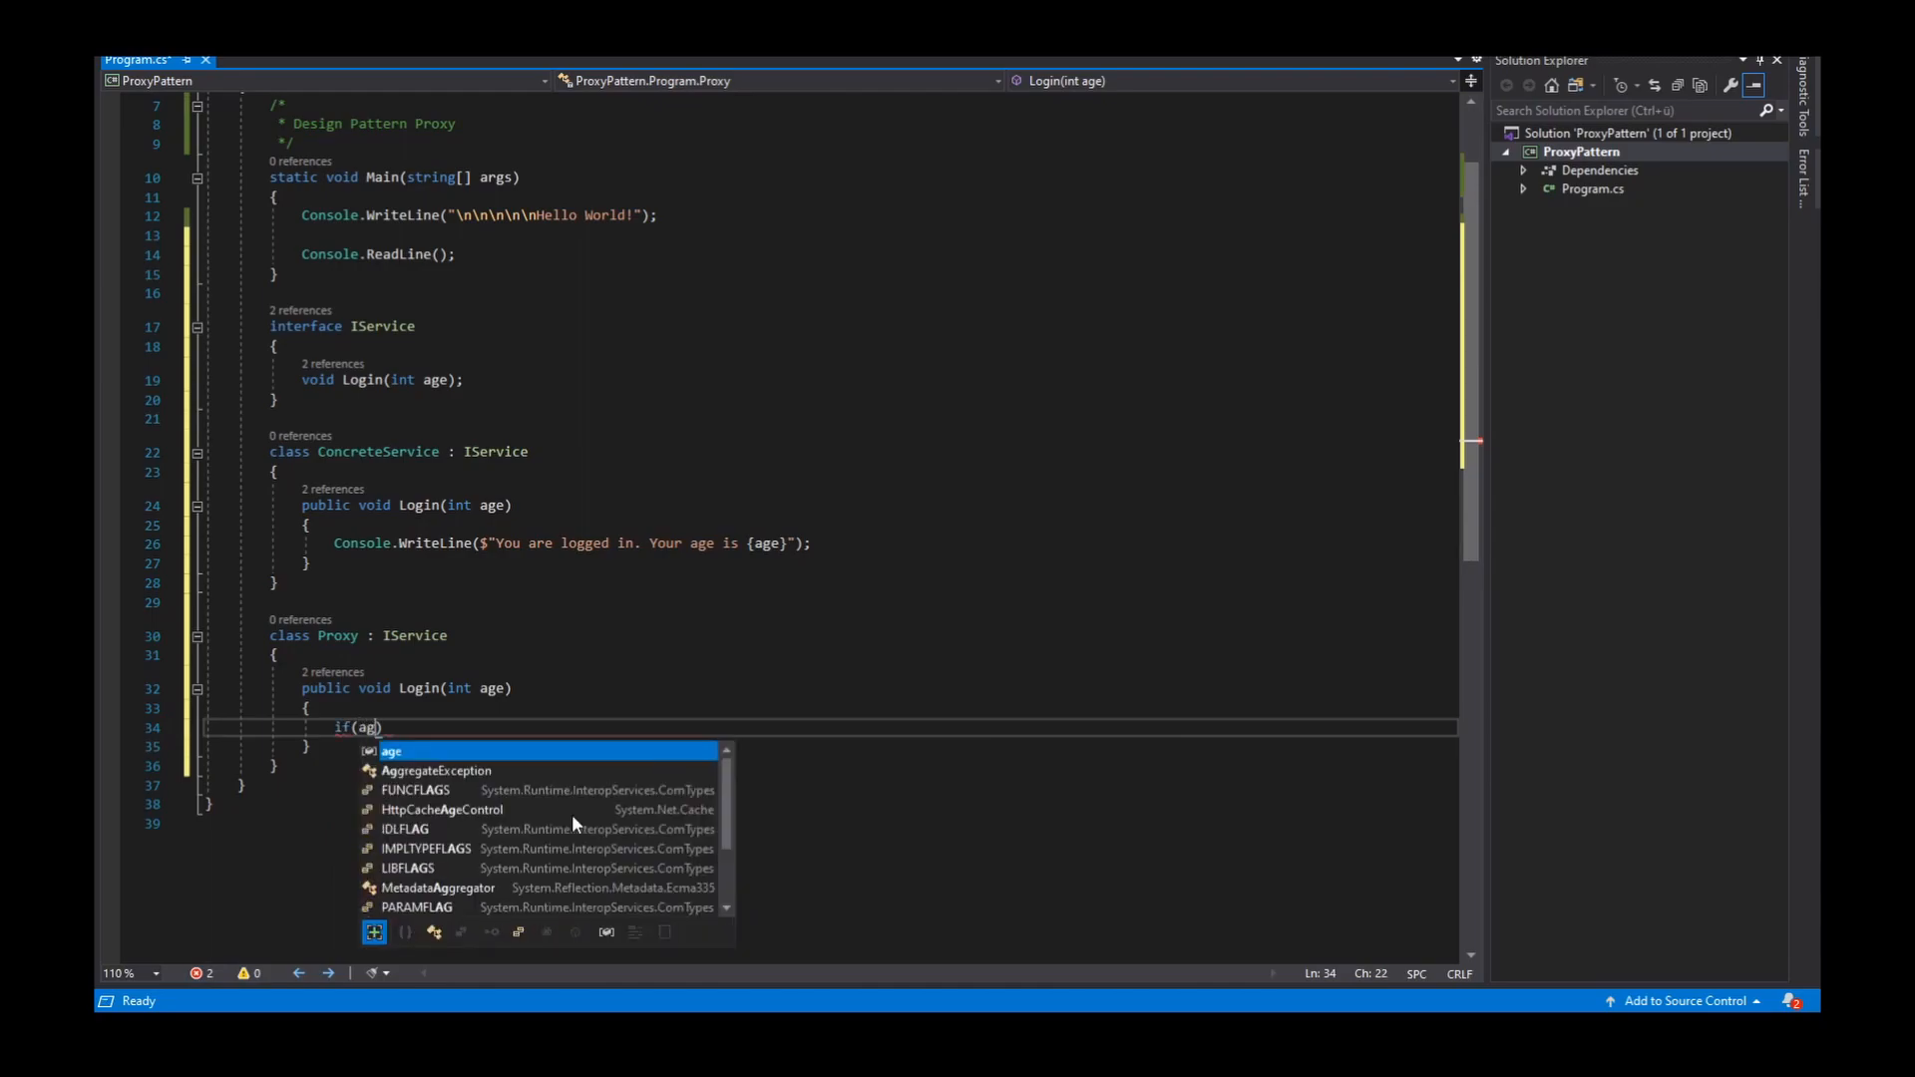
pyautogui.write('e<18')
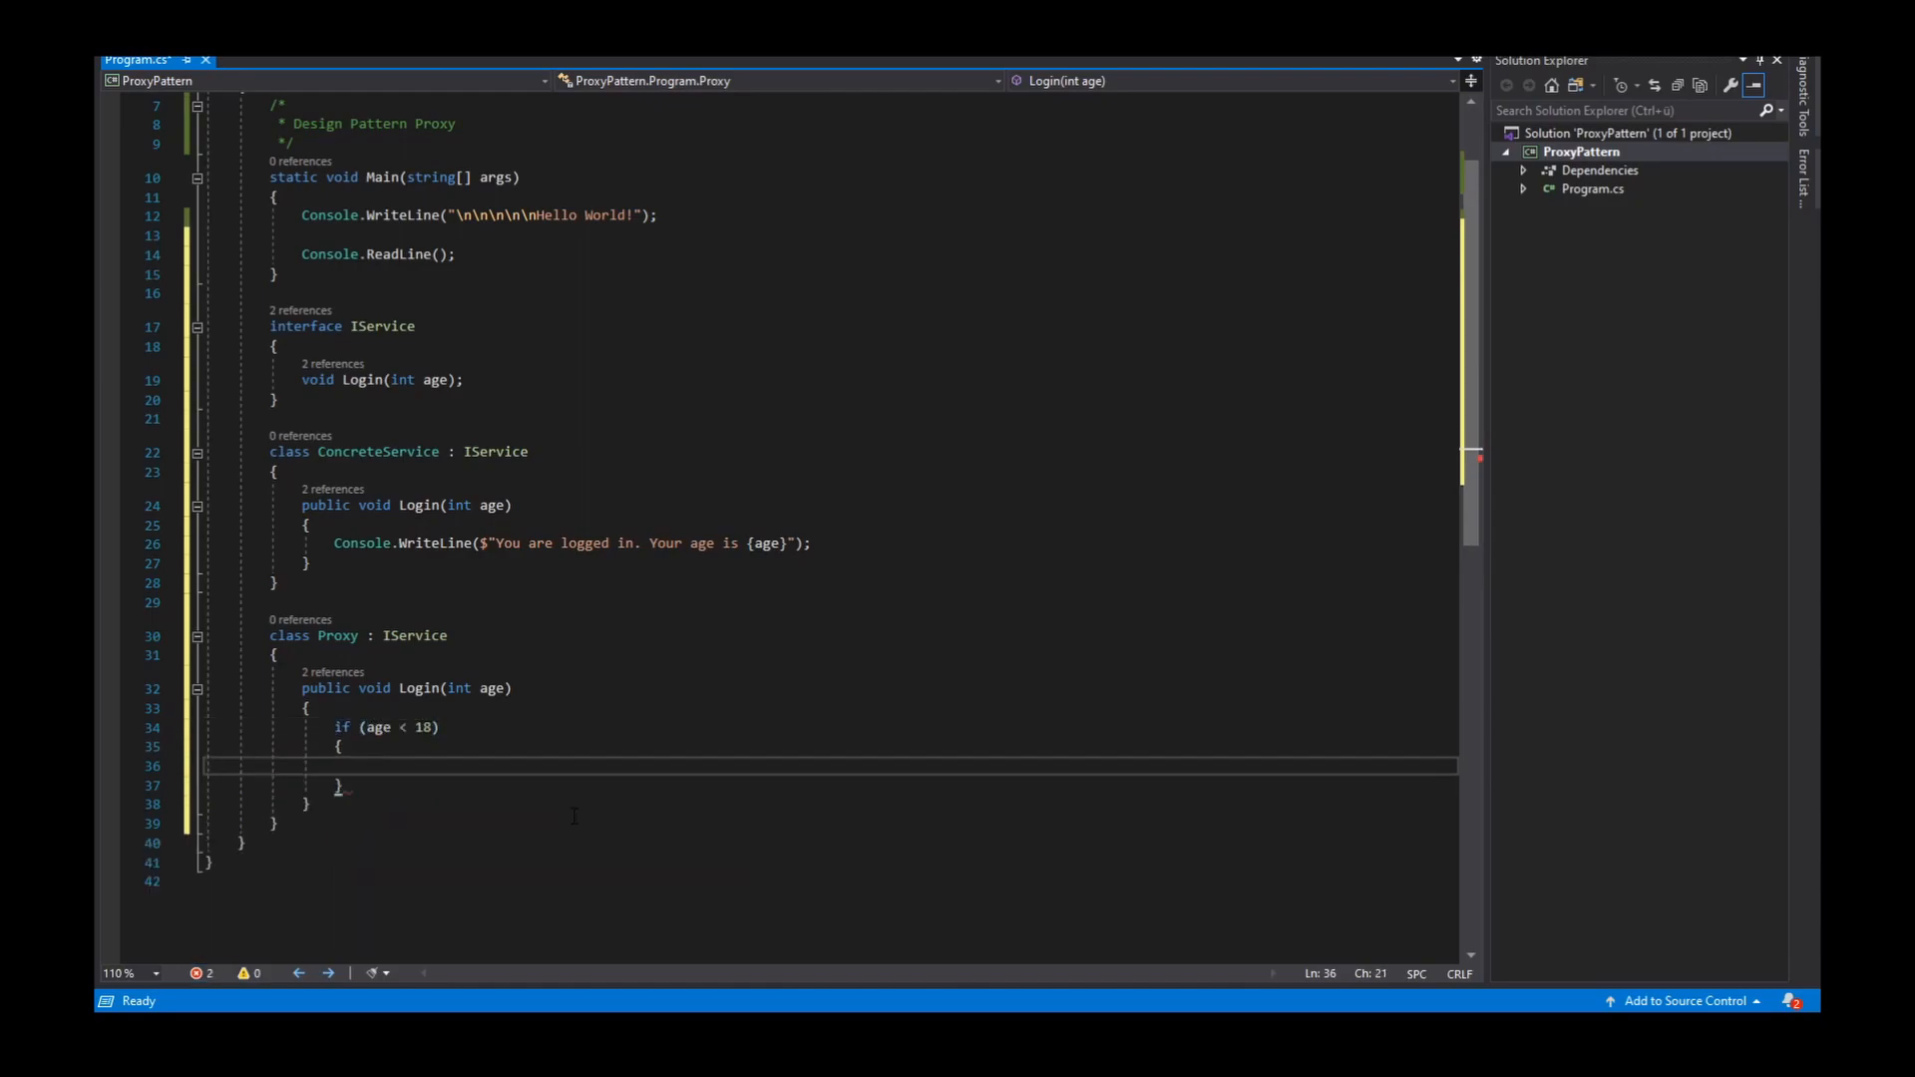
pyautogui.write('Console.wo')
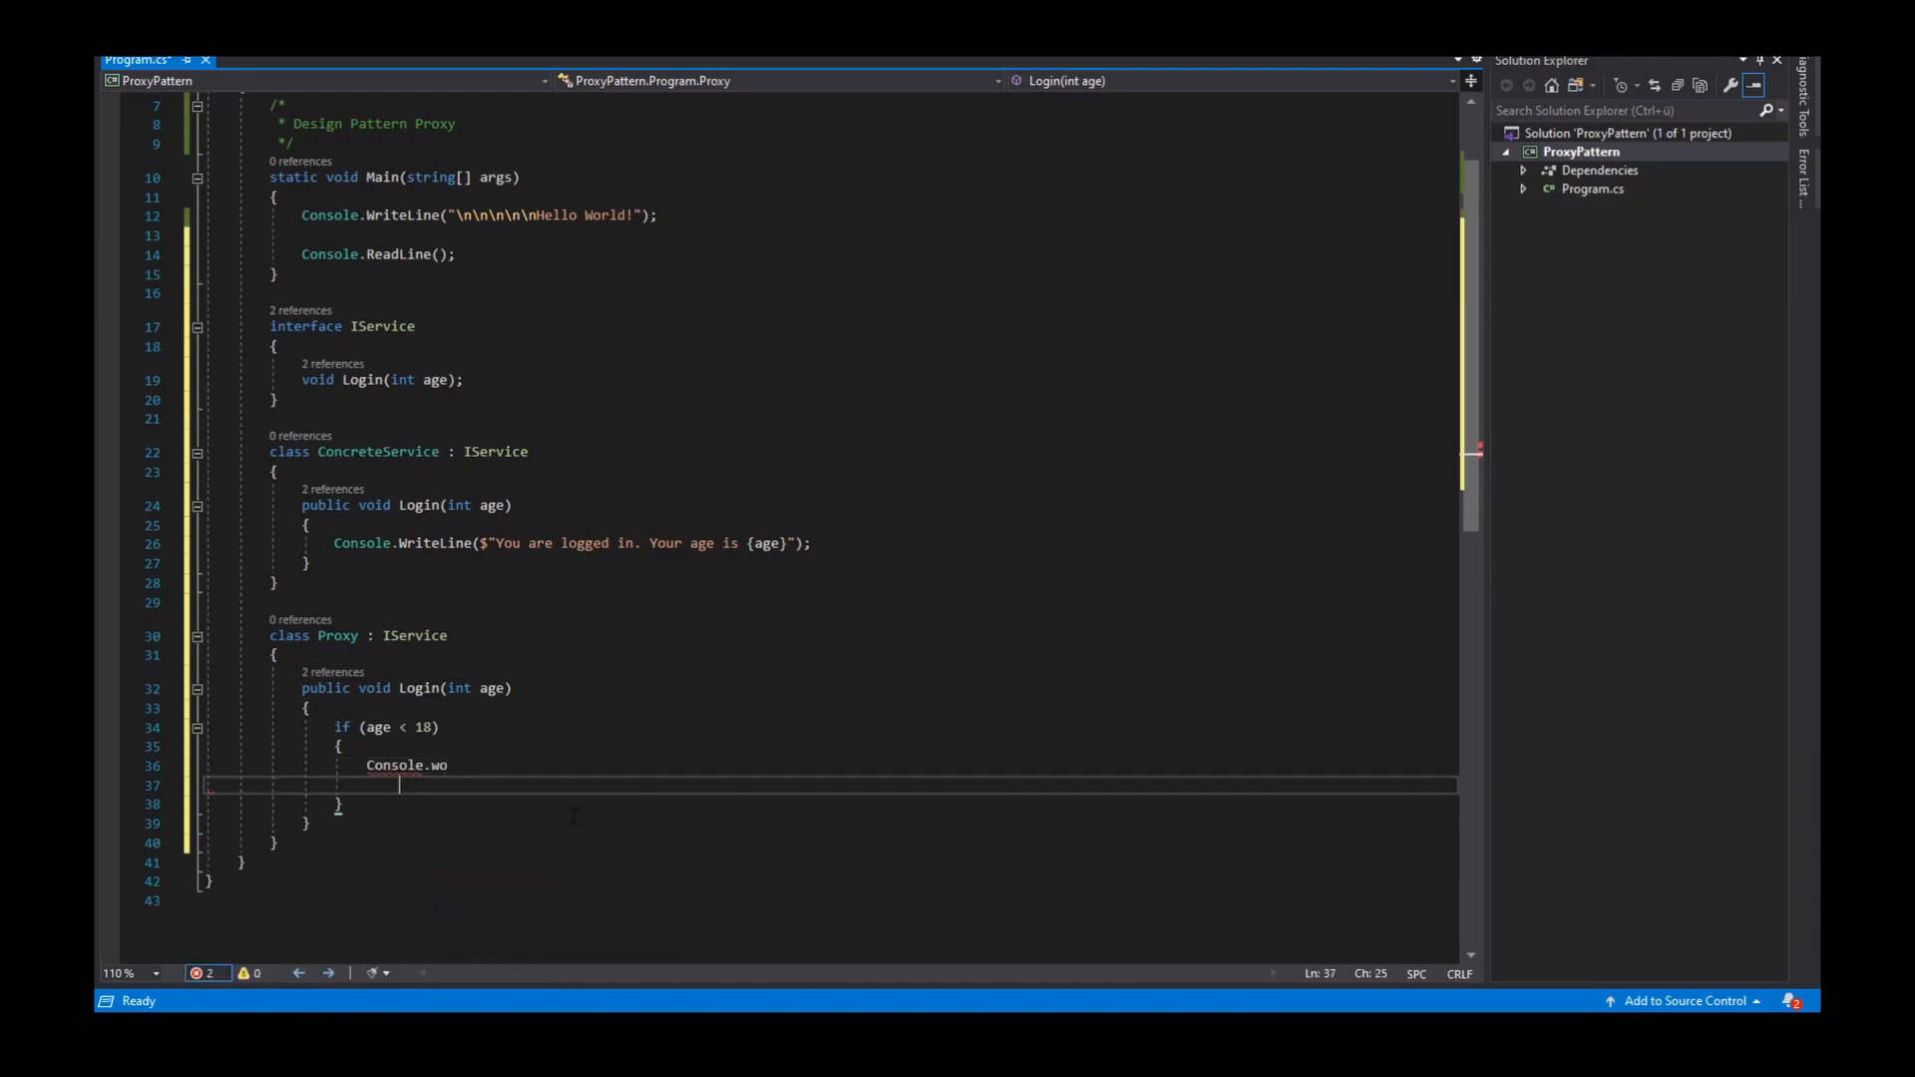
pyautogui.press('BackSpace')
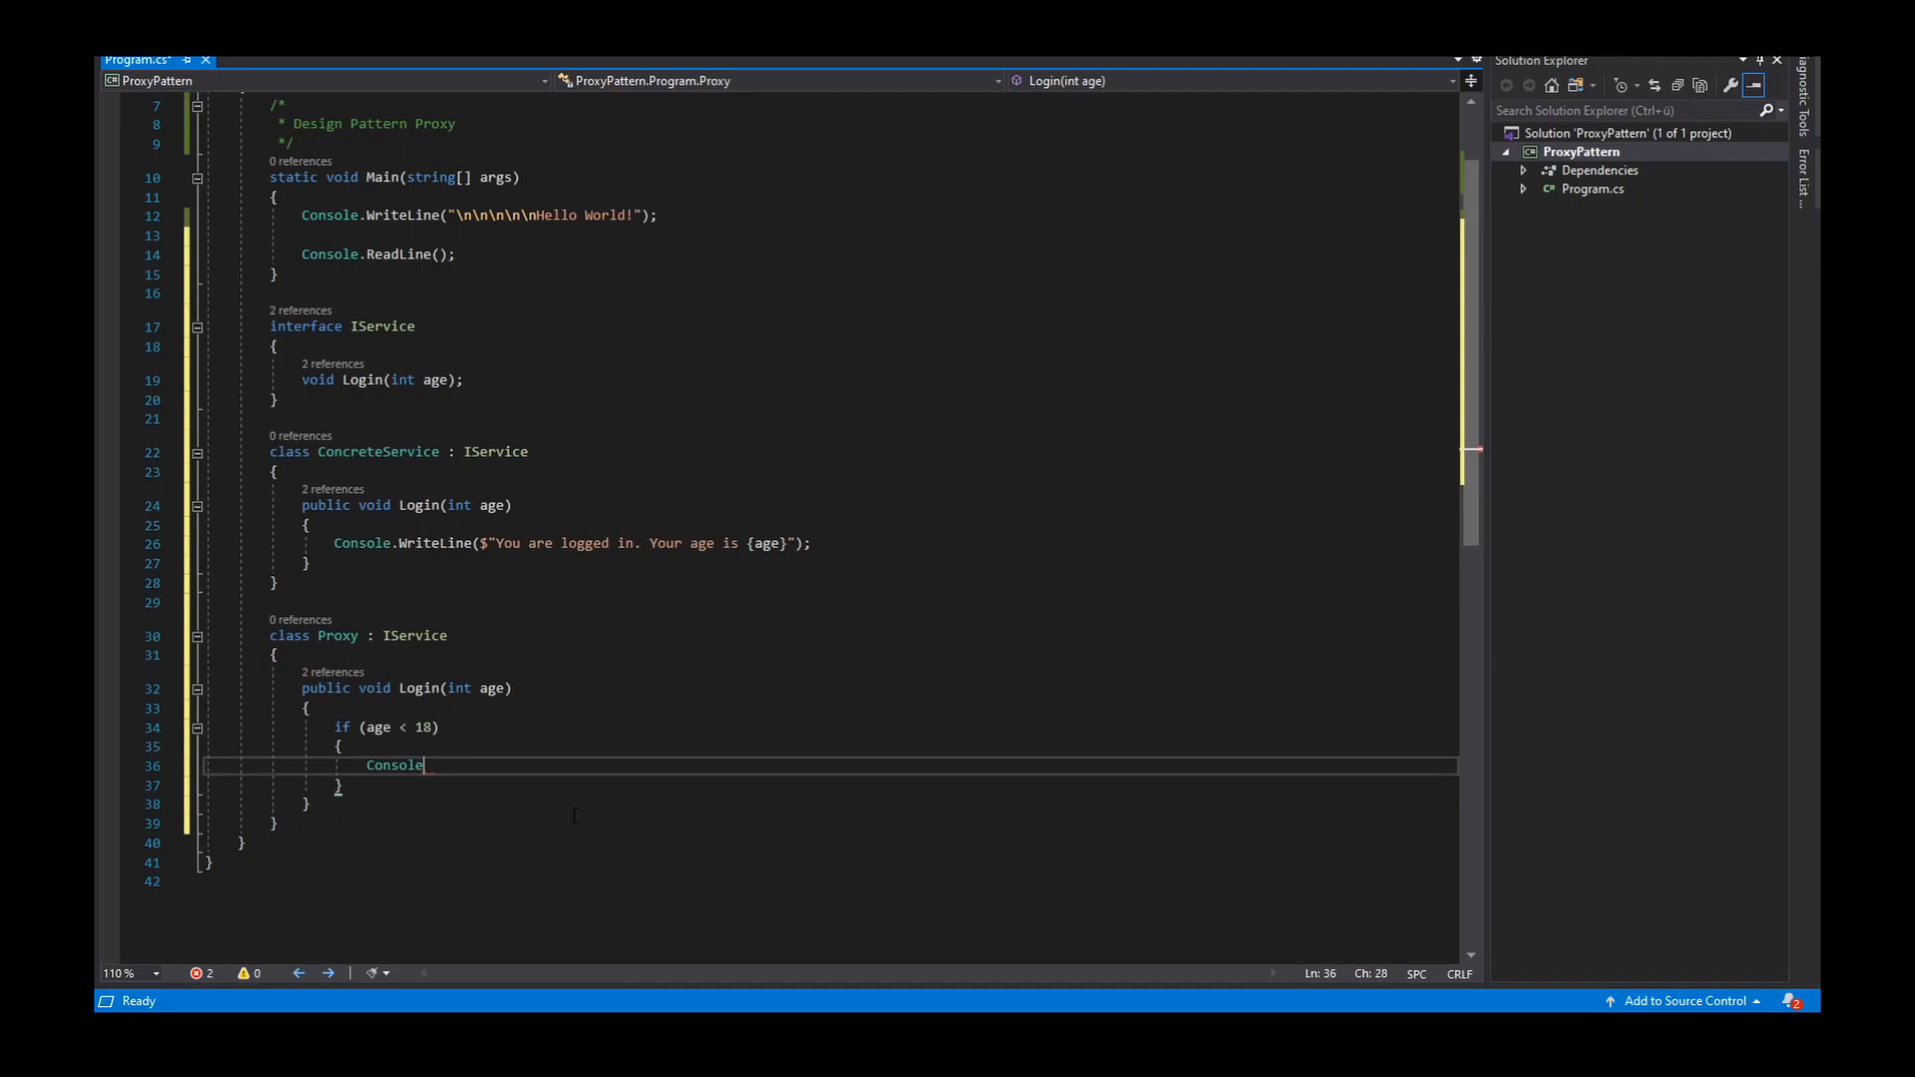
pyautogui.write('.WriteLine(')
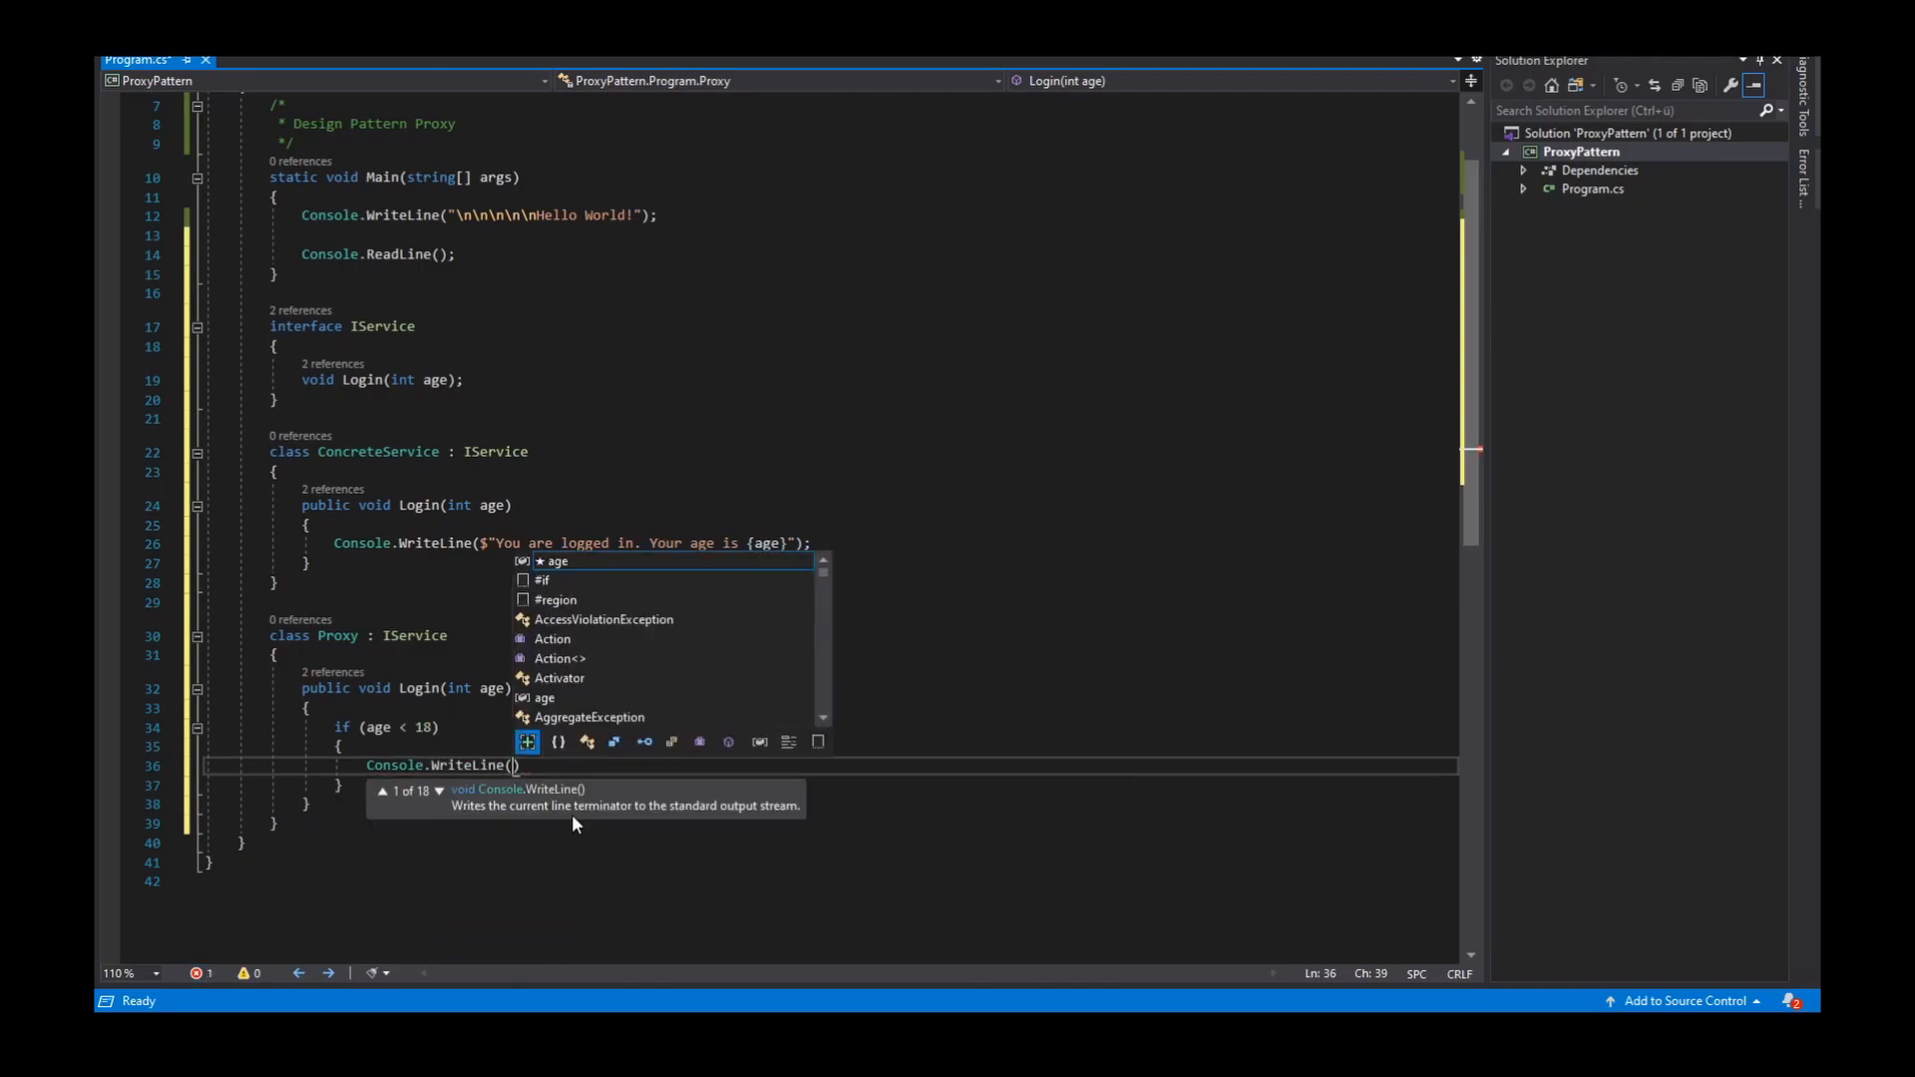
pyautogui.press('Escape')
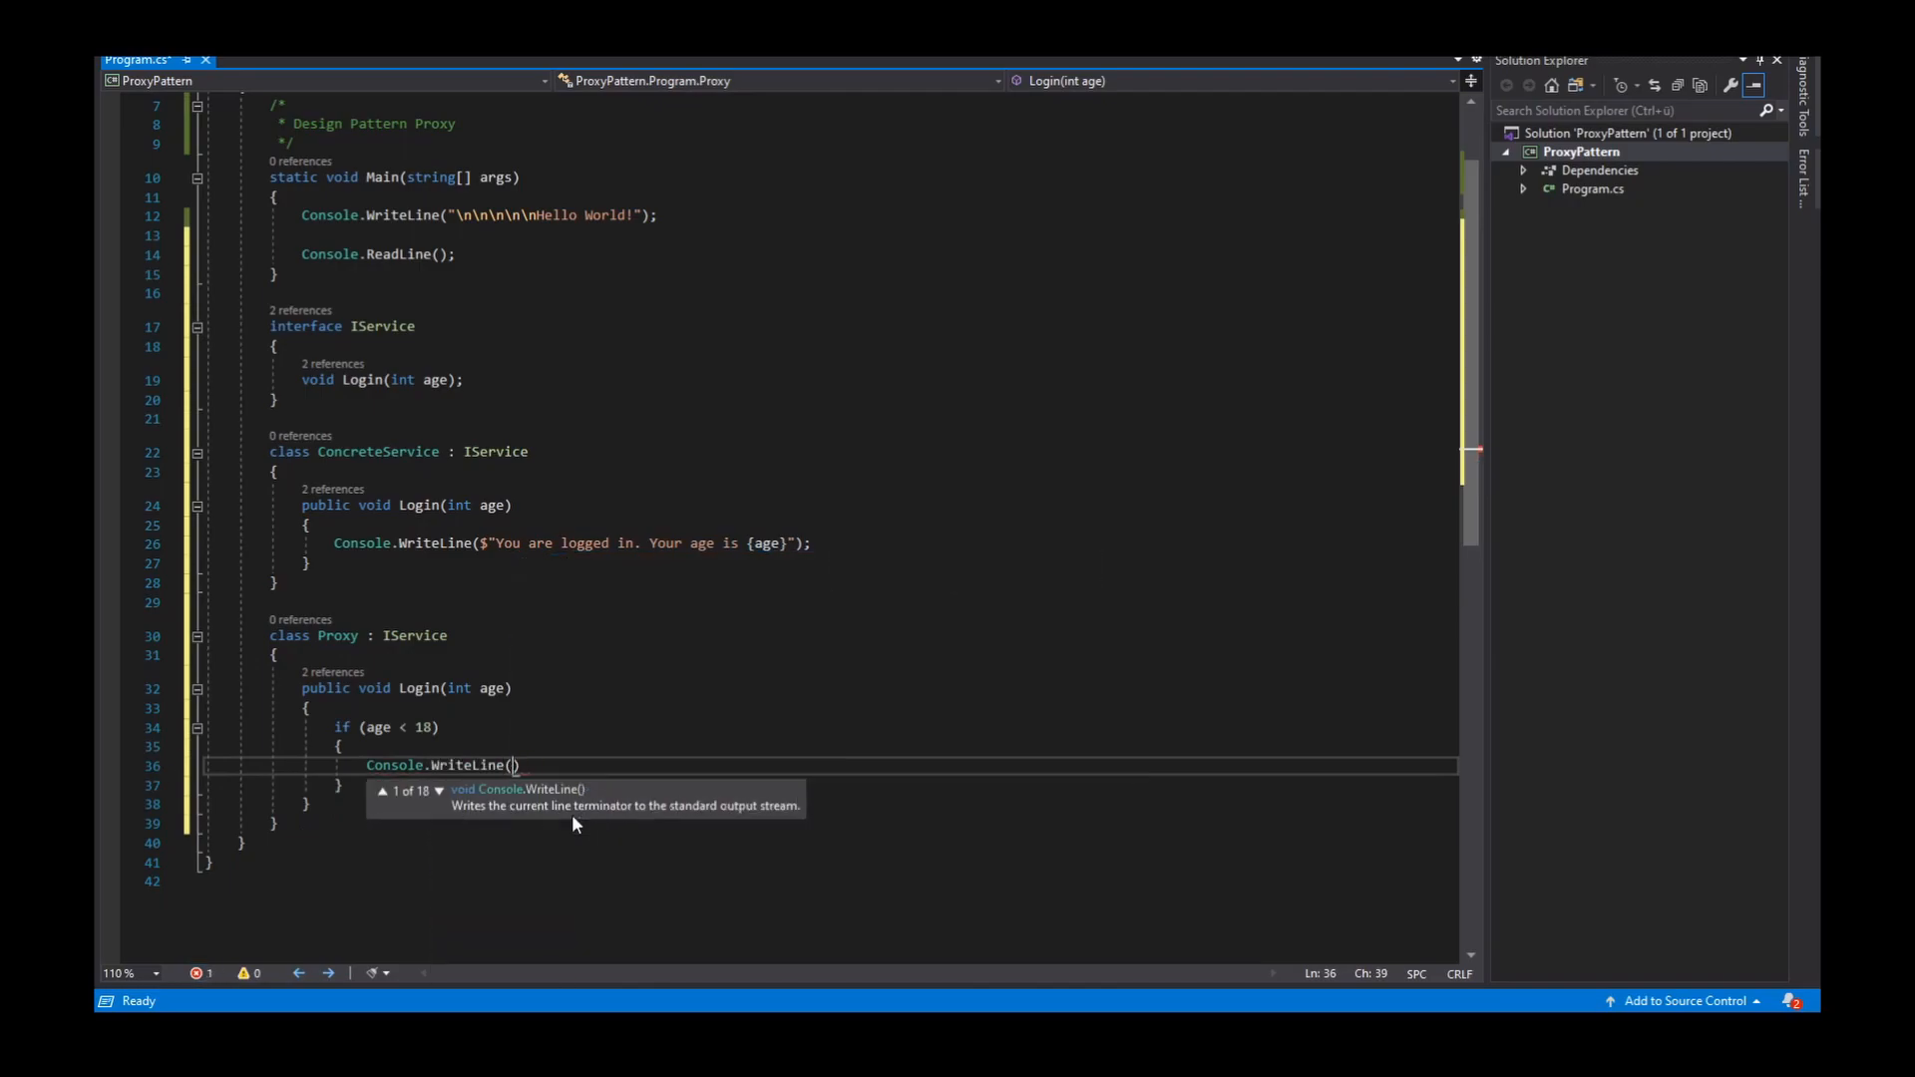
pyautogui.write('$"You are to')
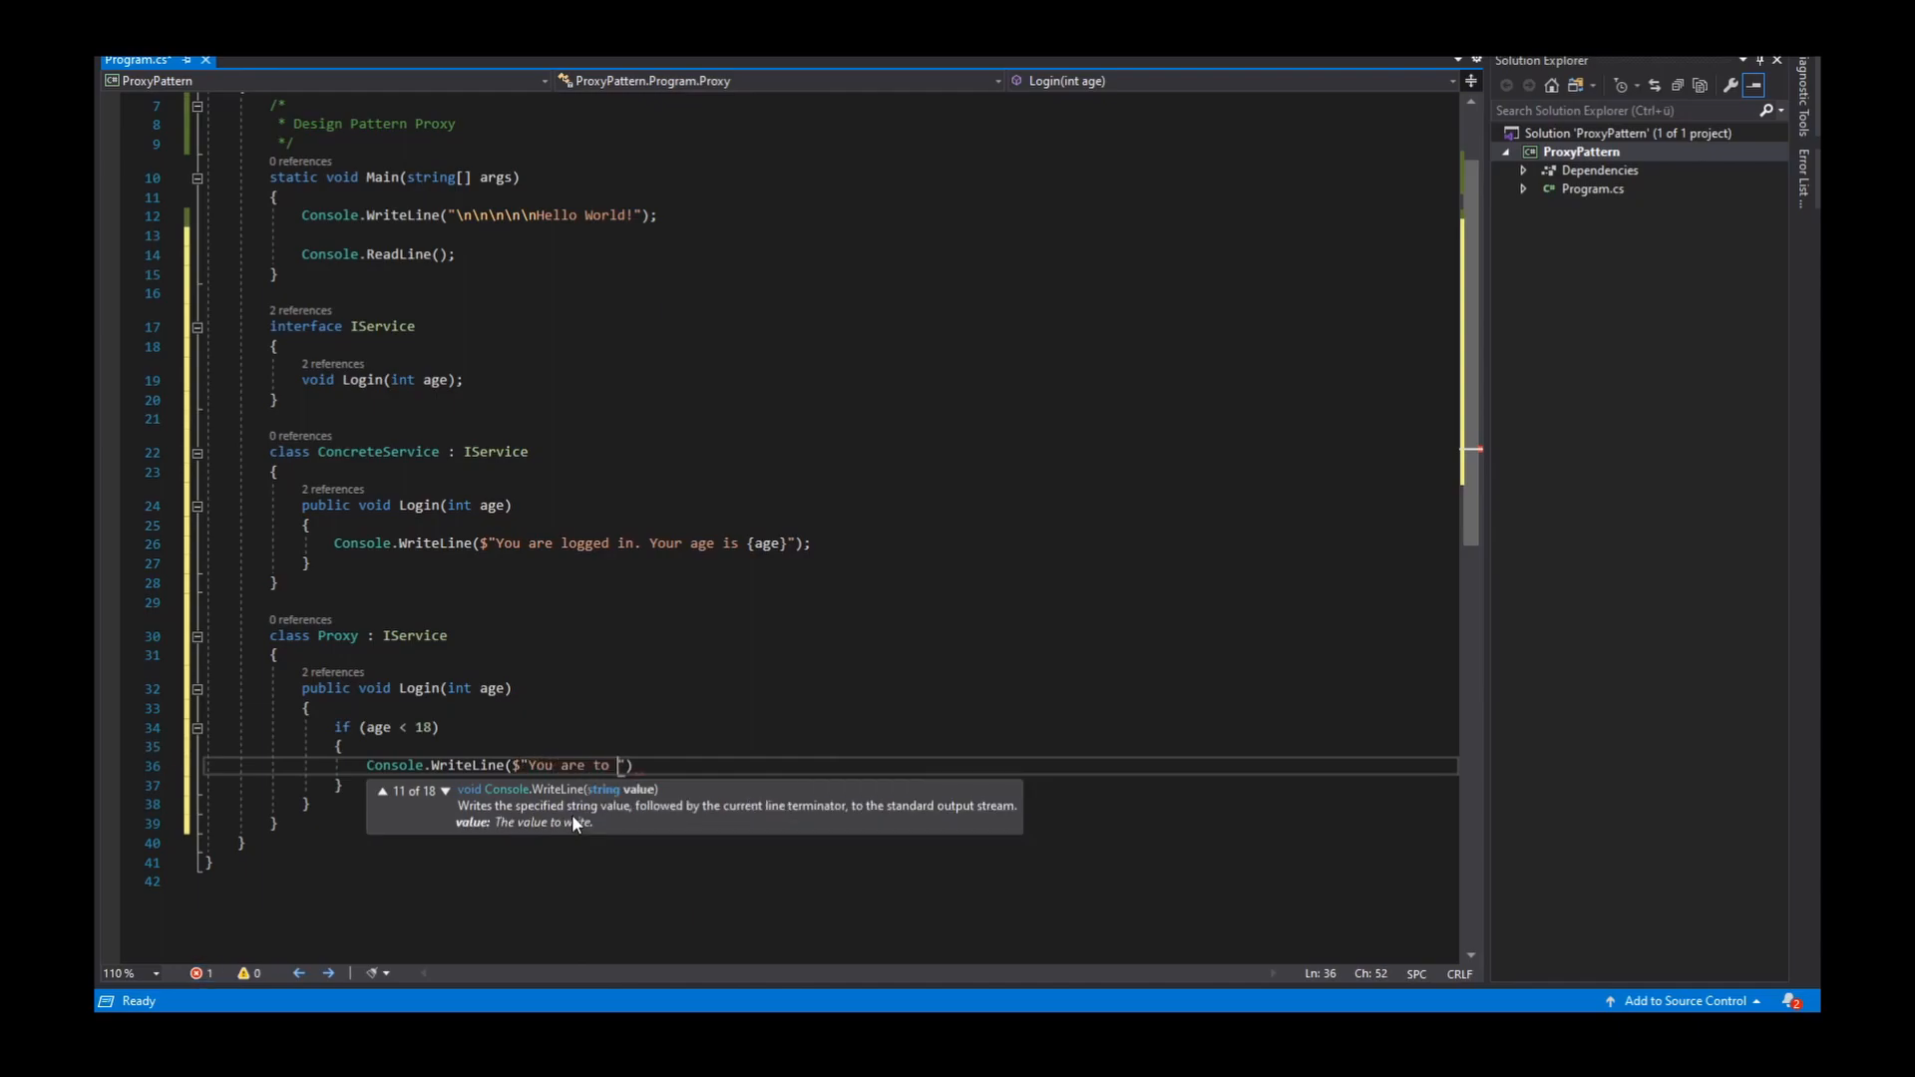
pyautogui.write('y')
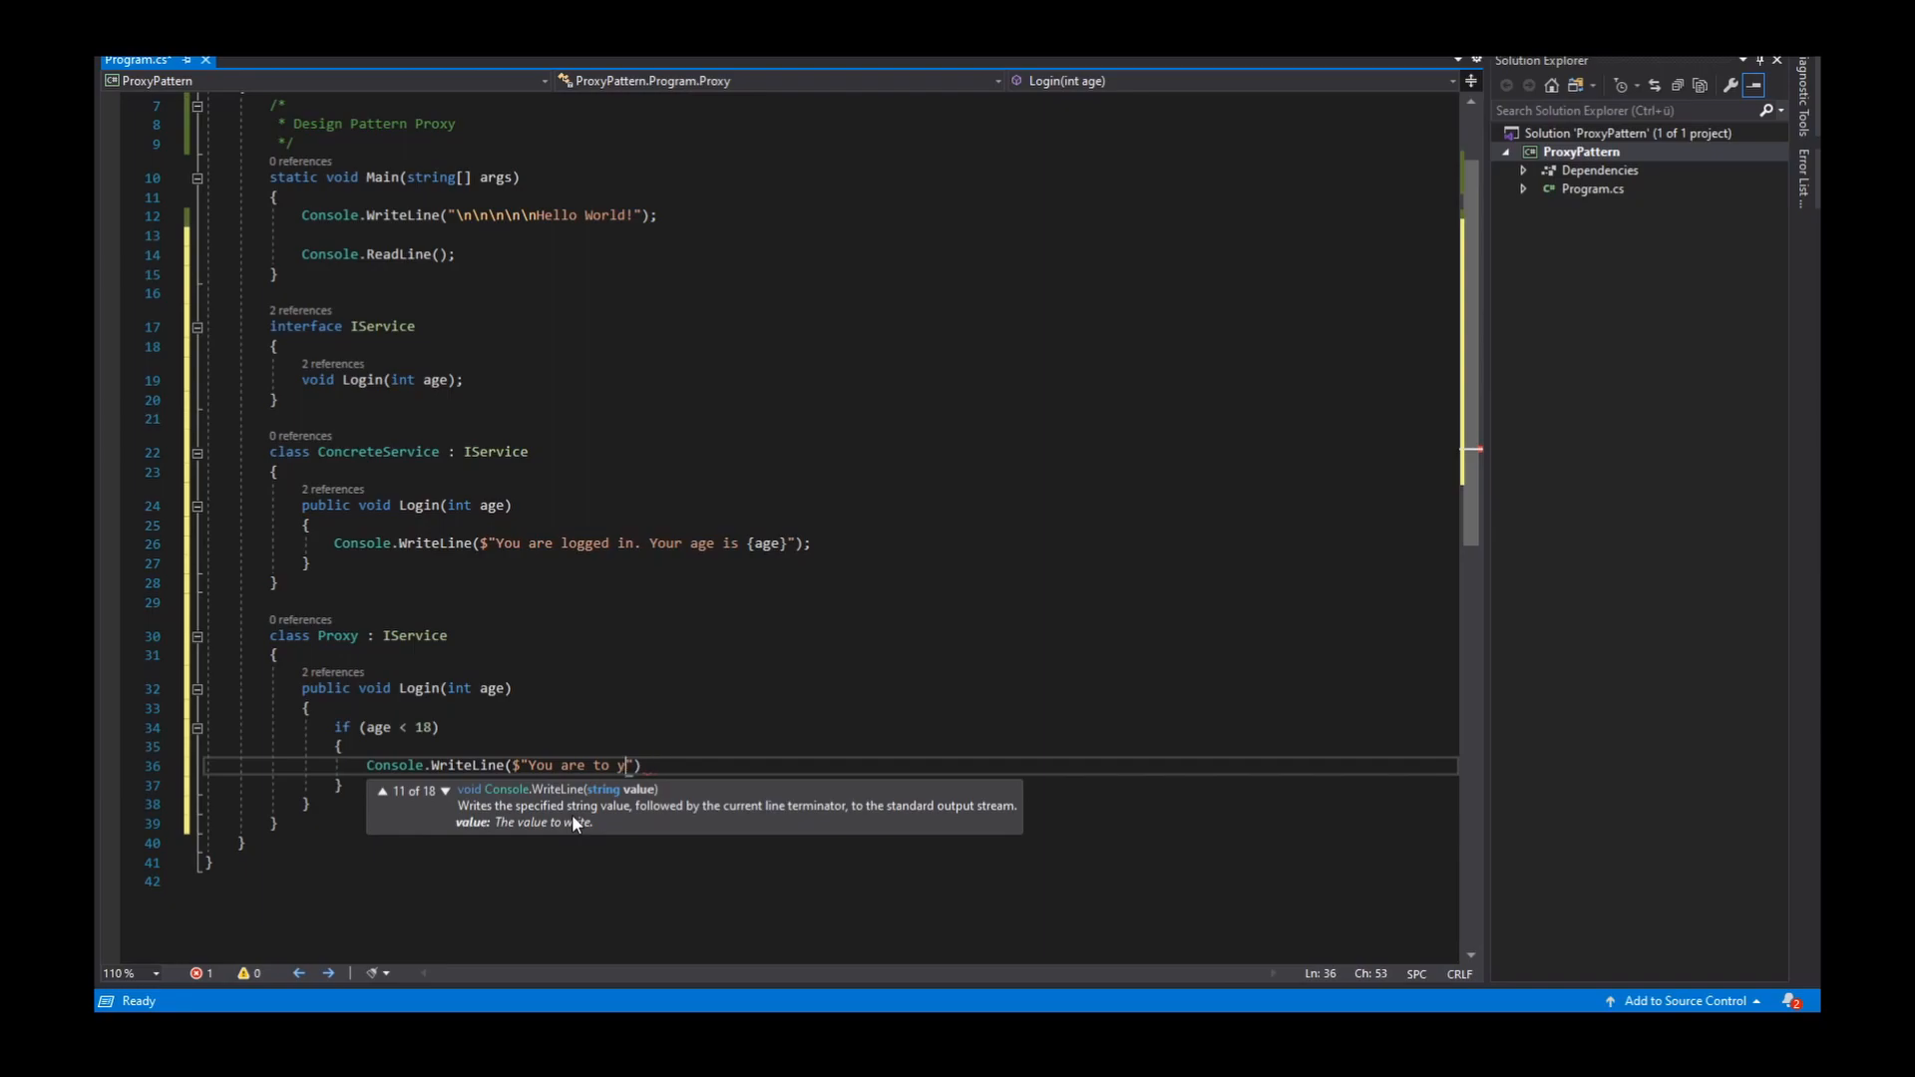
pyautogui.write('oung.')
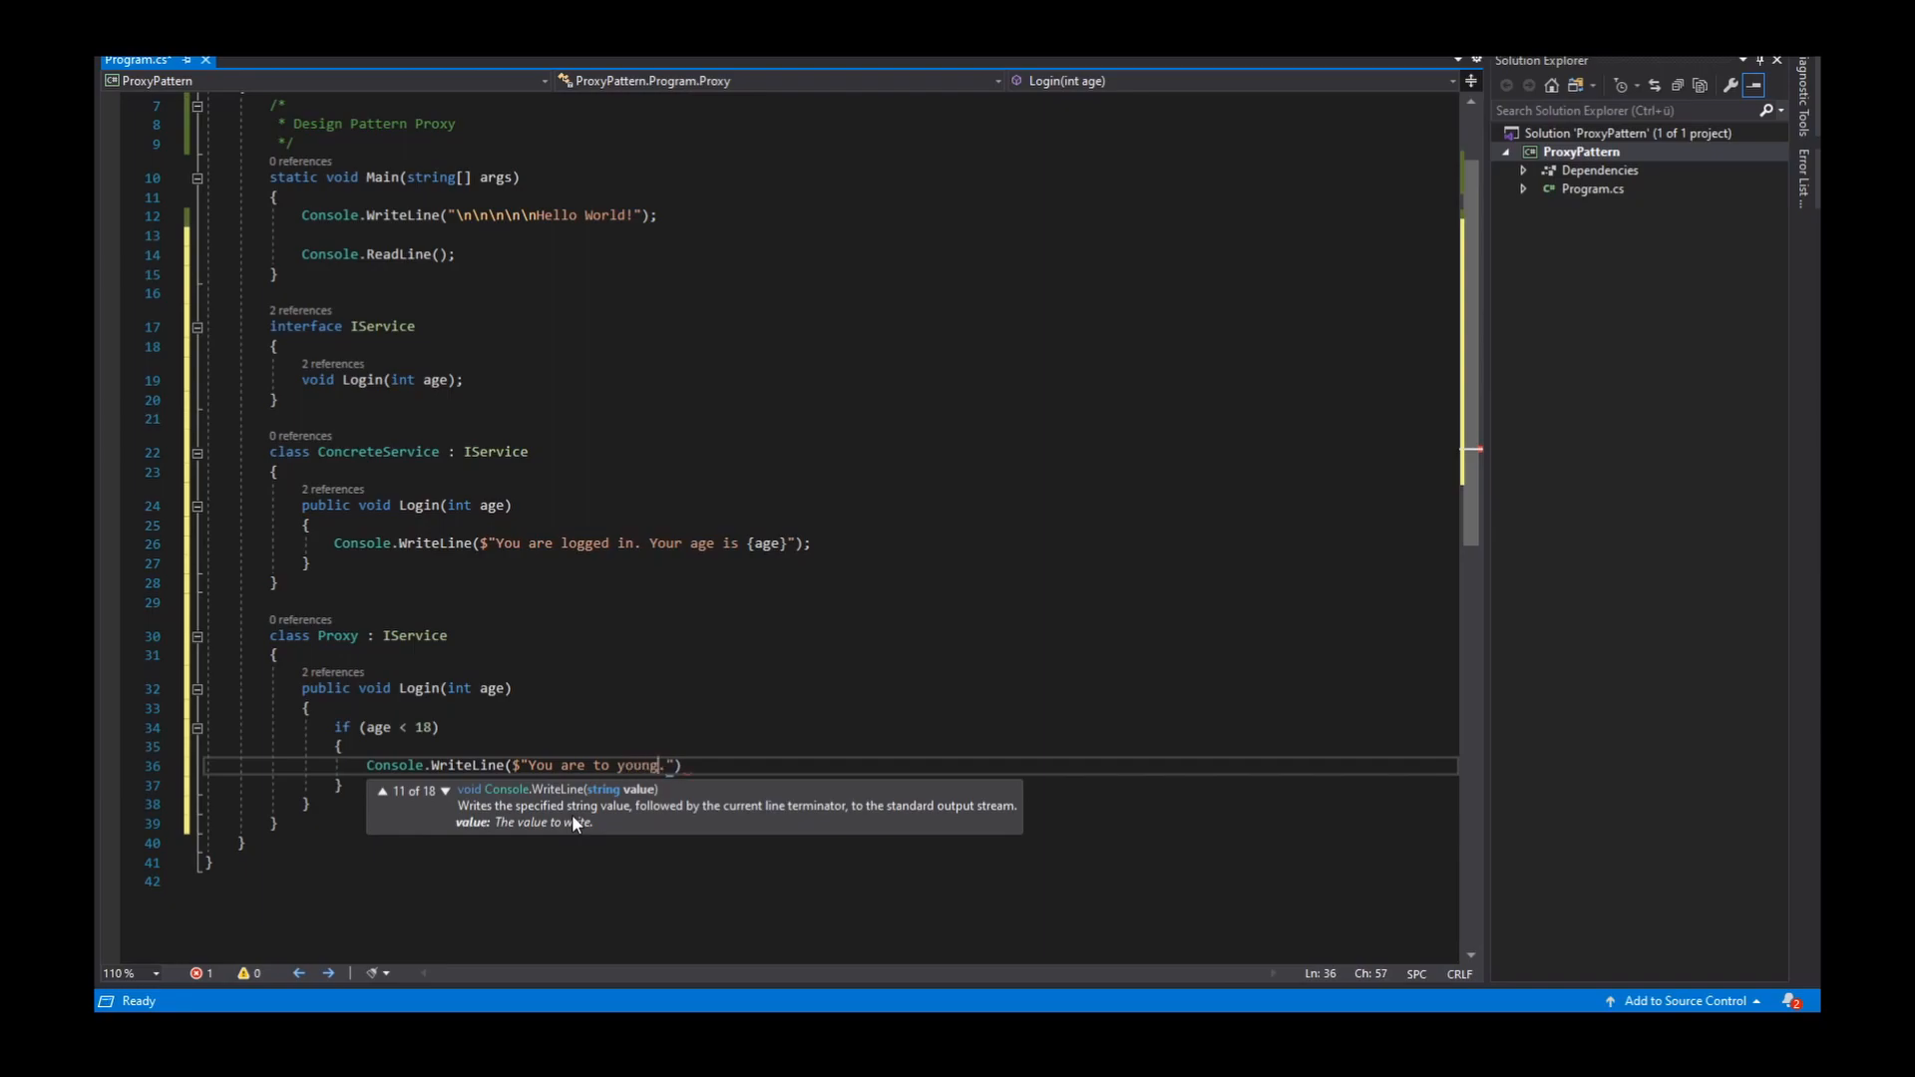
pyautogui.write(';')
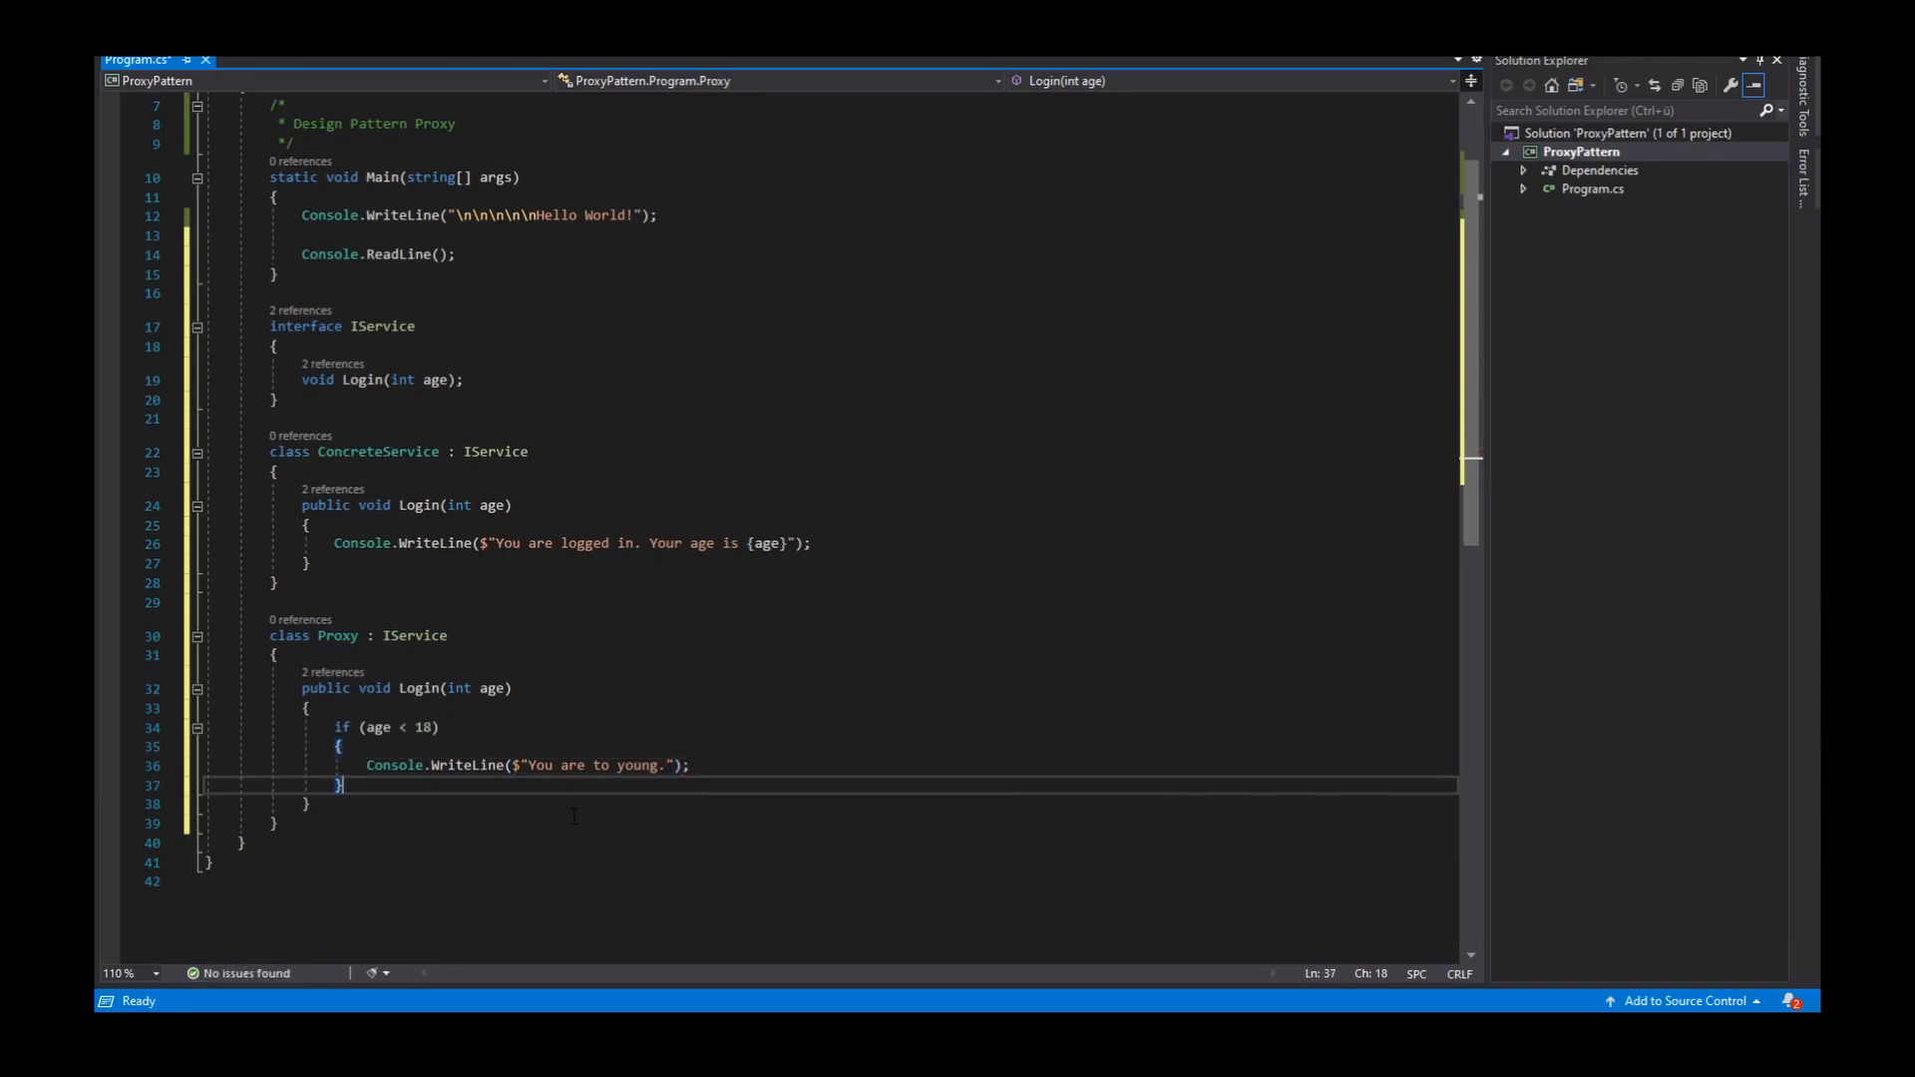
# Add an empty else branch after the if block
pyautogui.press('enter')
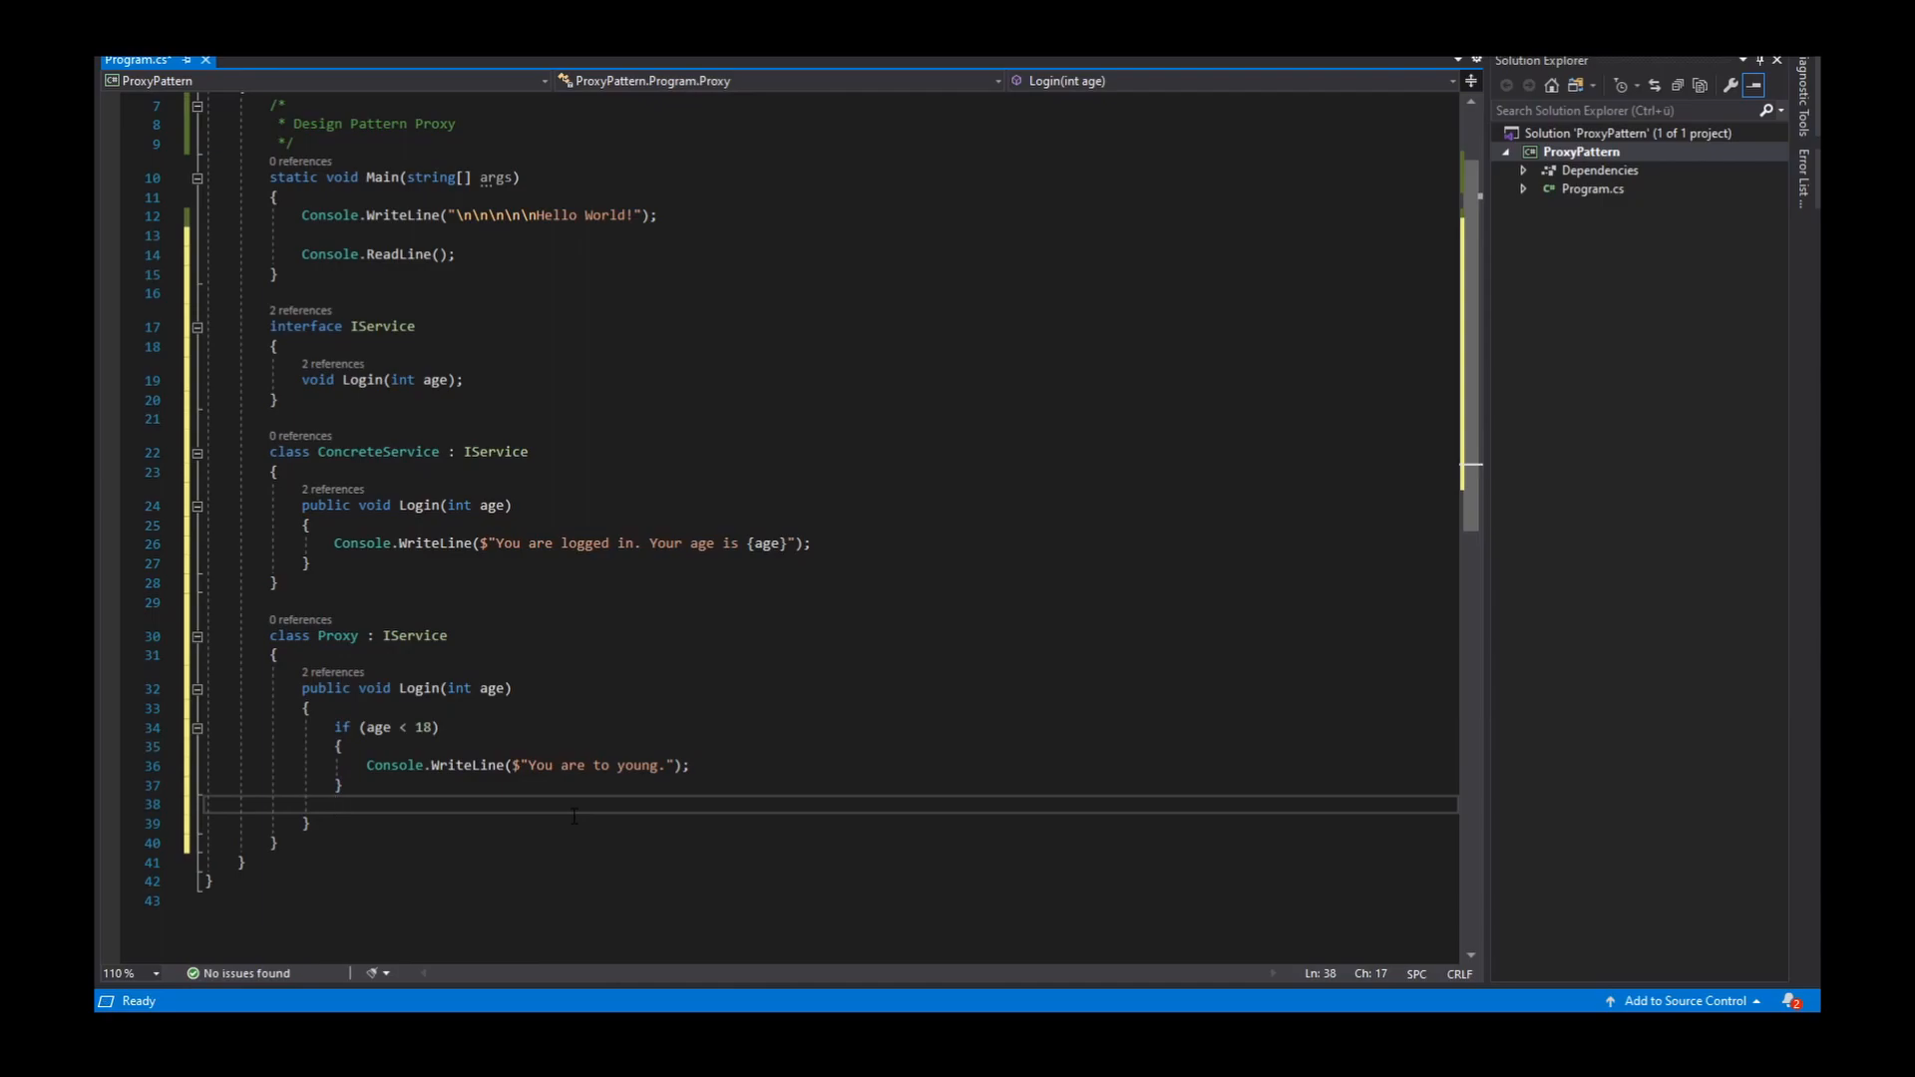
pyautogui.write('else')
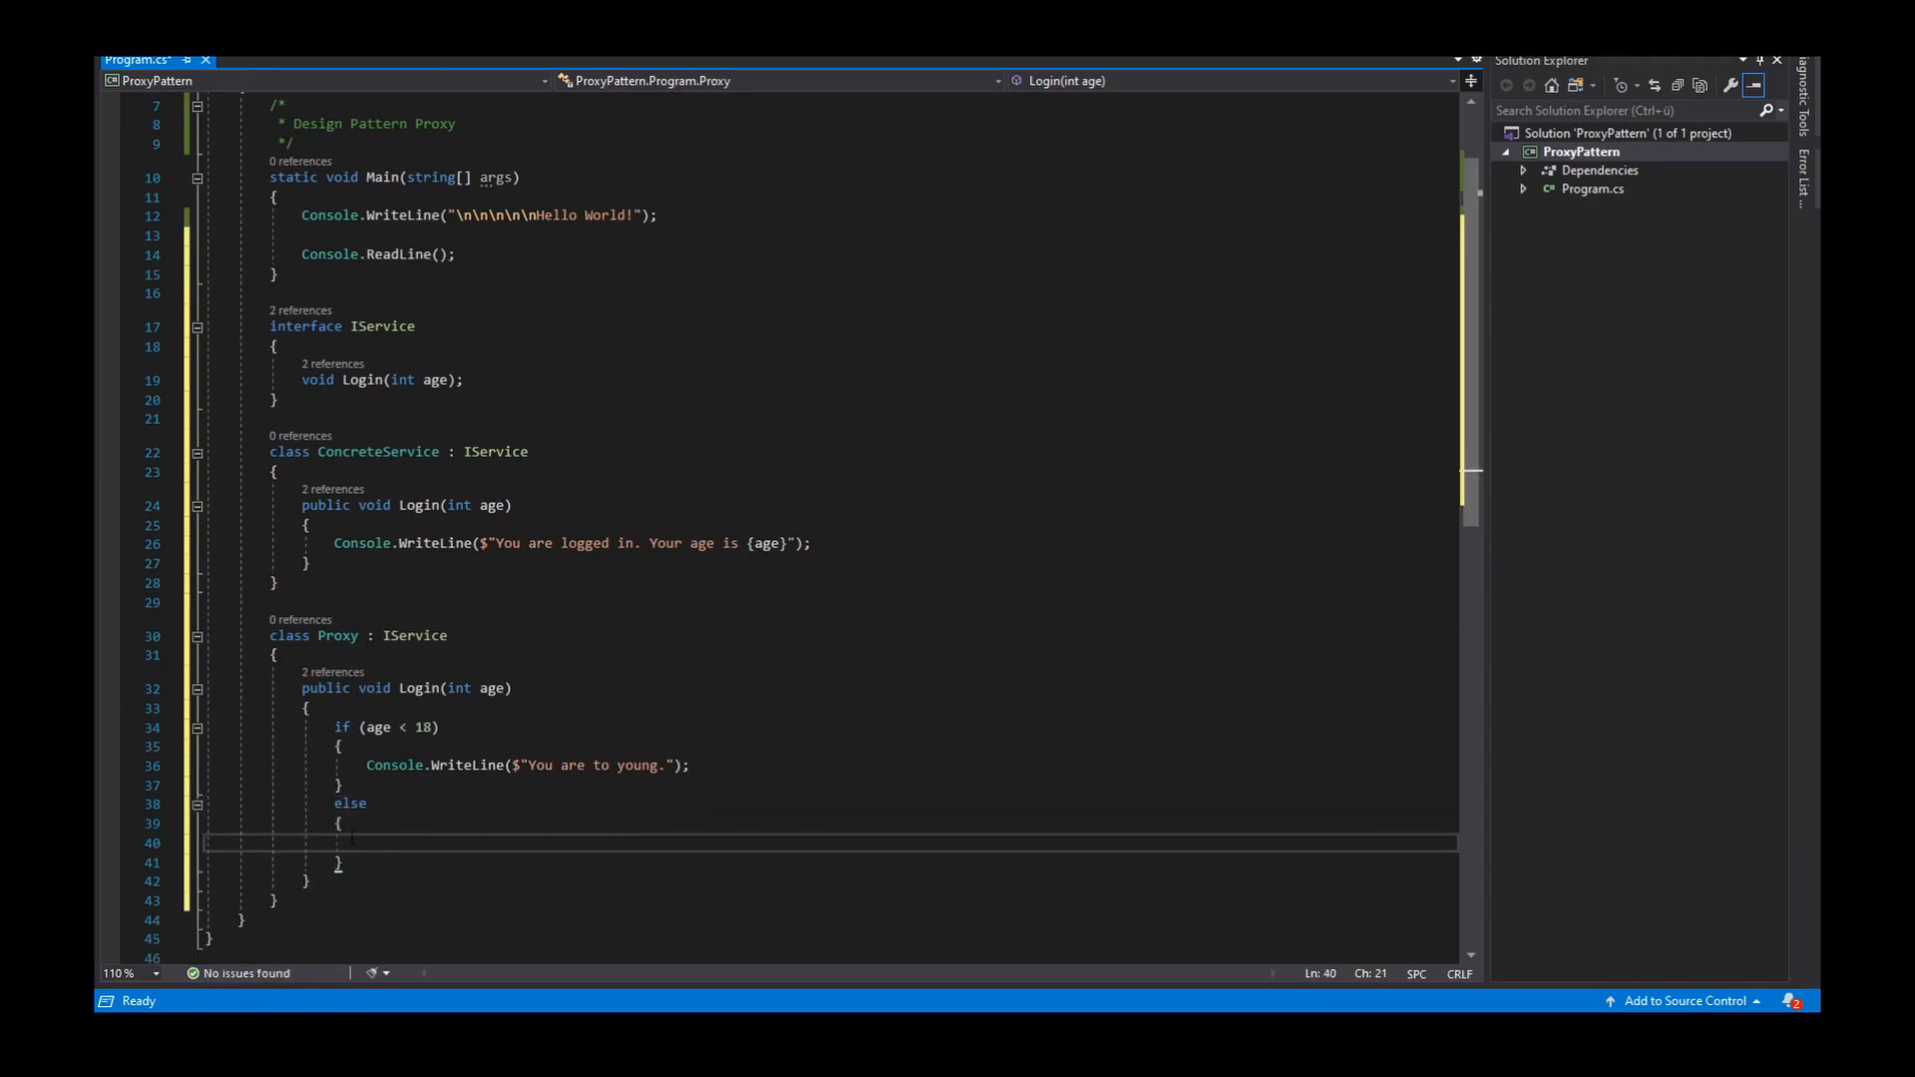
pyautogui.doubleClick(379, 451)
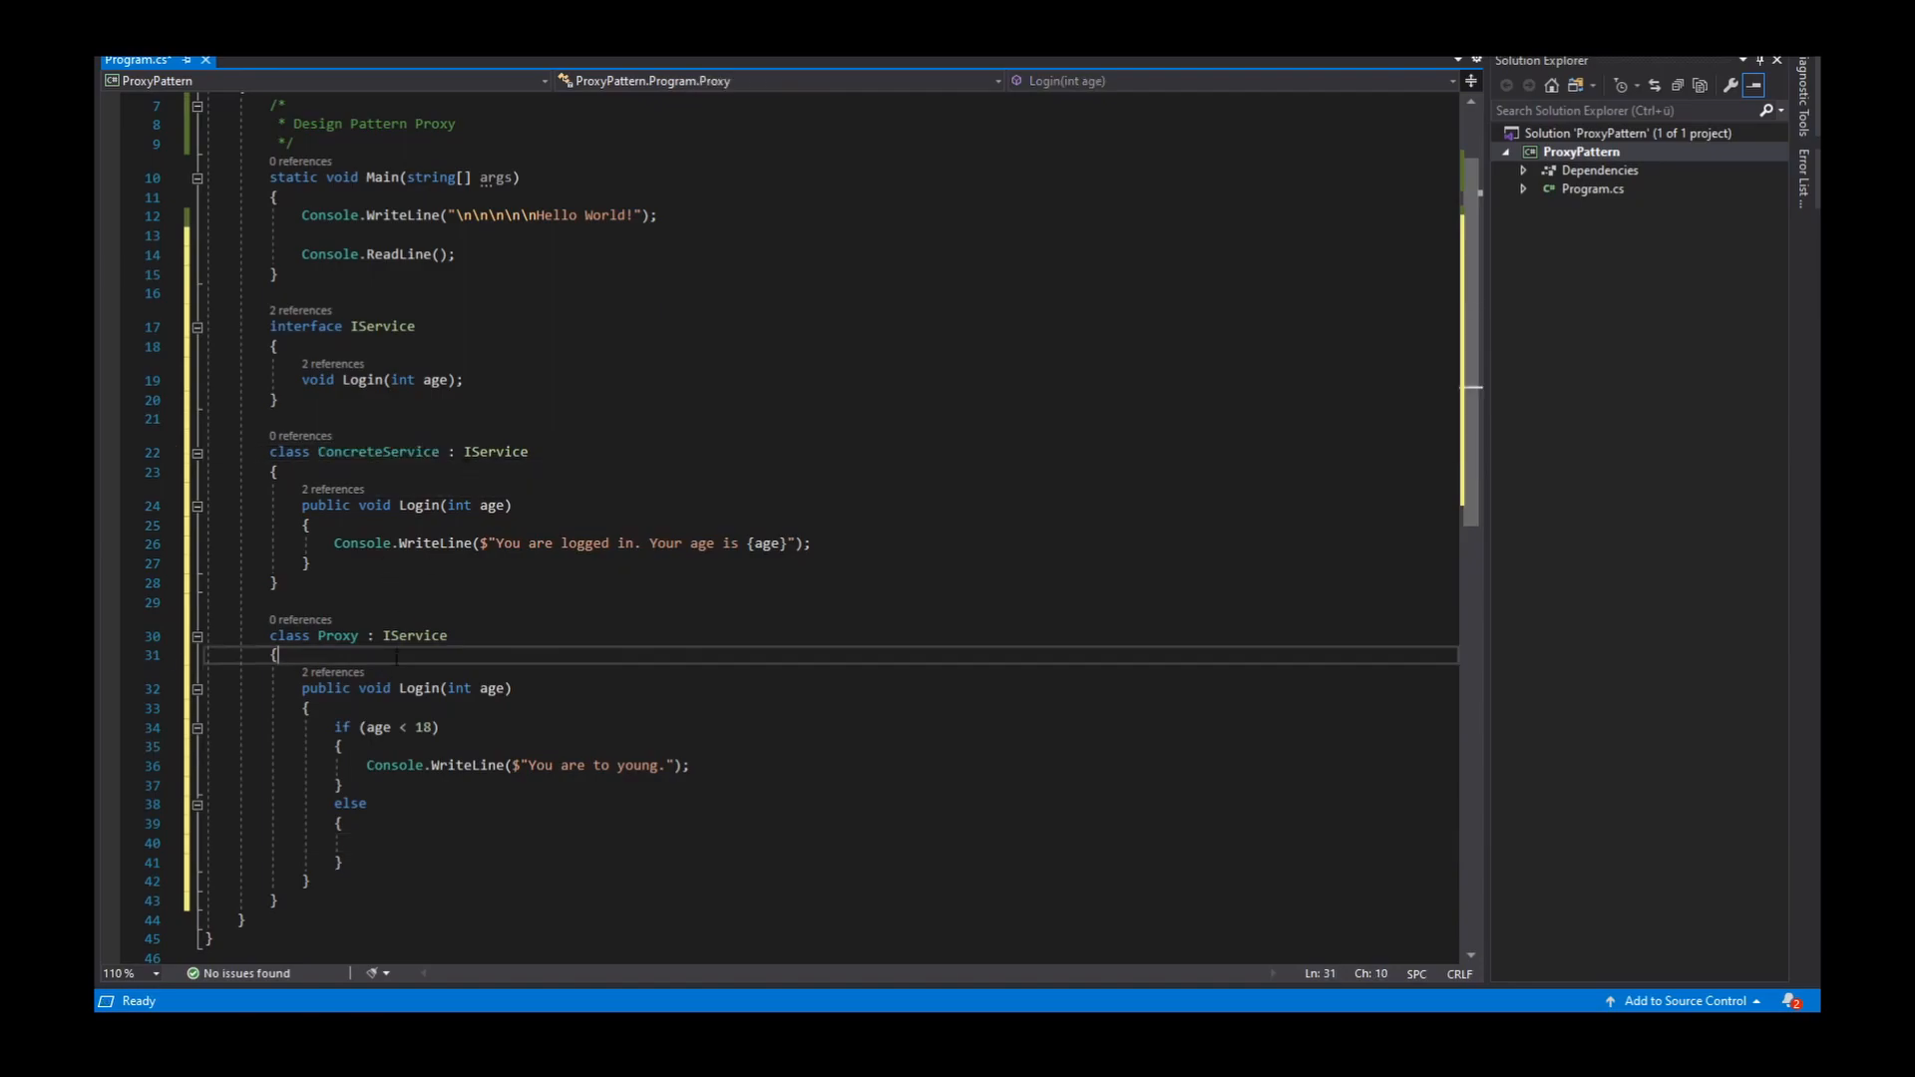
# Add a private IService _service field to the Proxy class
pyautogui.write('private')
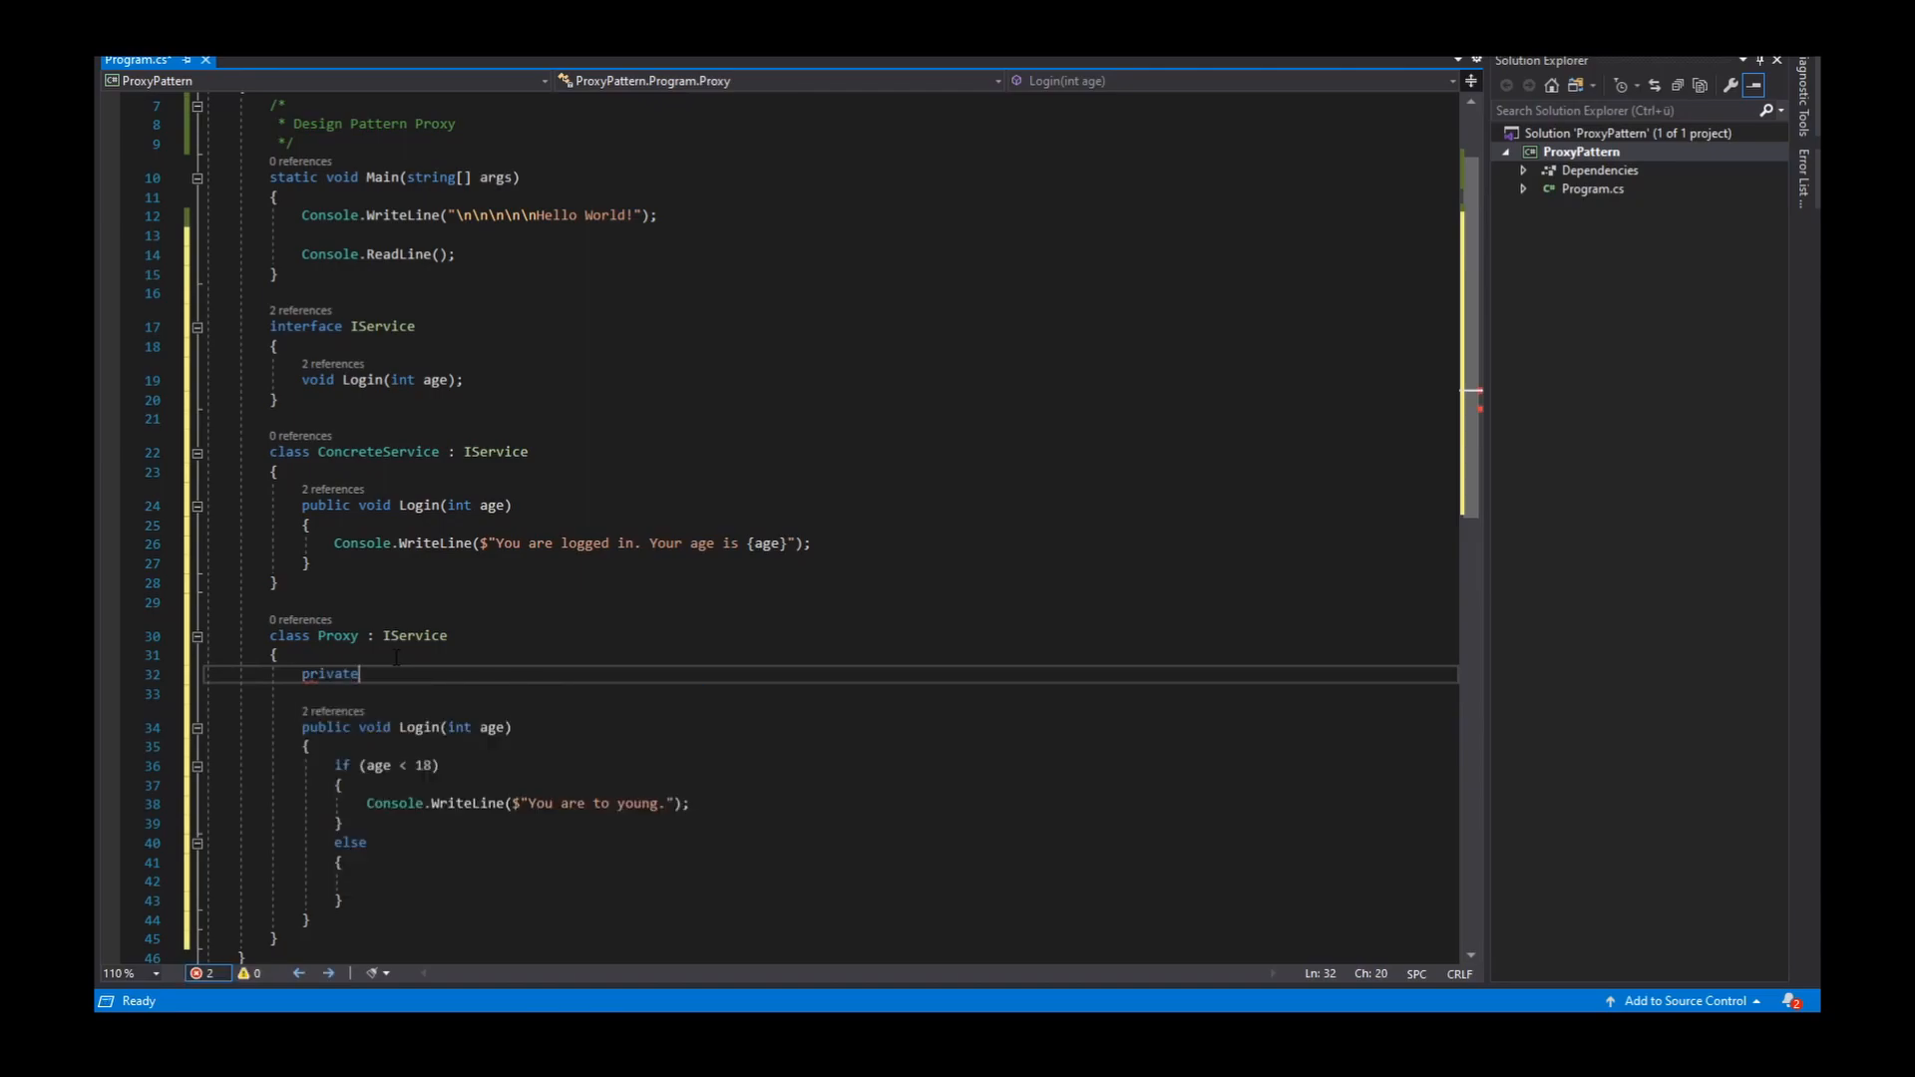
pyautogui.write('IService')
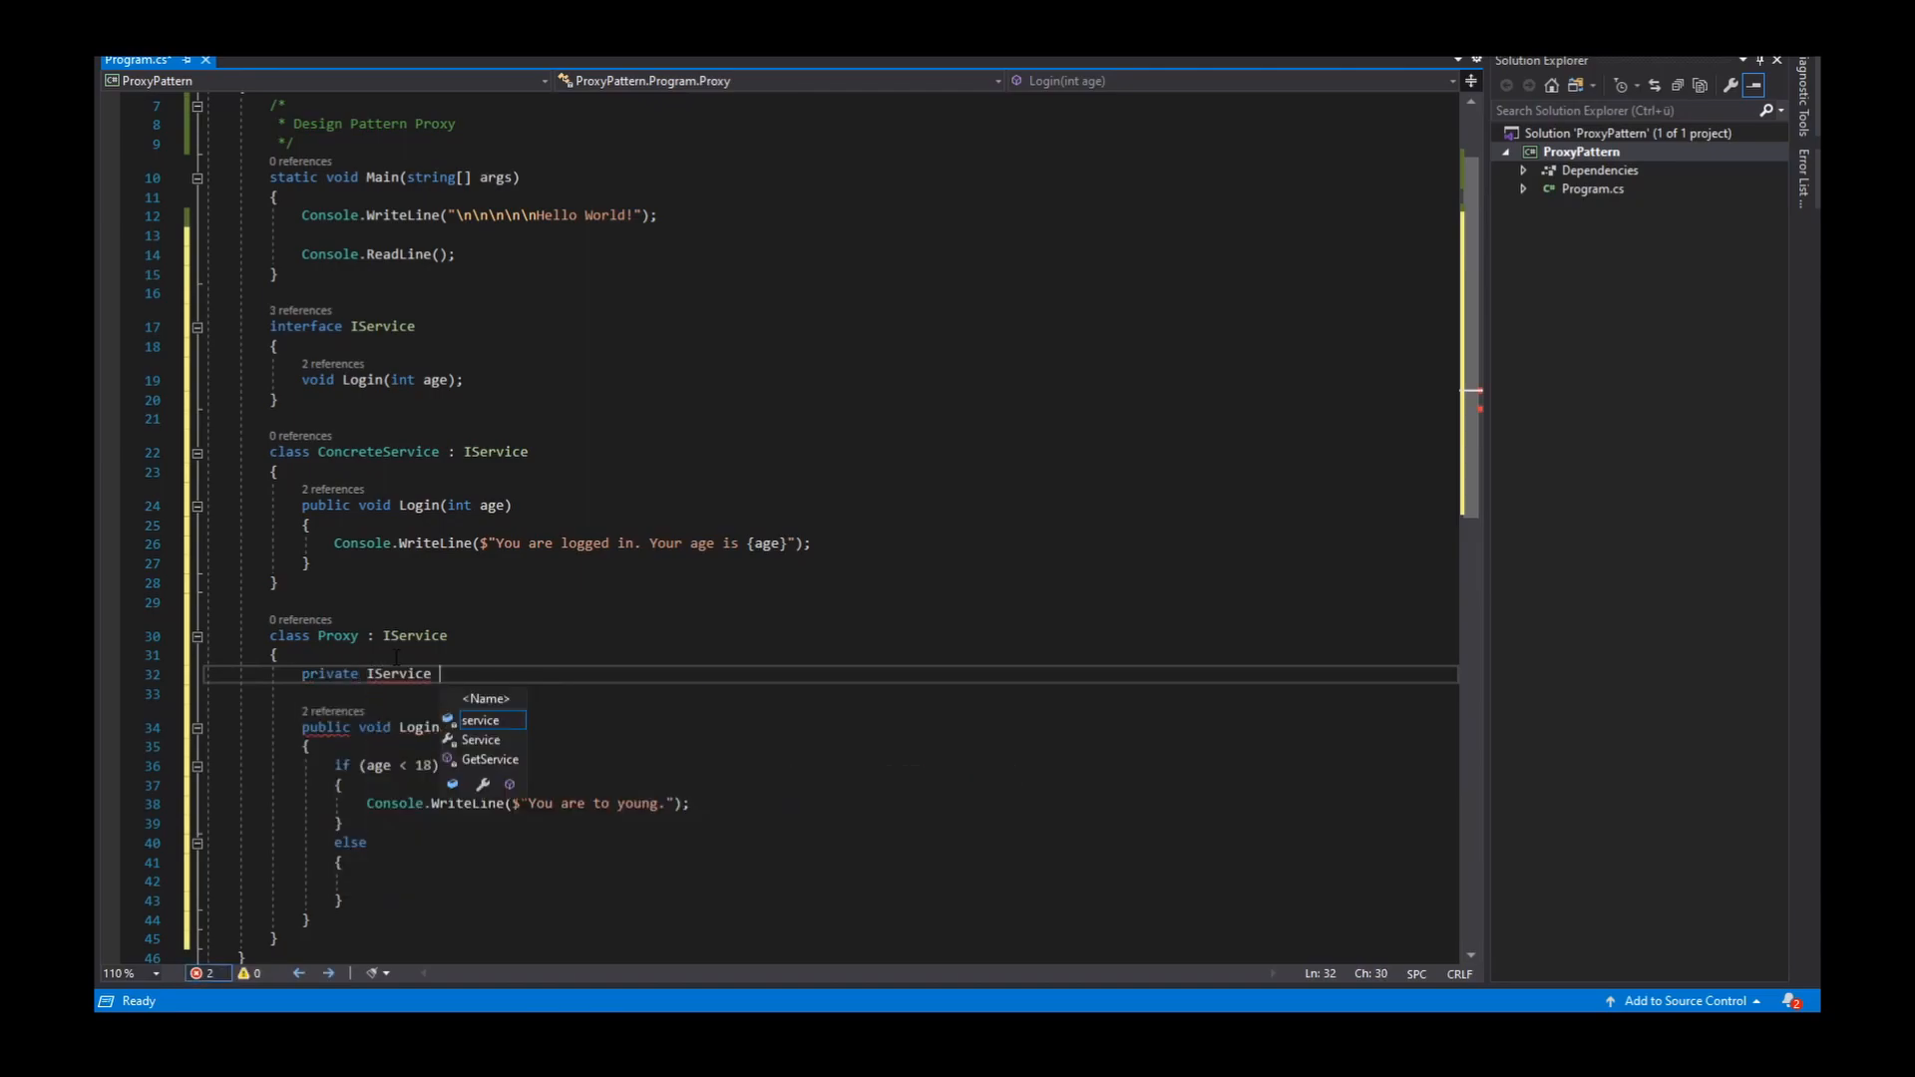
pyautogui.write('_service;')
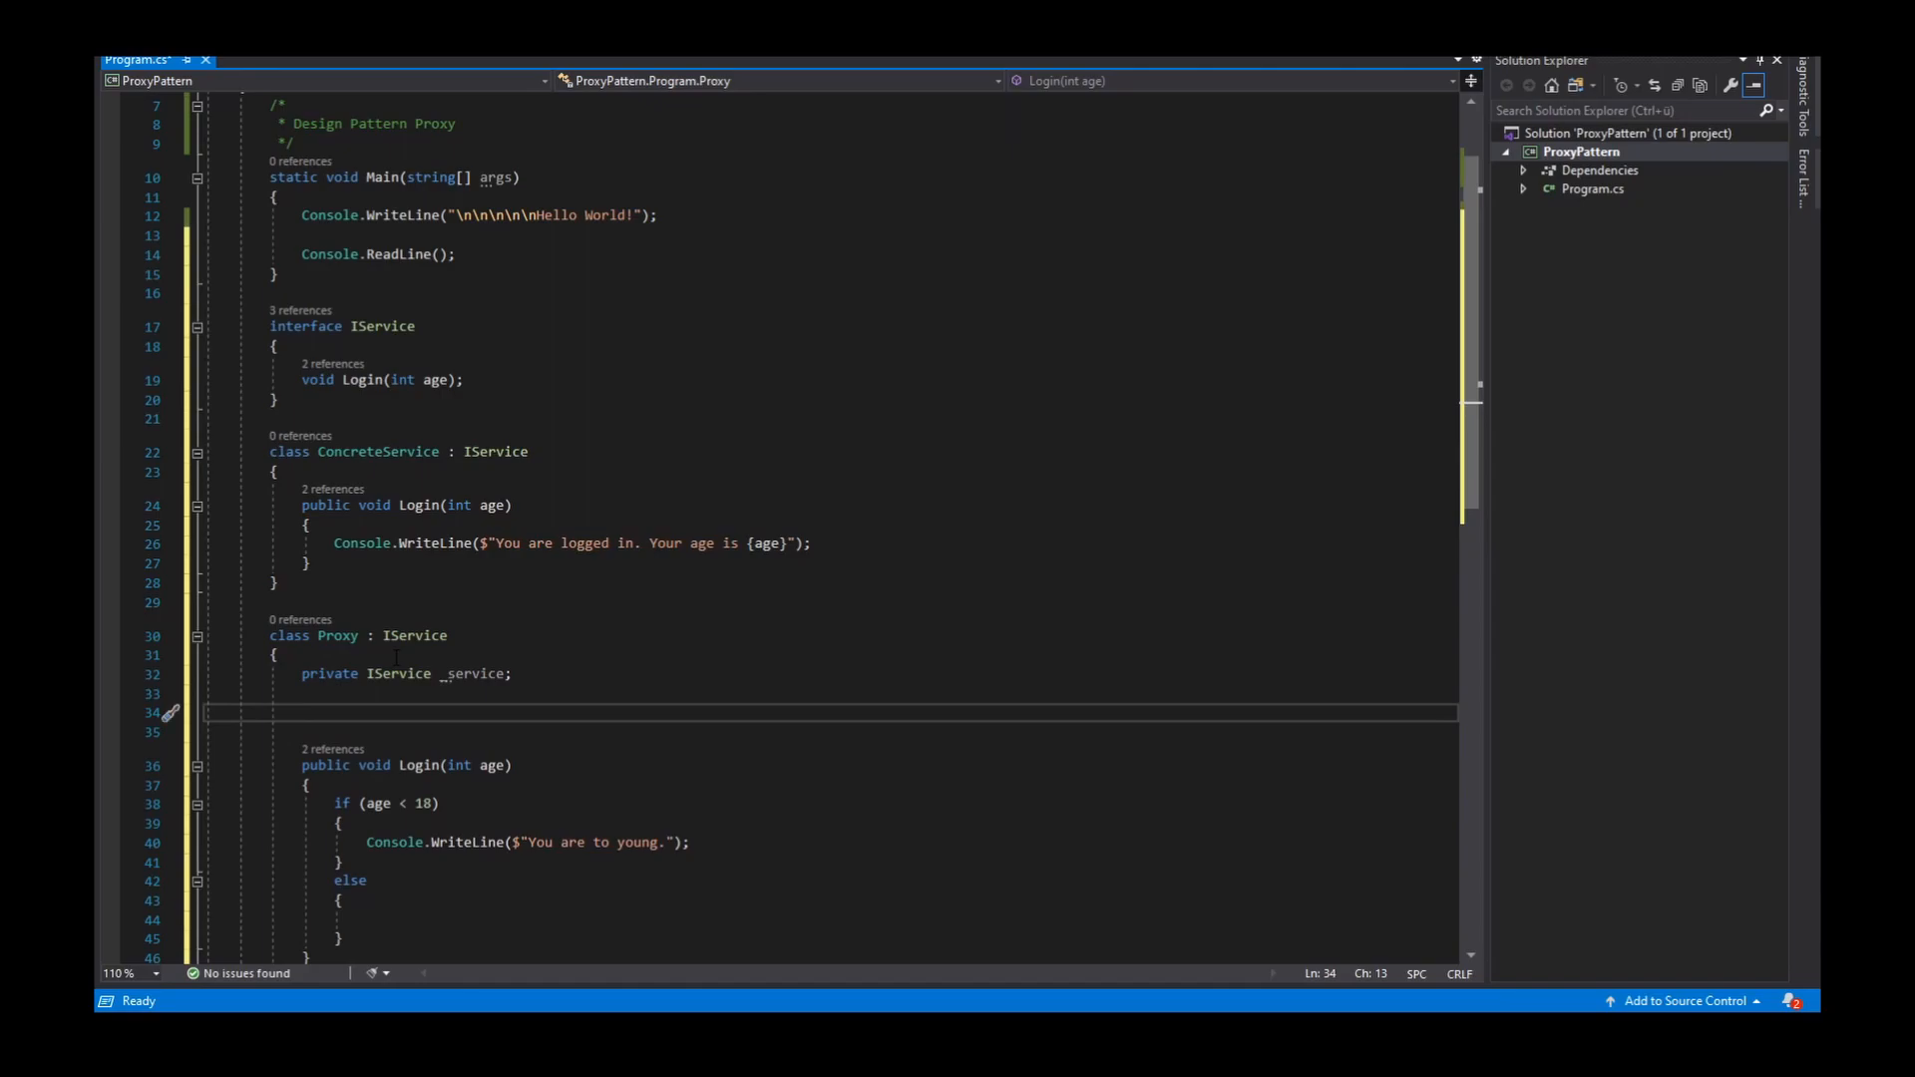
# Add constructor public Proxy(IService service) that assigns _service = service
pyautogui.write('public Proxy(')
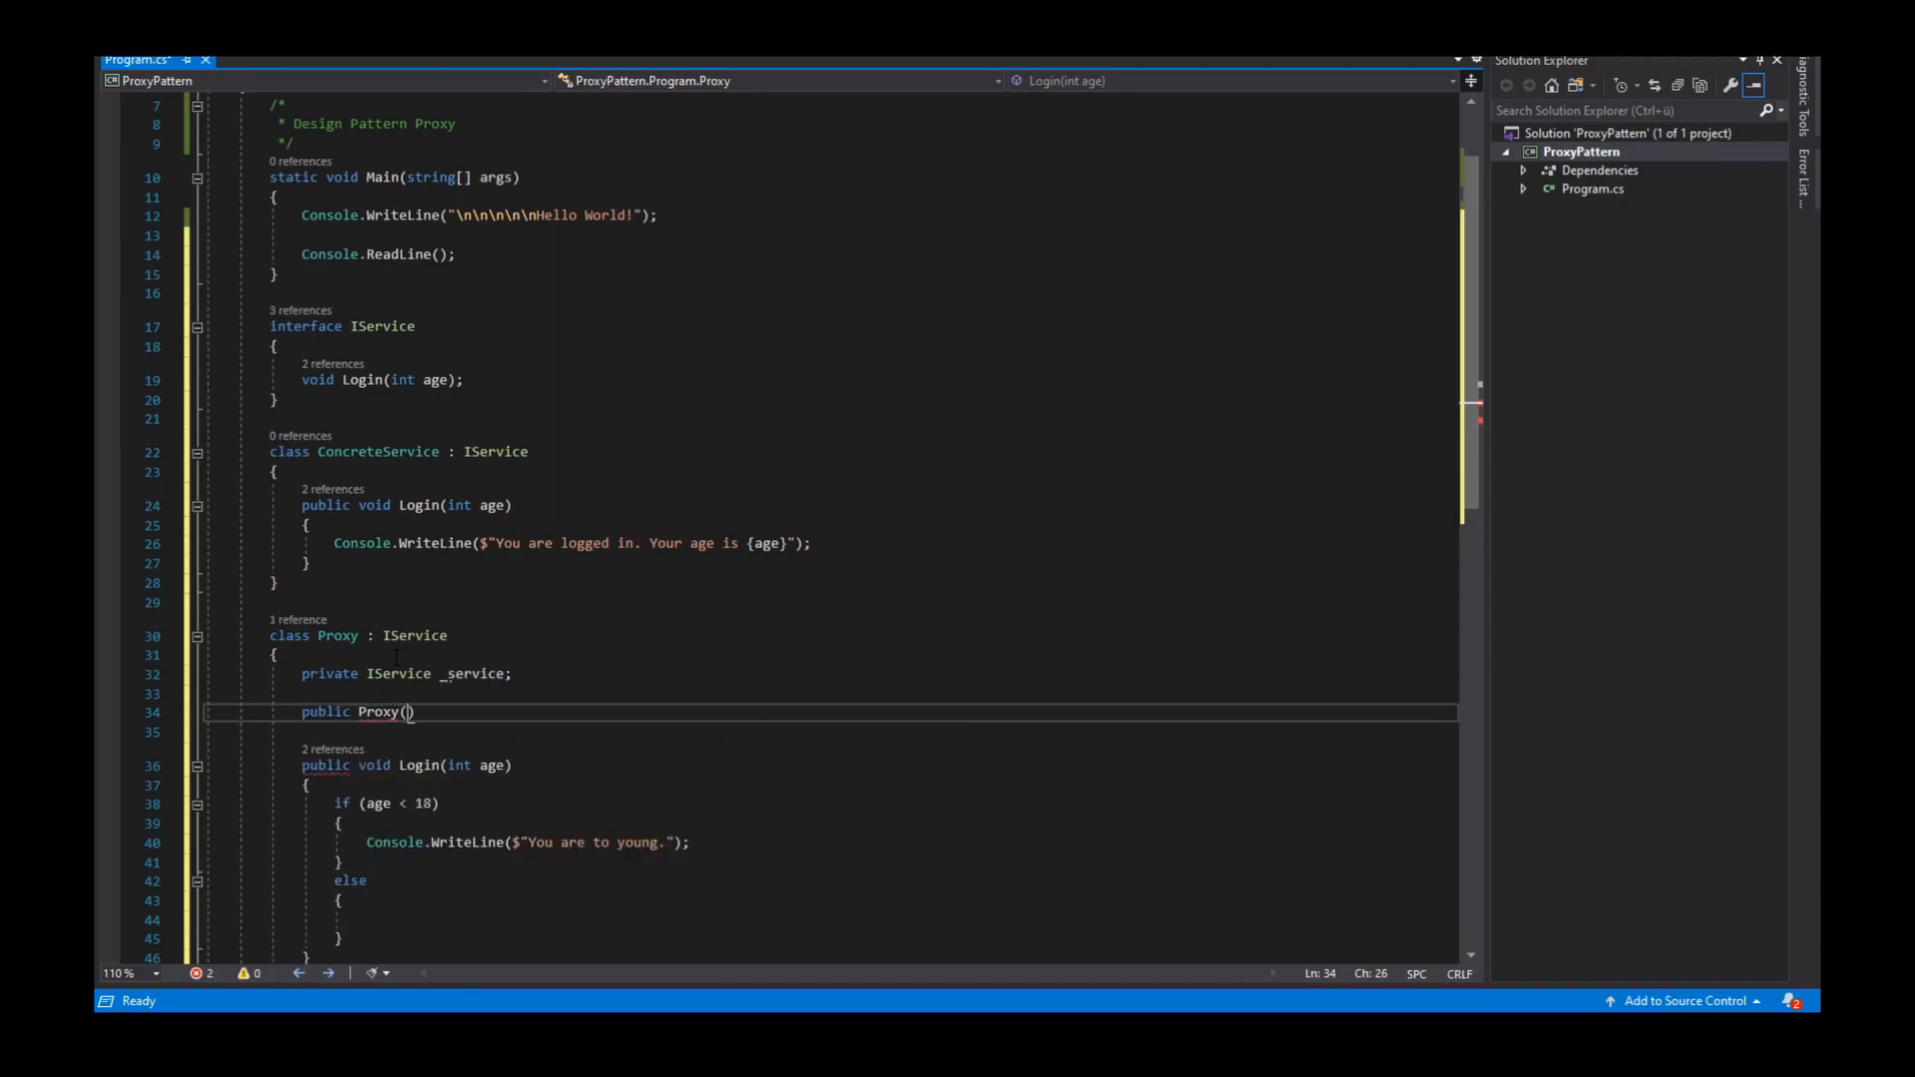
pyautogui.write('IService service')
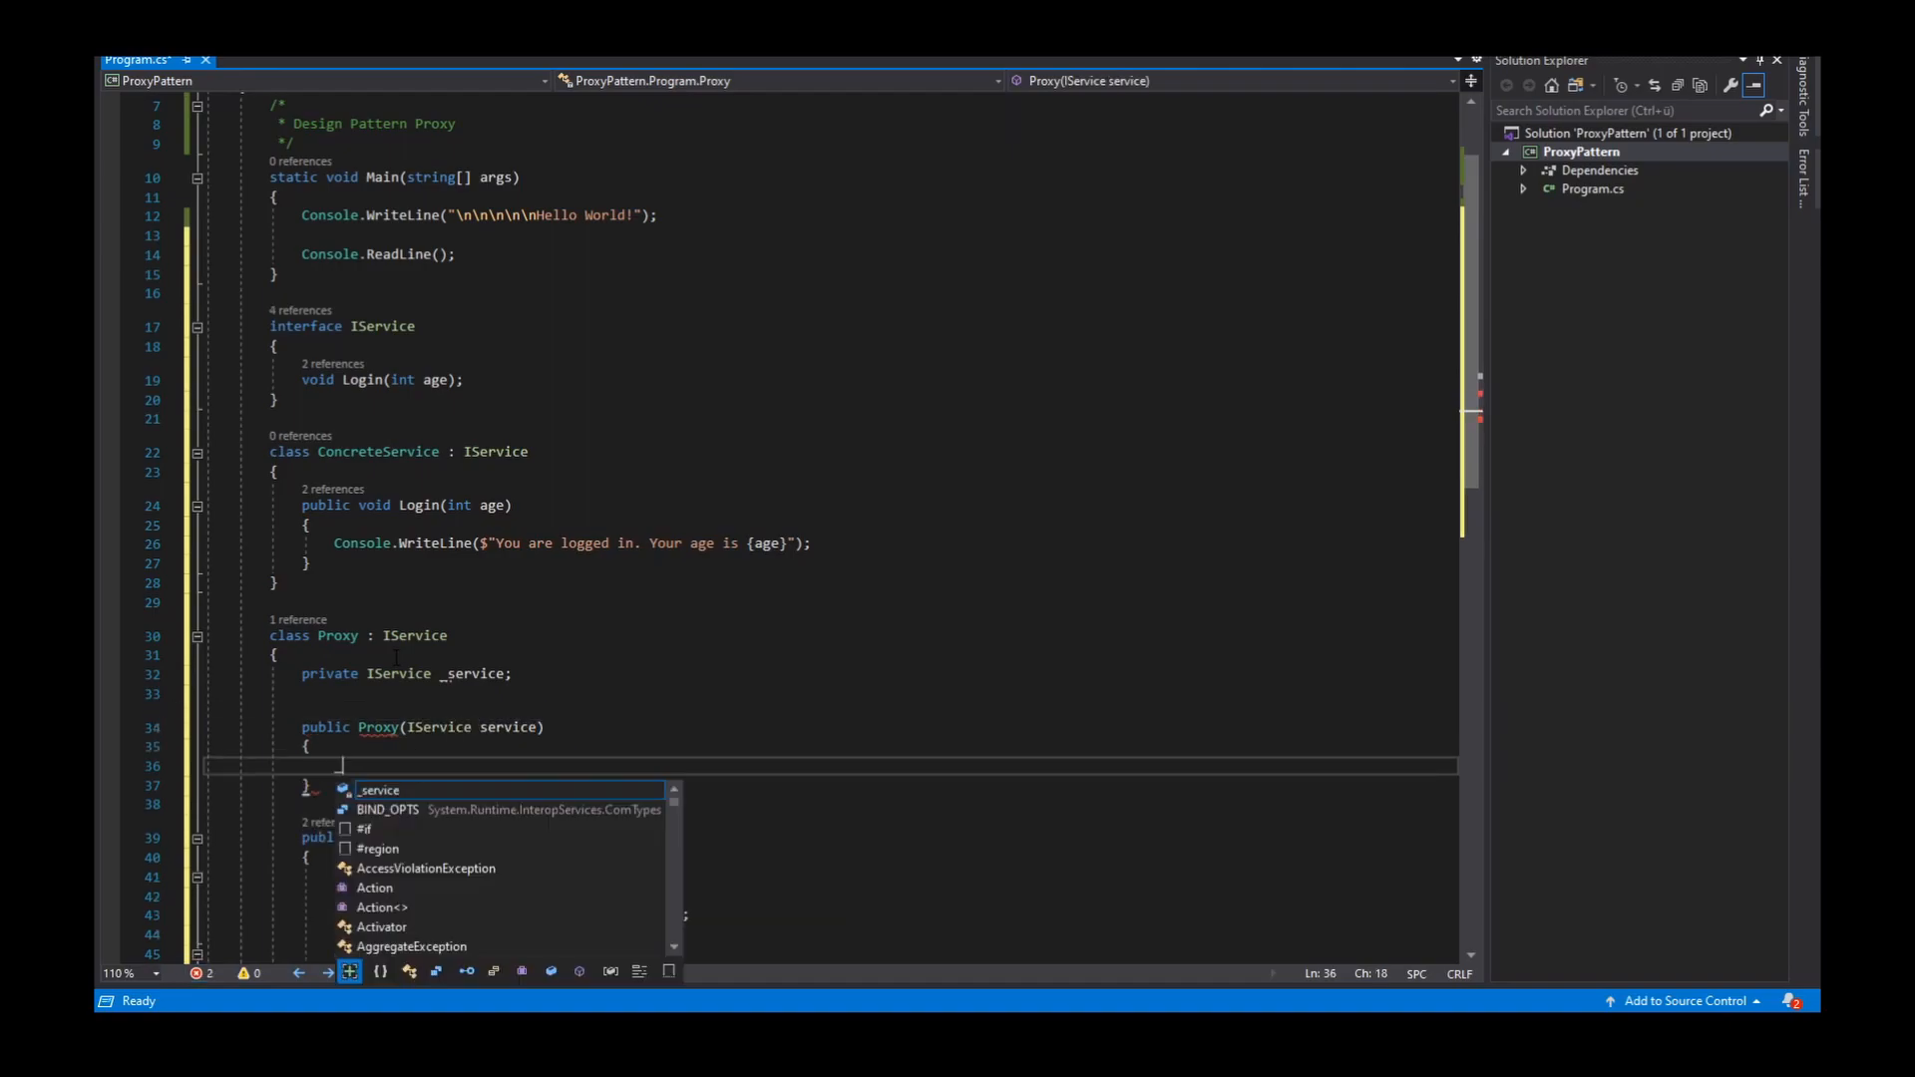
pyautogui.write('_service = service;')
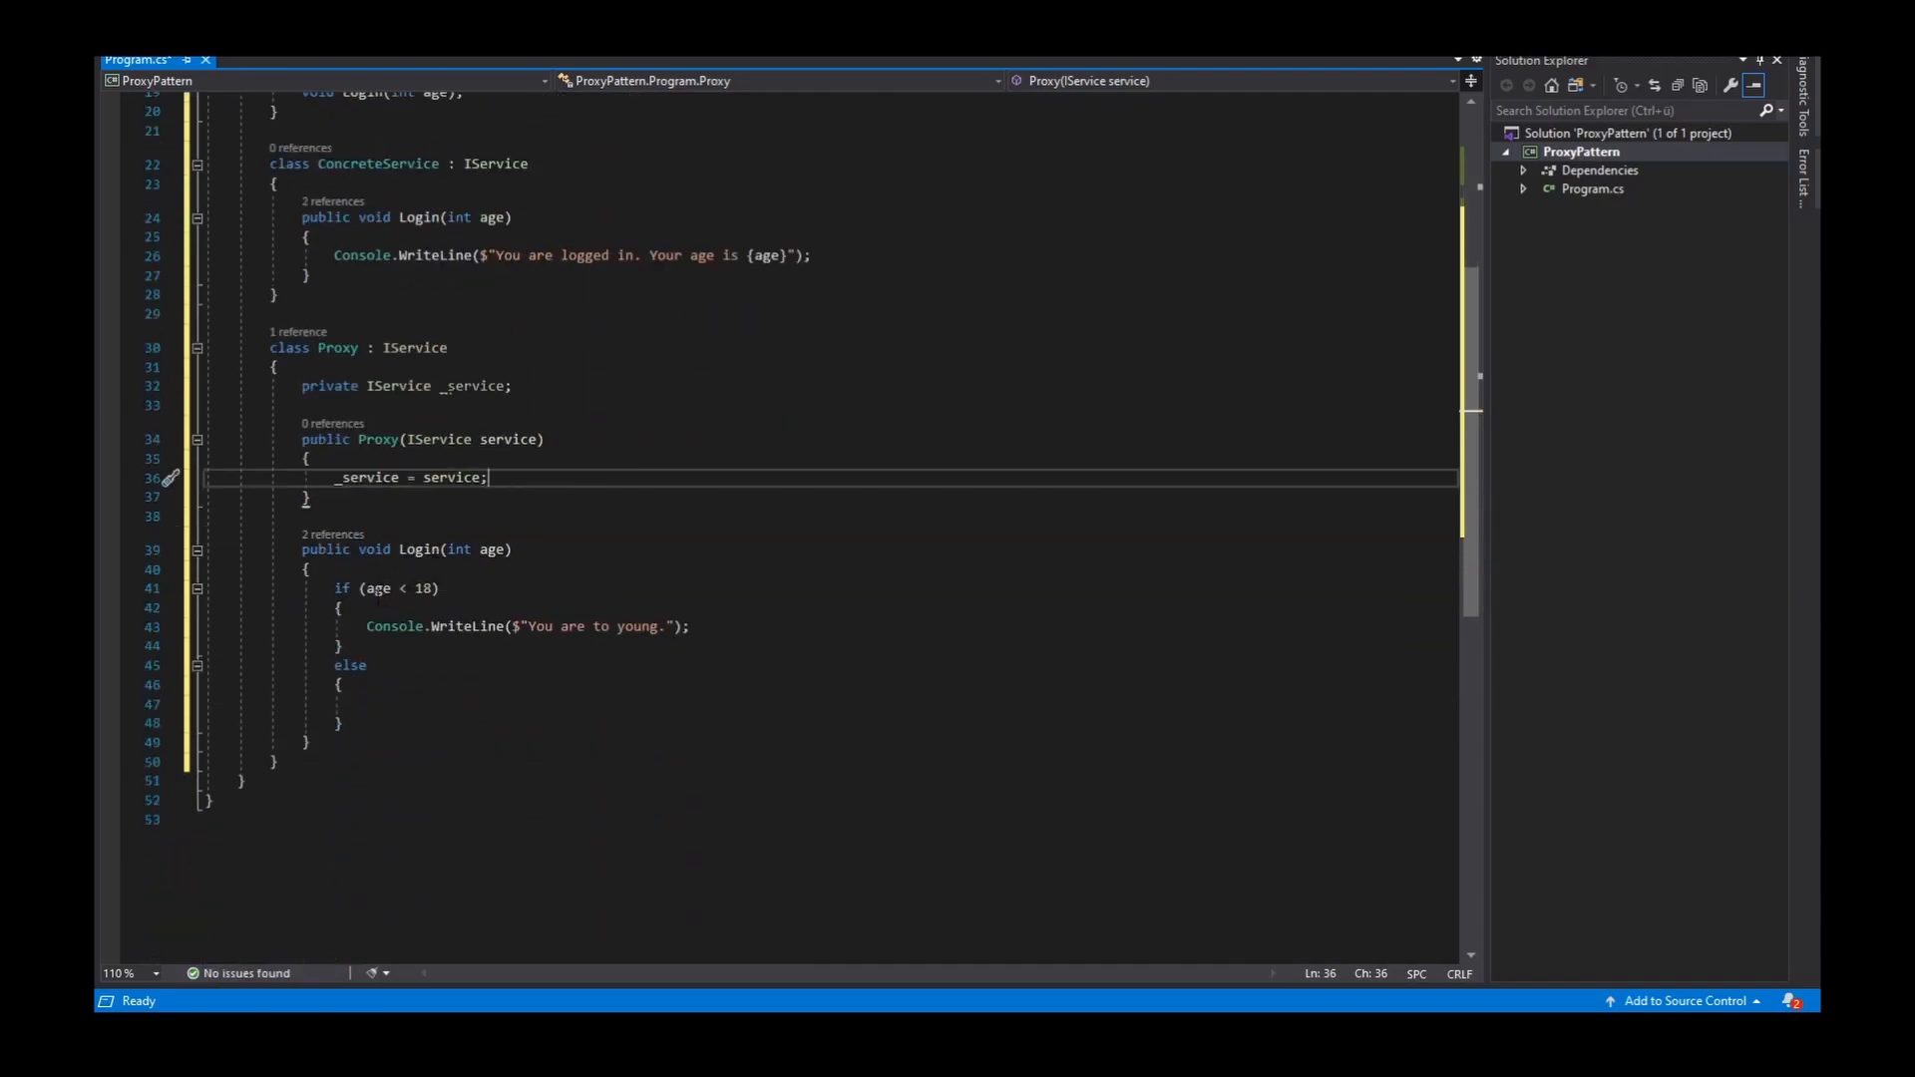
# Fill the else branch with _service.Login(age);
pyautogui.click(341, 644)
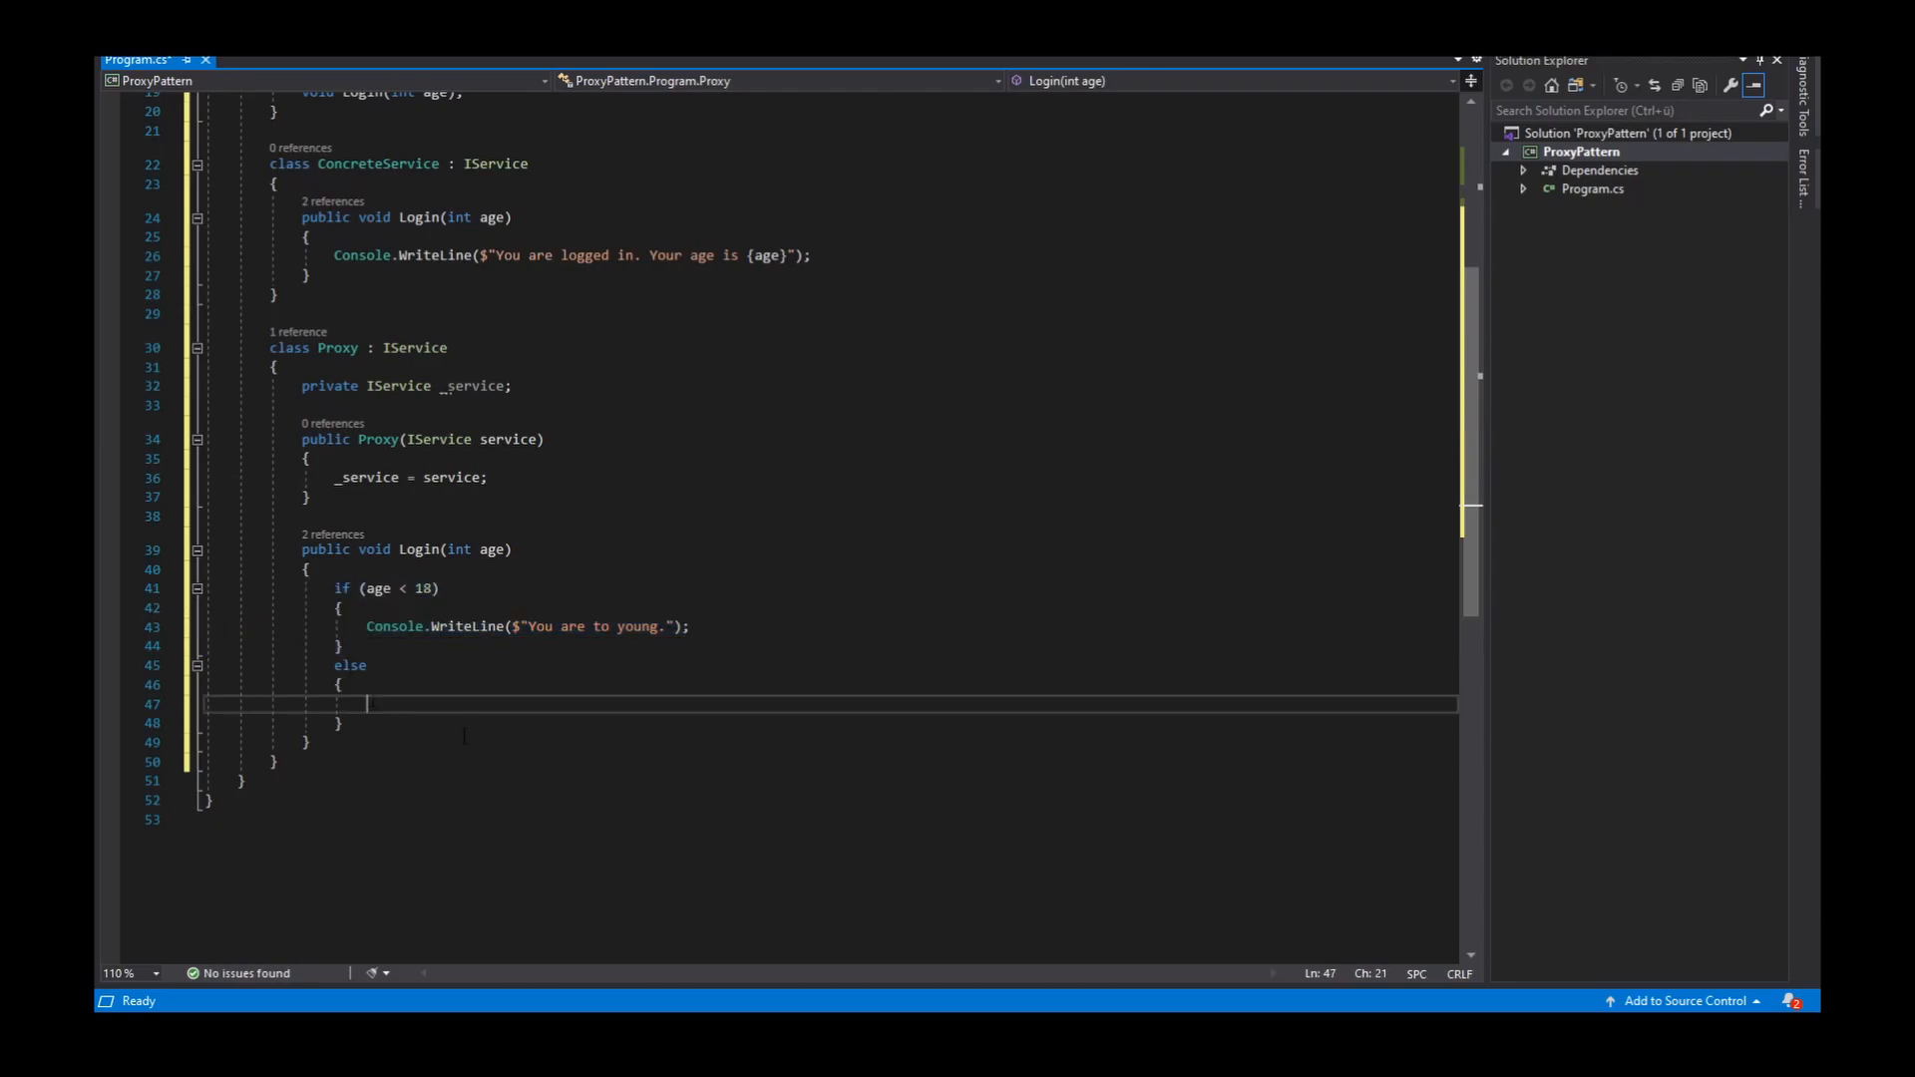
pyautogui.write('O')
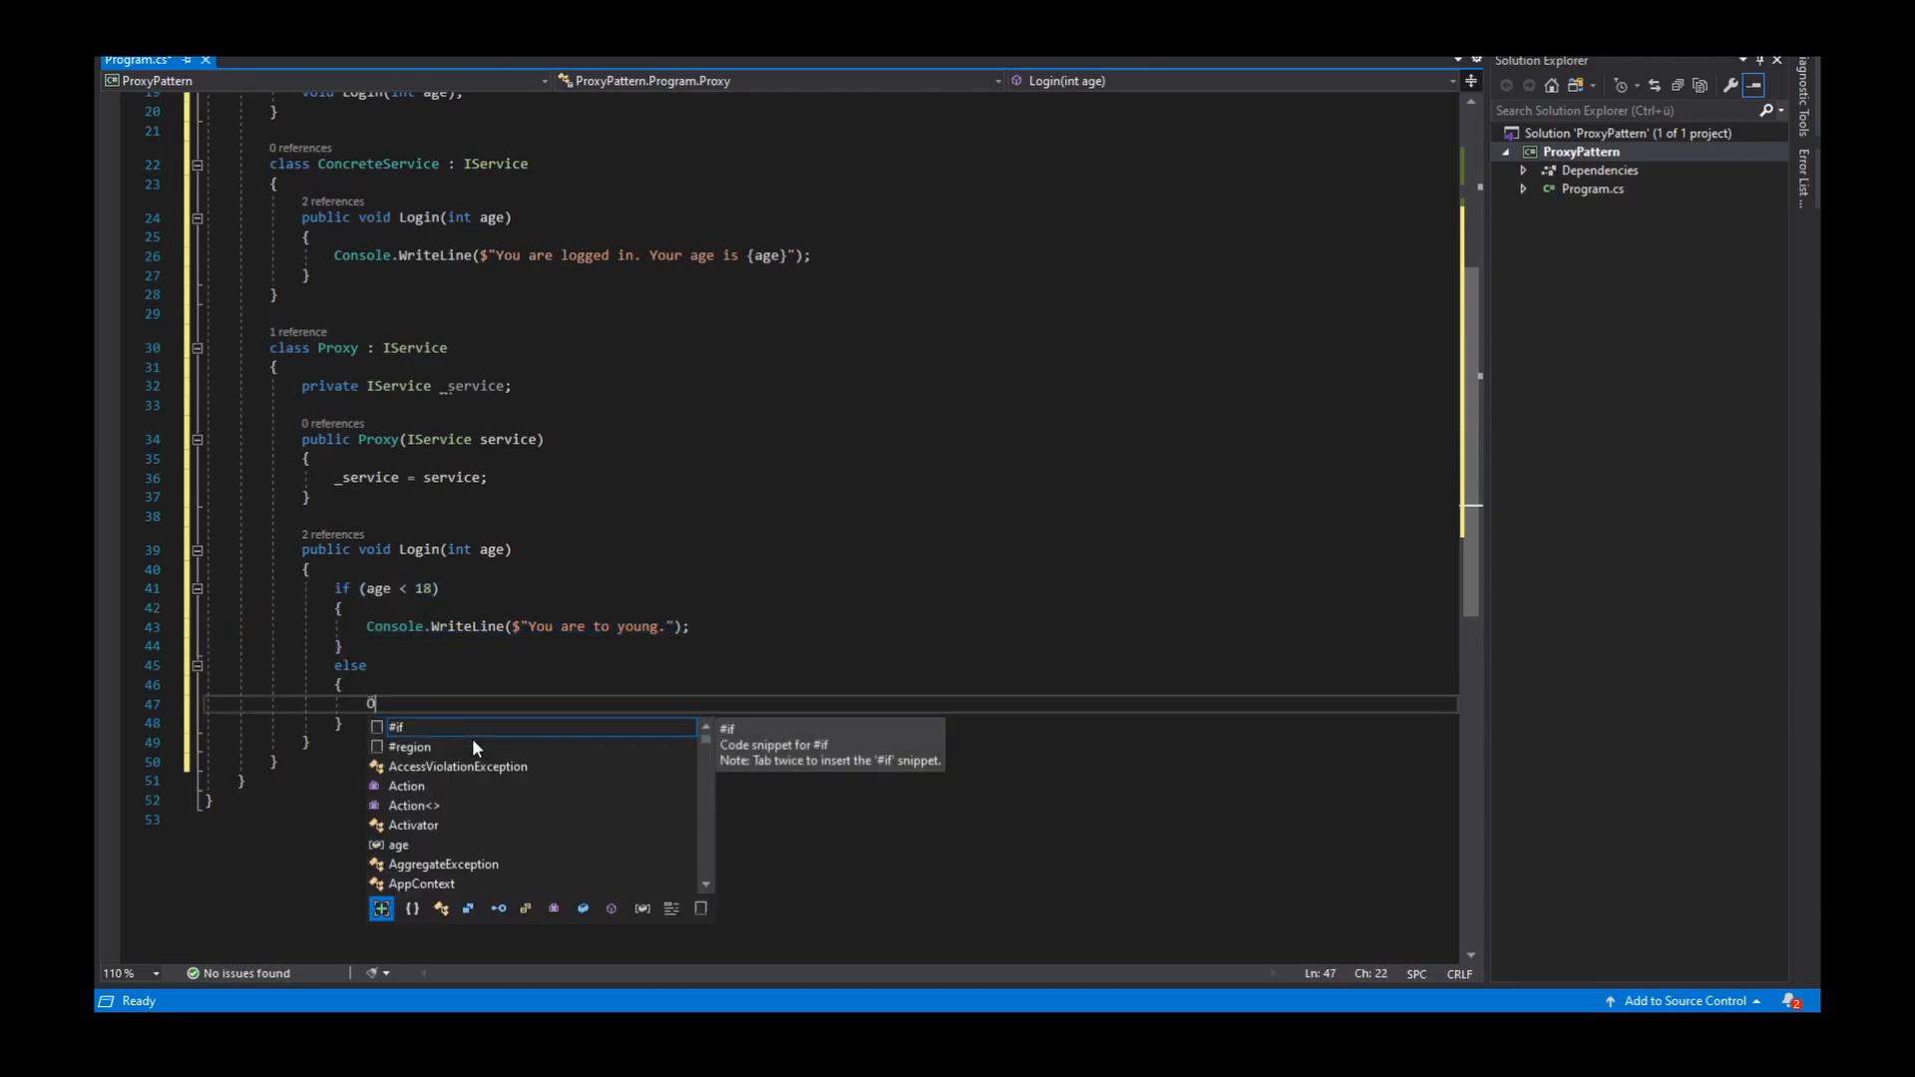
pyautogui.write('_service.Login(')
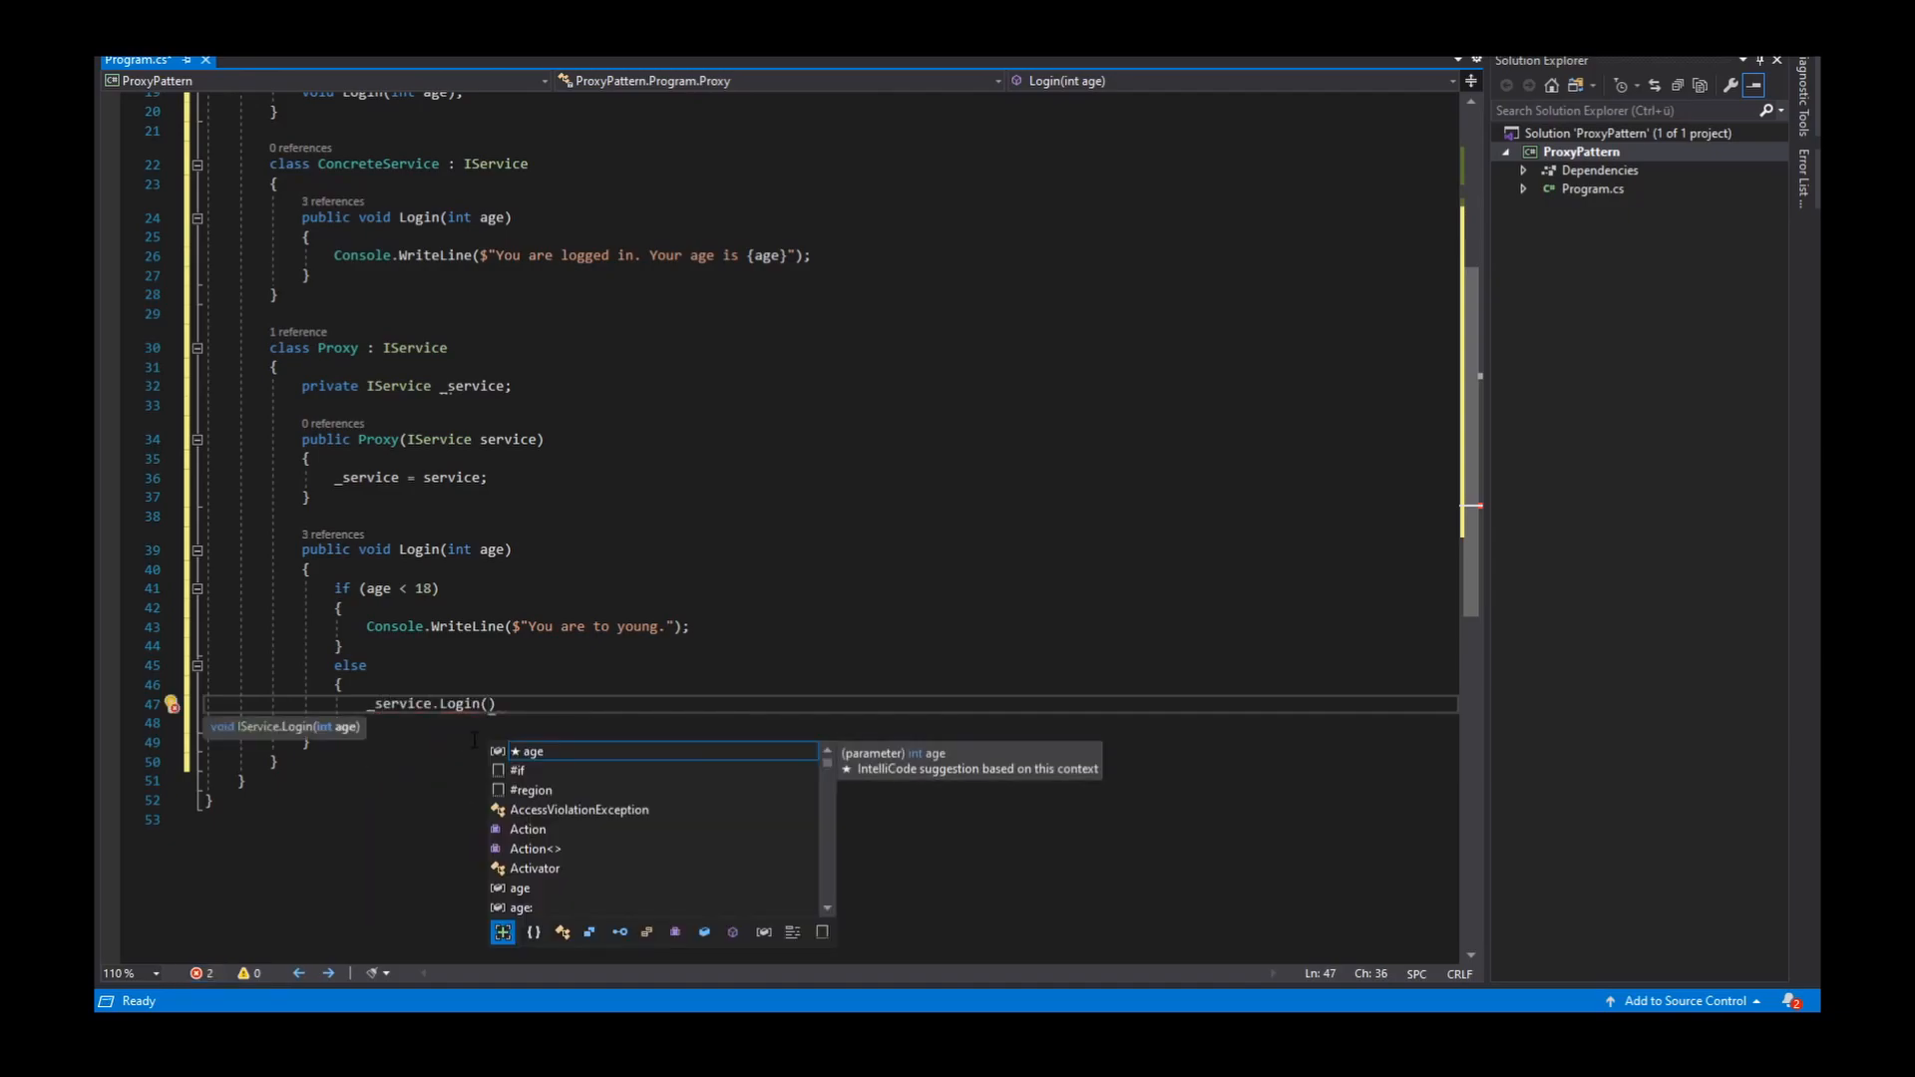
pyautogui.write('age')
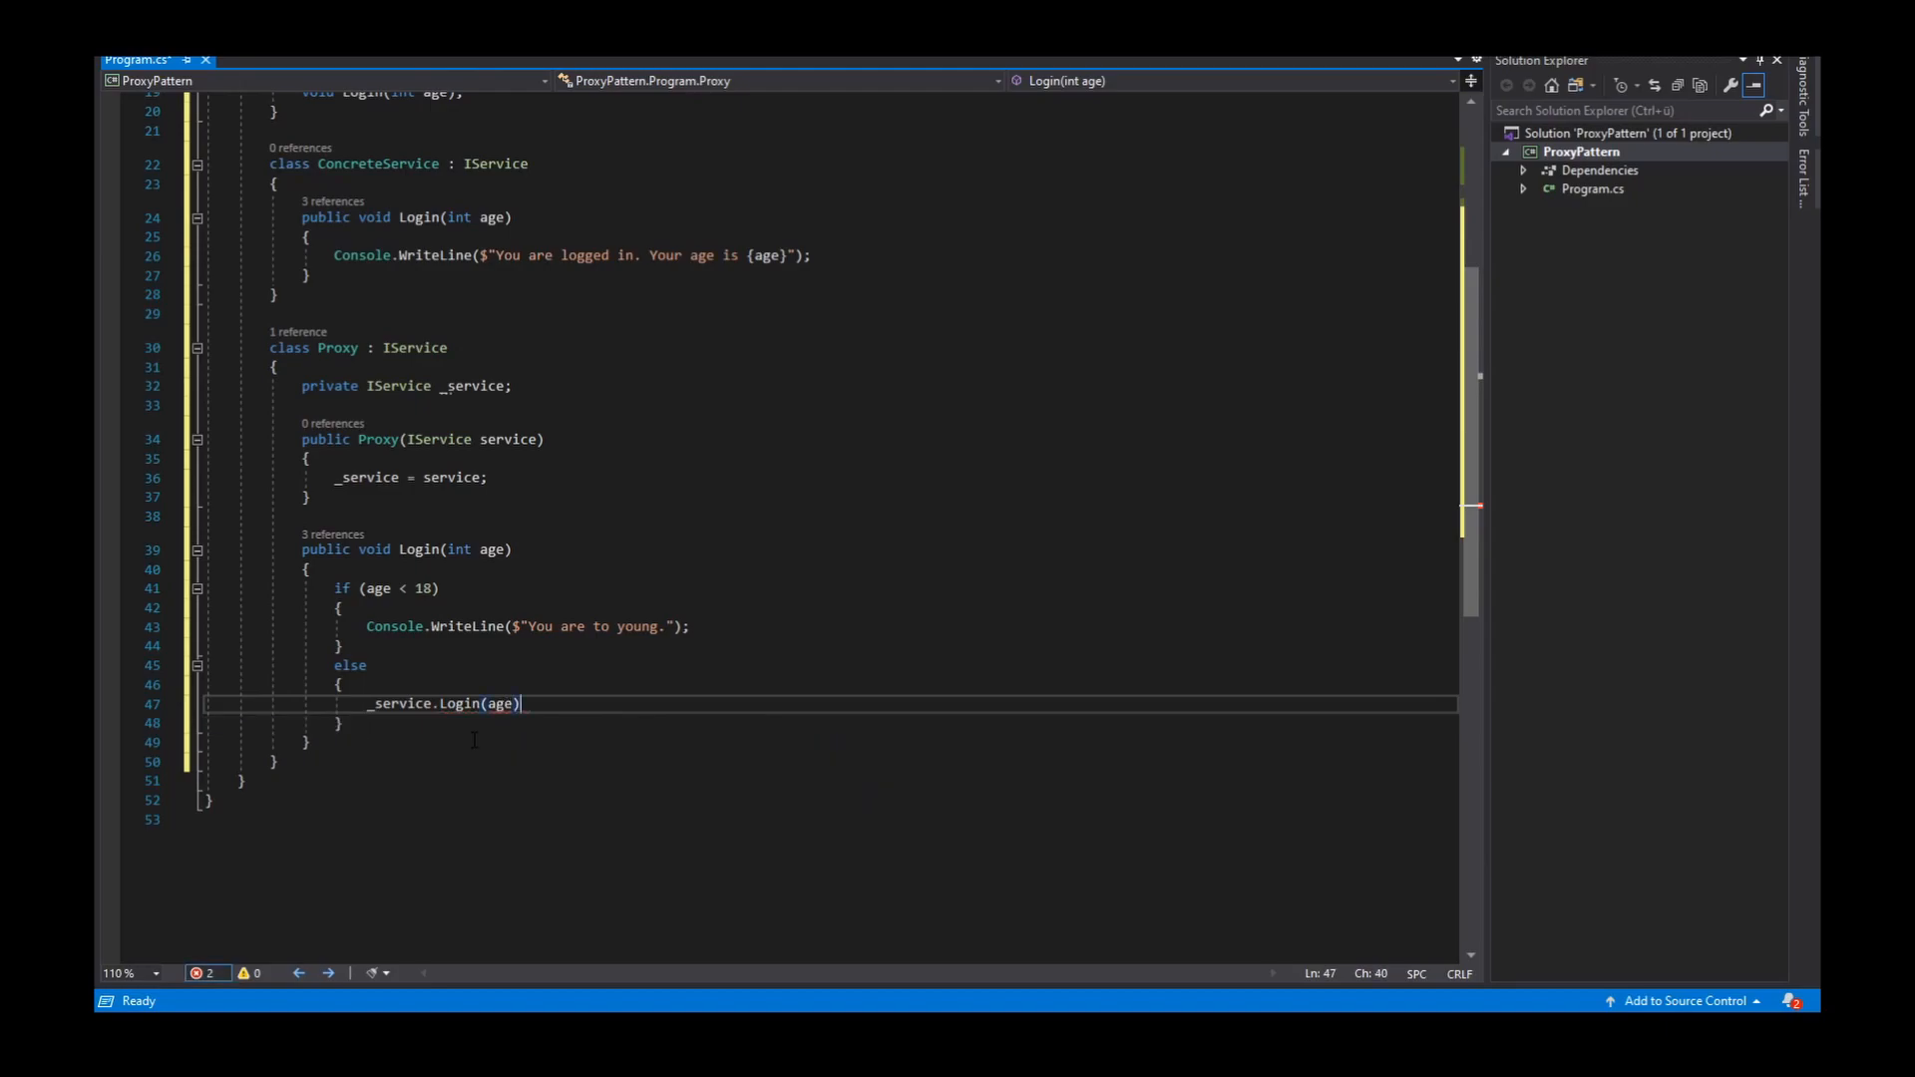
pyautogui.write(';')
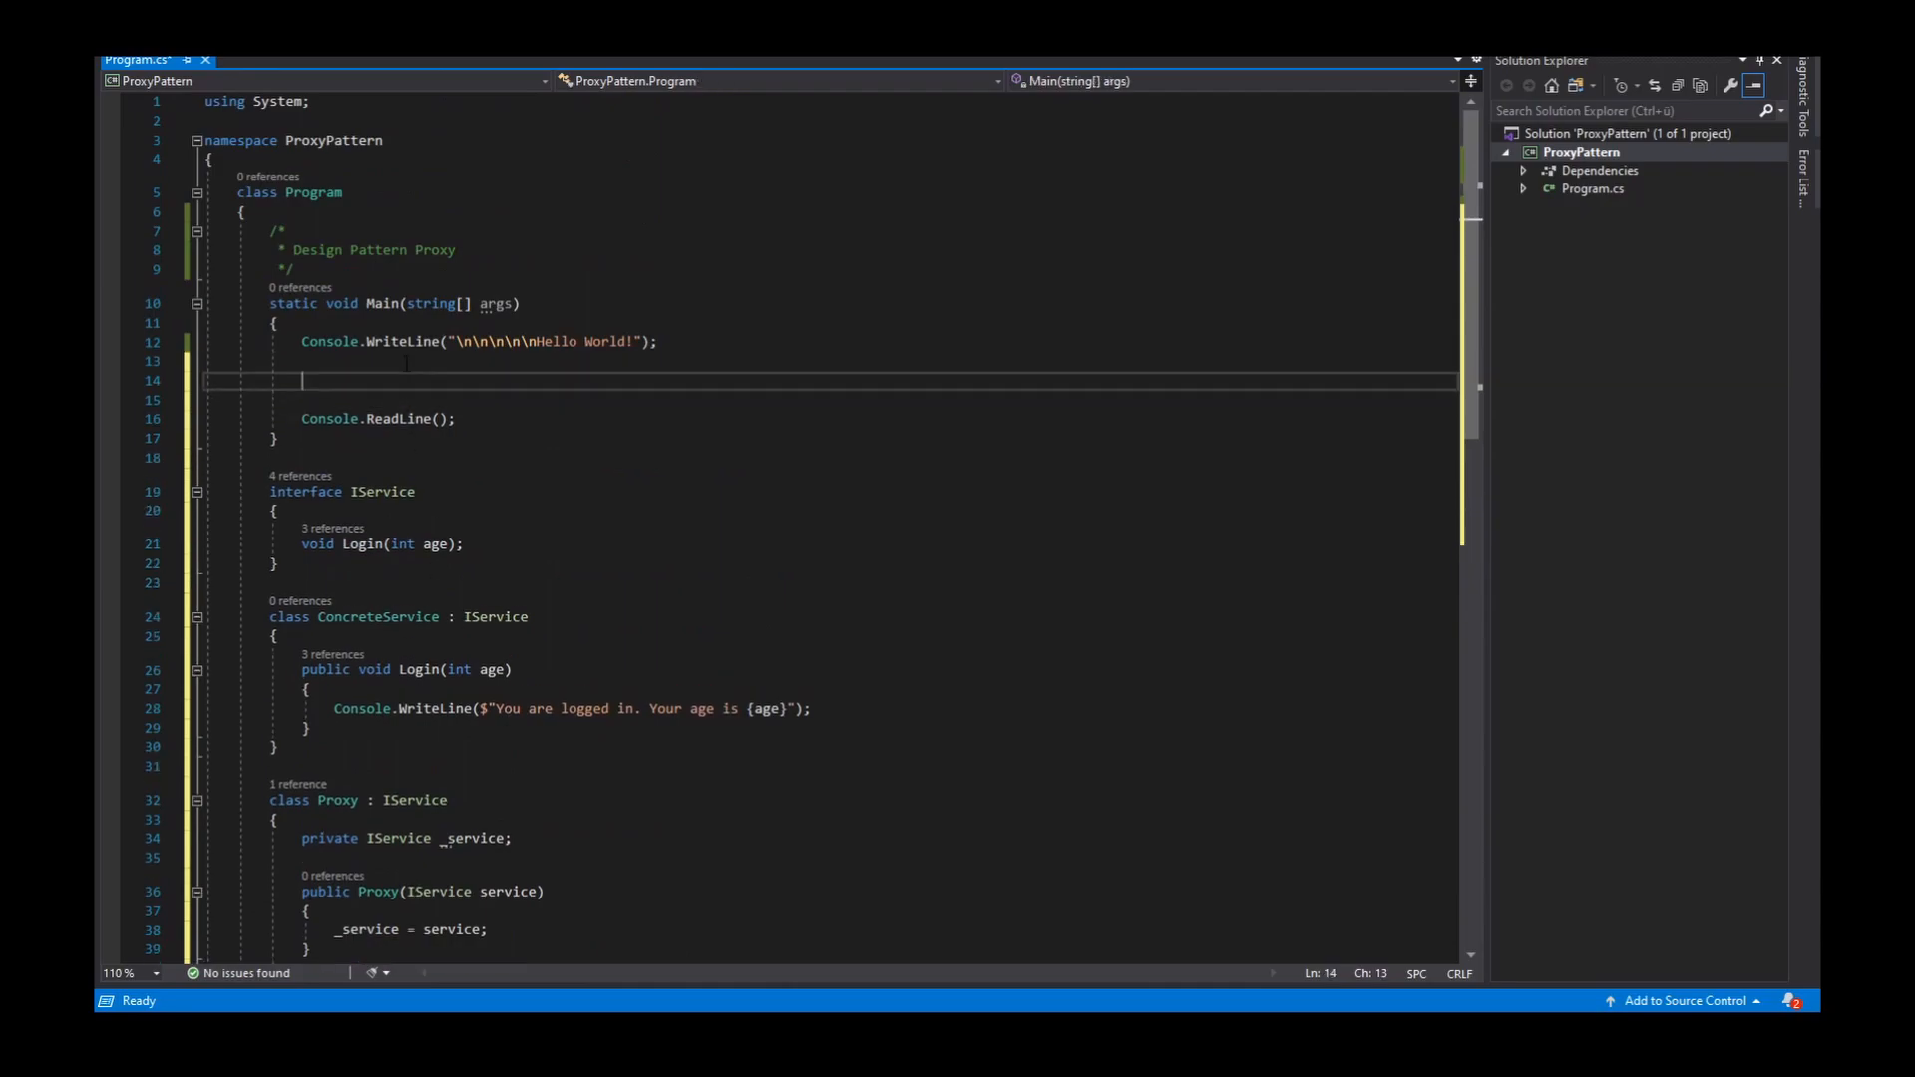
# Declare IService concreteService = new ConcreteService(); in Main
pyautogui.write('IService')
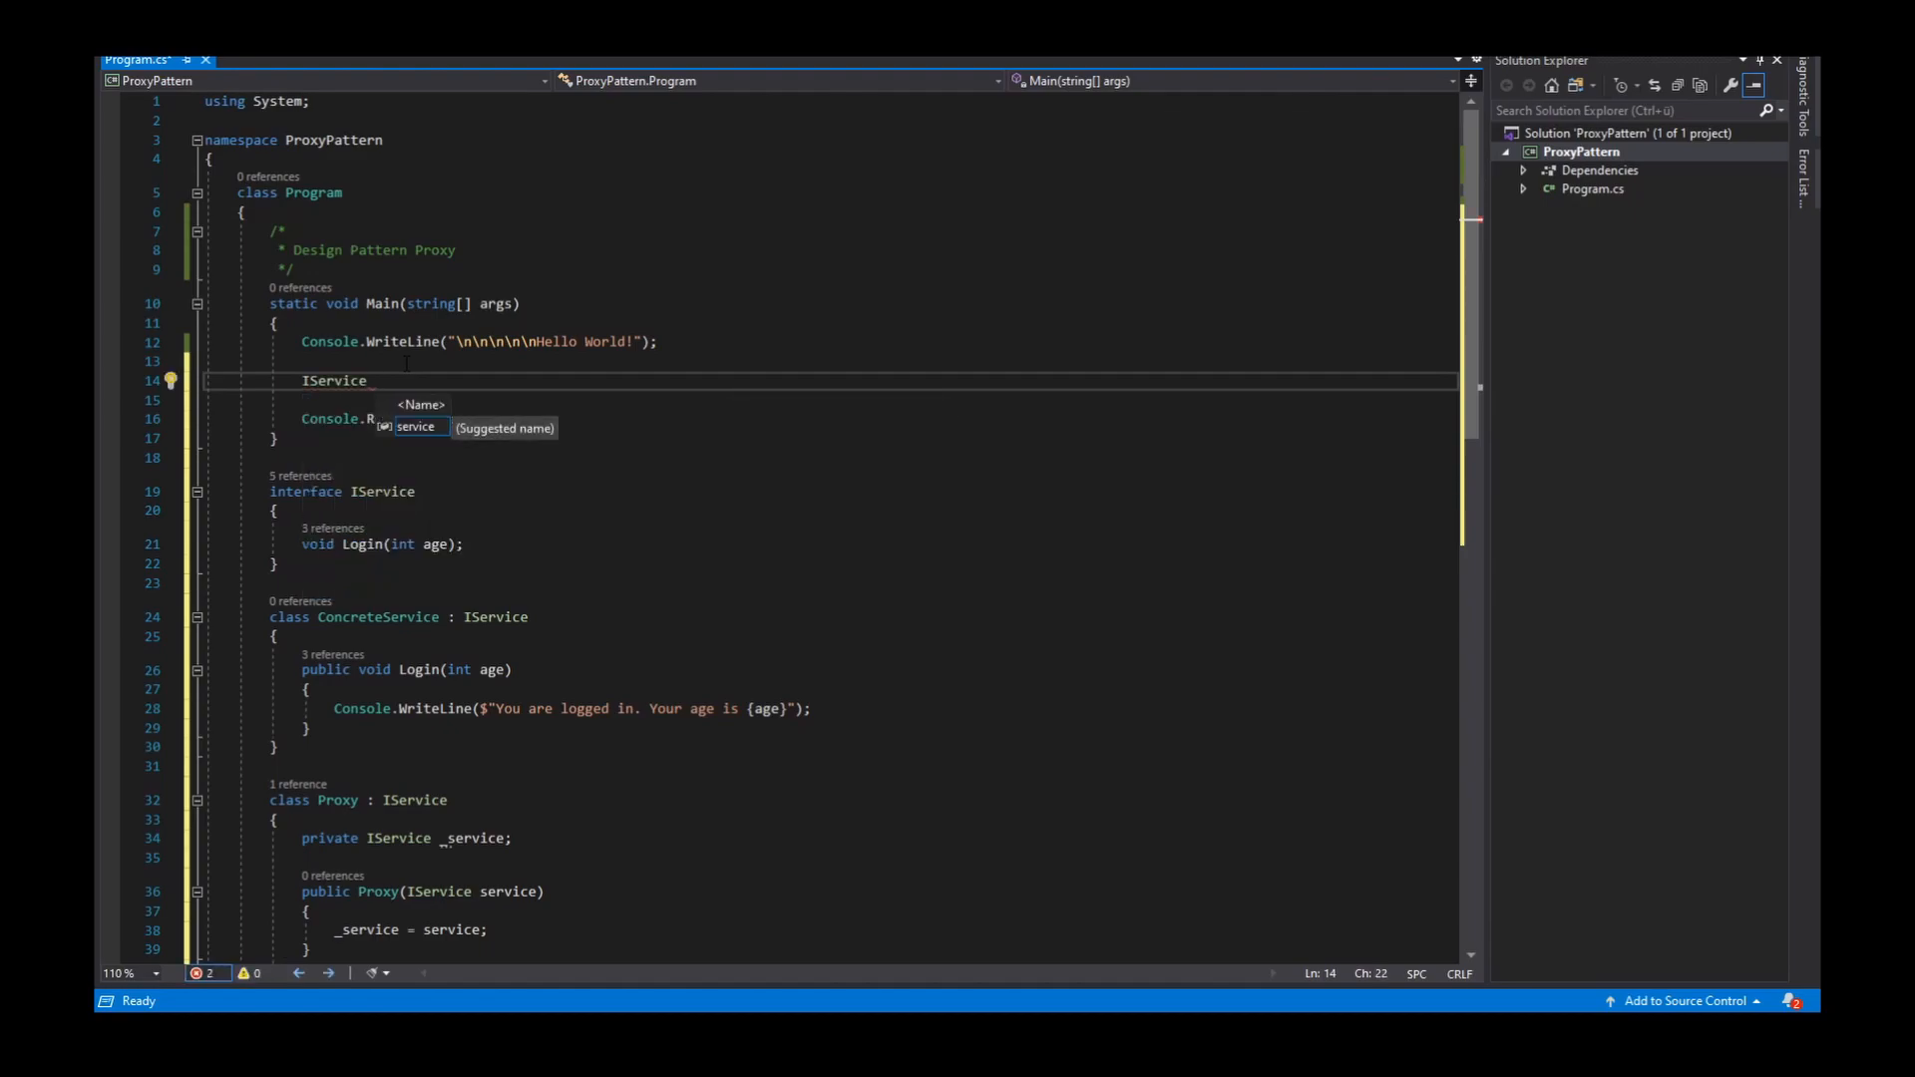
pyautogui.write('concreteService = new co')
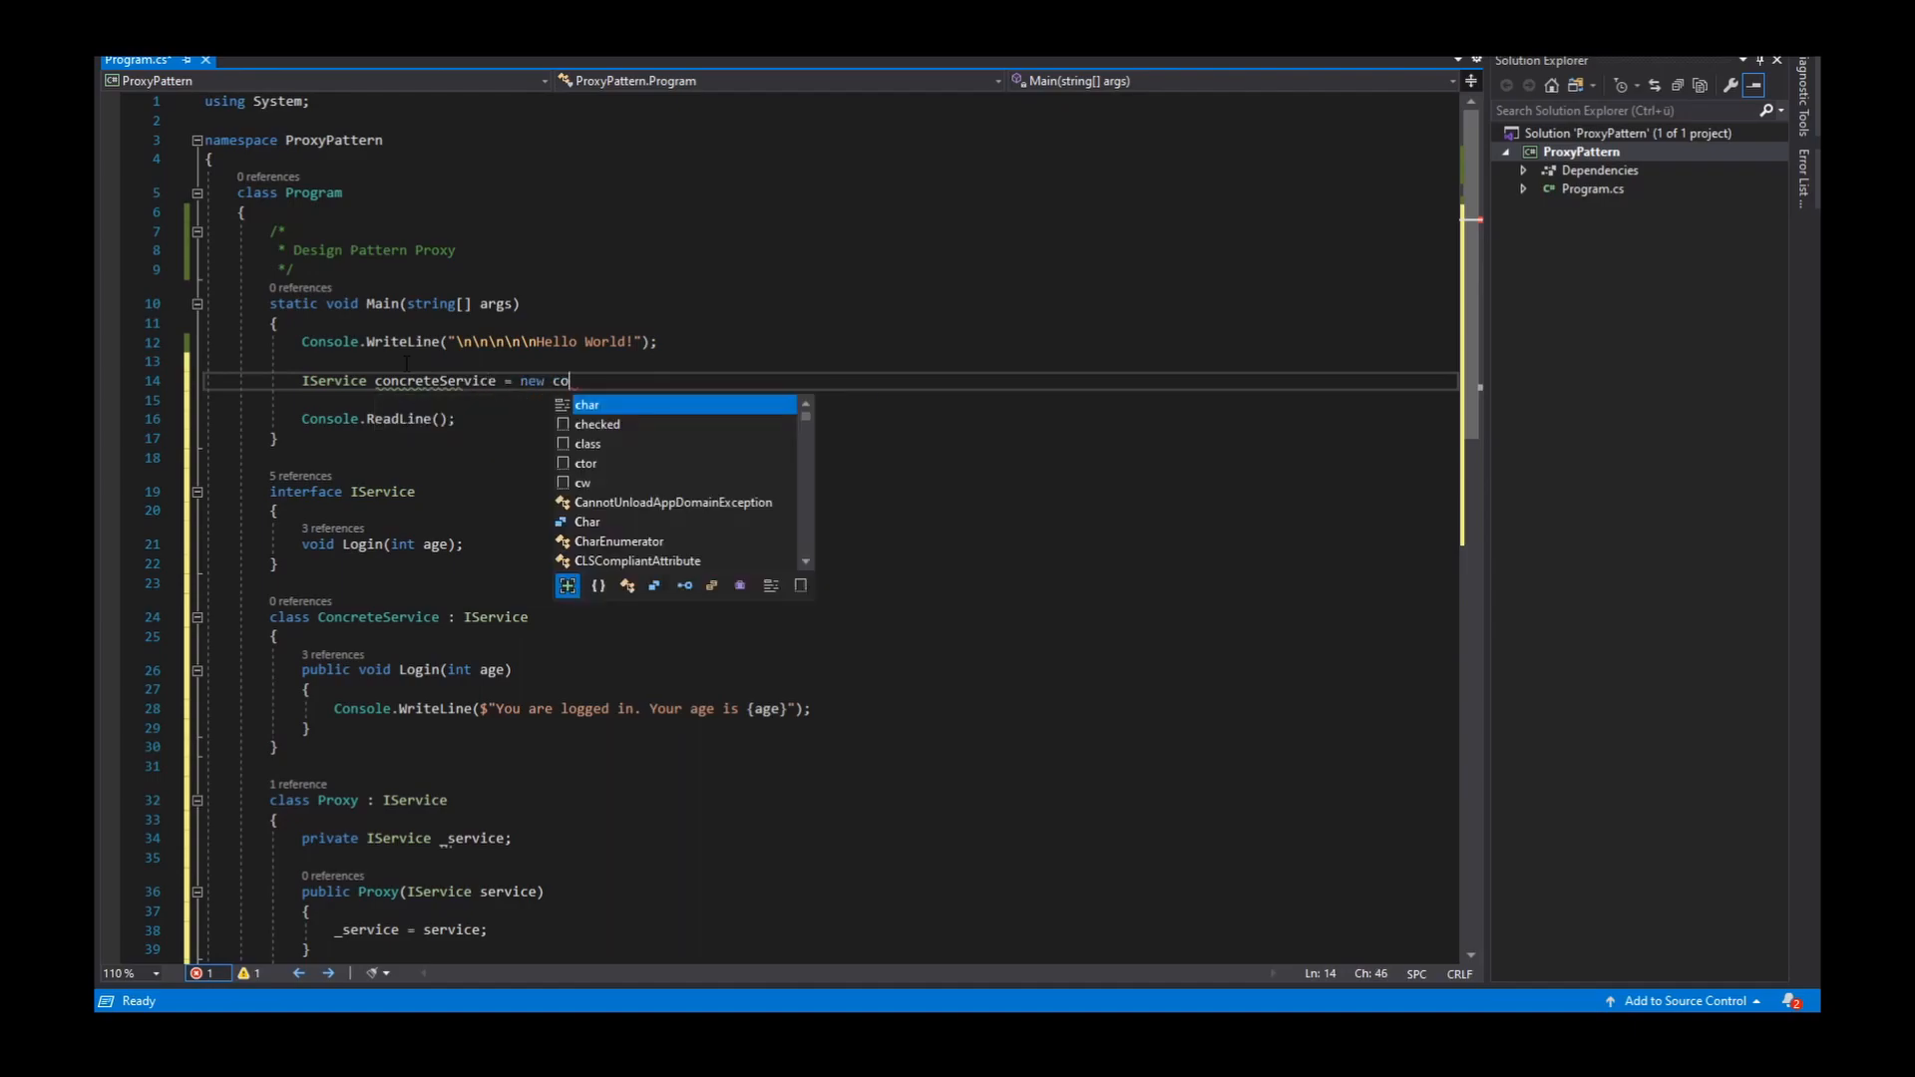
pyautogui.press('Backspace')
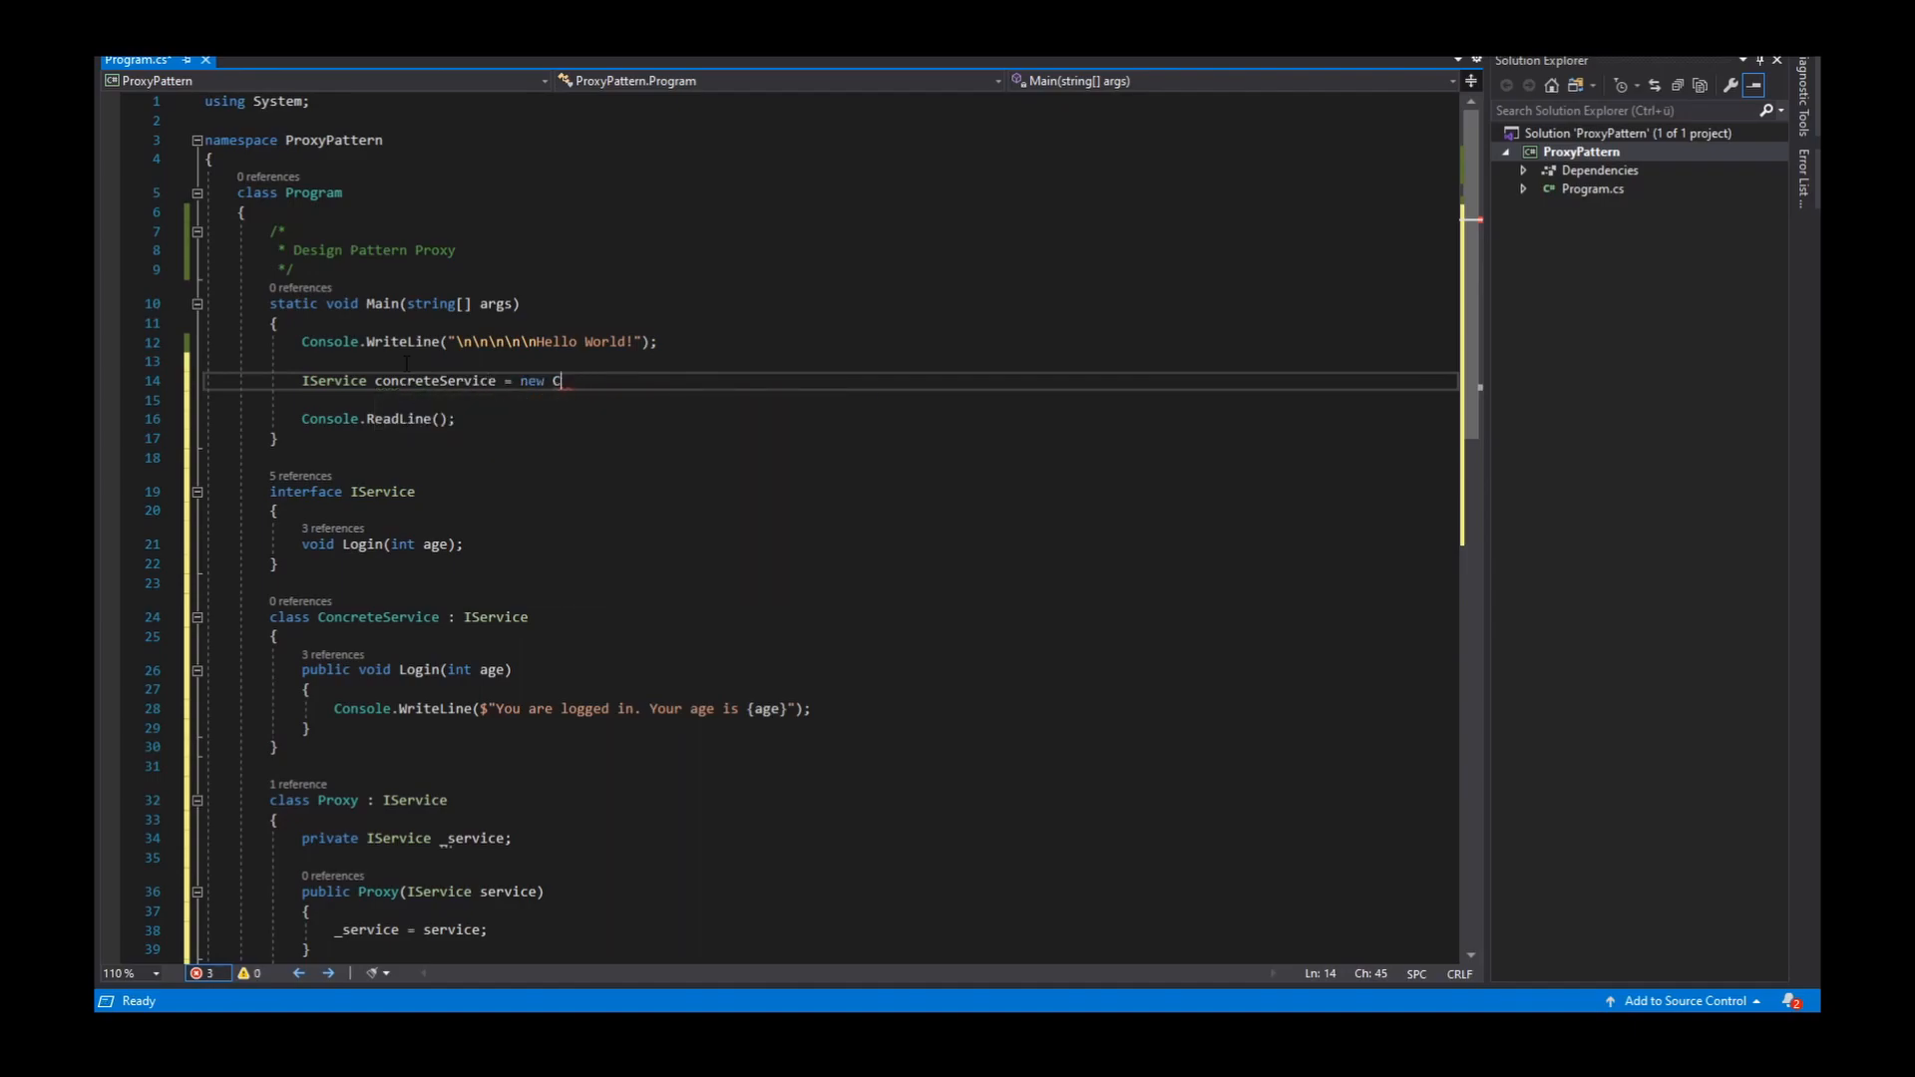
pyautogui.write('oncreteService();')
pyautogui.write('U')
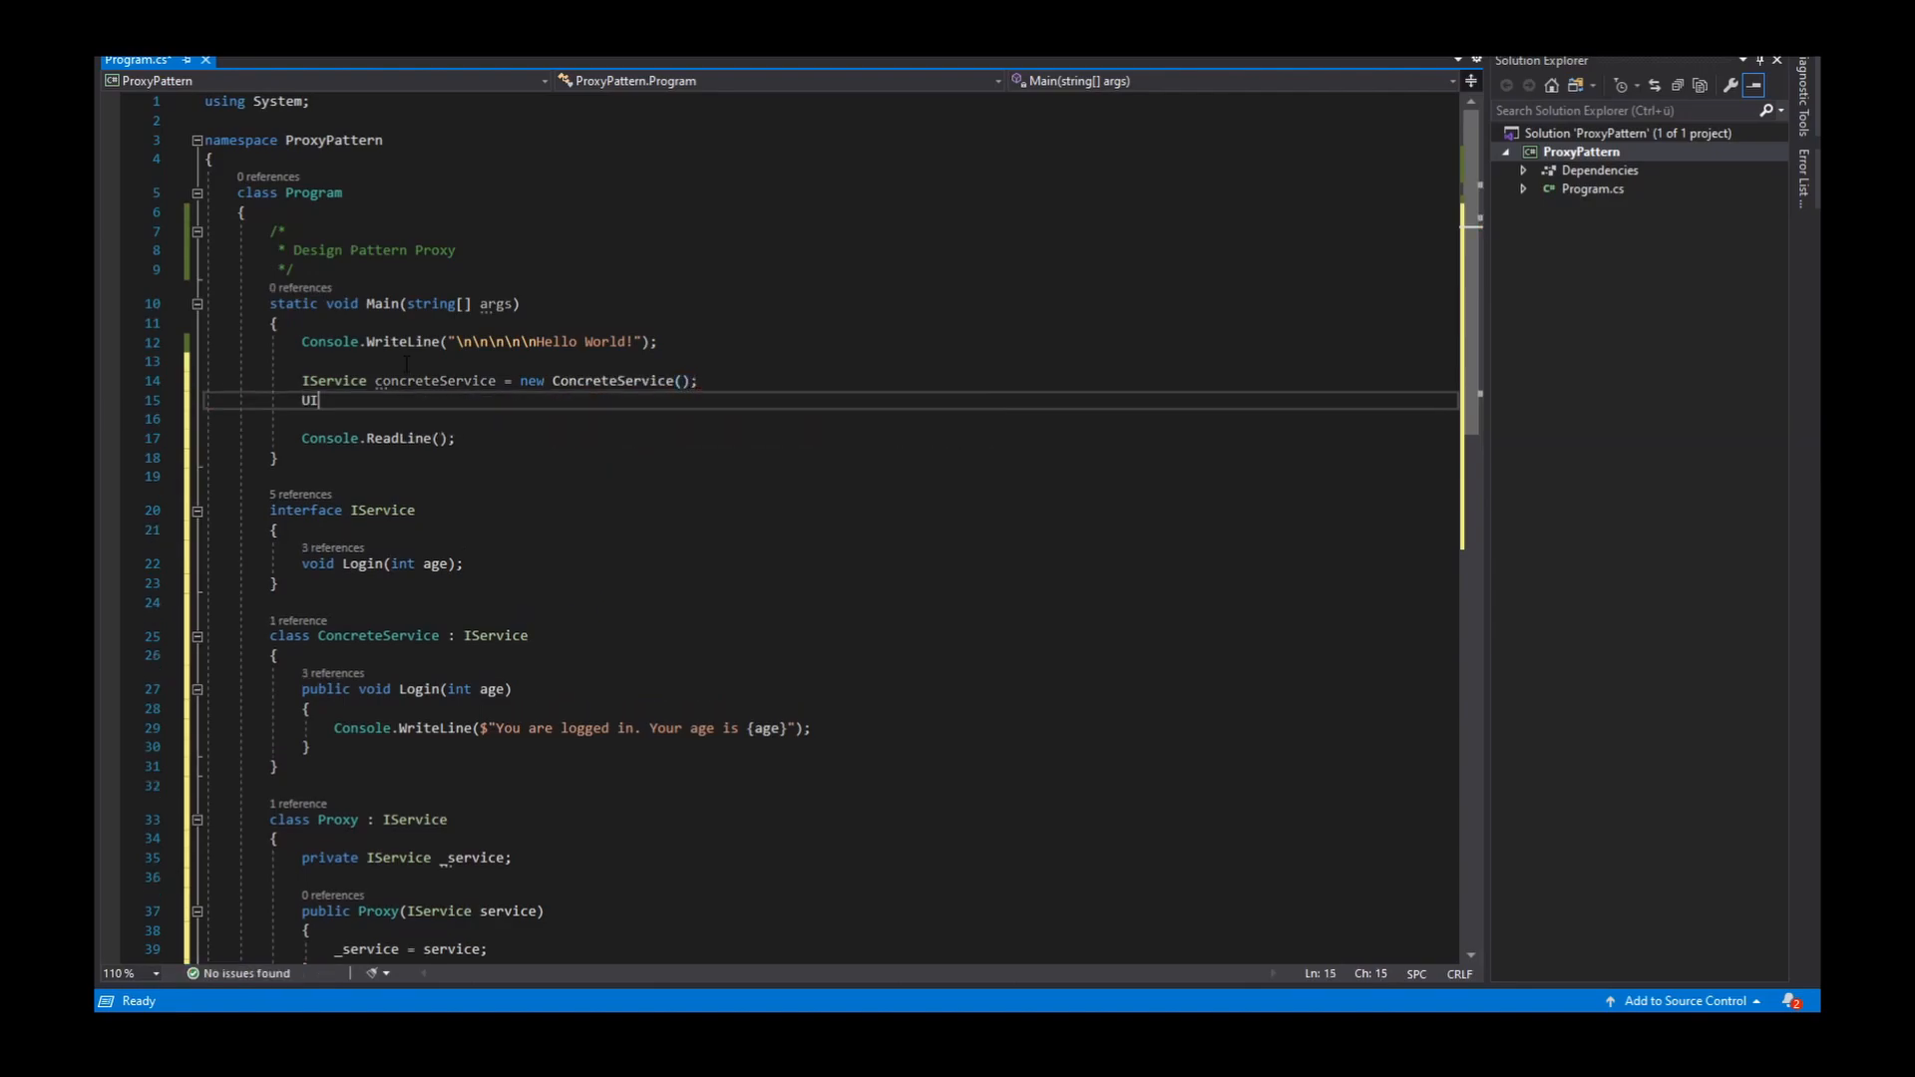
# Declare IService proxy = new Proxy(concreteService); in Main
pyautogui.write('Is')
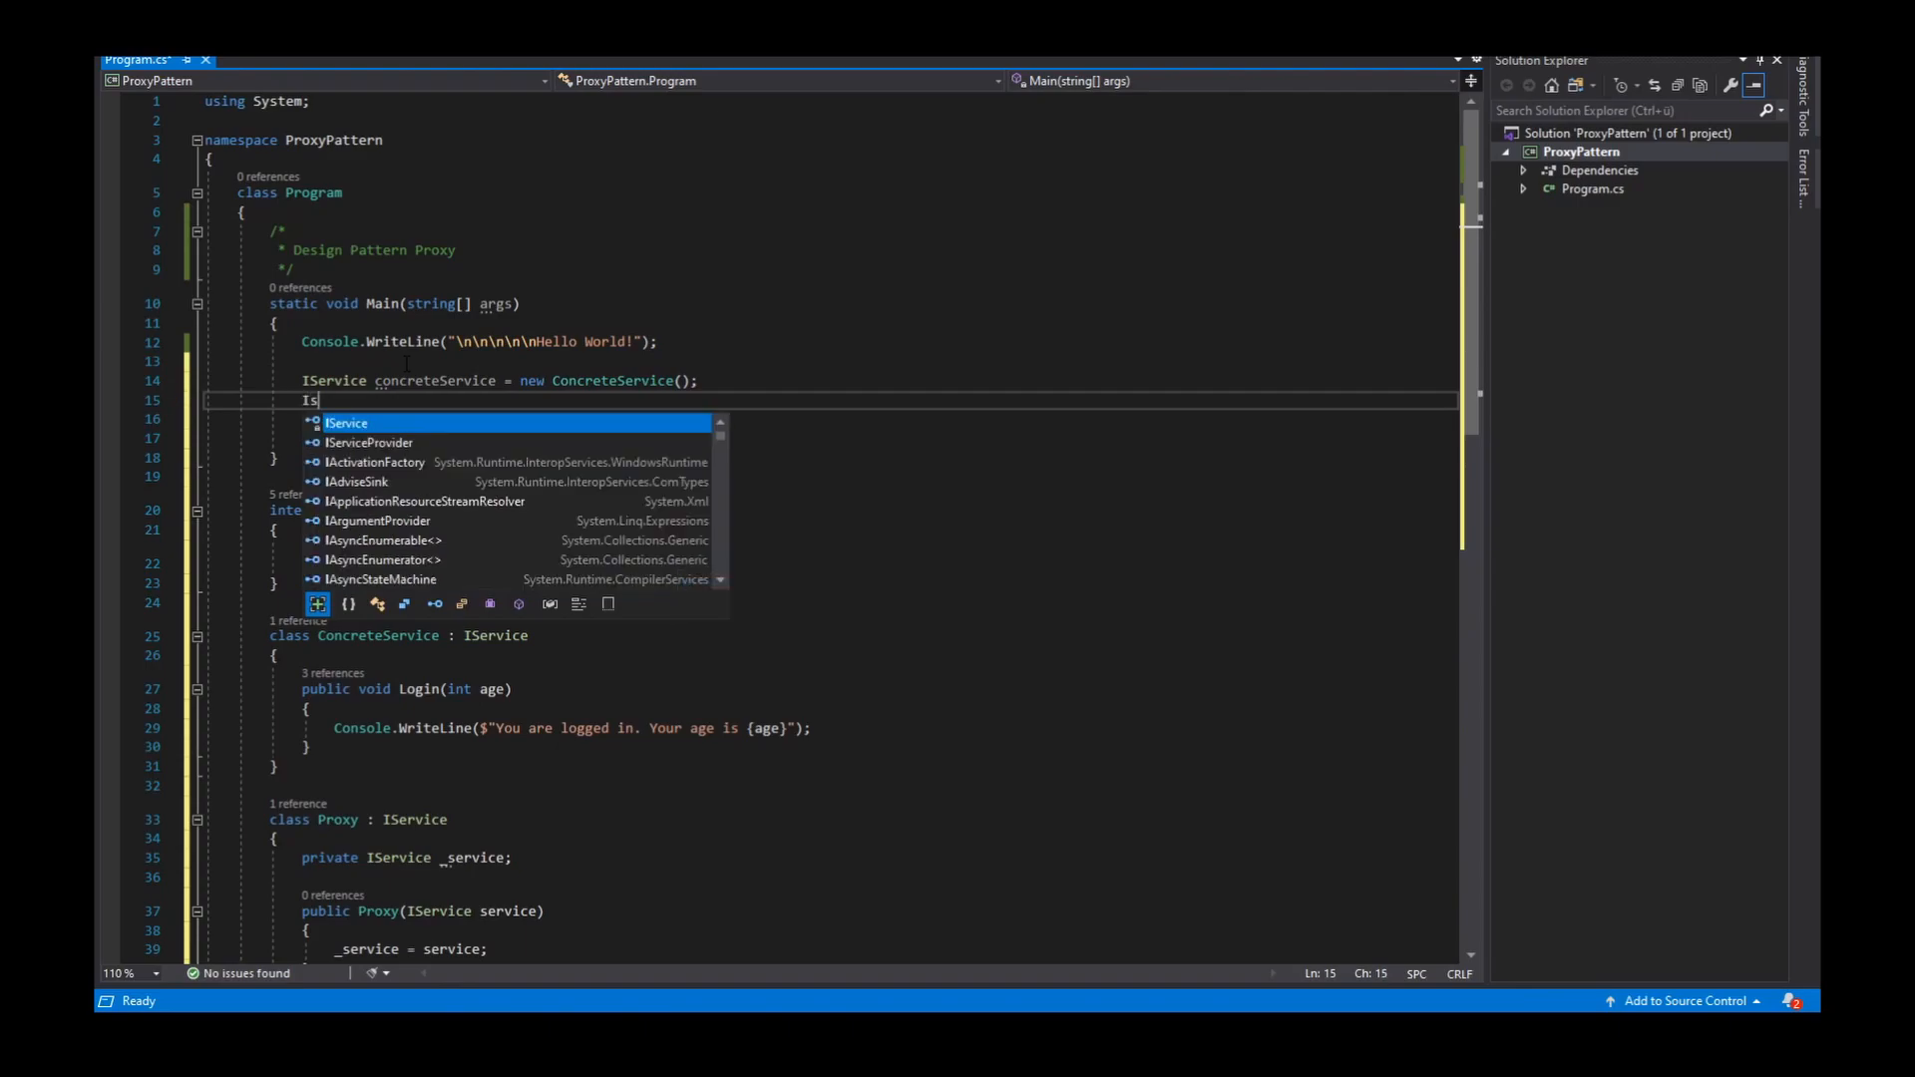
pyautogui.write('Service por')
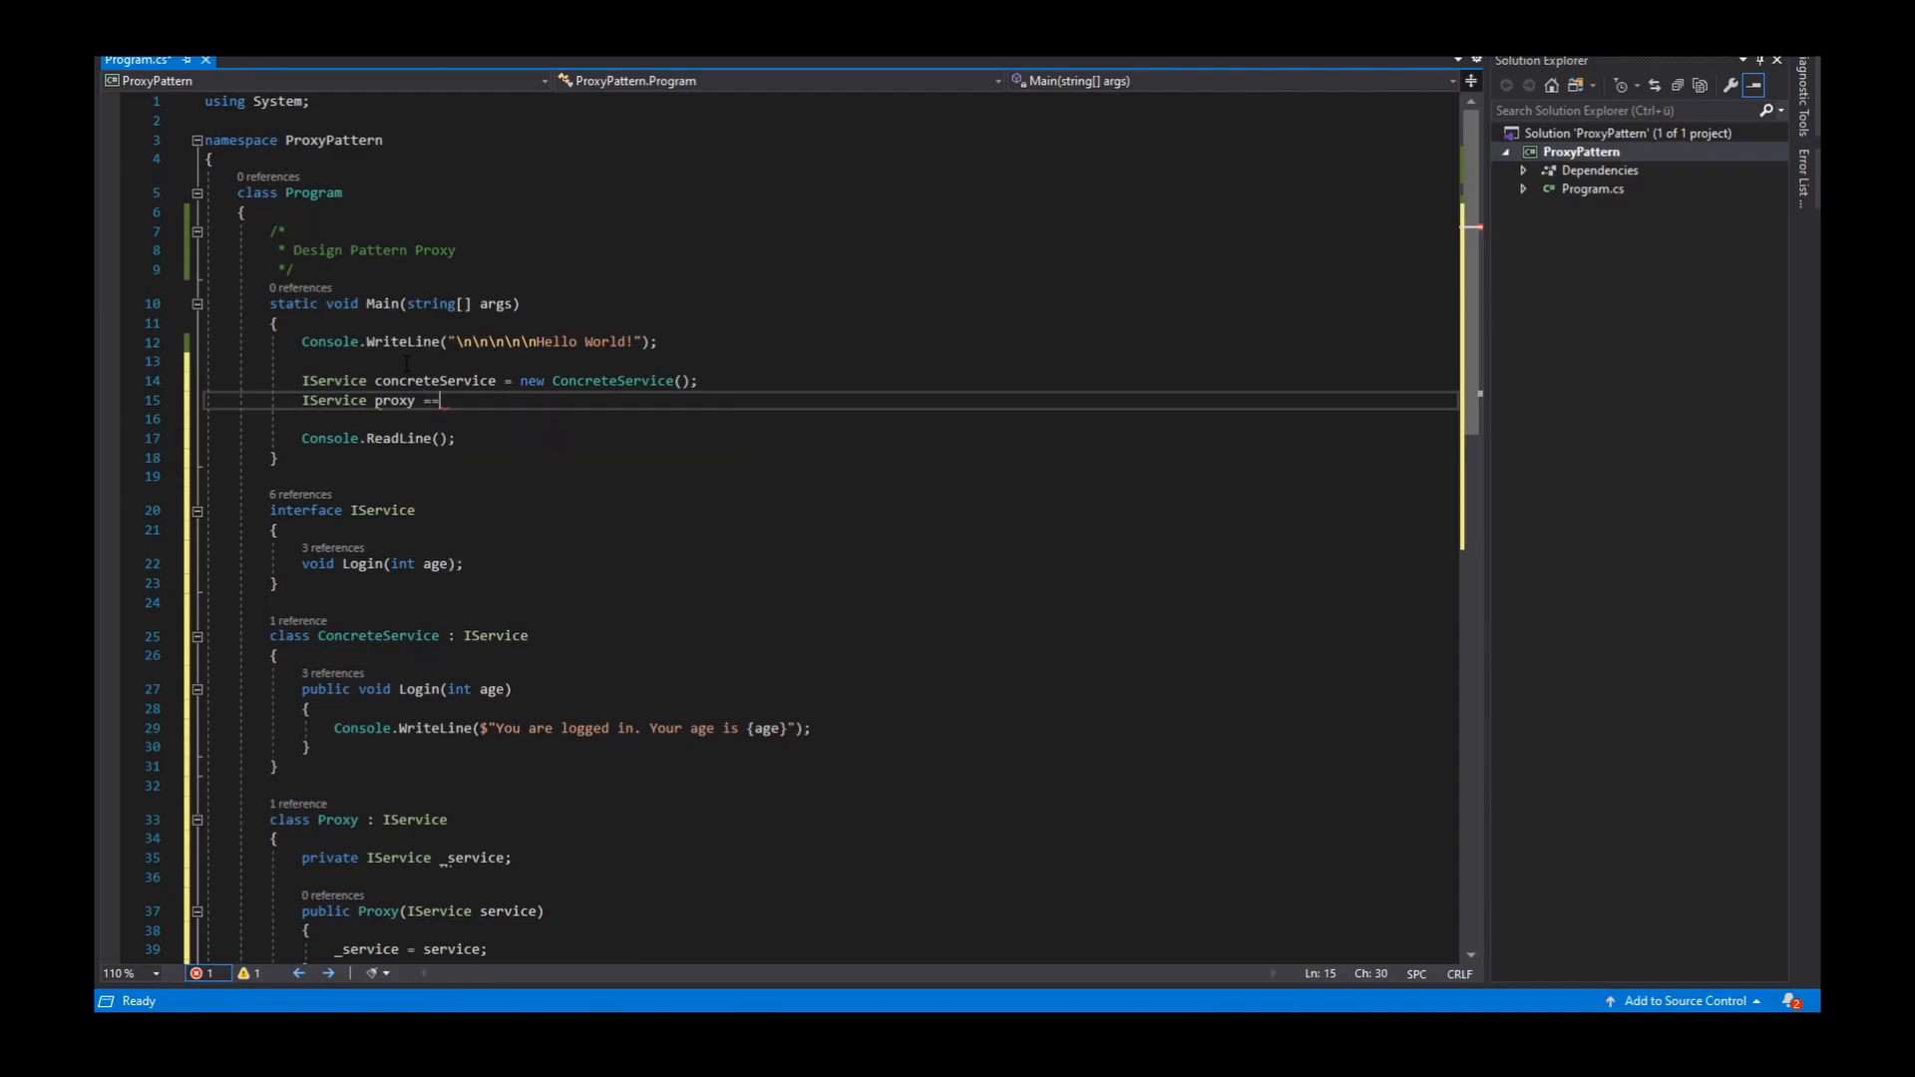
pyautogui.write('new')
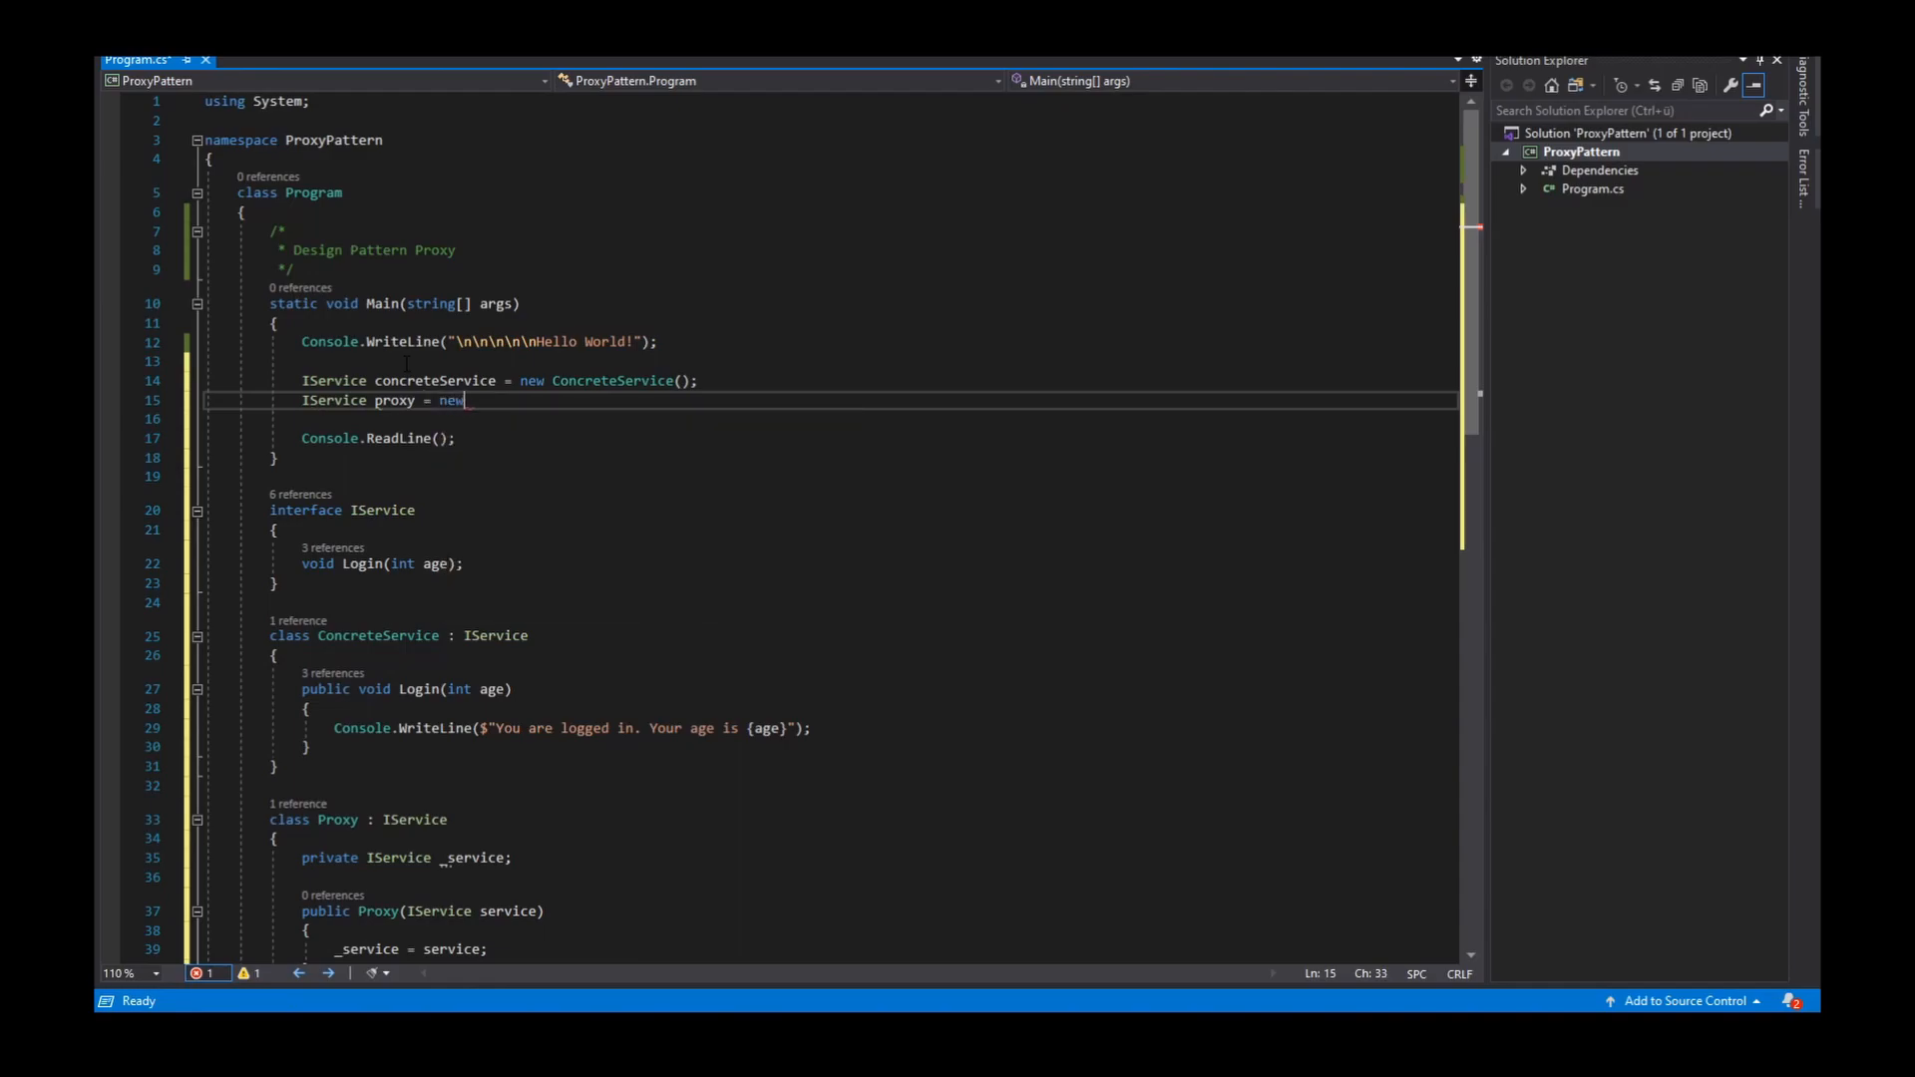
pyautogui.write('Proxy()')
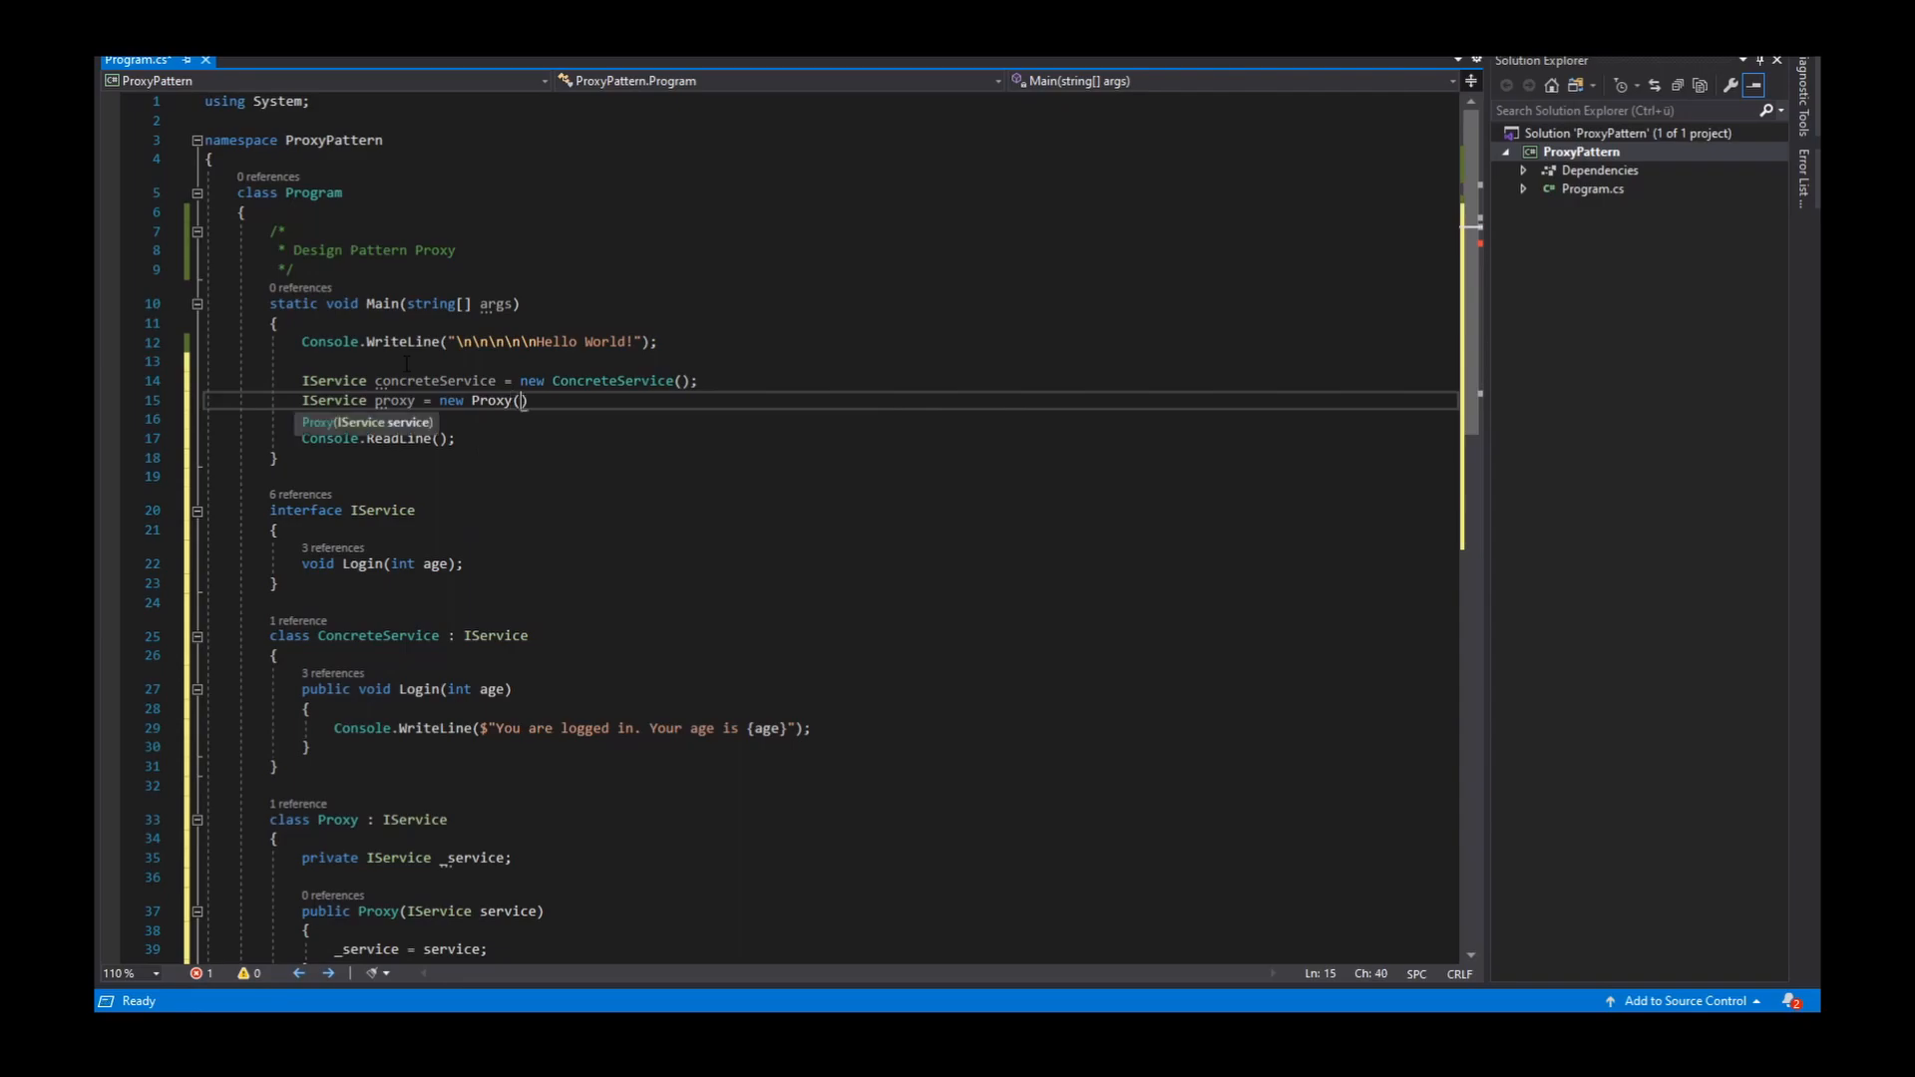
pyautogui.write('concreteService')
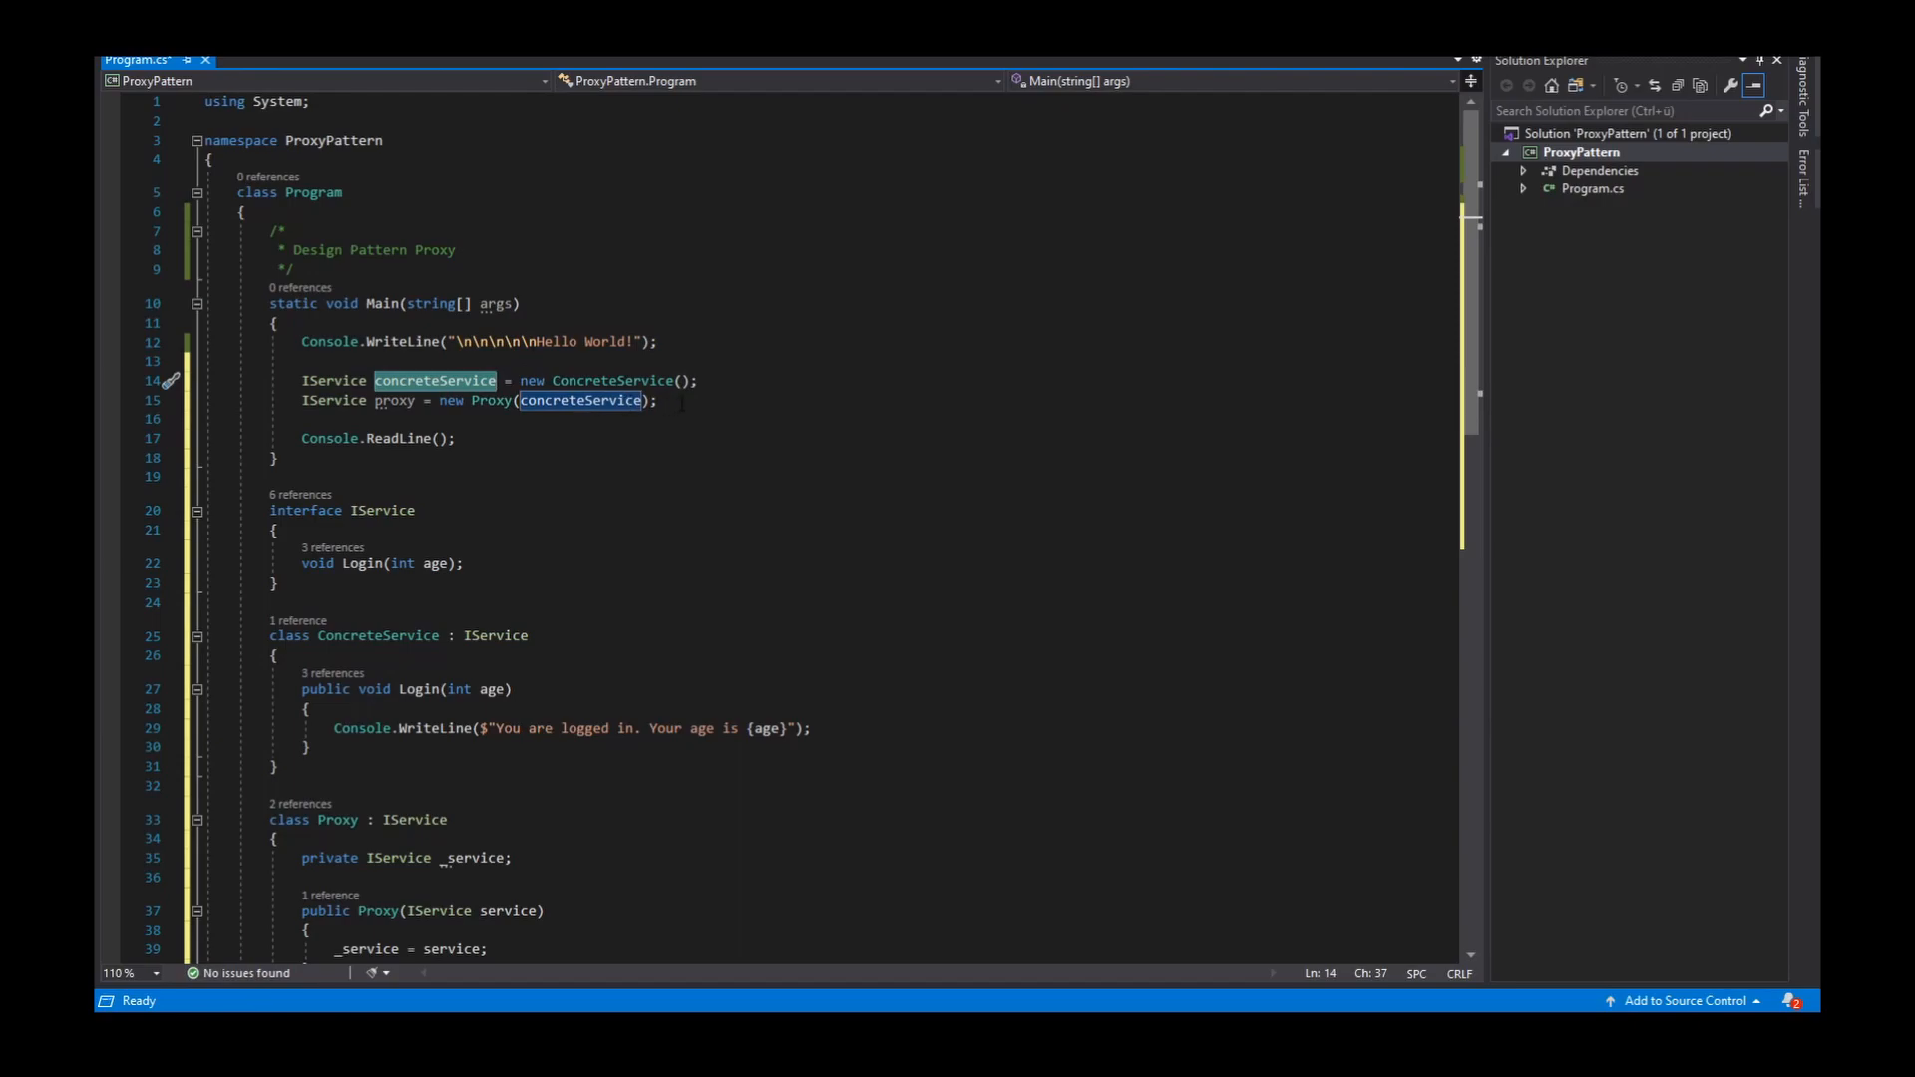
# Call concreteService.Login(15); and proxy.Login(15); in Main
pyautogui.press('enter')
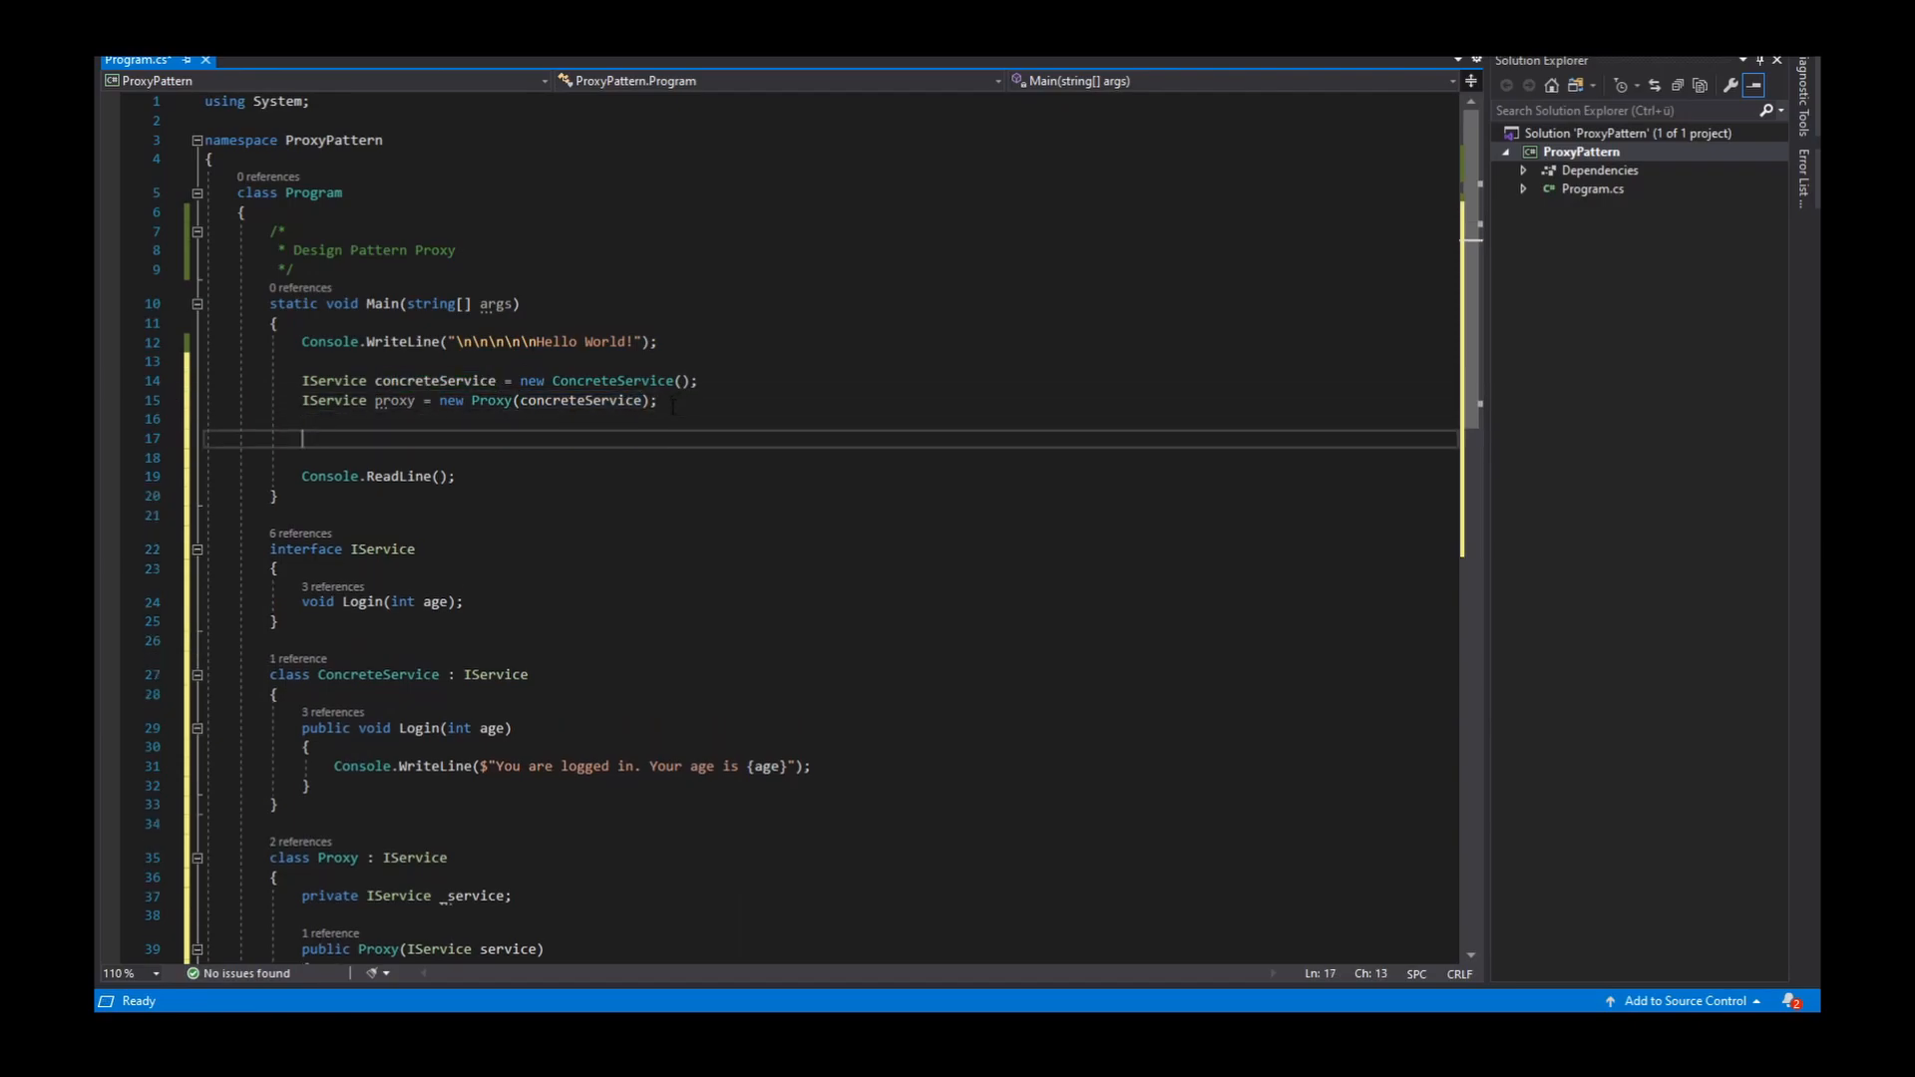
pyautogui.write('concreteService.')
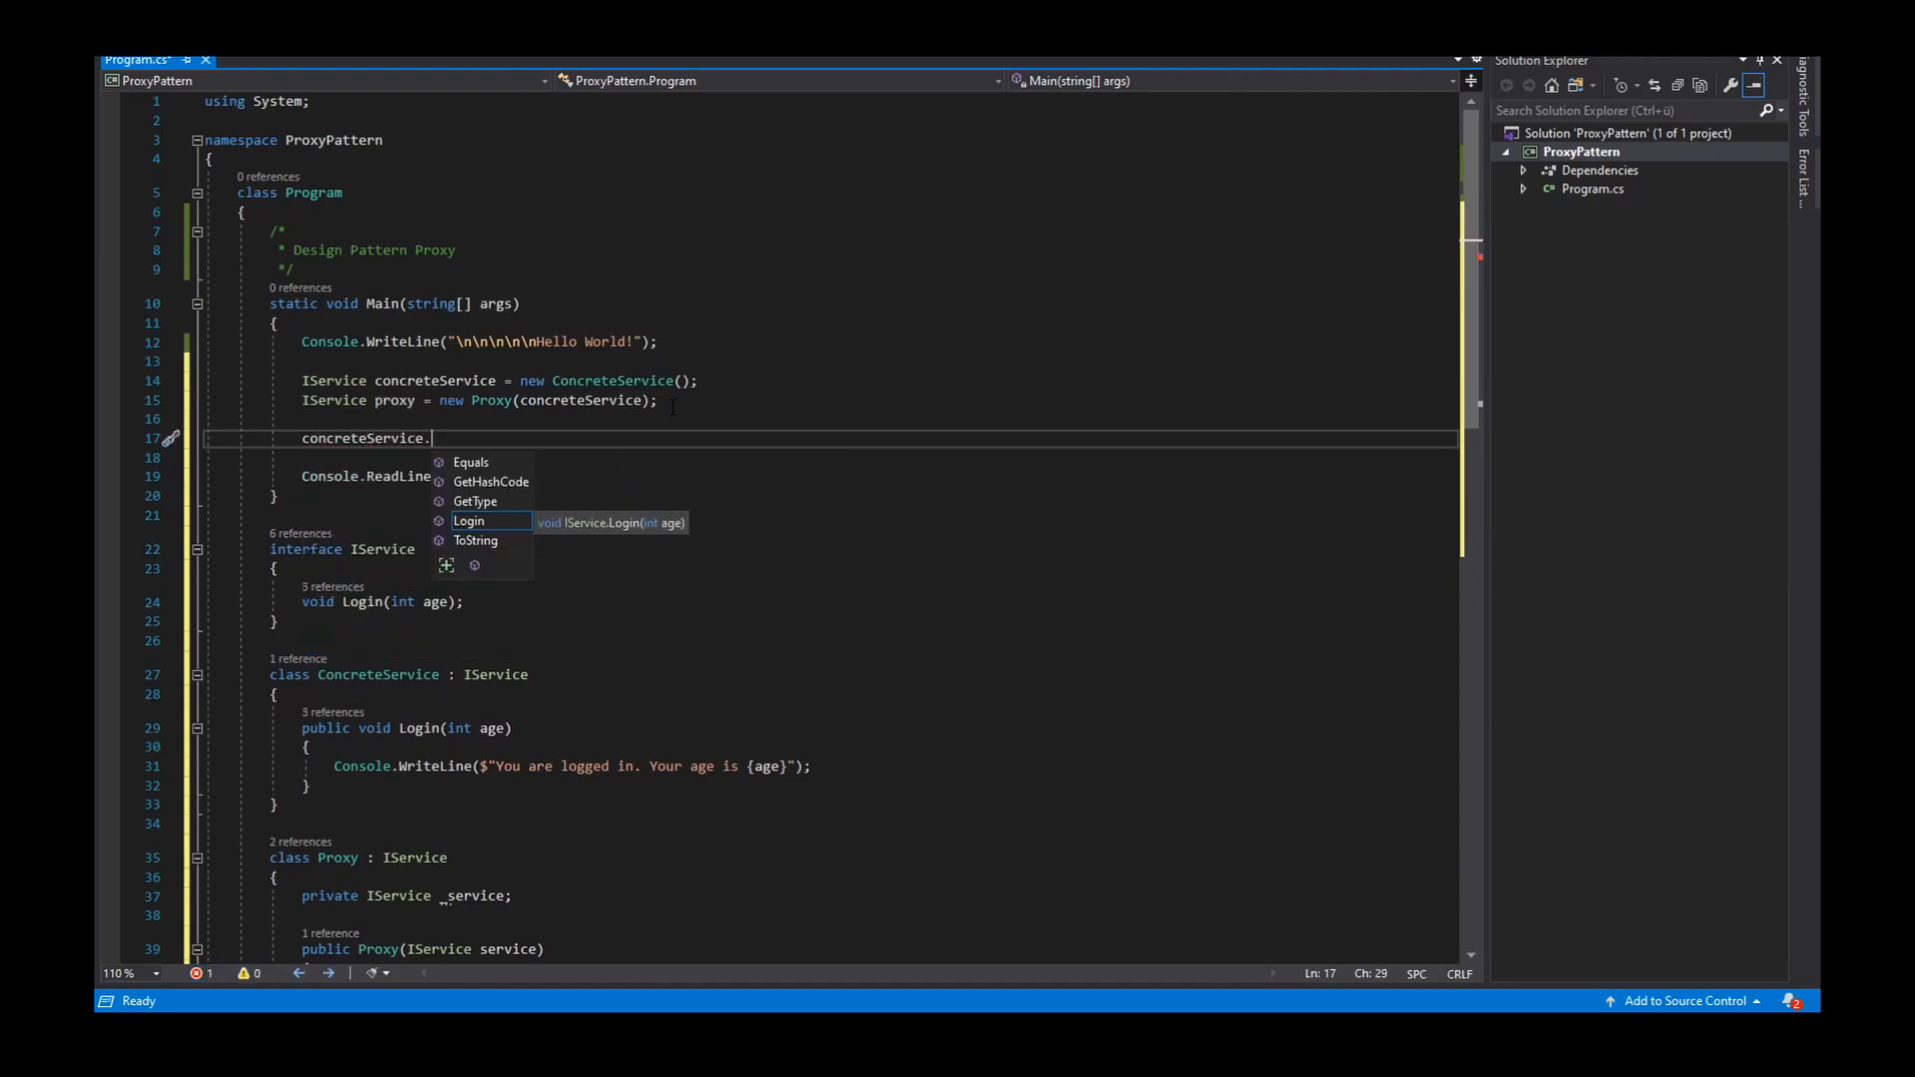
pyautogui.write('Login()')
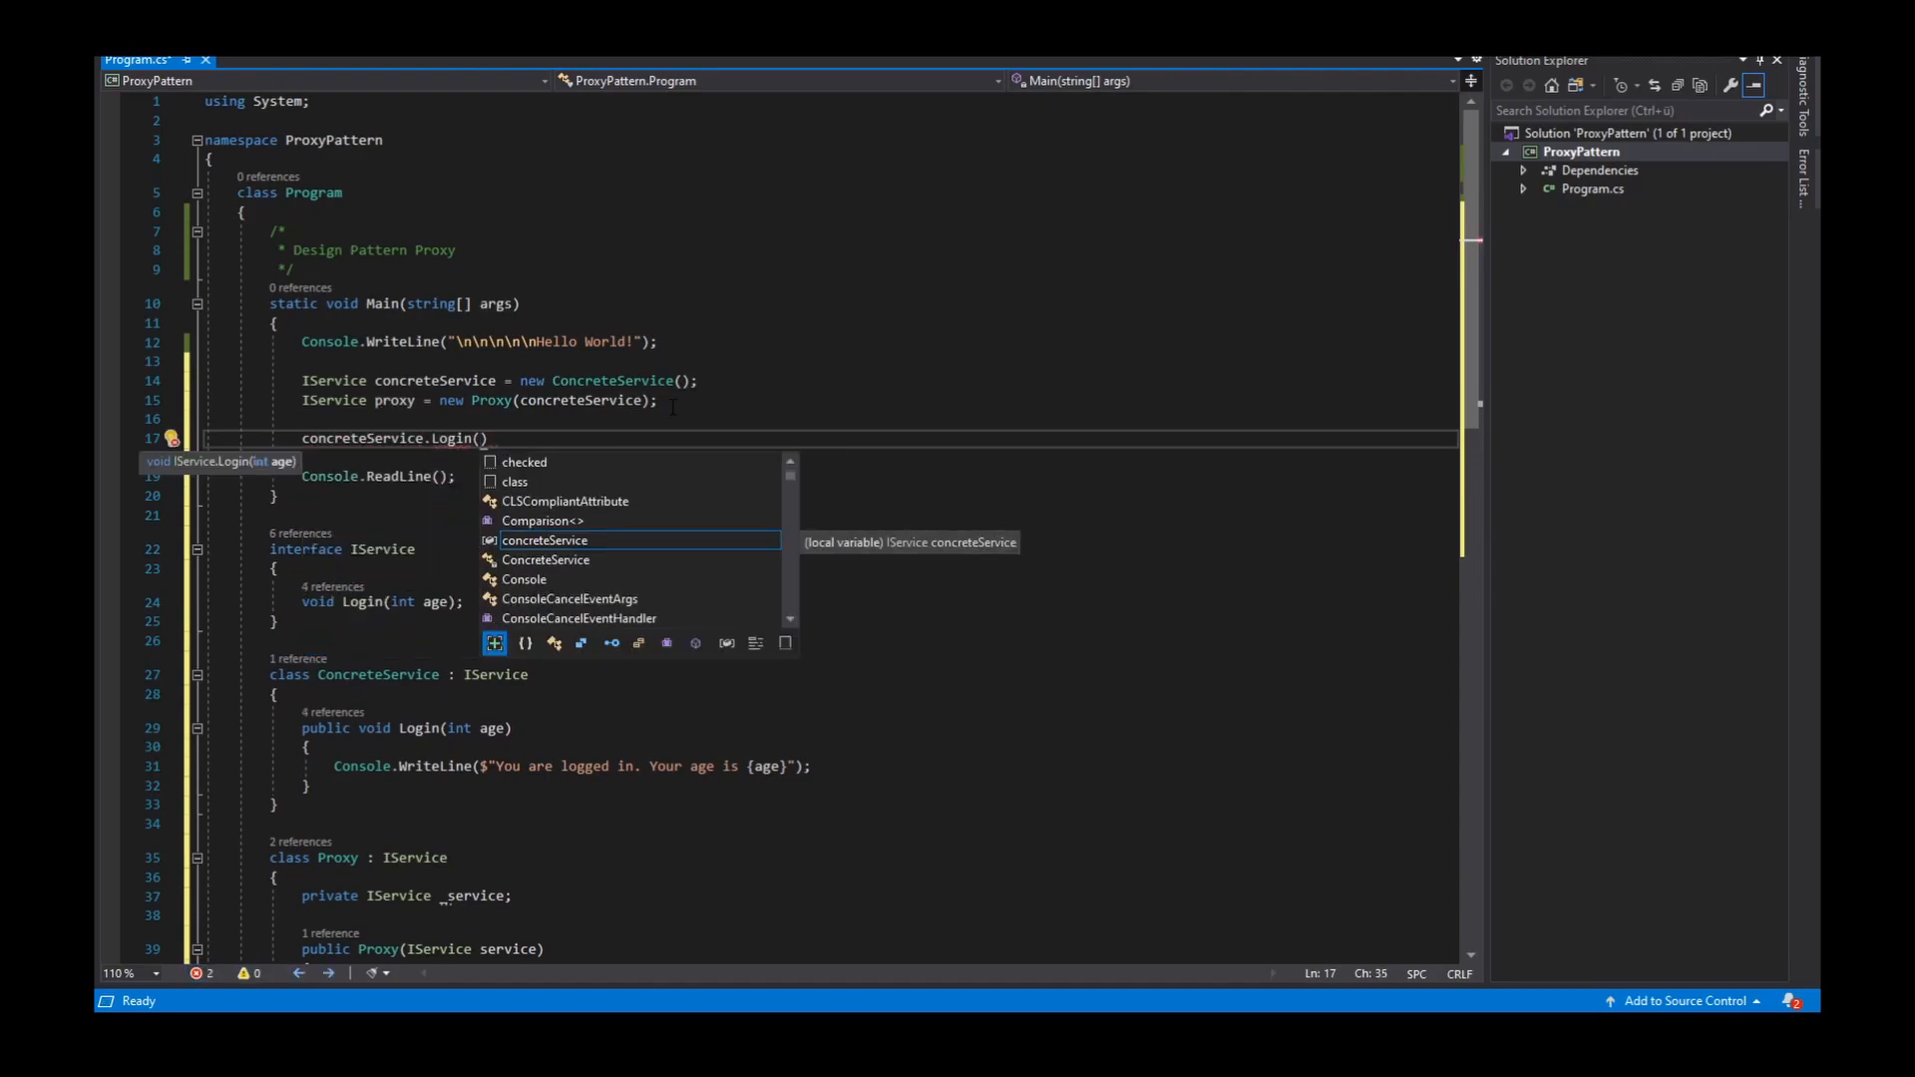
pyautogui.write('15')
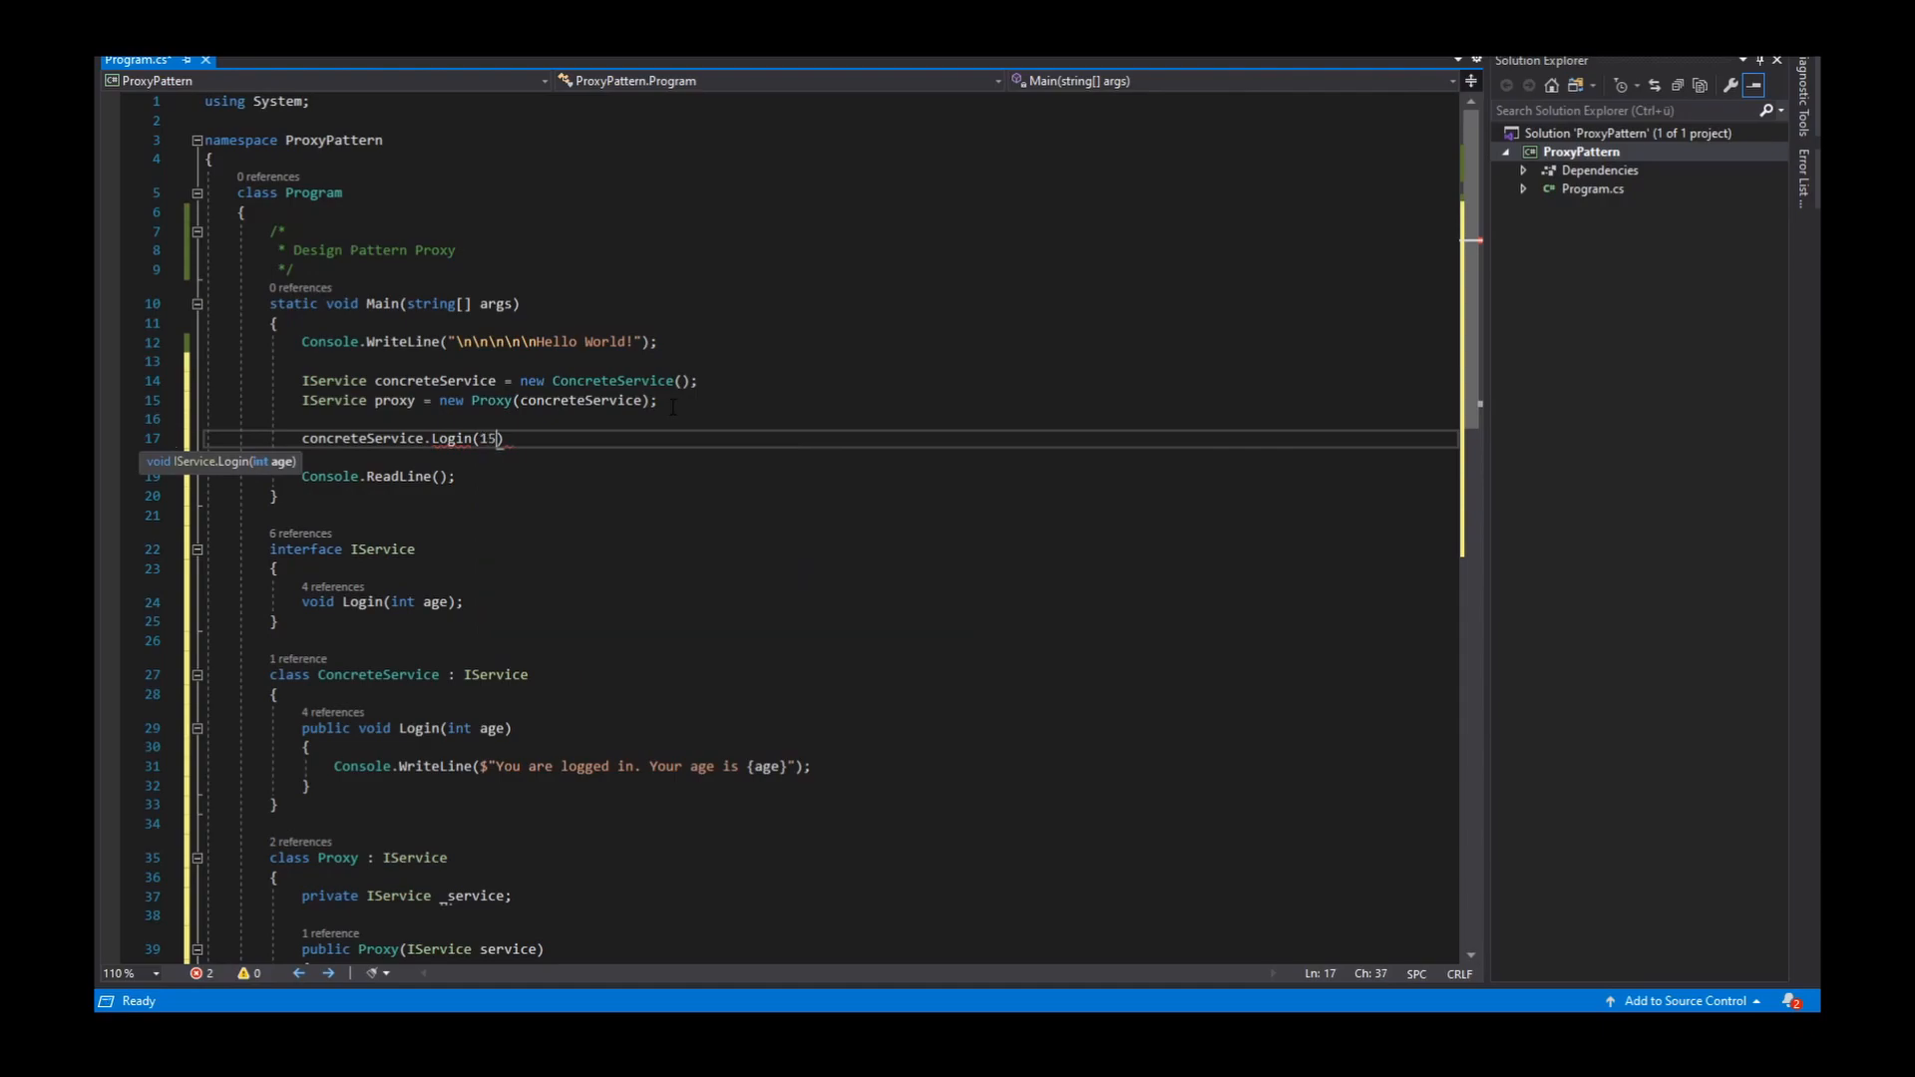
pyautogui.write(';')
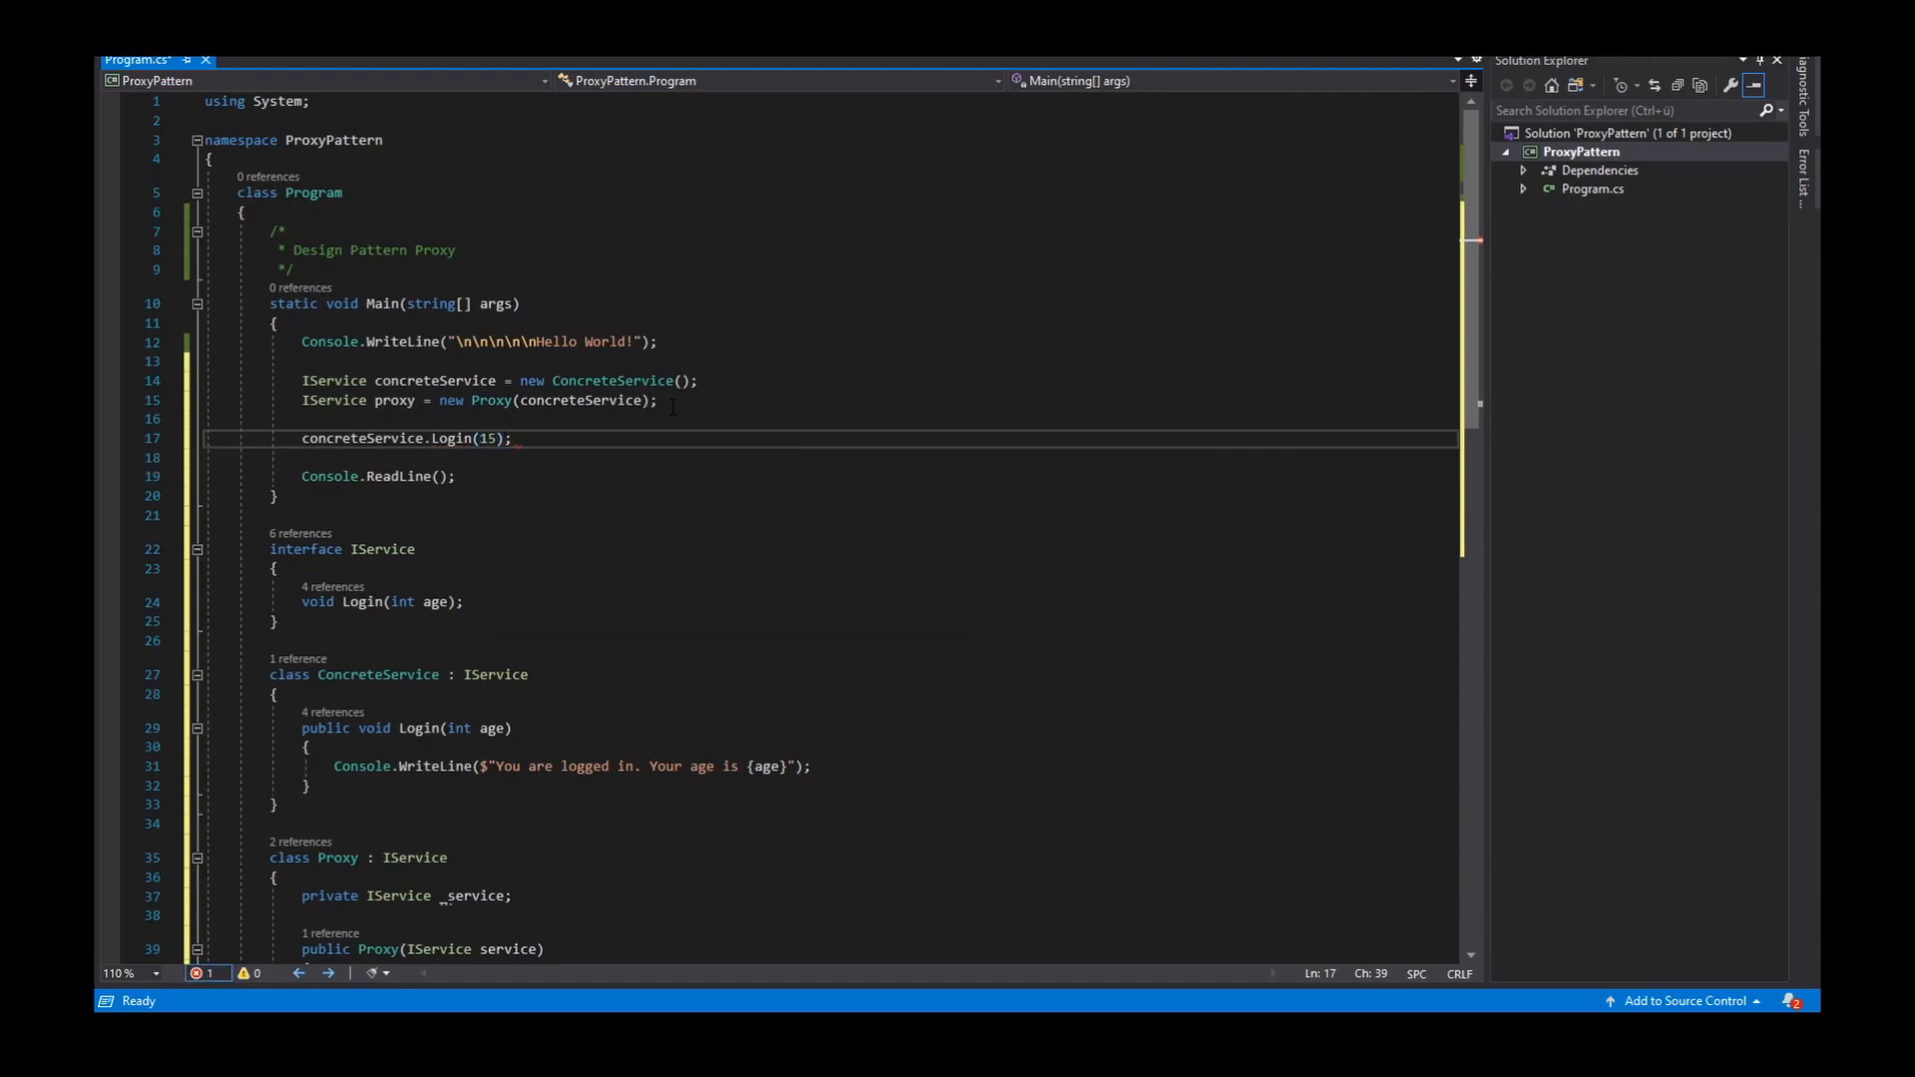
pyautogui.write('proxy')
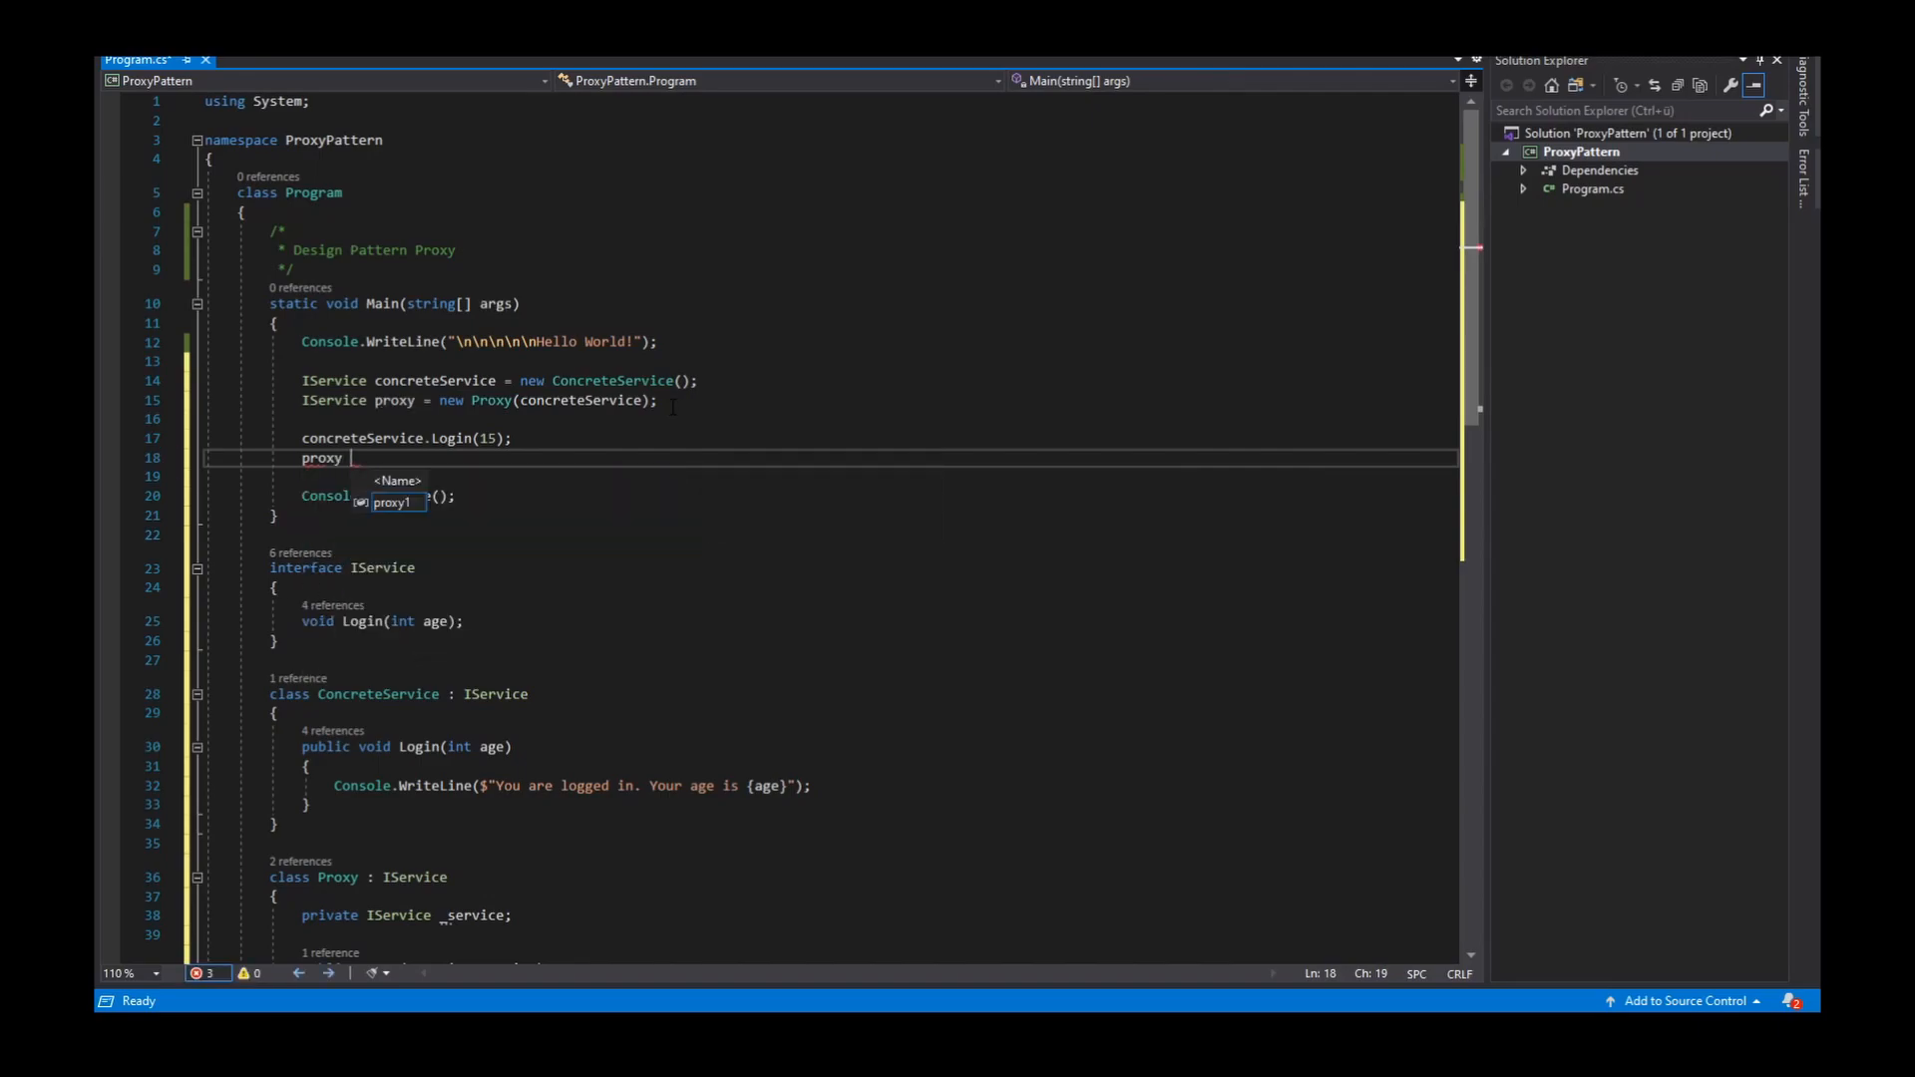
pyautogui.write('.k')
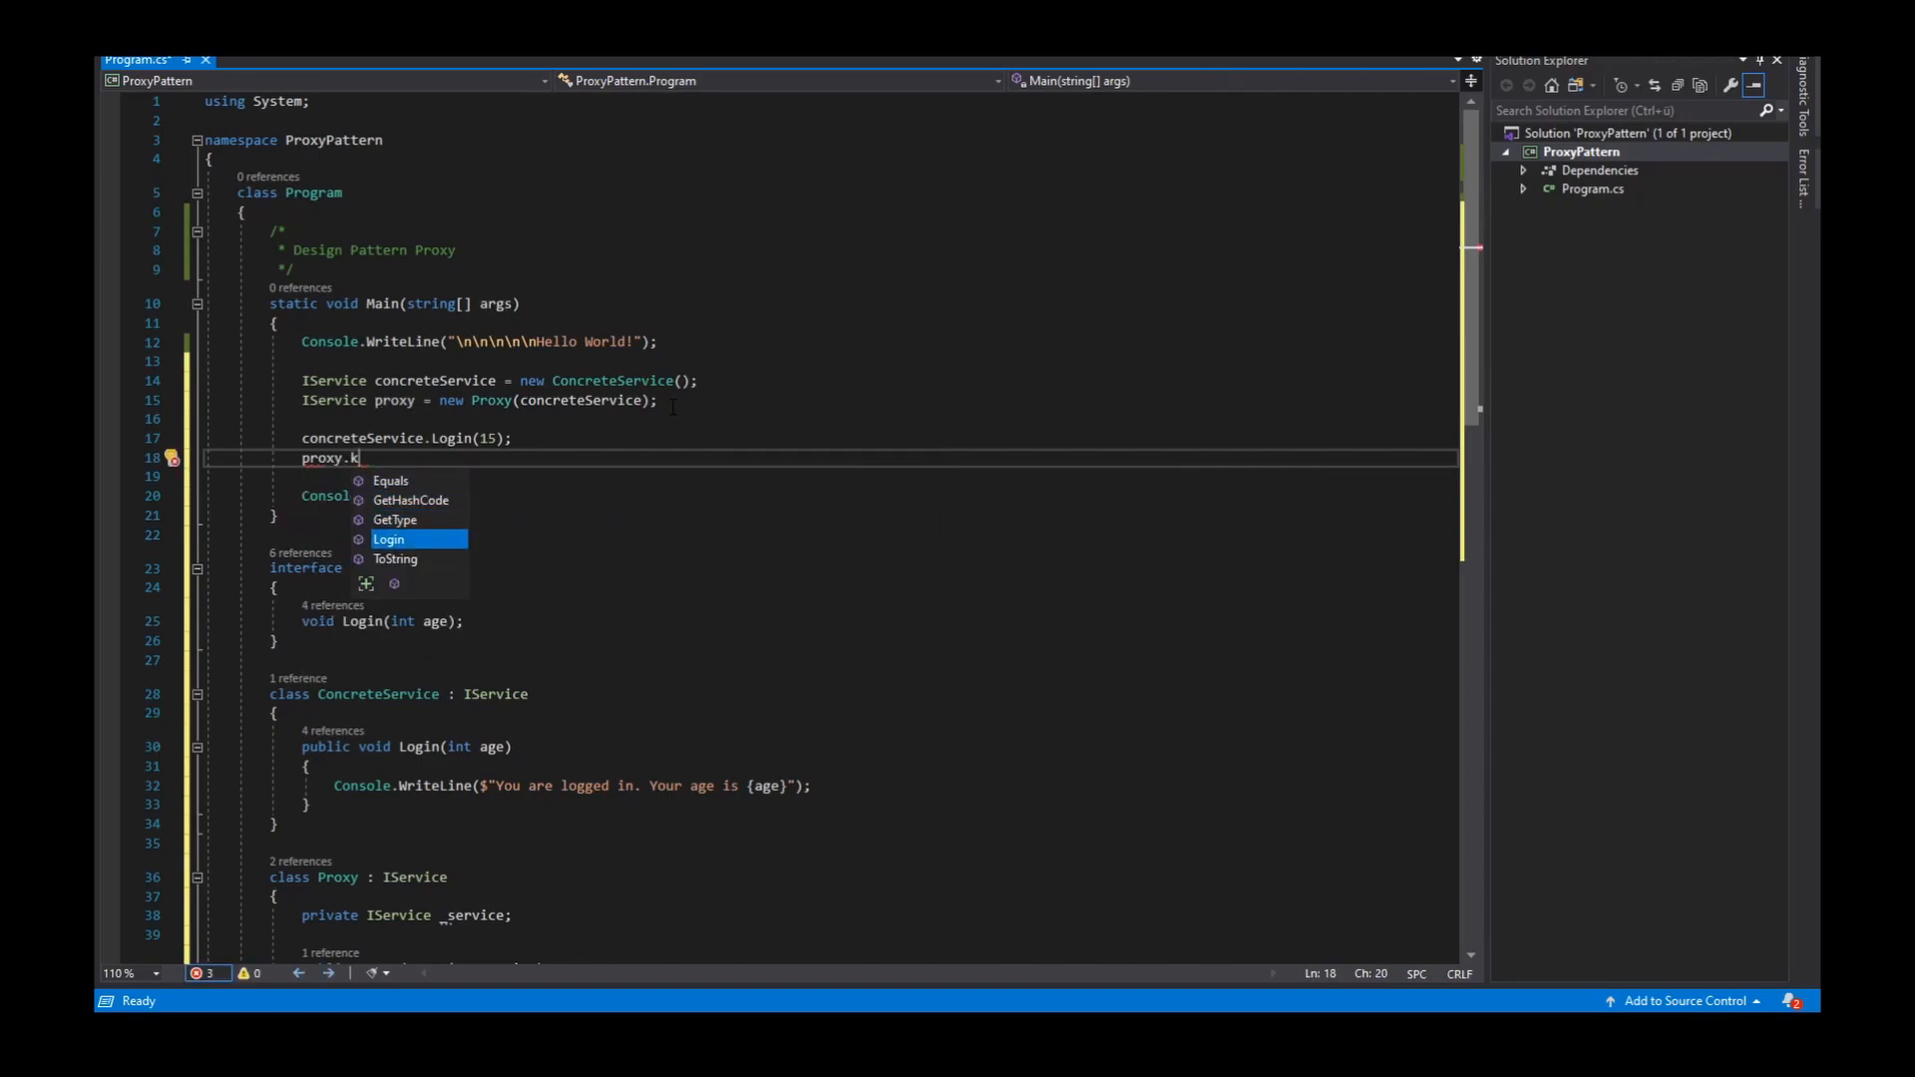
pyautogui.write('Login(15')
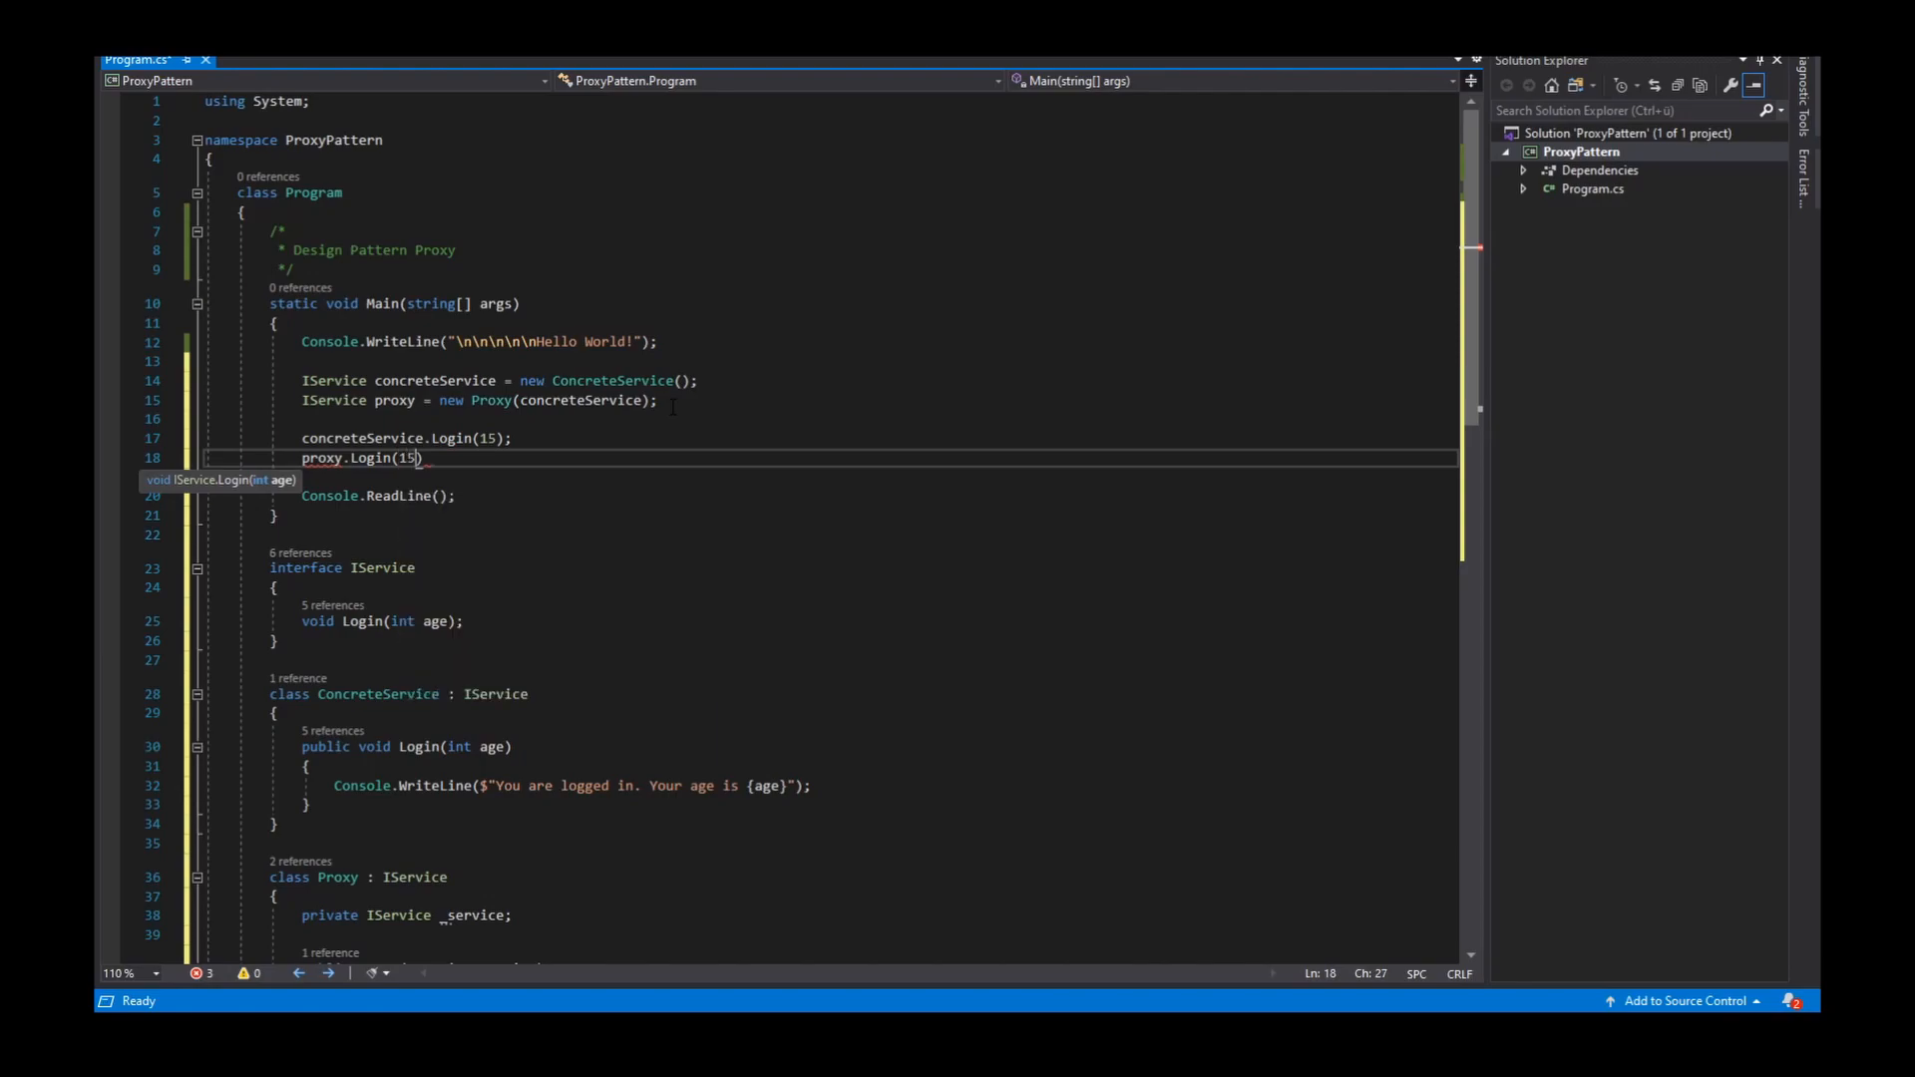
pyautogui.write(');')
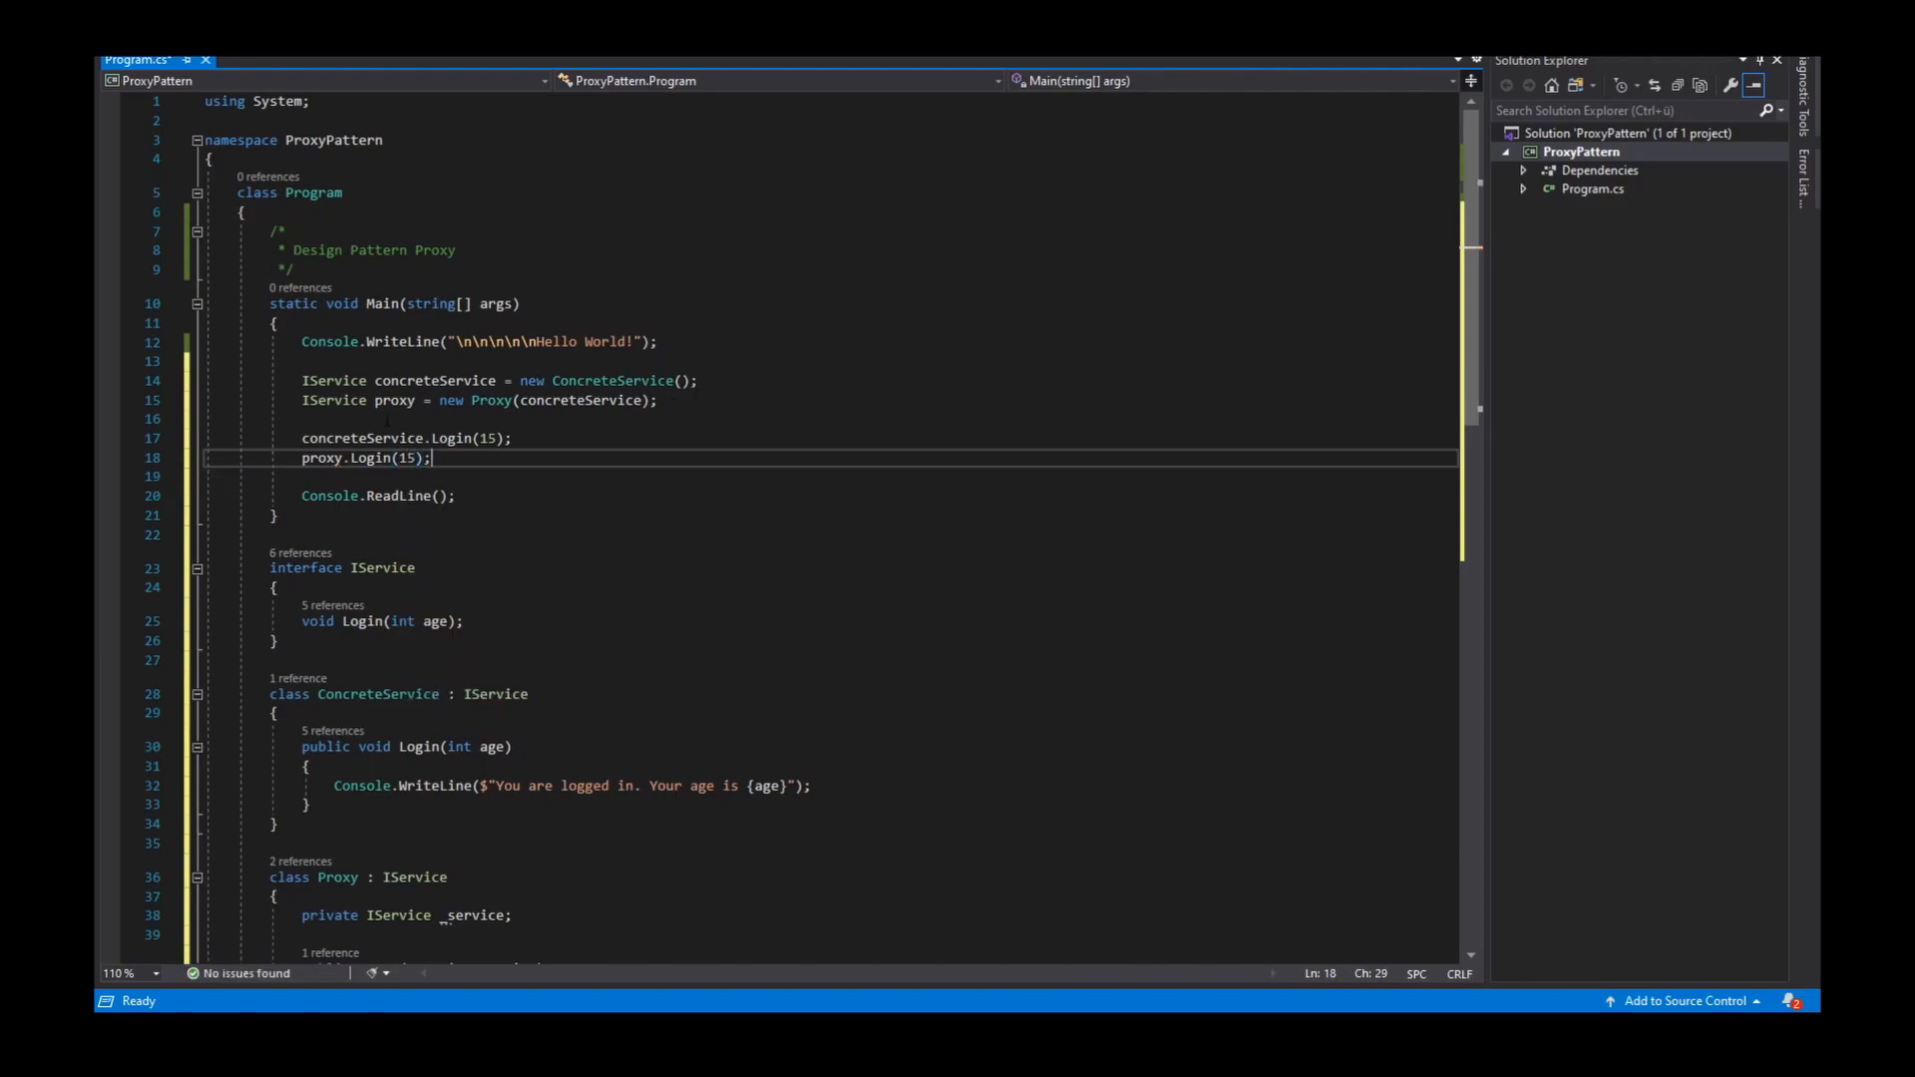
pyautogui.moveTo(413, 456)
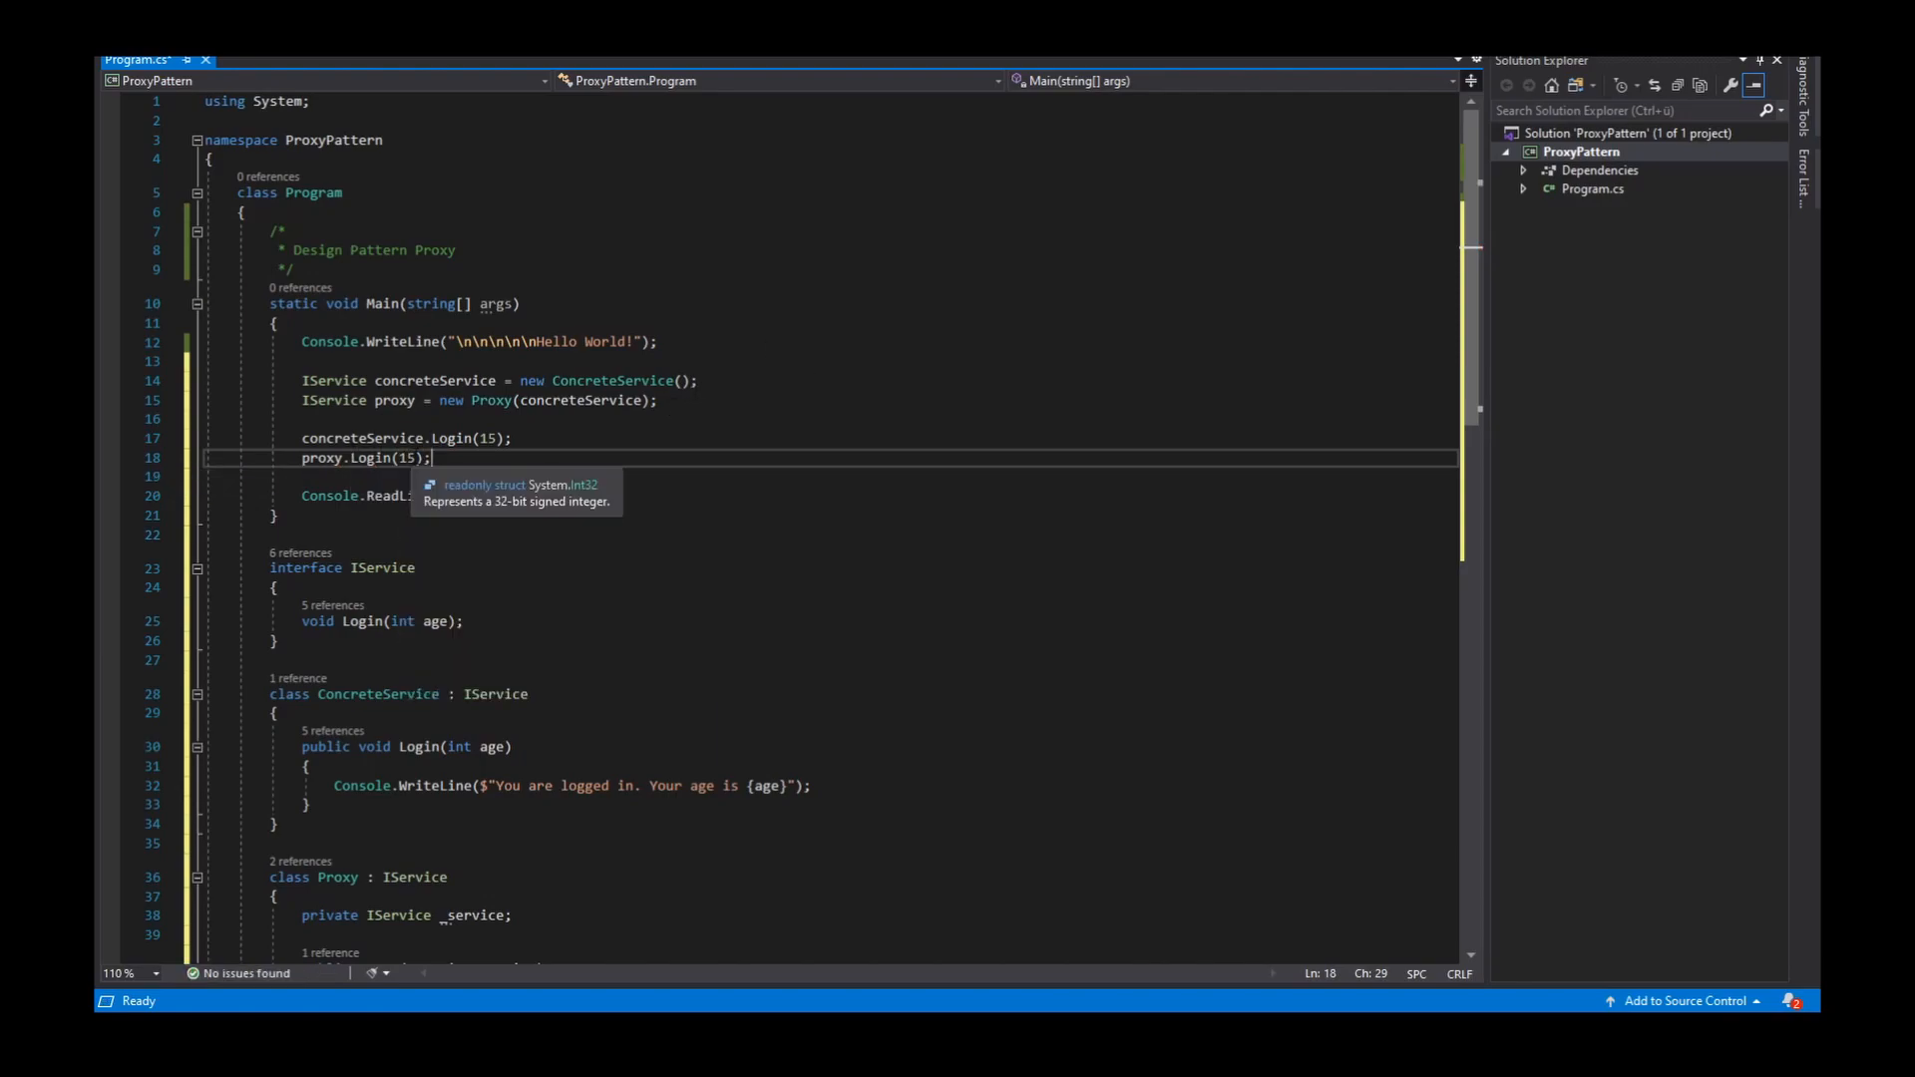
# Duplicate both calls with age 18 and run the program to view the console output
pyautogui.moveTo(301, 439); pyautogui.dragTo(428, 458)
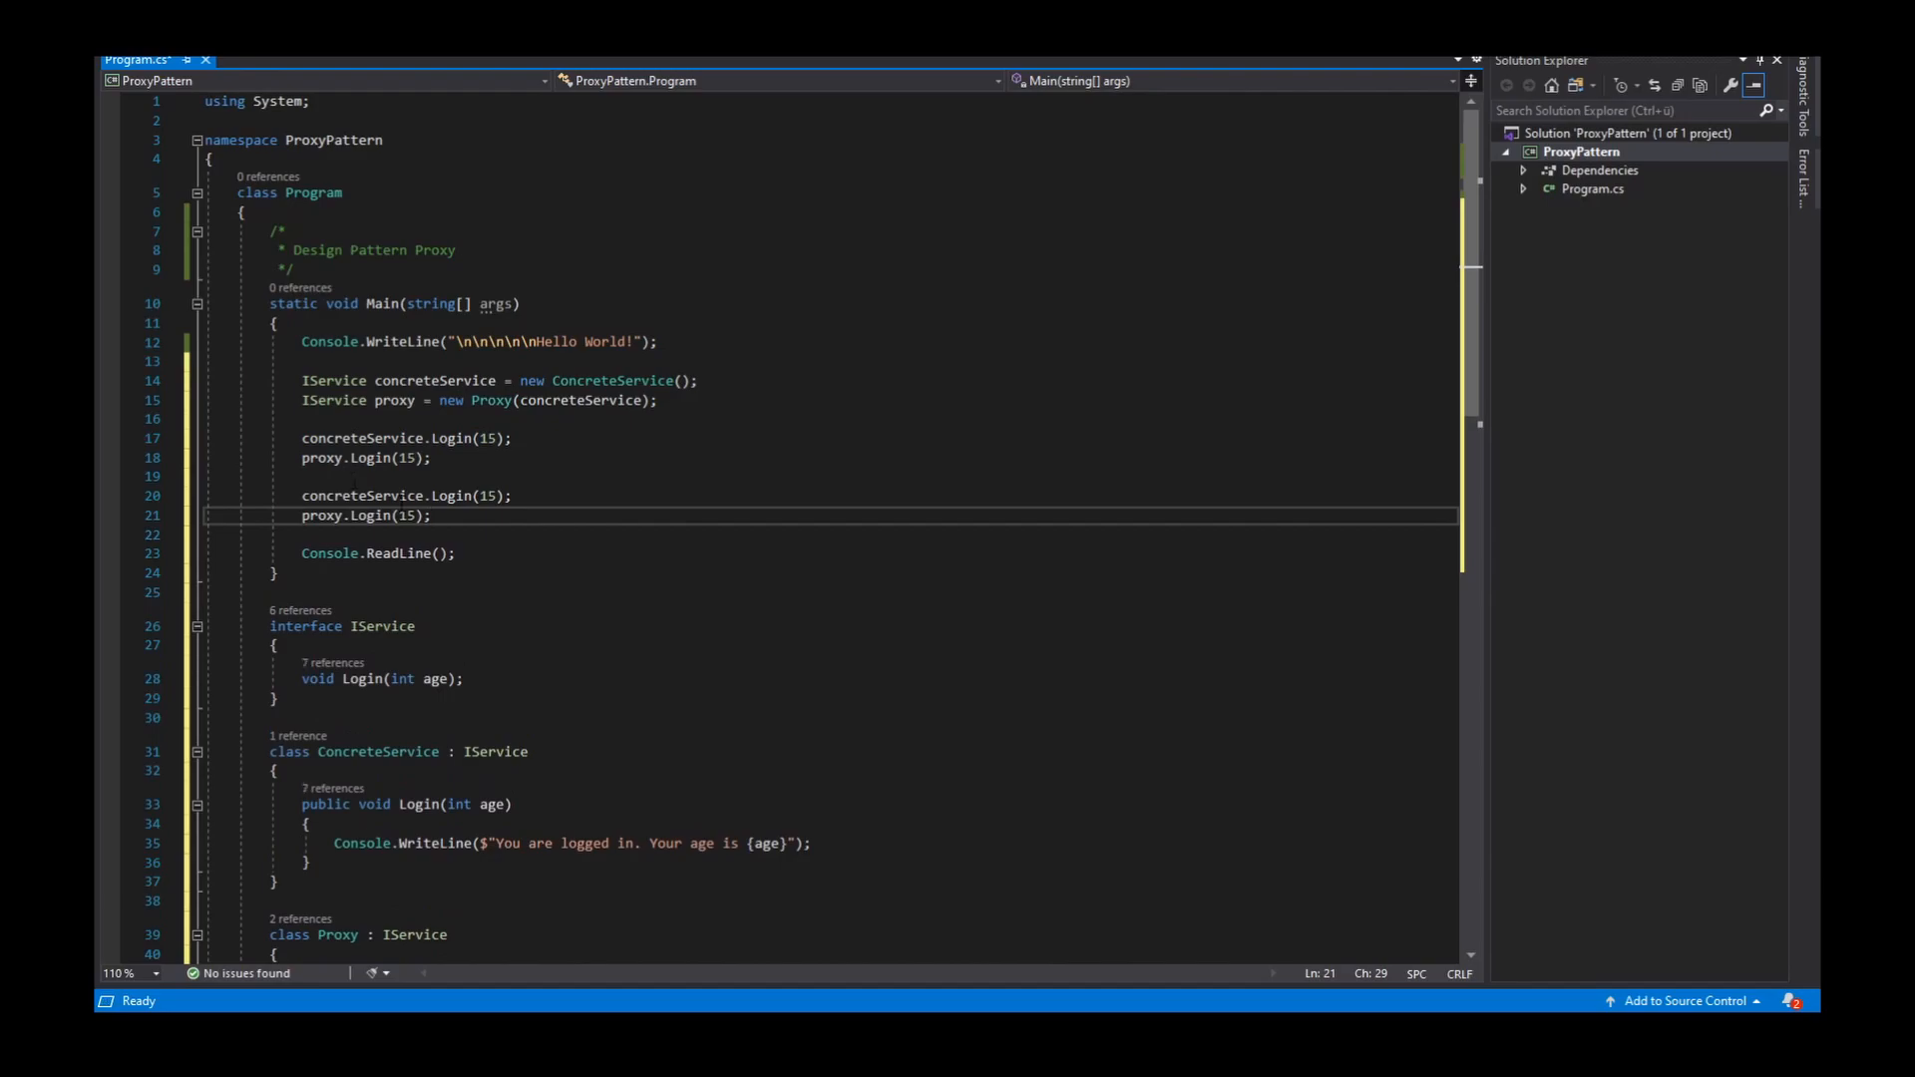
pyautogui.write('18')
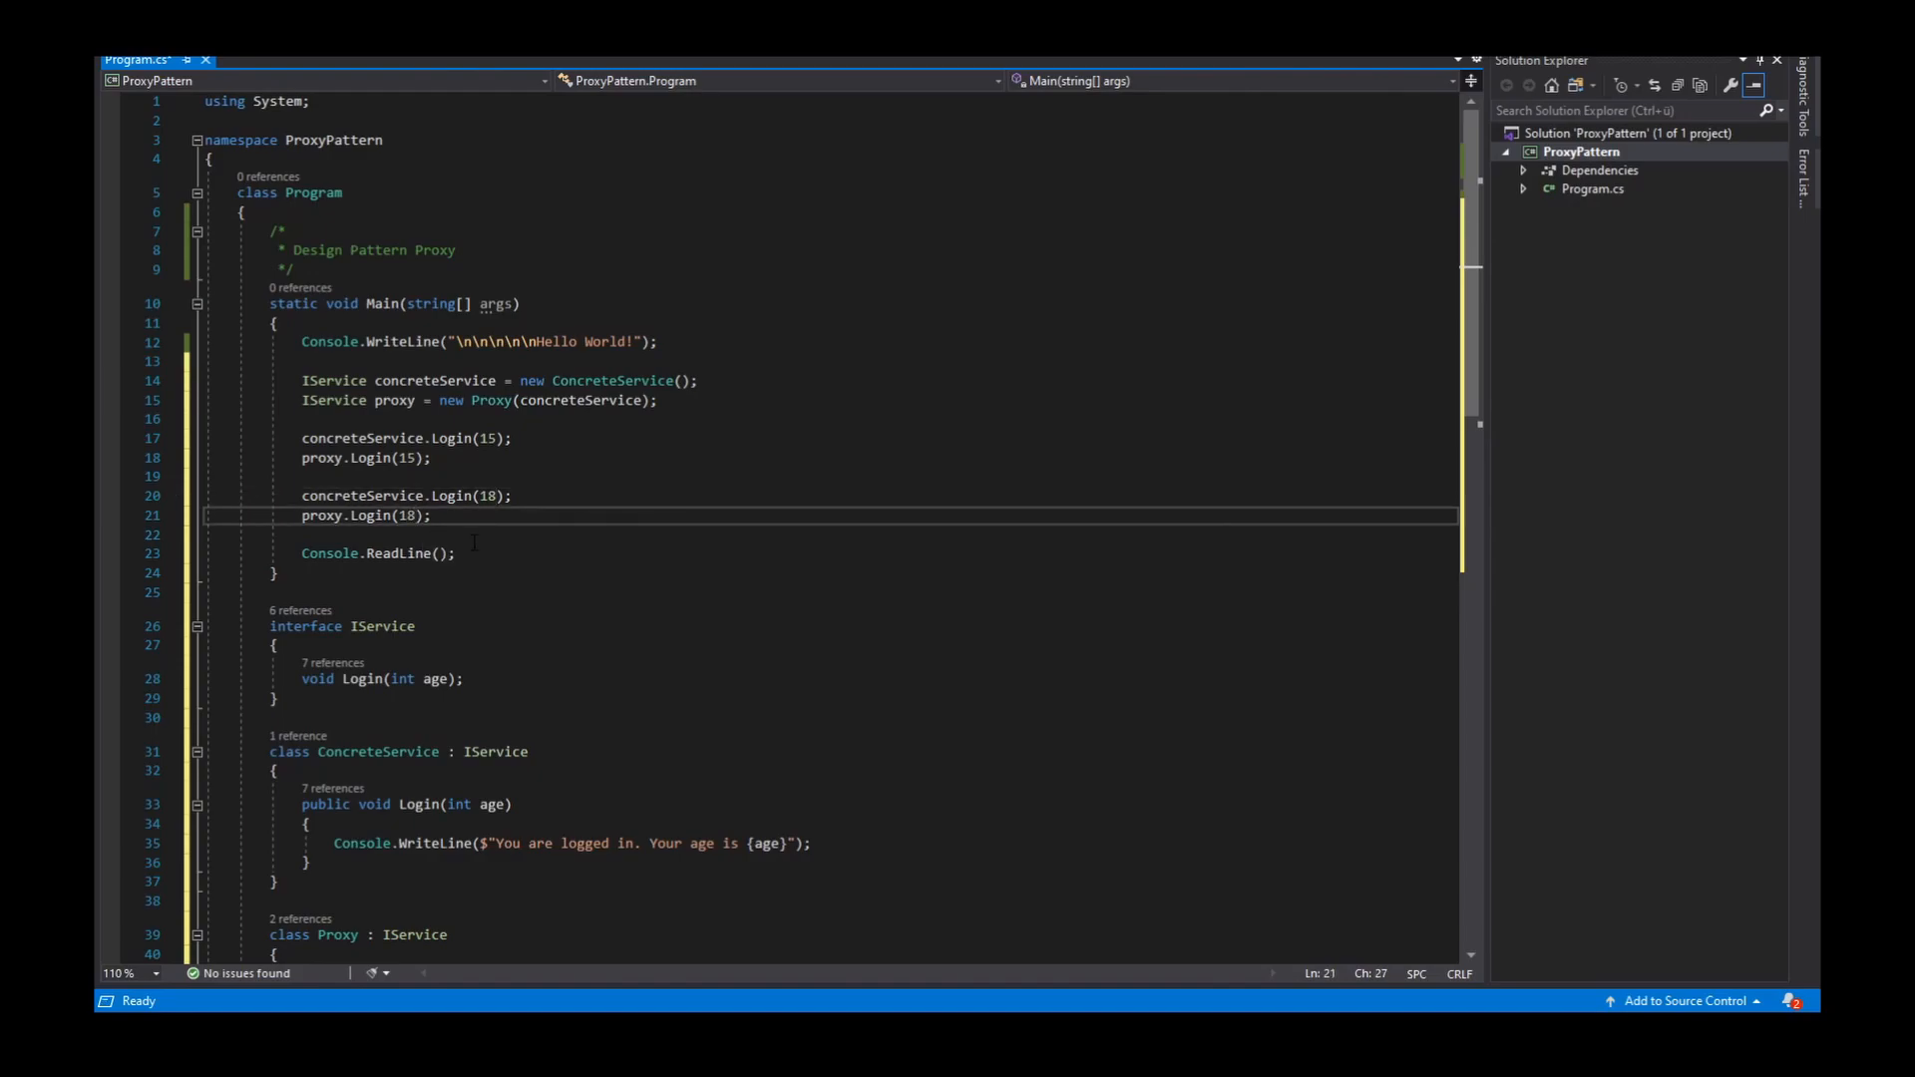
pyautogui.click(306, 534)
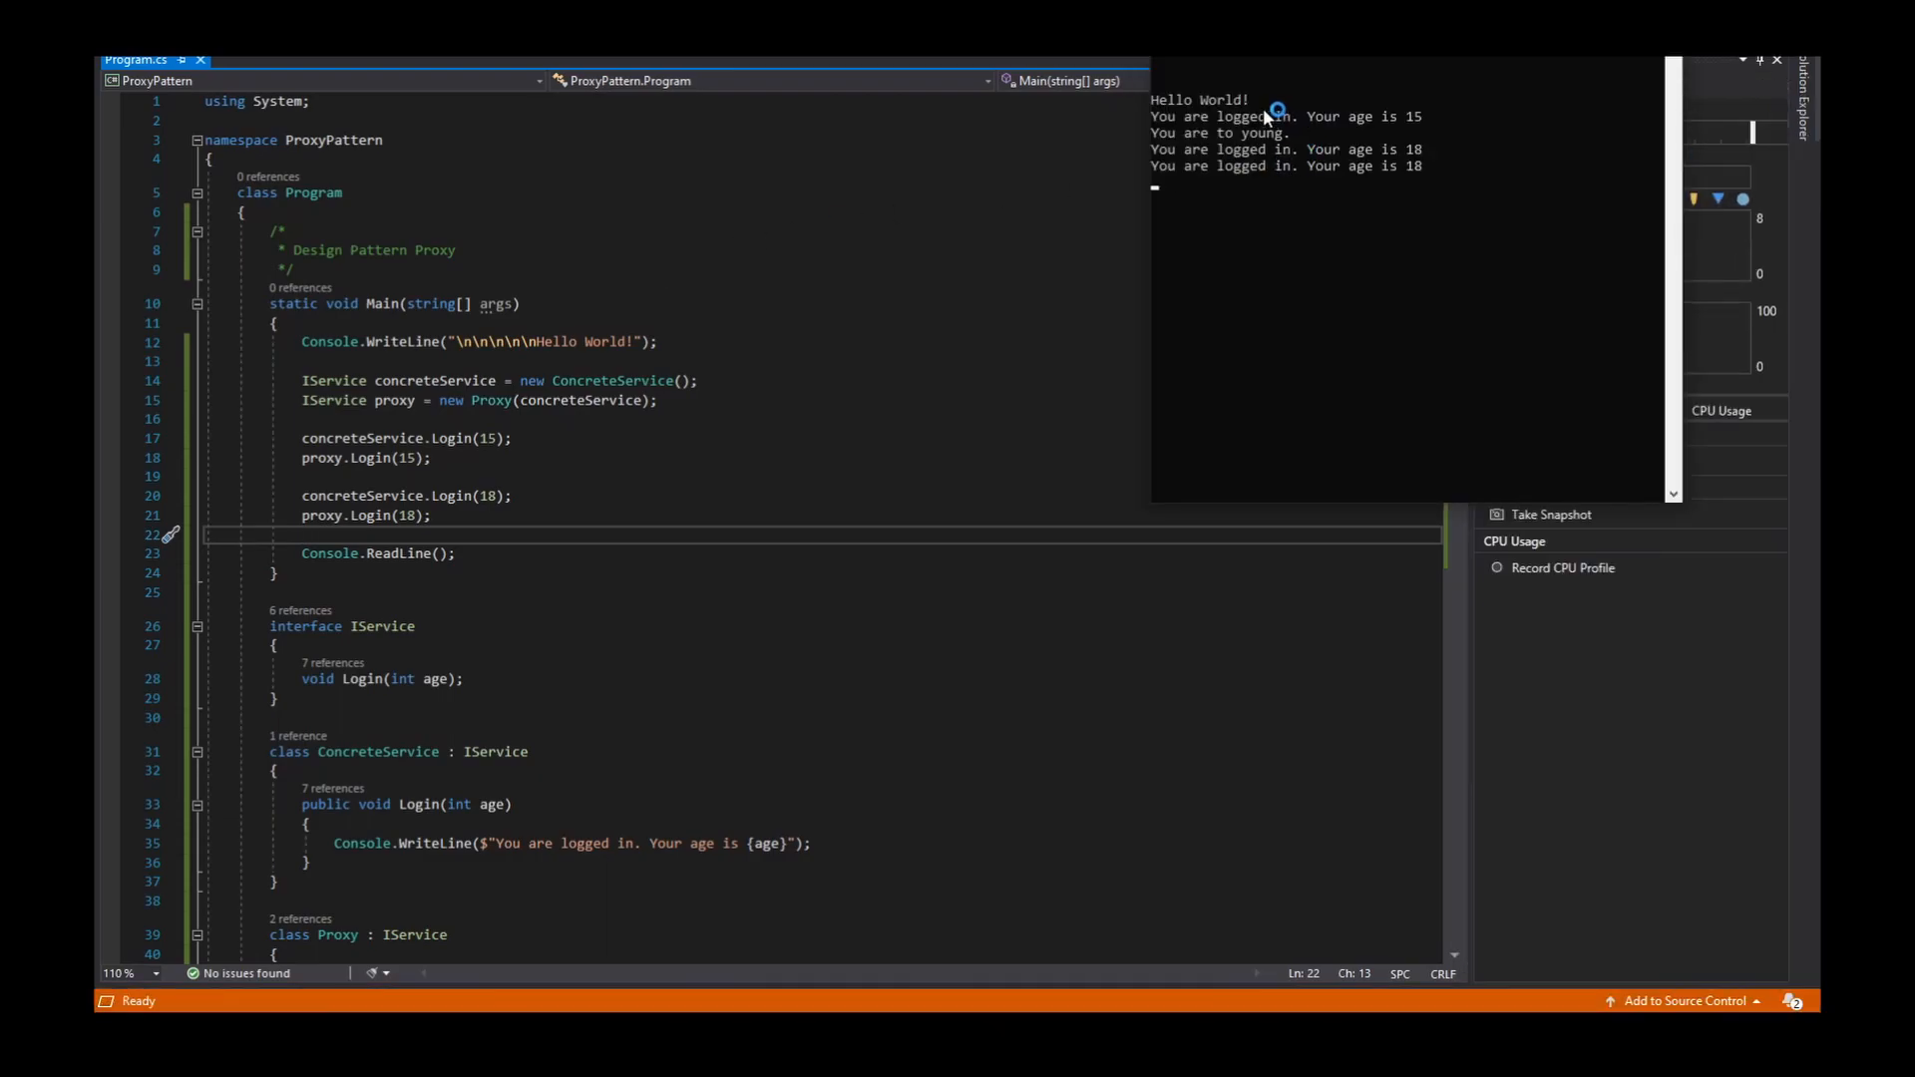
pyautogui.moveTo(397, 437)
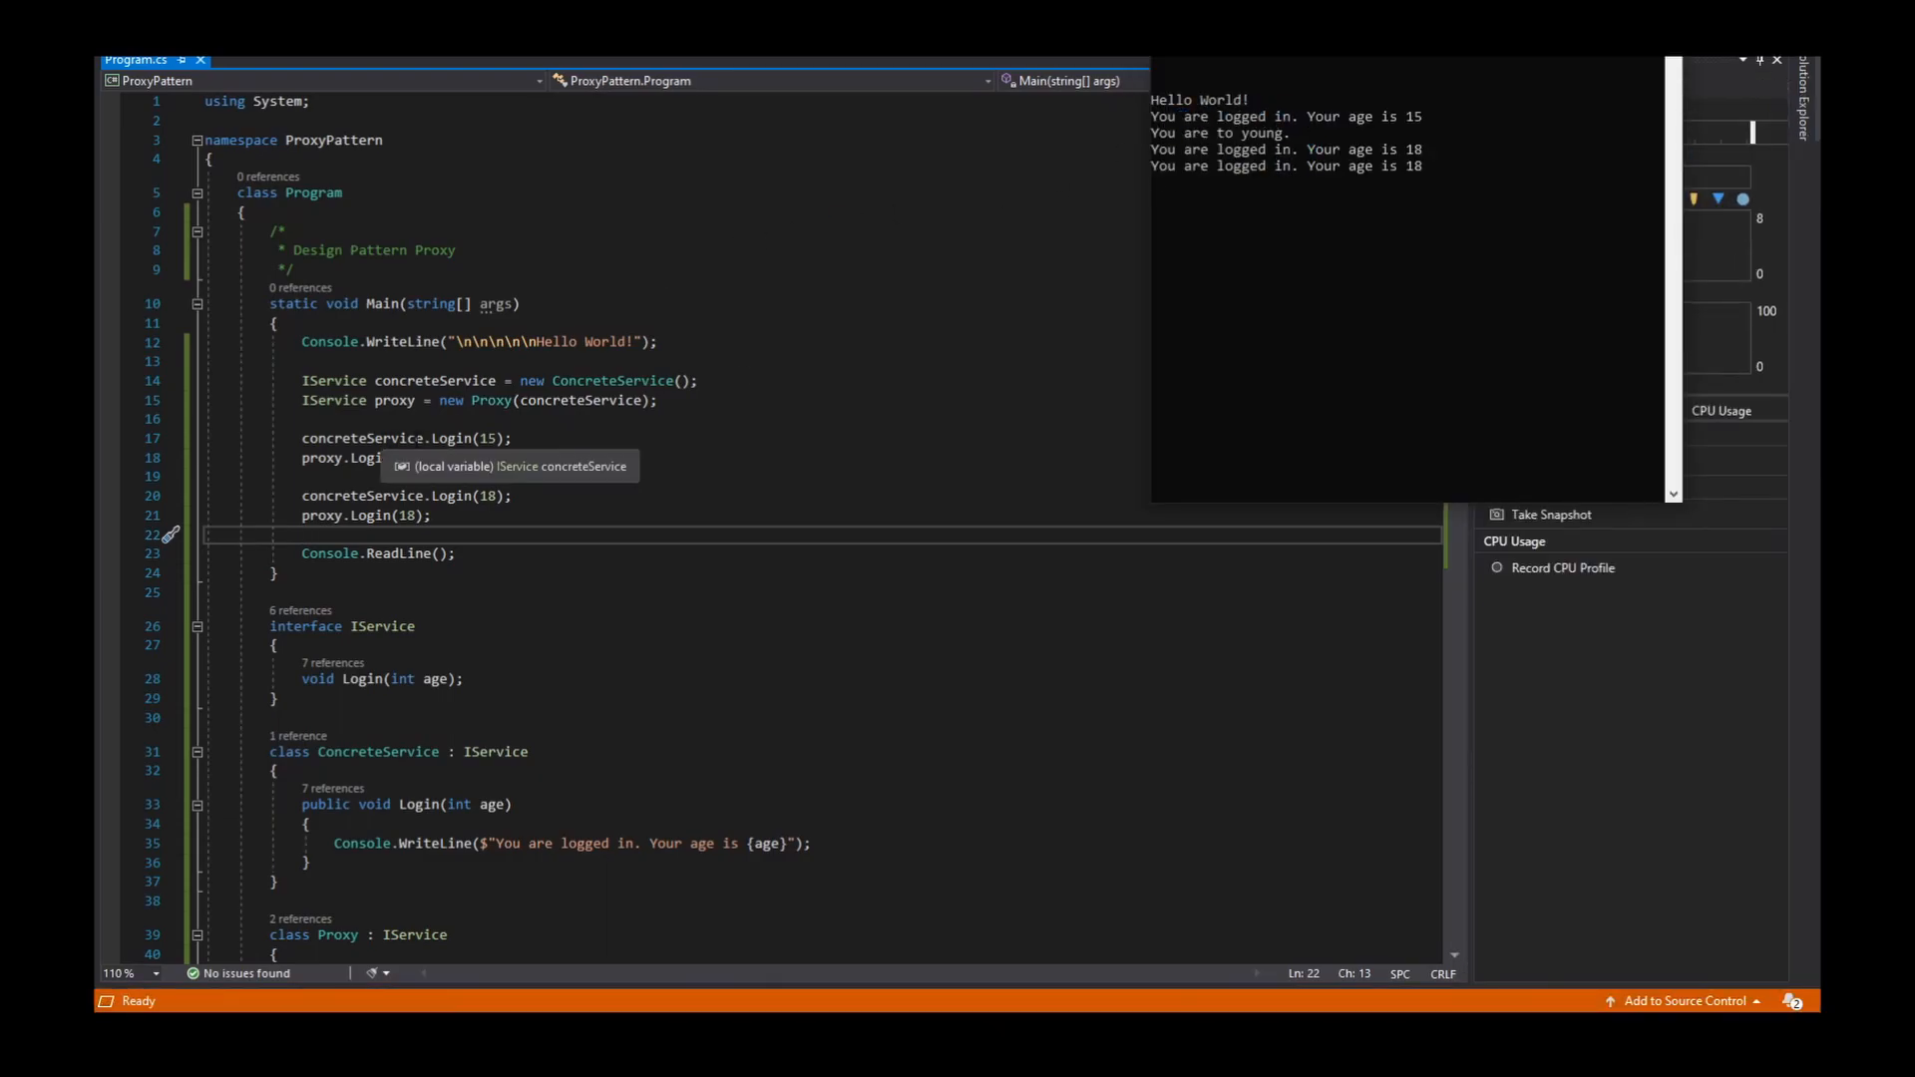
pyautogui.moveTo(1179, 355)
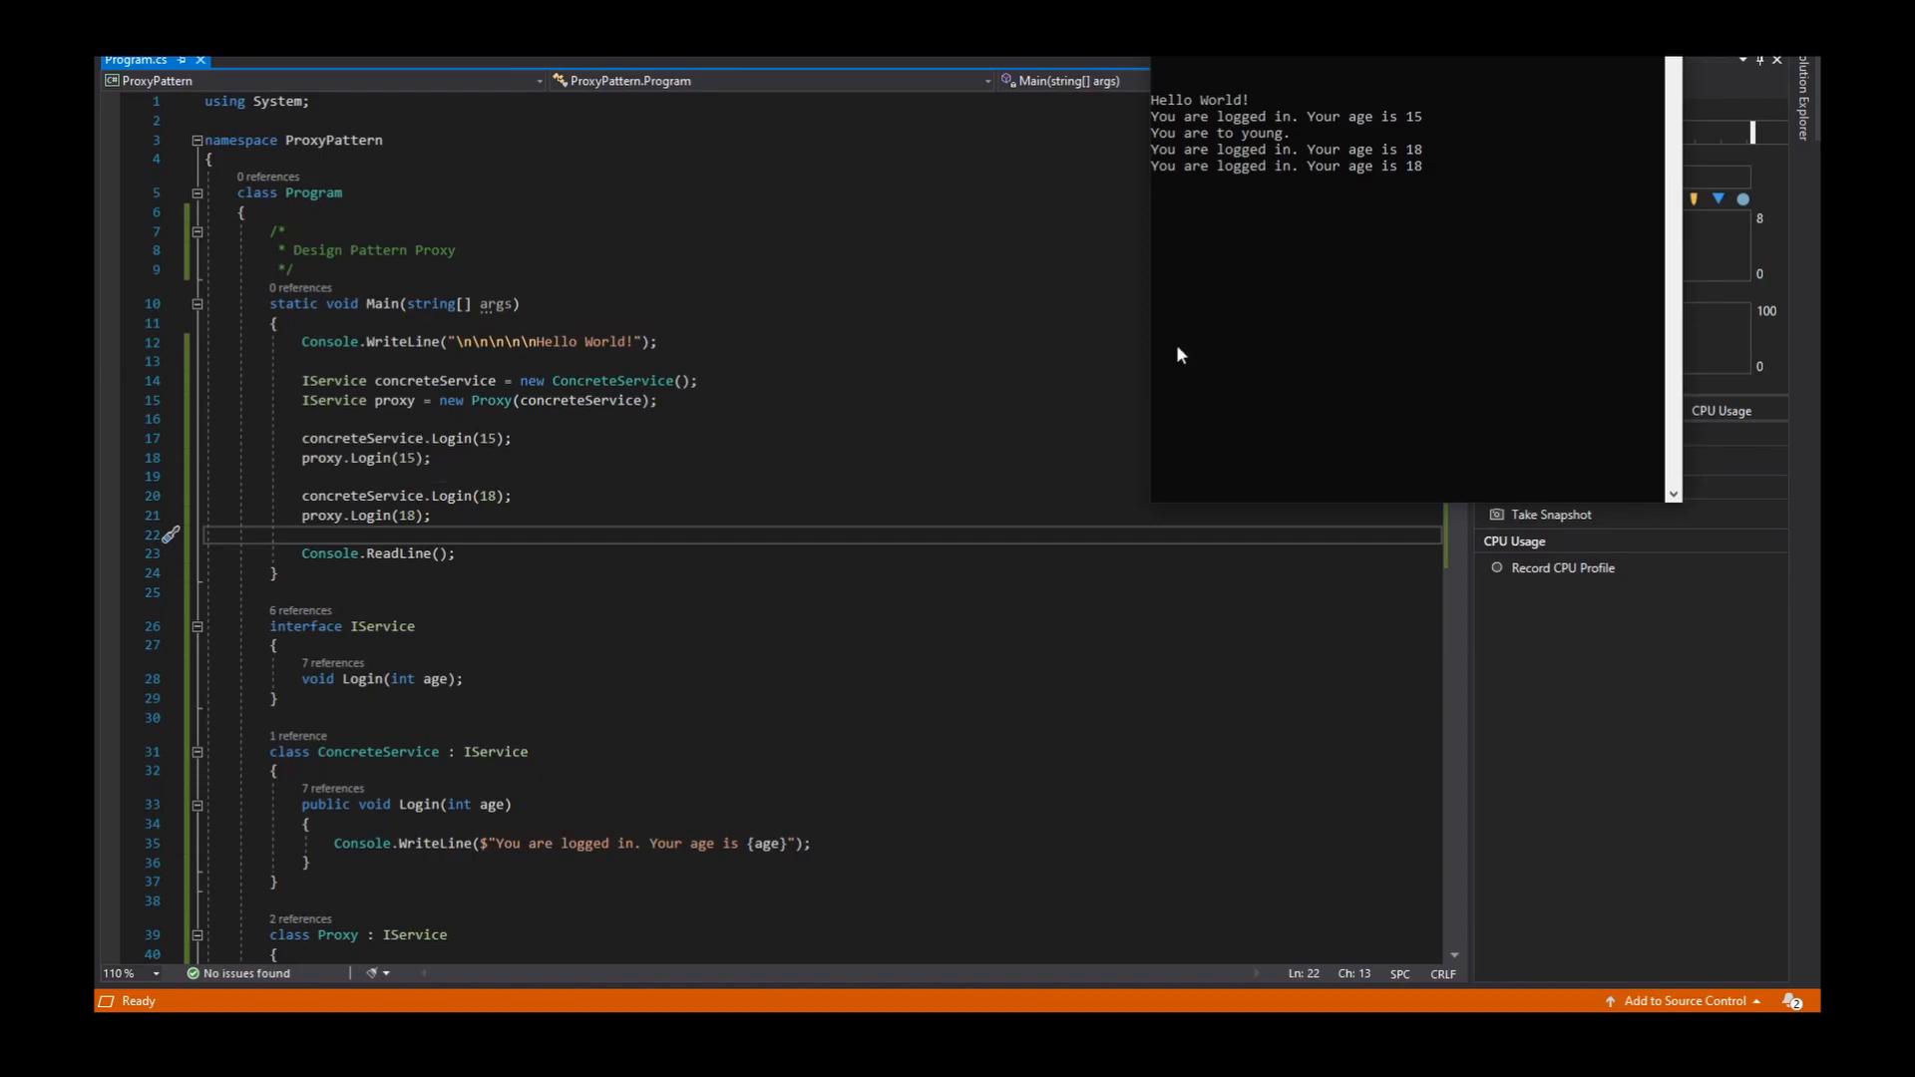
pyautogui.moveTo(1406, 122)
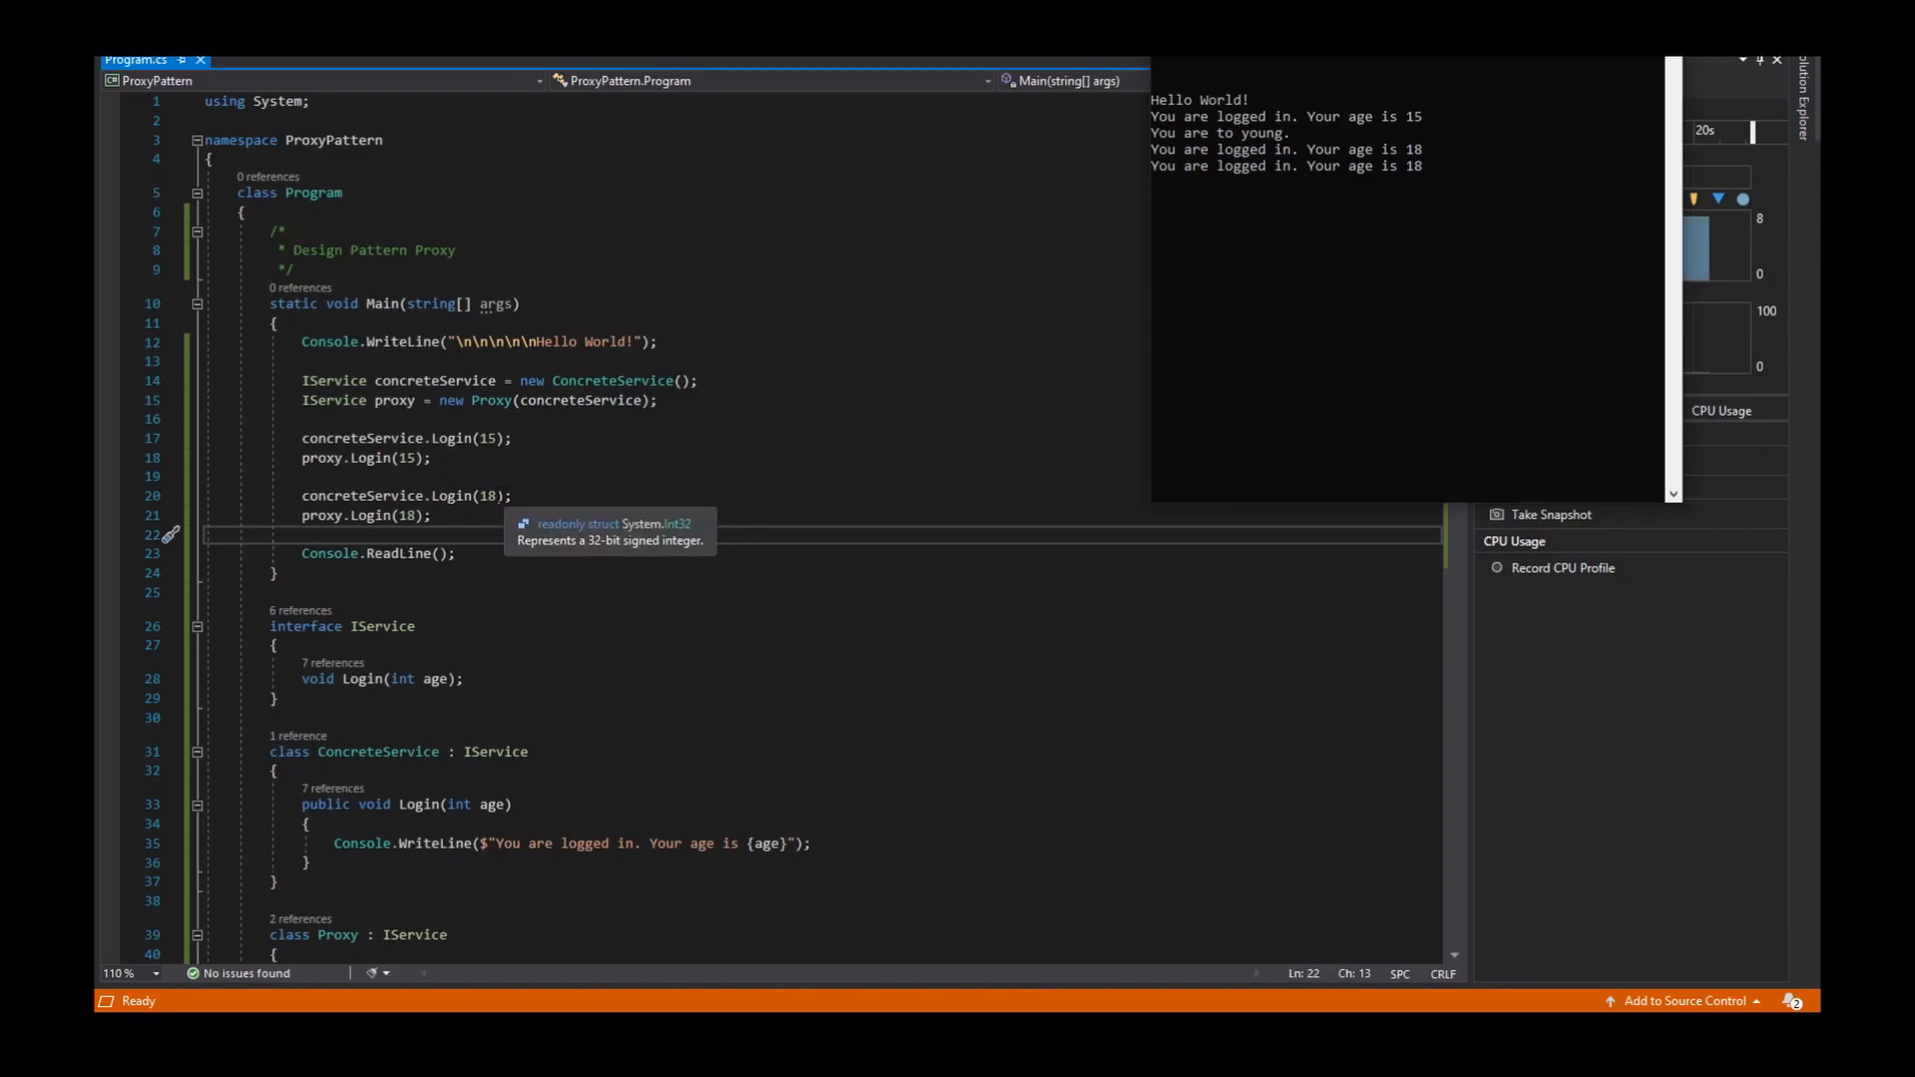
pyautogui.moveTo(1195, 156)
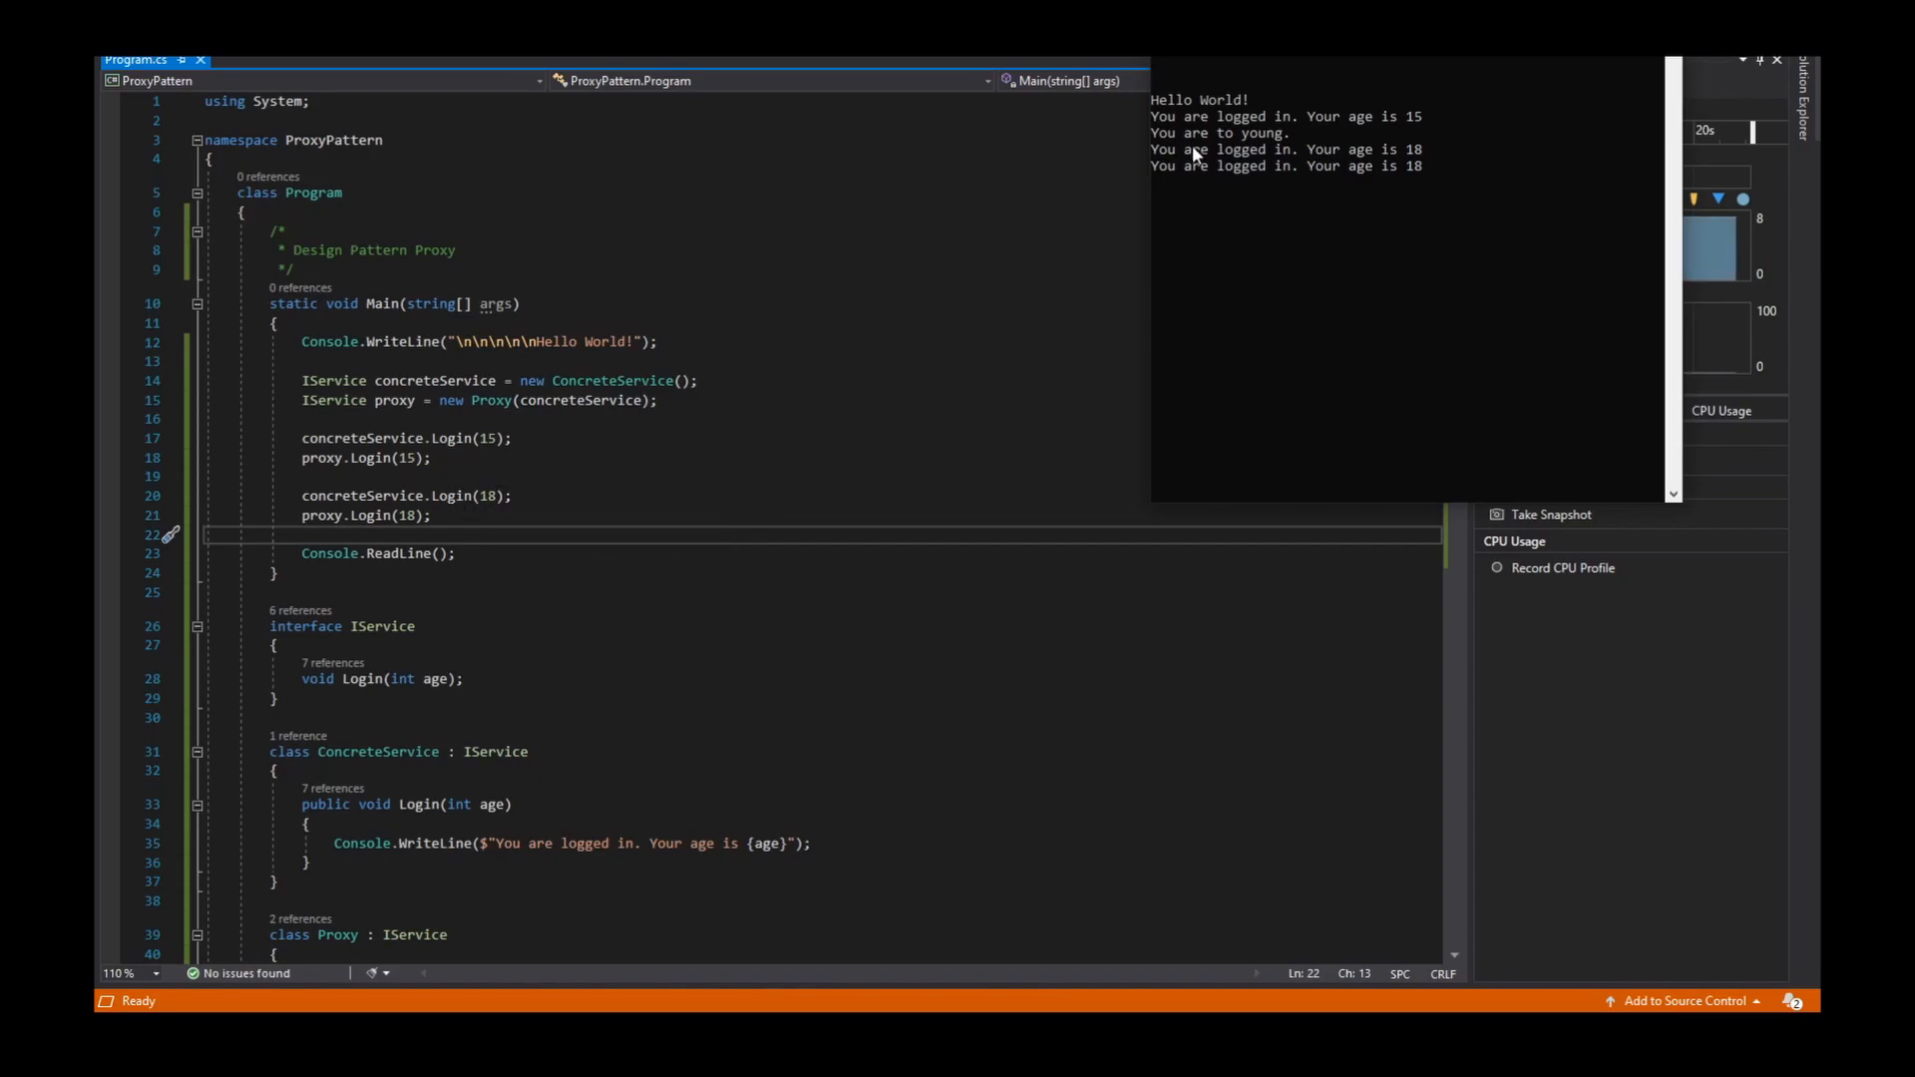